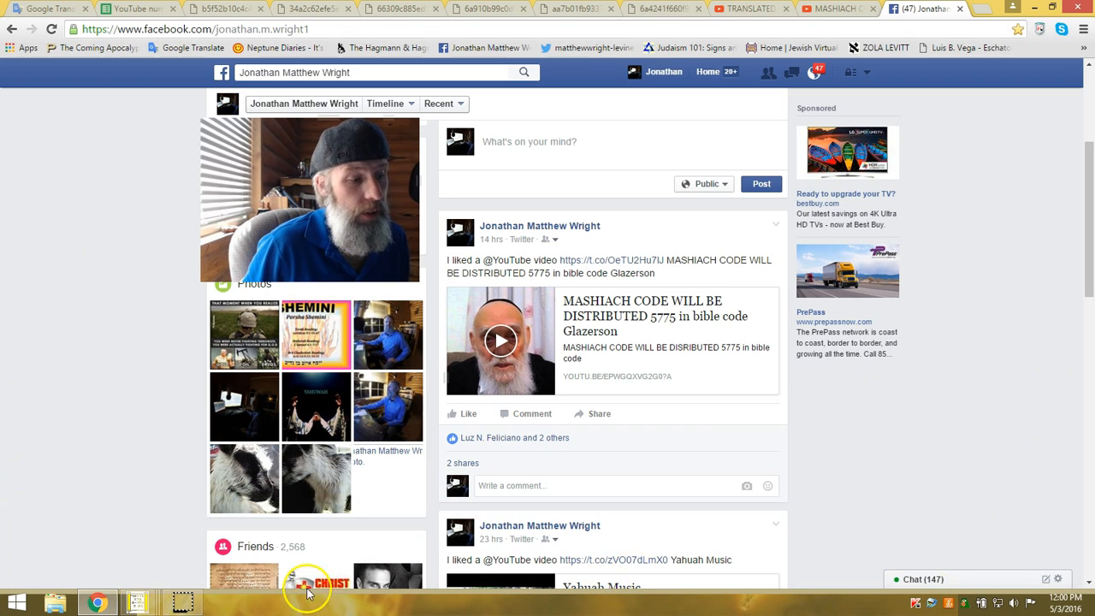
{"action": "mouse_move", "coordinate": [135, 602]}
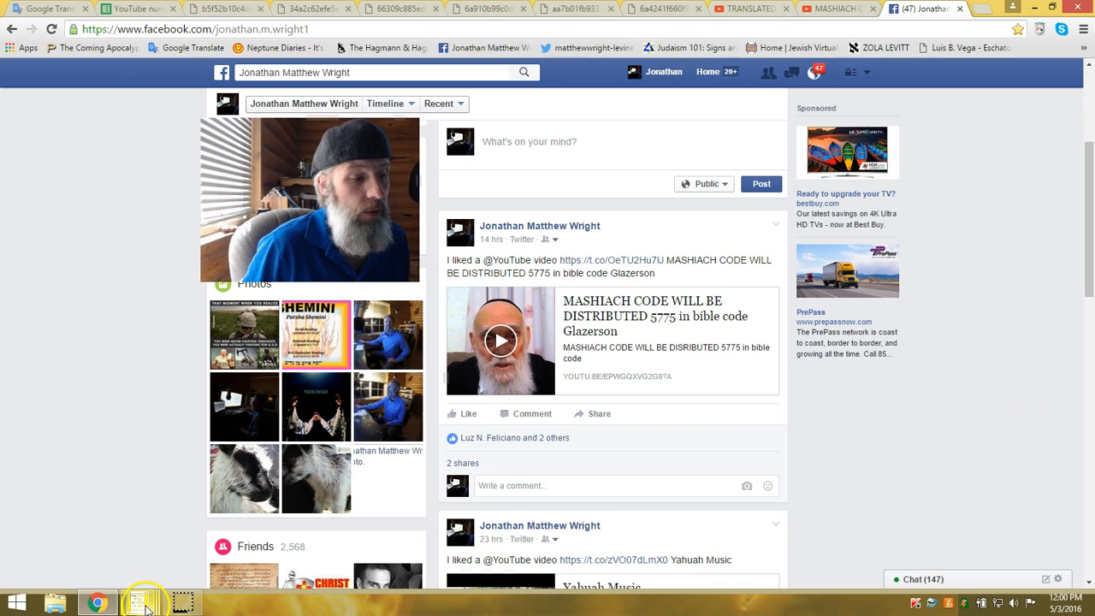
Step: Bring the maximized TORAH.BIB matrix window with its coloured term finds to the front
{"action": "left_click", "coordinate": [137, 602]}
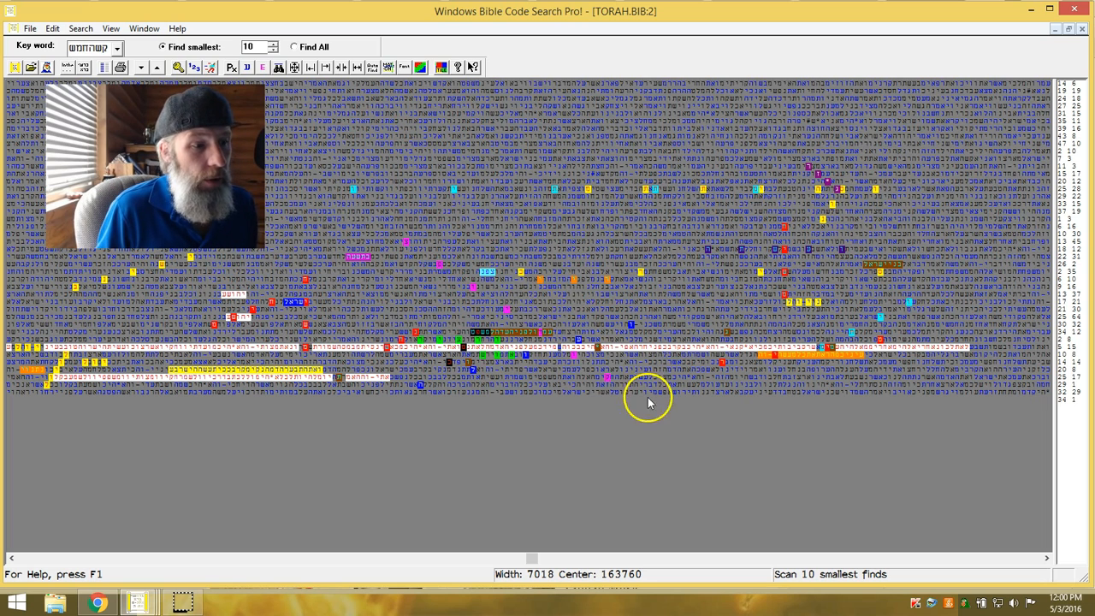
{"action": "mouse_move", "coordinate": [729, 277]}
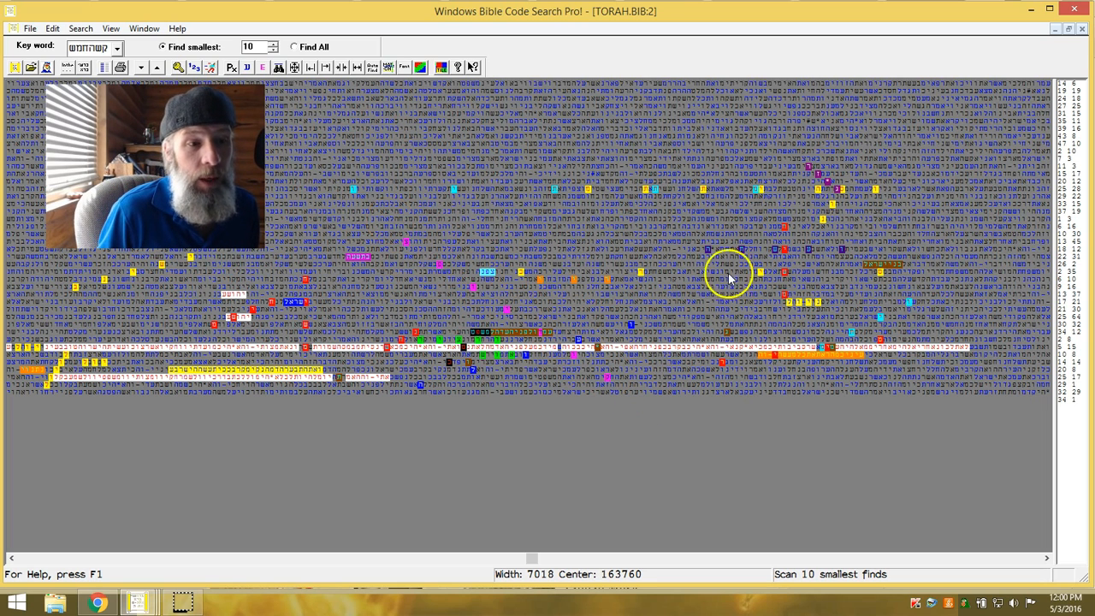
{"action": "mouse_move", "coordinate": [503, 358]}
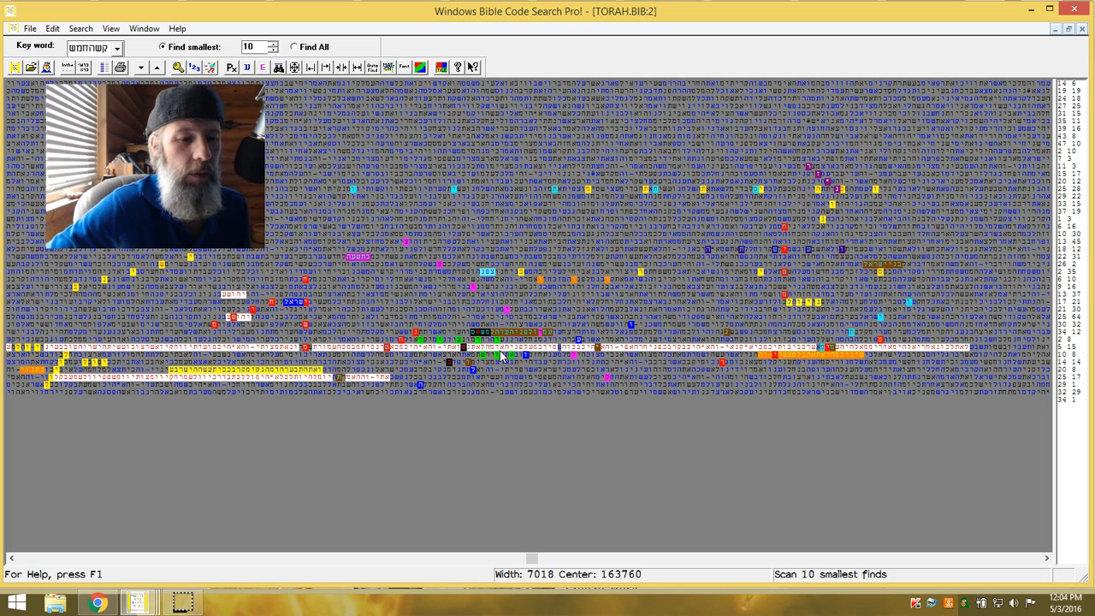
{"action": "mouse_move", "coordinate": [505, 351]}
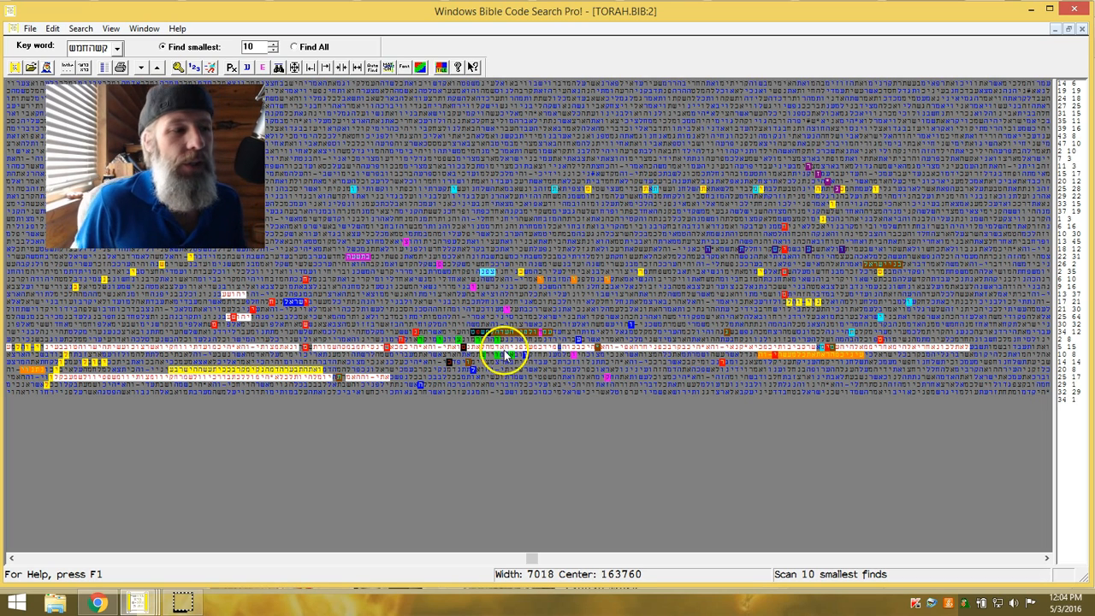
{"action": "mouse_move", "coordinate": [568, 458]}
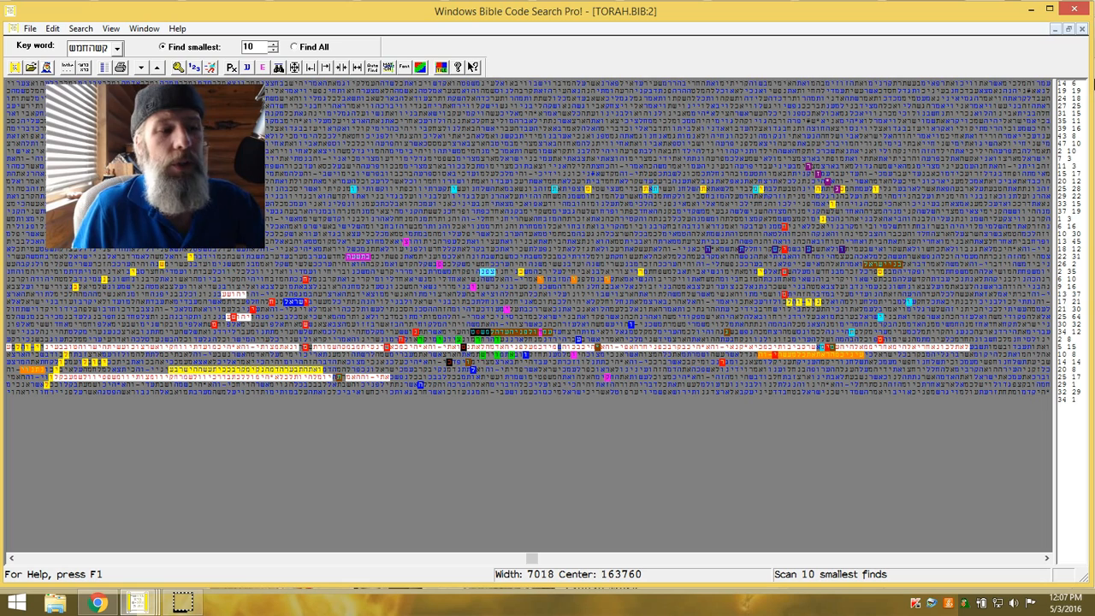
{"action": "mouse_move", "coordinate": [503, 512]}
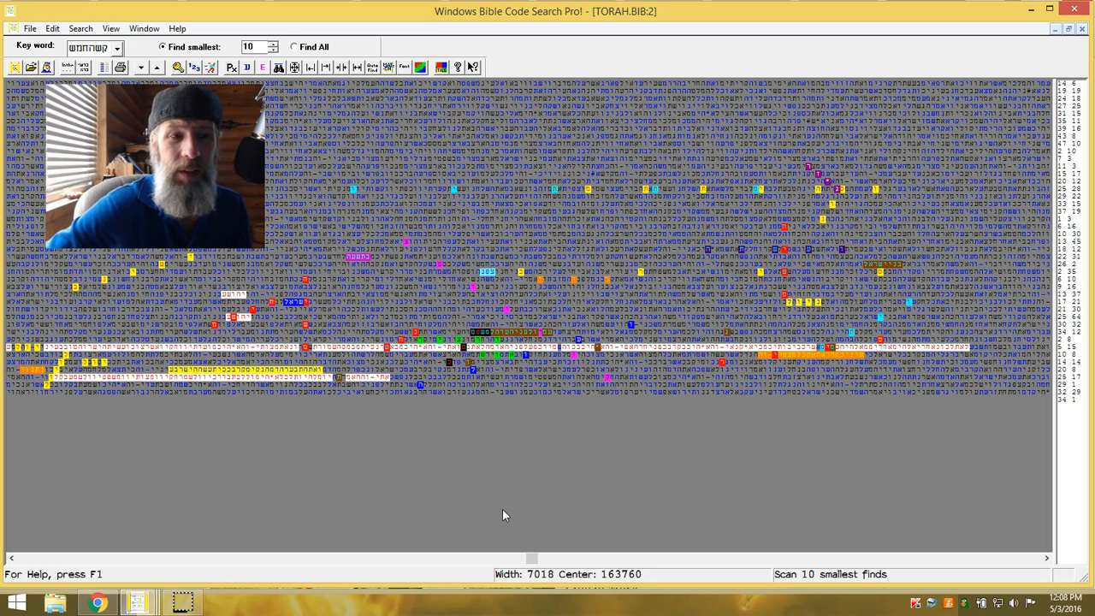
{"action": "mouse_move", "coordinate": [99, 602]}
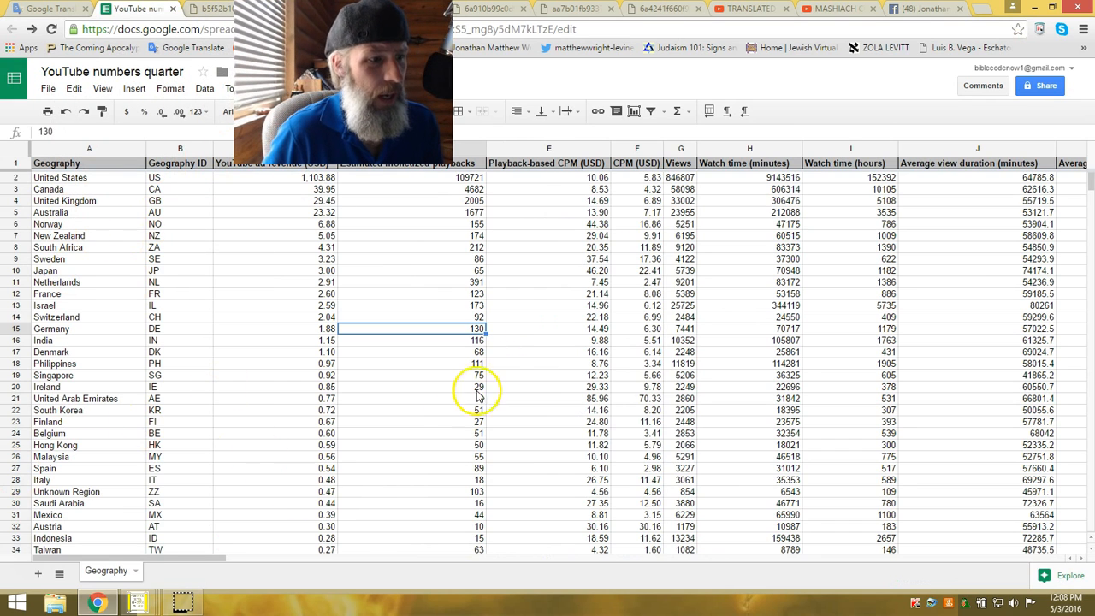
{"action": "mouse_move", "coordinate": [794, 101]}
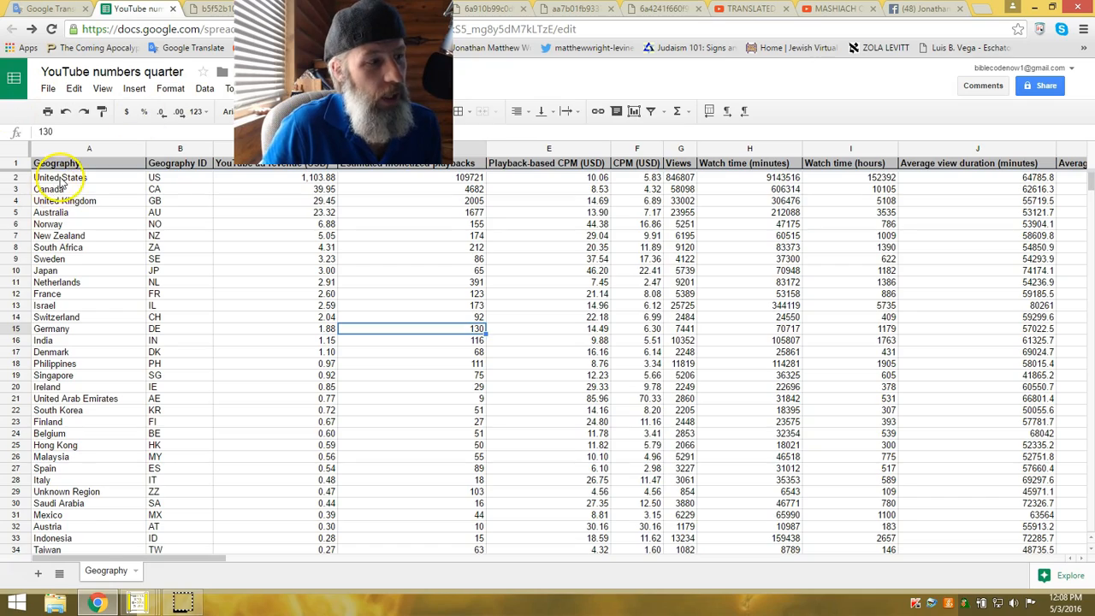
Step: Scroll the Geography sheet to its last data rows, ending at row 221 with Ethiopia
{"action": "scroll", "scroll_direction": "down", "scroll_amount": 3}
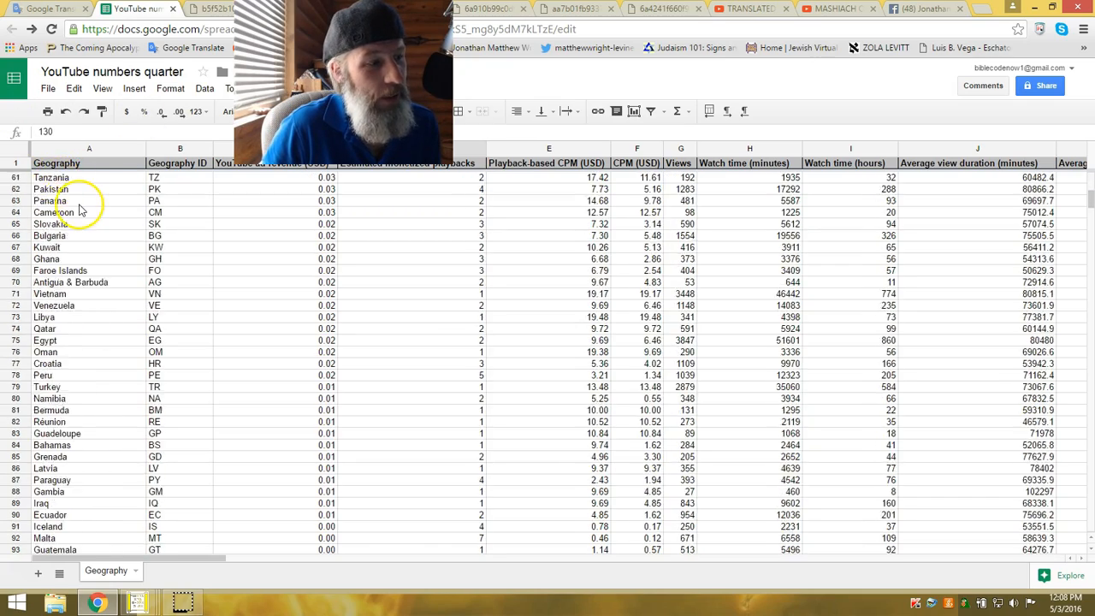
{"action": "scroll", "scroll_direction": "down", "scroll_amount": 3}
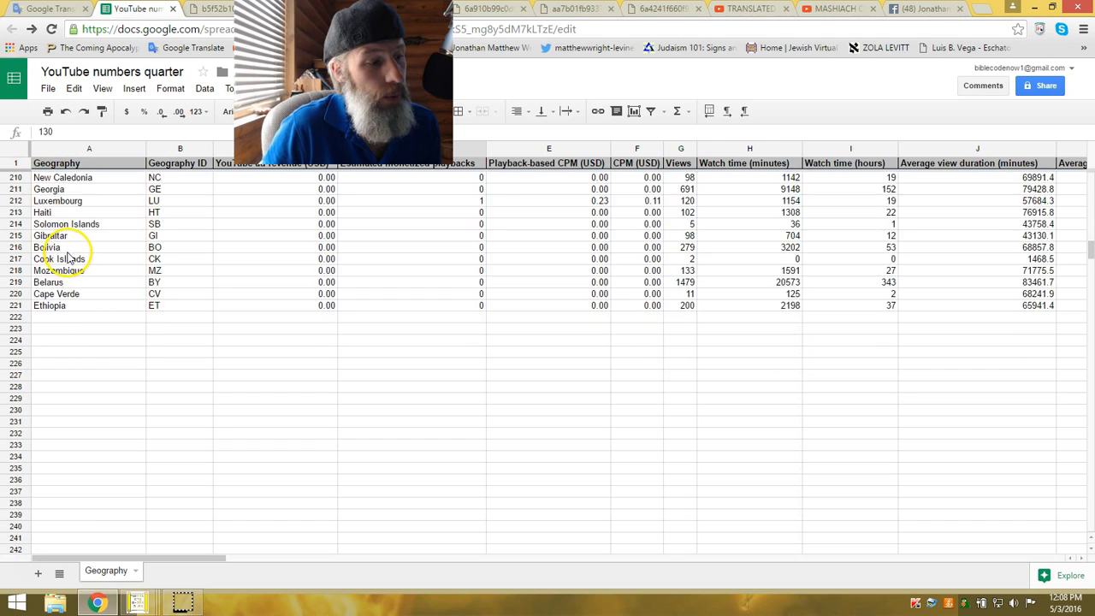
{"action": "scroll", "scroll_direction": "down", "scroll_amount": 3}
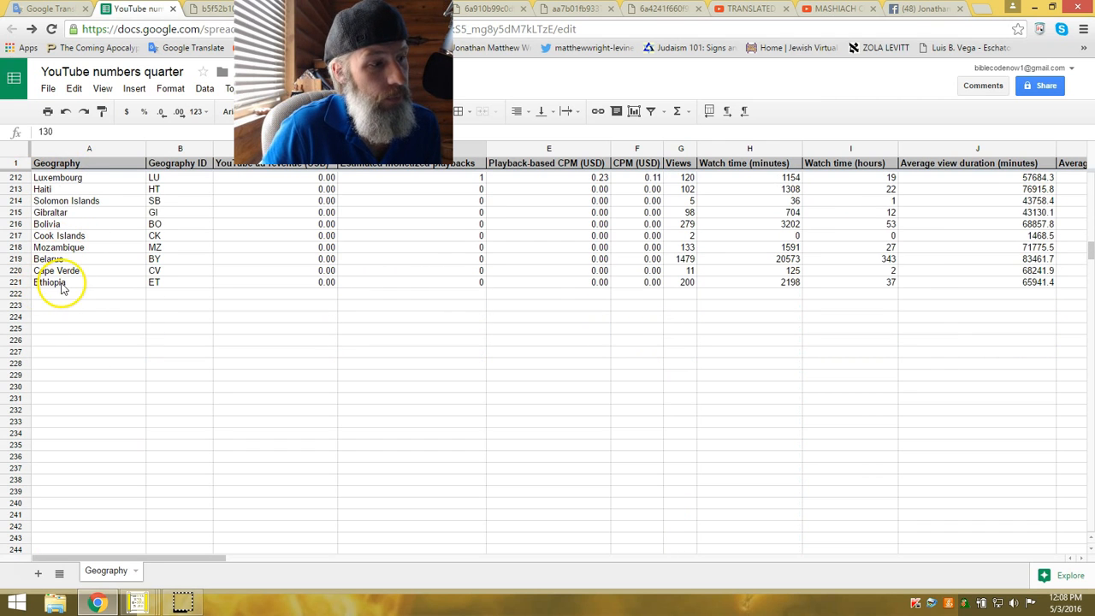
{"action": "mouse_move", "coordinate": [349, 258]}
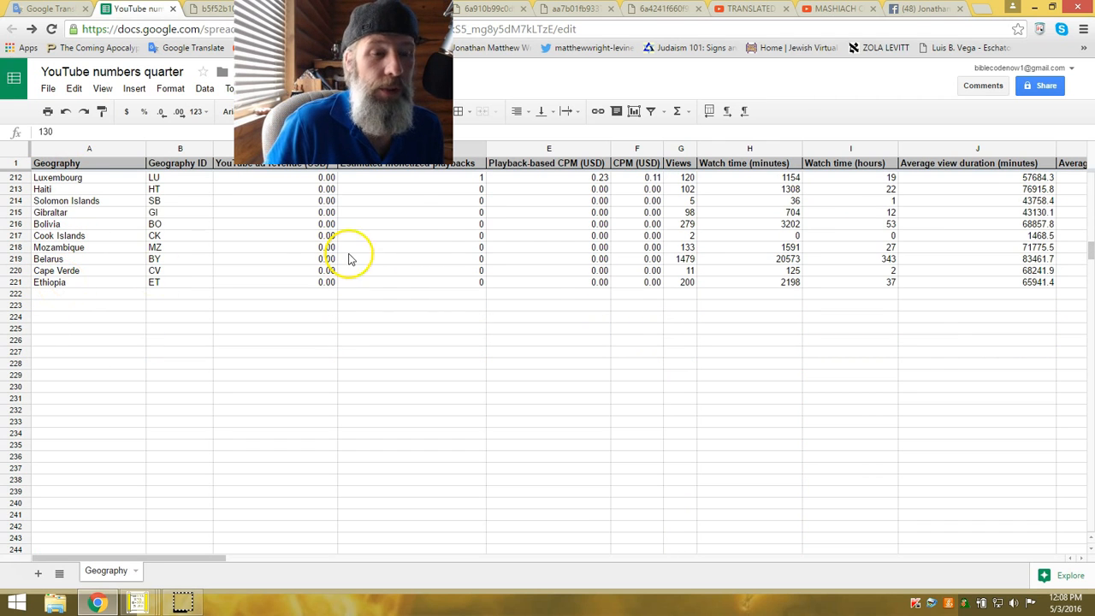
{"action": "mouse_move", "coordinate": [419, 233]}
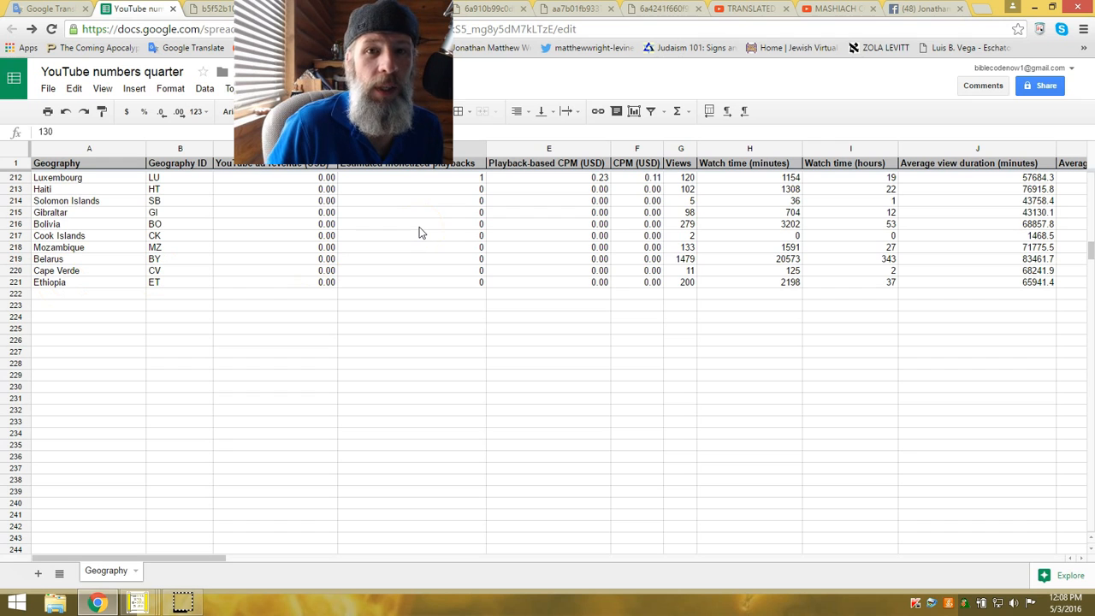
{"action": "scroll", "scroll_direction": "up", "scroll_amount": 3}
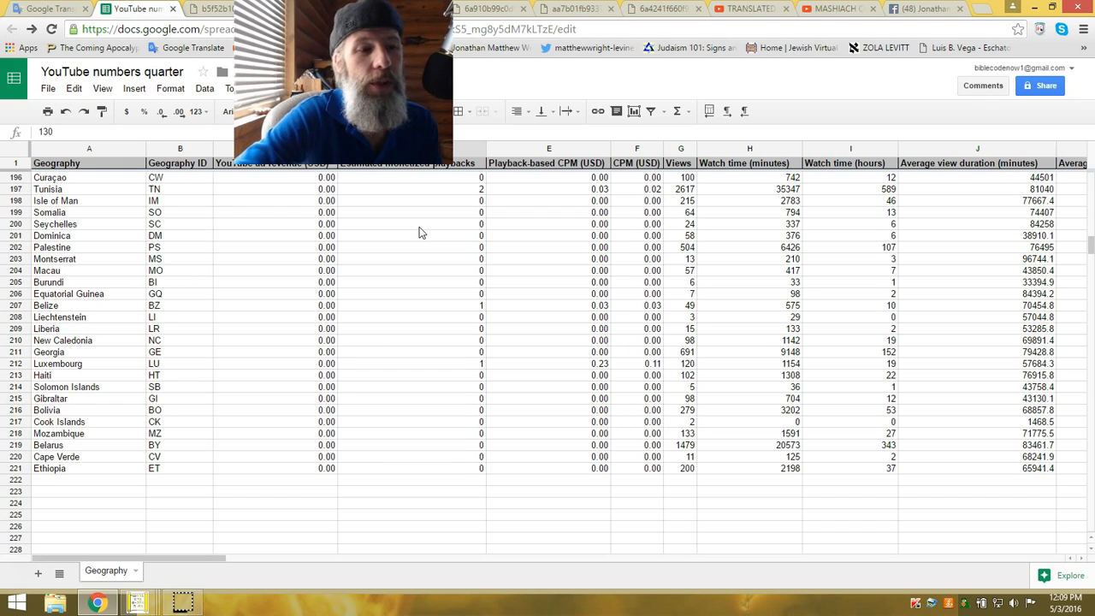
{"action": "mouse_move", "coordinate": [185, 505]}
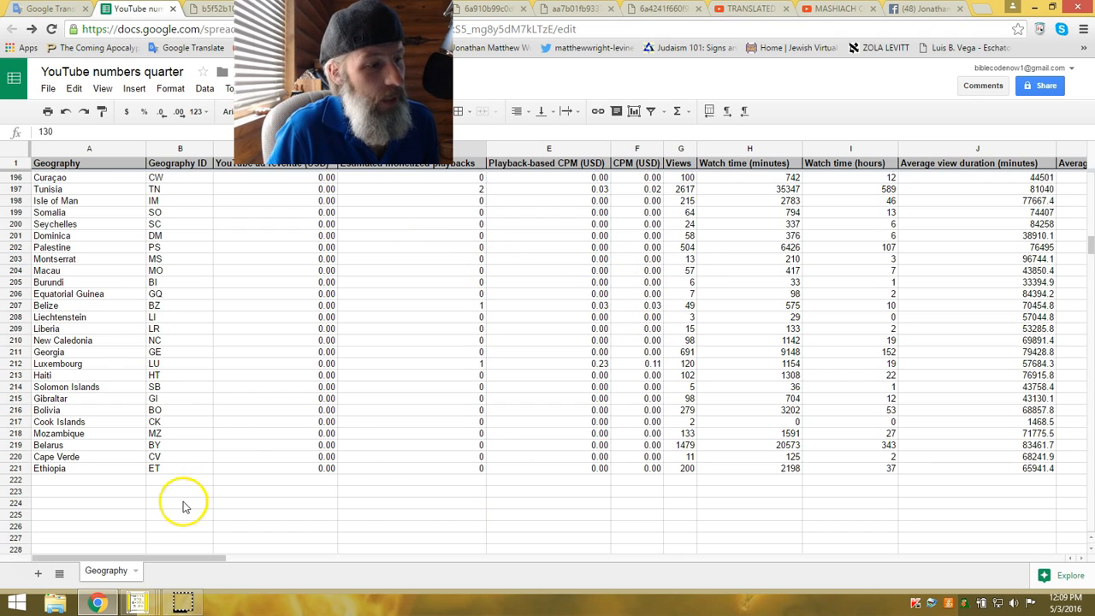
{"action": "mouse_move", "coordinate": [340, 239]}
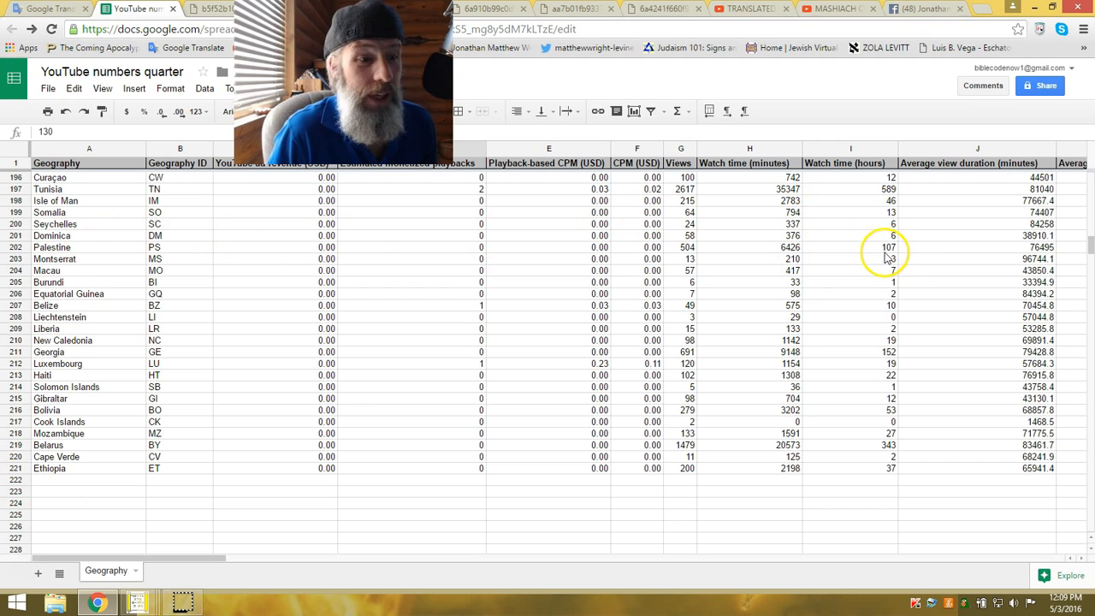
{"action": "scroll", "scroll_direction": "up", "scroll_amount": 3}
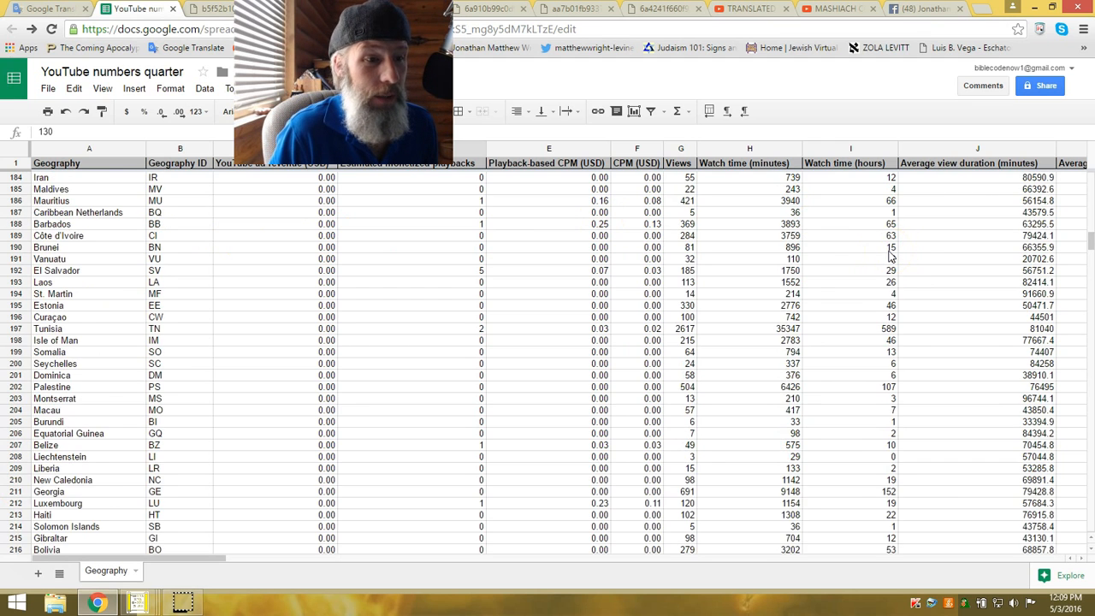
{"action": "scroll", "scroll_direction": "up", "scroll_amount": 3}
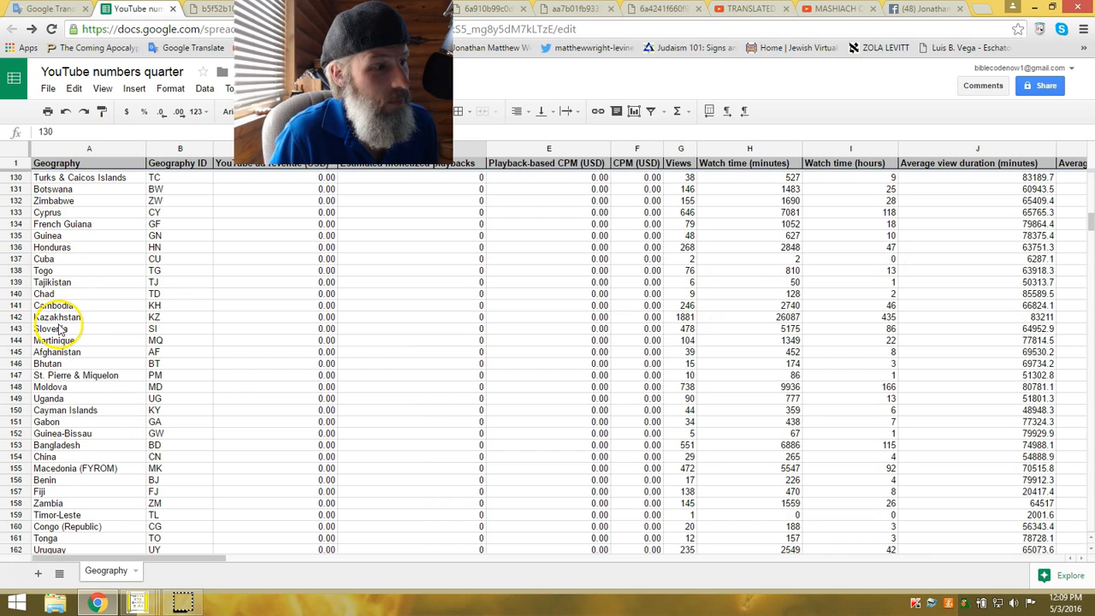
{"action": "mouse_move", "coordinate": [924, 162]}
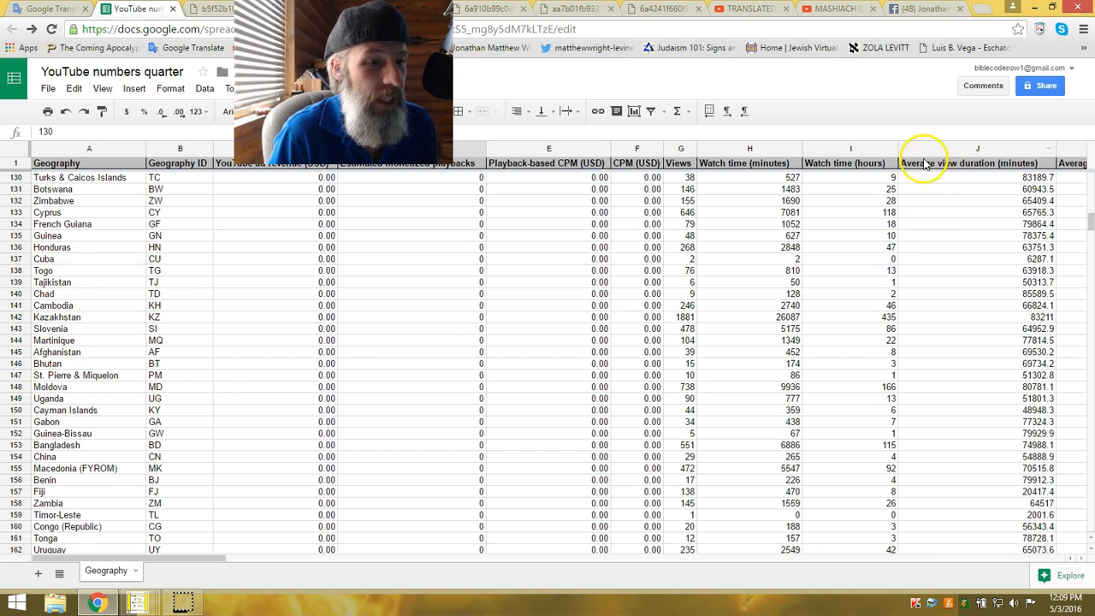
{"action": "scroll", "scroll_direction": "up", "scroll_amount": 3}
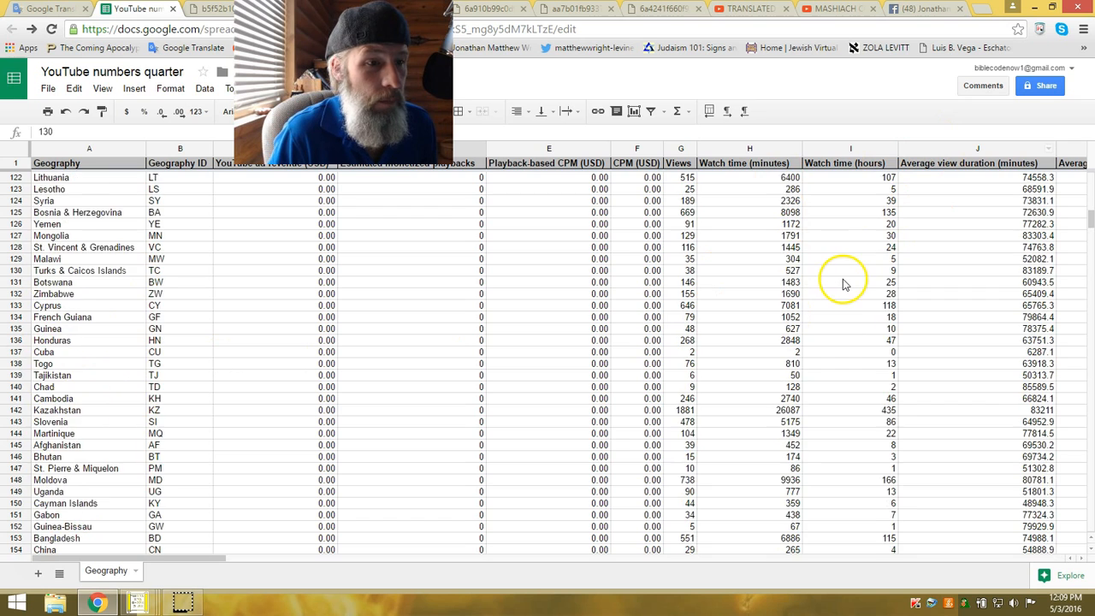
{"action": "scroll", "scroll_direction": "up", "scroll_amount": 3}
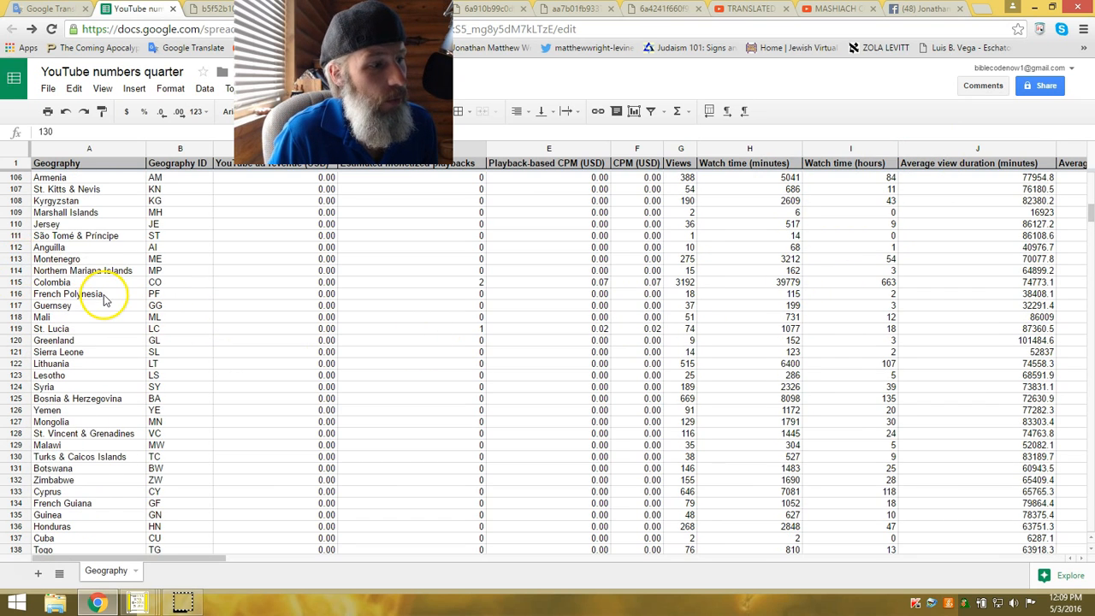
{"action": "scroll", "scroll_direction": "up", "scroll_amount": 3}
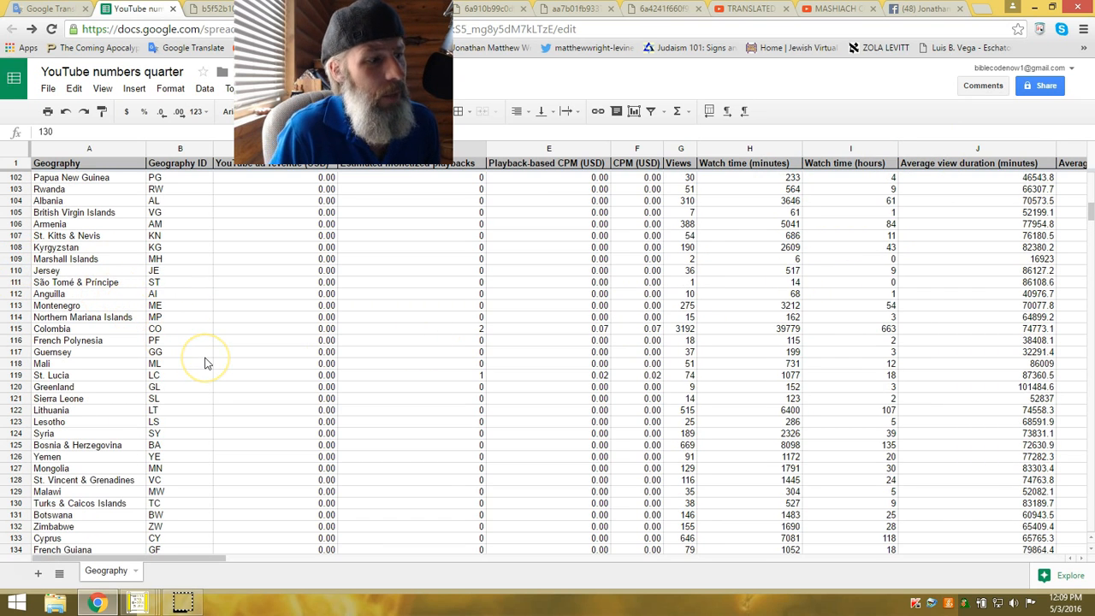
{"action": "scroll", "scroll_direction": "up", "scroll_amount": 3}
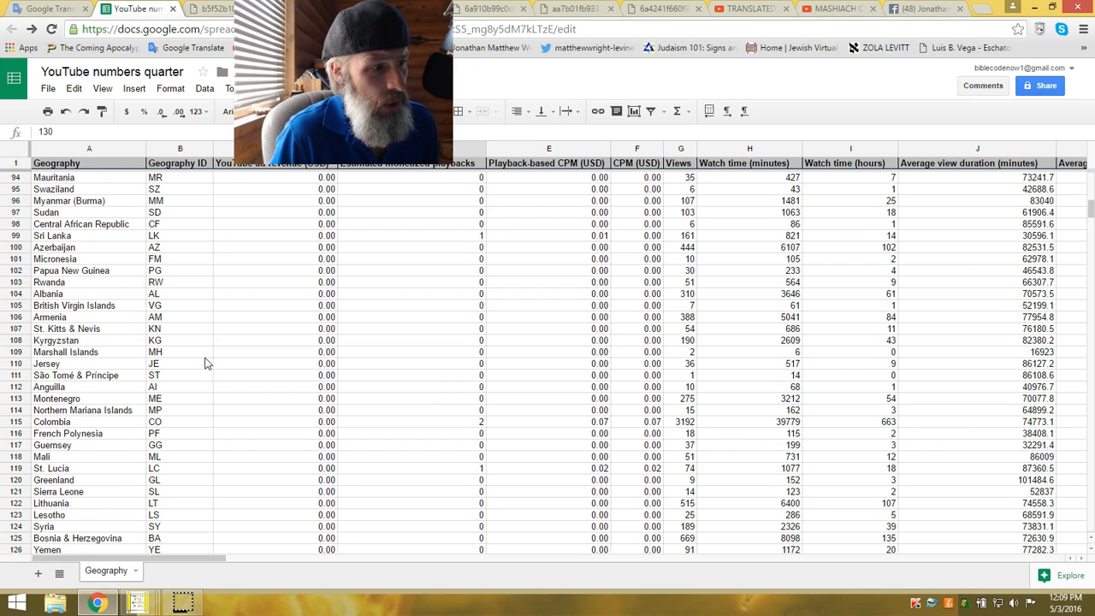
{"action": "mouse_move", "coordinate": [250, 387]}
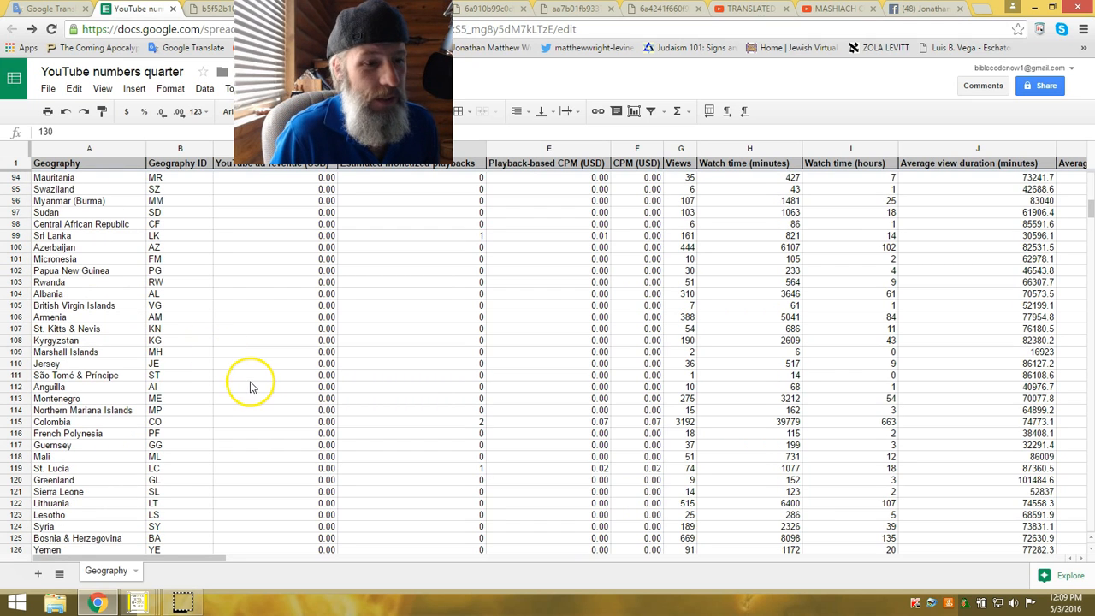
{"action": "mouse_move", "coordinate": [676, 311]}
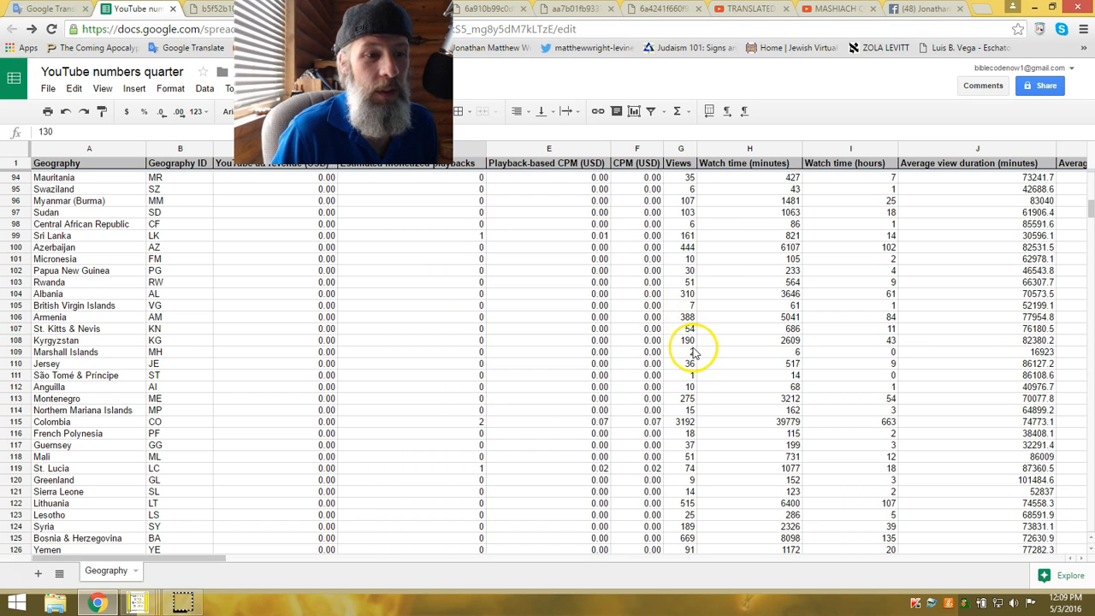
{"action": "scroll", "scroll_direction": "up", "scroll_amount": 3}
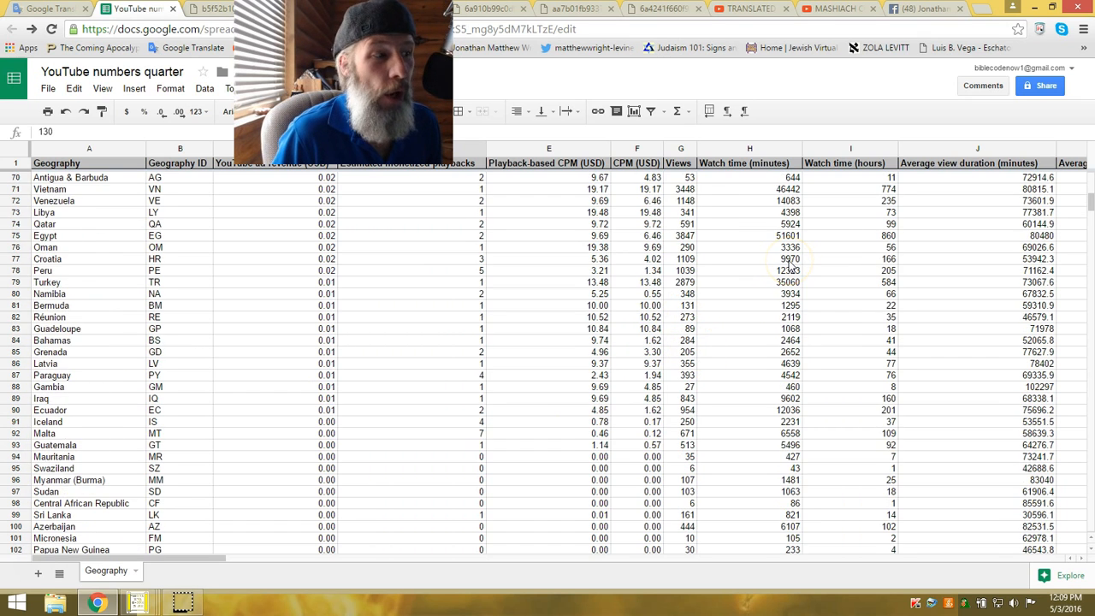
{"action": "scroll", "scroll_direction": "up", "scroll_amount": 3}
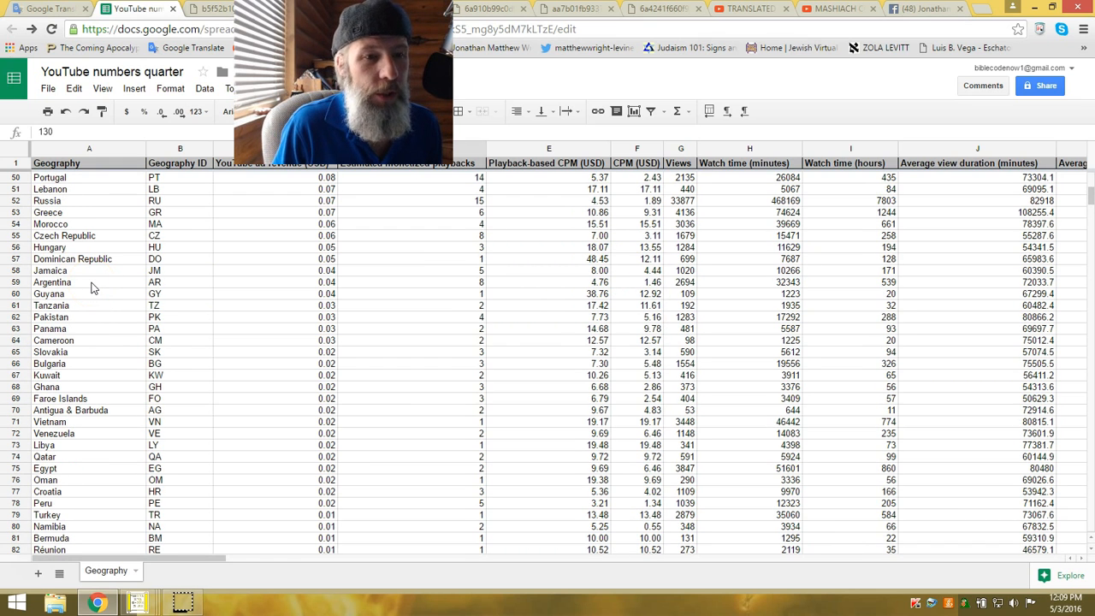
{"action": "scroll", "scroll_direction": "up", "scroll_amount": 3}
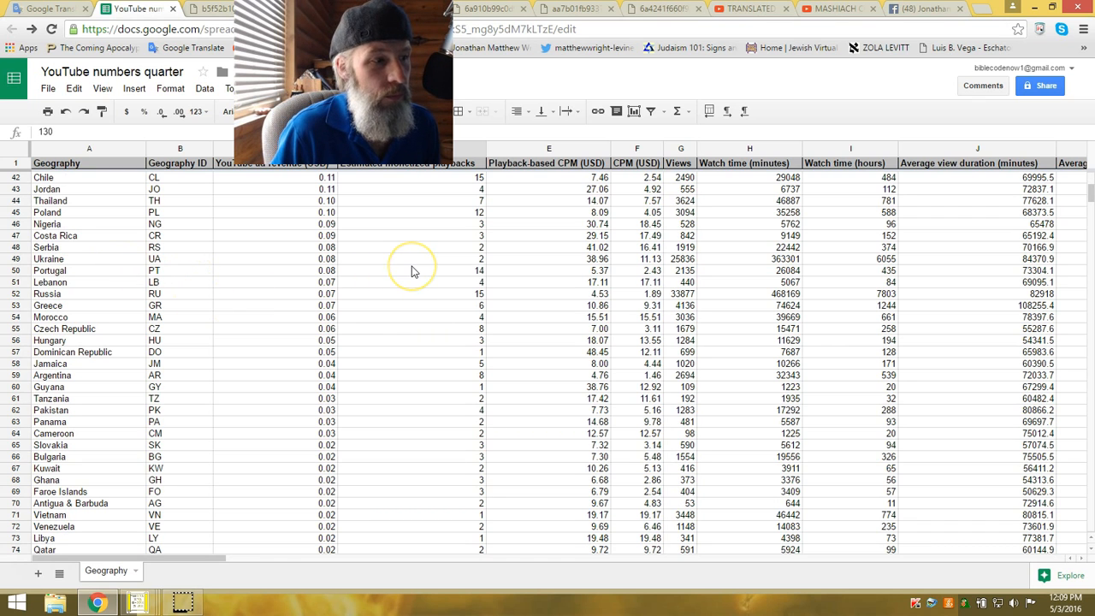
{"action": "scroll", "scroll_direction": "up", "scroll_amount": 3}
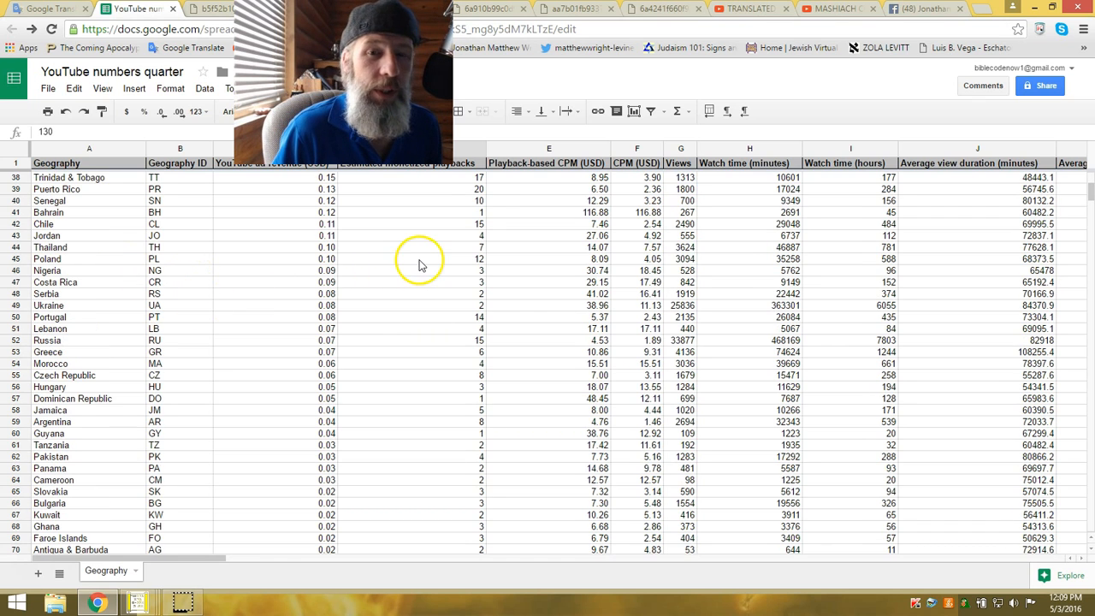
{"action": "scroll", "scroll_direction": "up", "scroll_amount": 3}
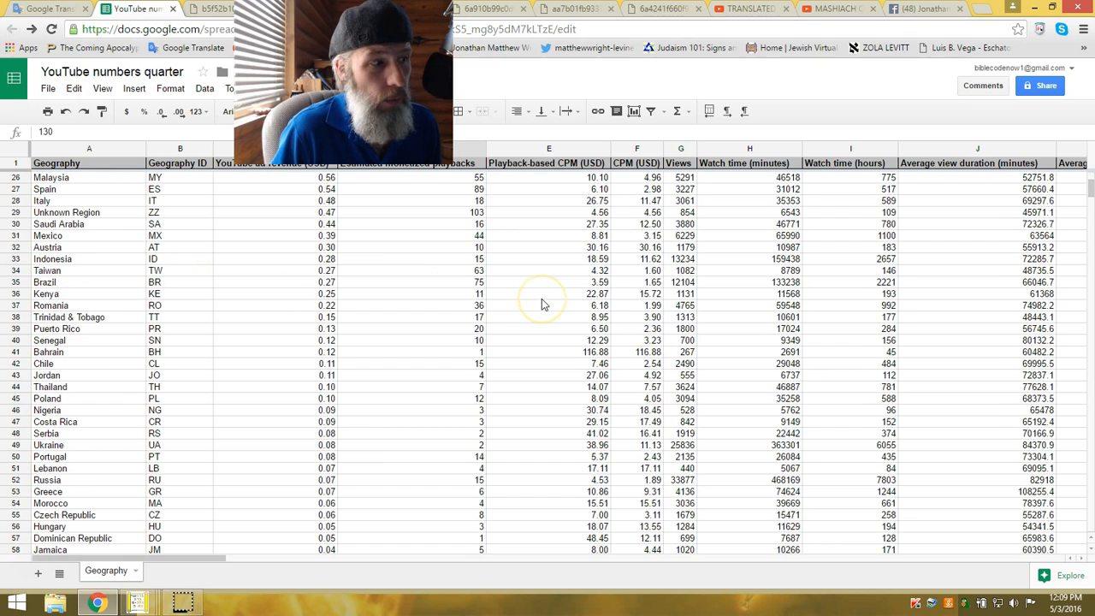
{"action": "mouse_move", "coordinate": [483, 248]}
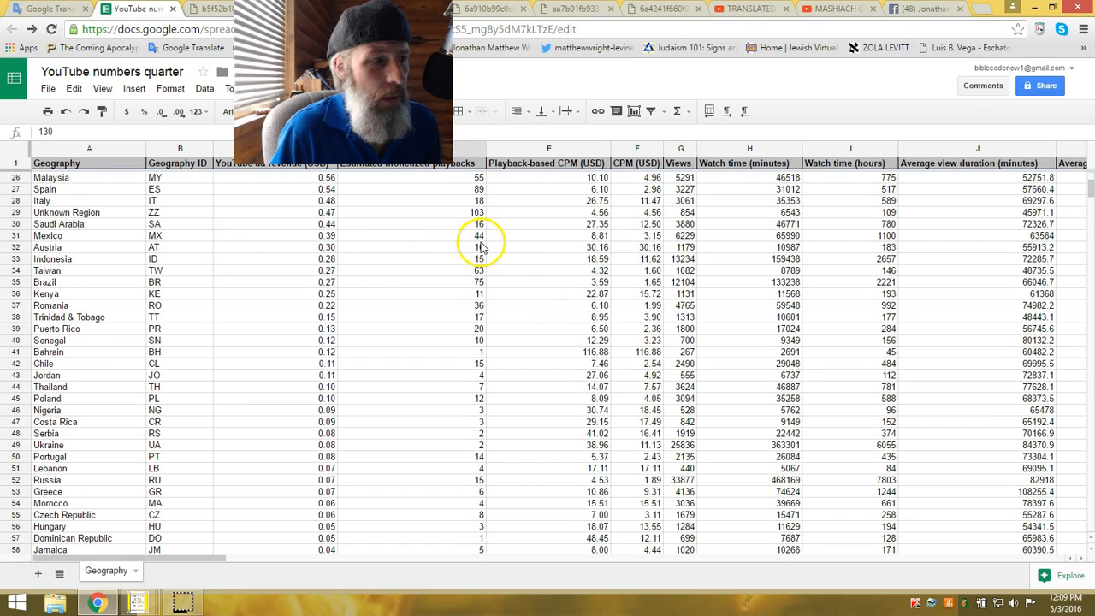
{"action": "scroll", "scroll_direction": "up", "scroll_amount": 3}
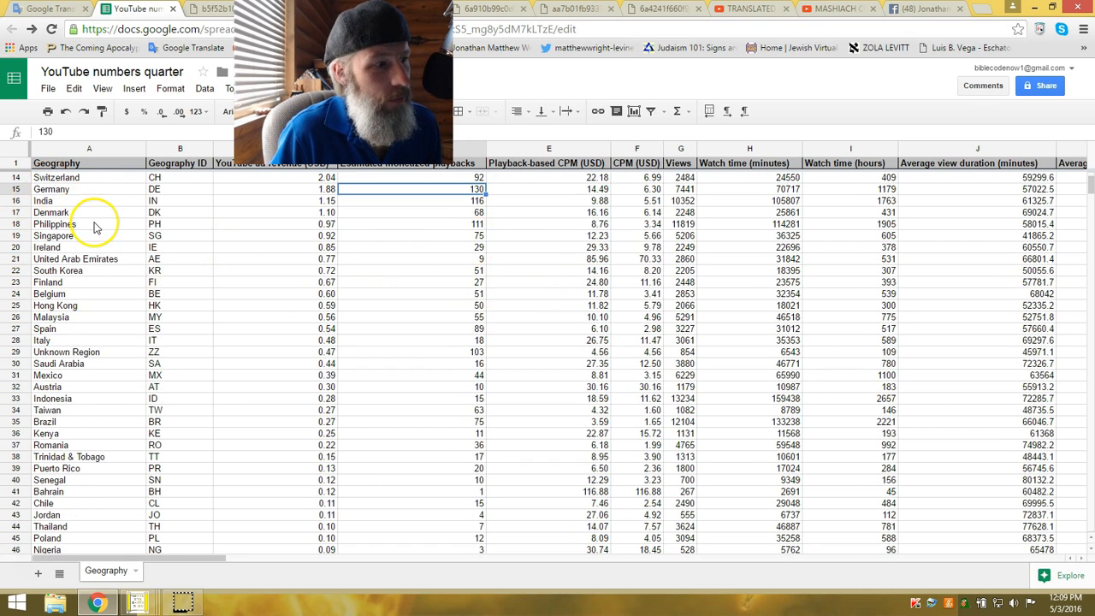
{"action": "scroll", "scroll_direction": "up", "scroll_amount": 3}
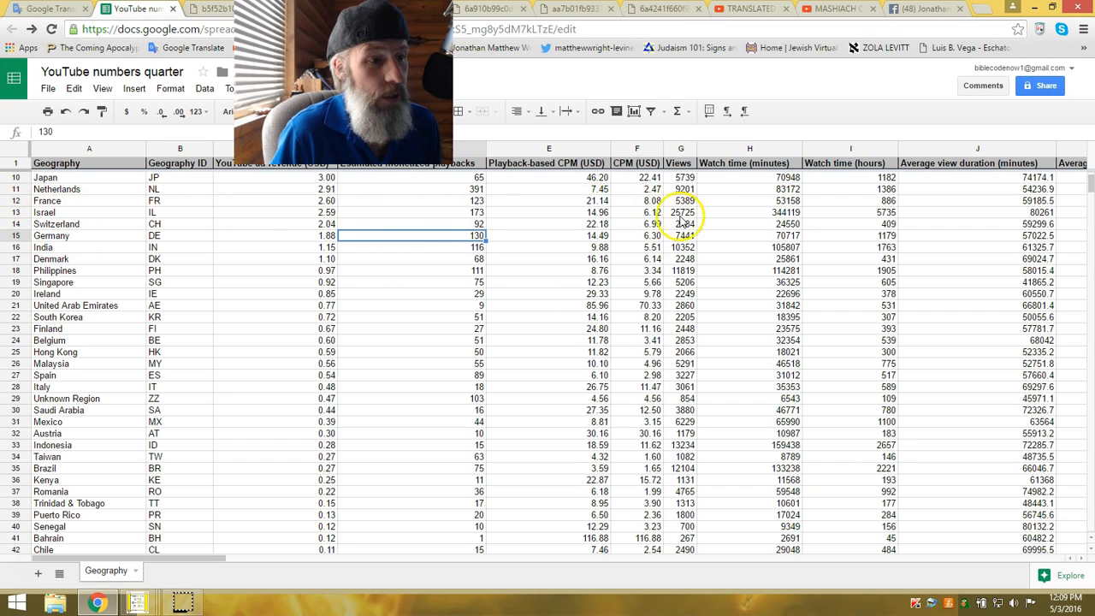
{"action": "mouse_move", "coordinate": [907, 224]}
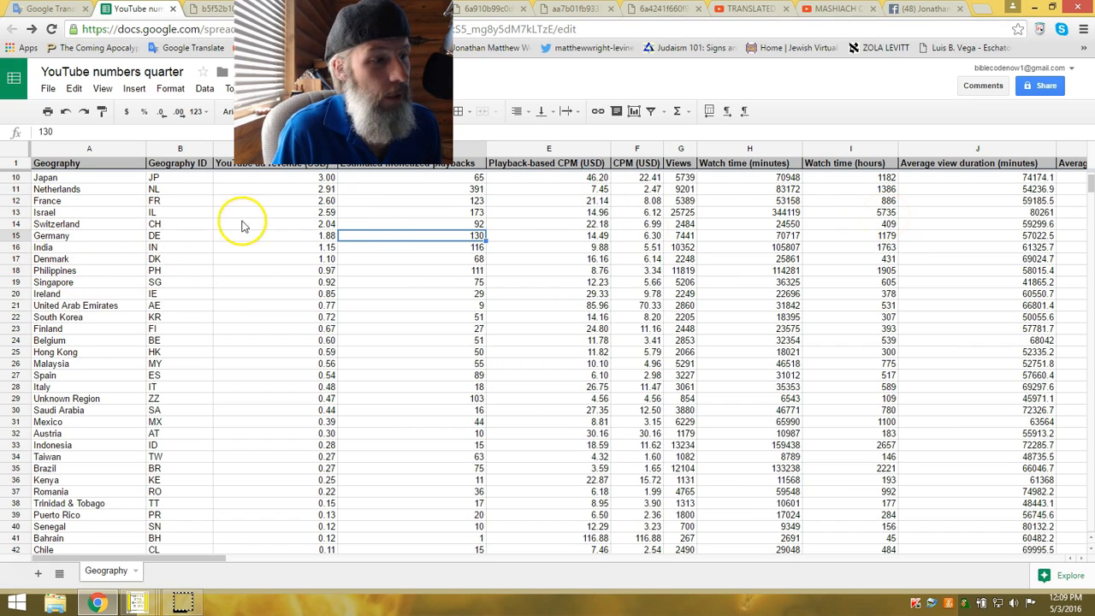
{"action": "mouse_move", "coordinate": [886, 219]}
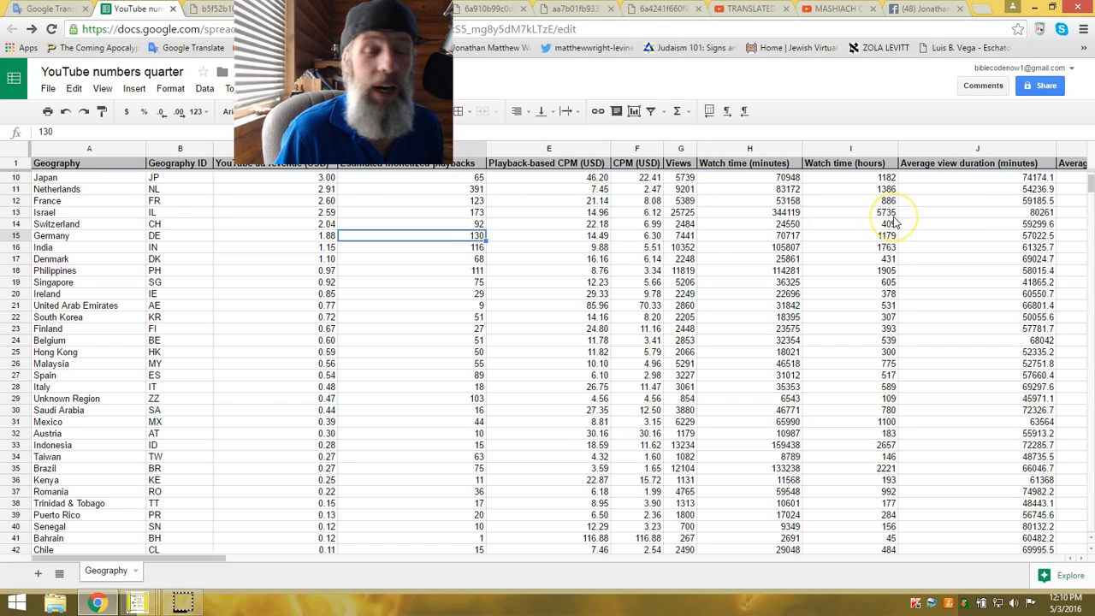
{"action": "mouse_move", "coordinate": [897, 220]}
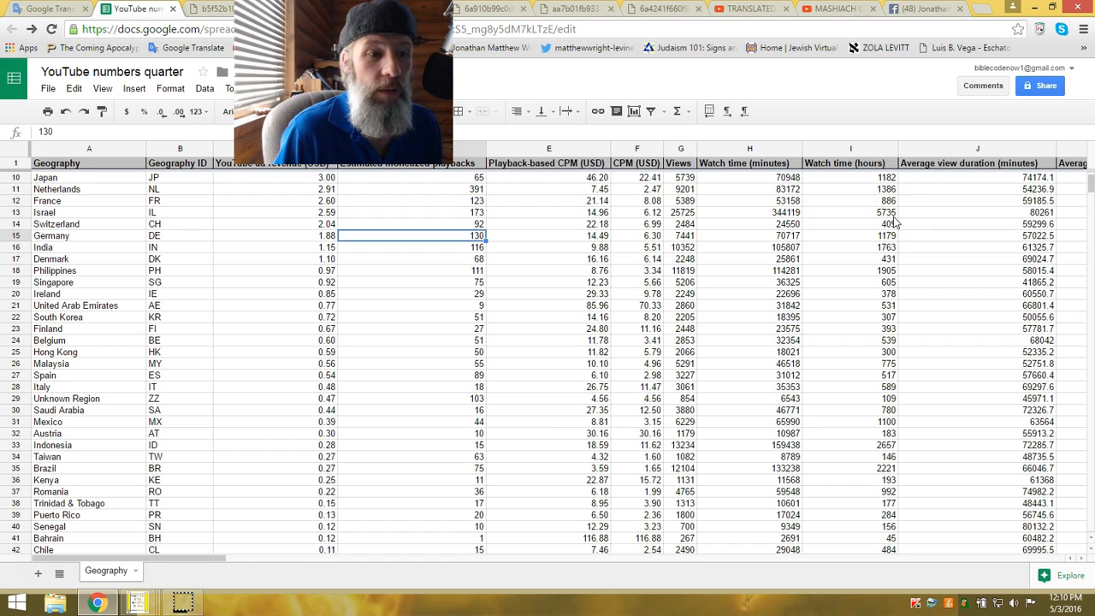
{"action": "scroll", "scroll_direction": "up", "scroll_amount": 3}
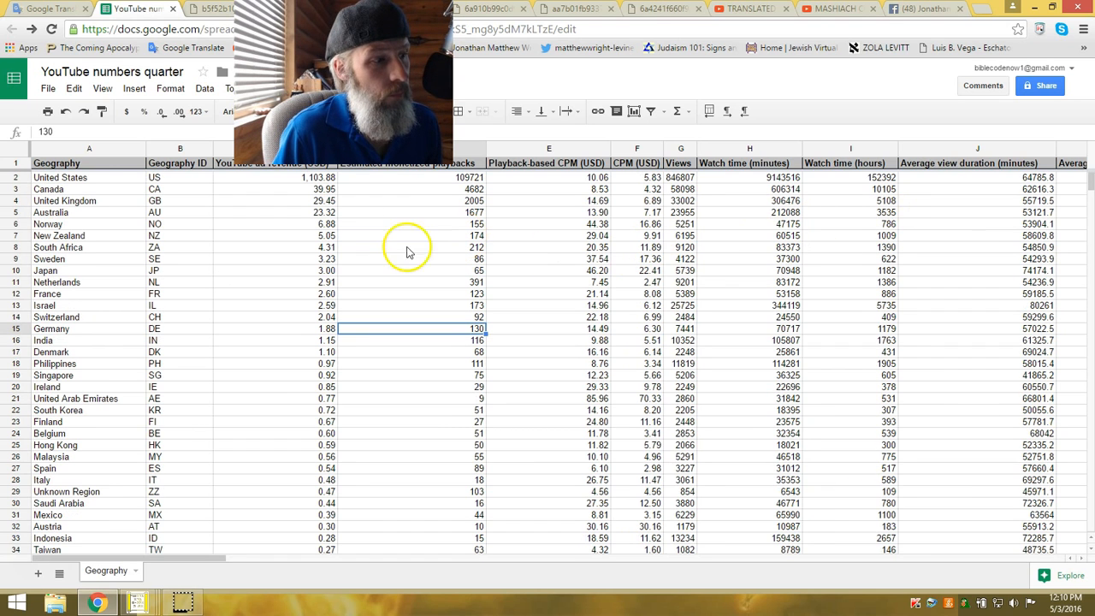
{"action": "mouse_move", "coordinate": [92, 253]}
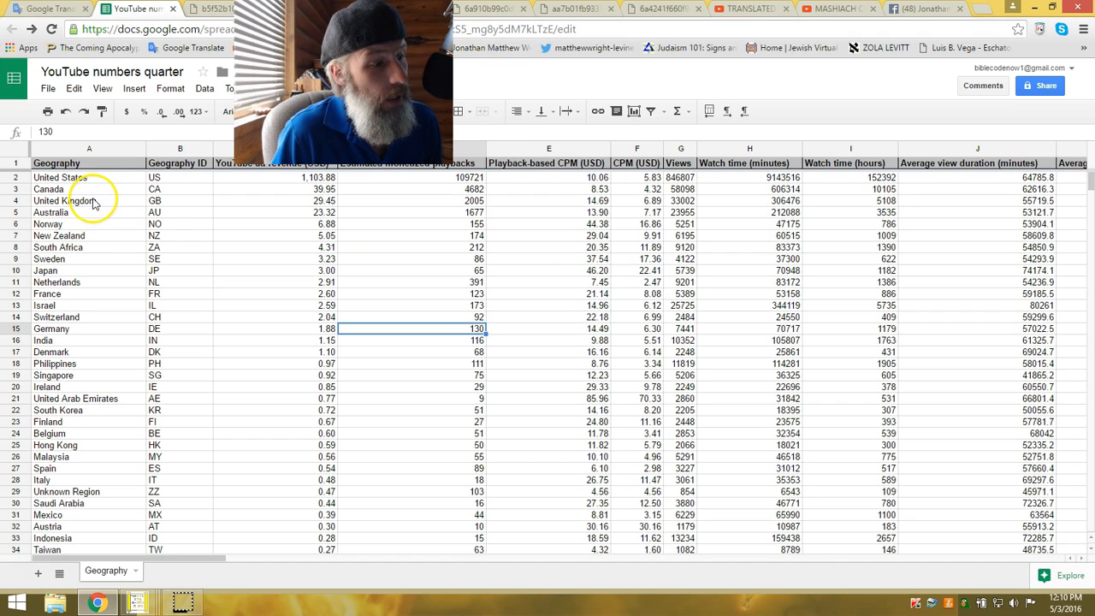
{"action": "mouse_move", "coordinate": [130, 407]}
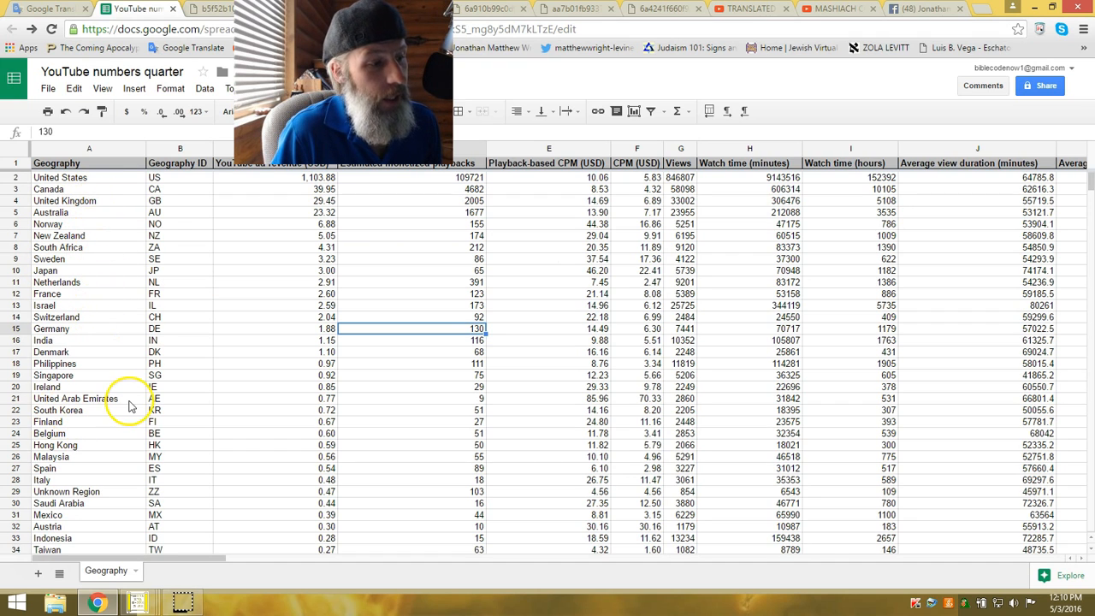
{"action": "mouse_move", "coordinate": [140, 402]}
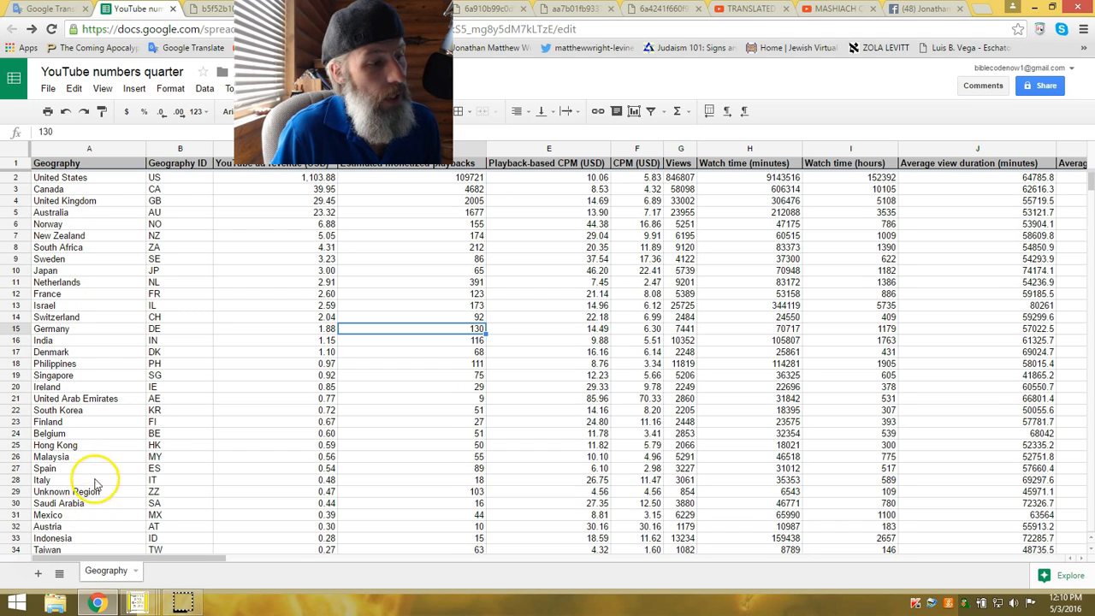
{"action": "scroll", "scroll_direction": "down", "scroll_amount": 3}
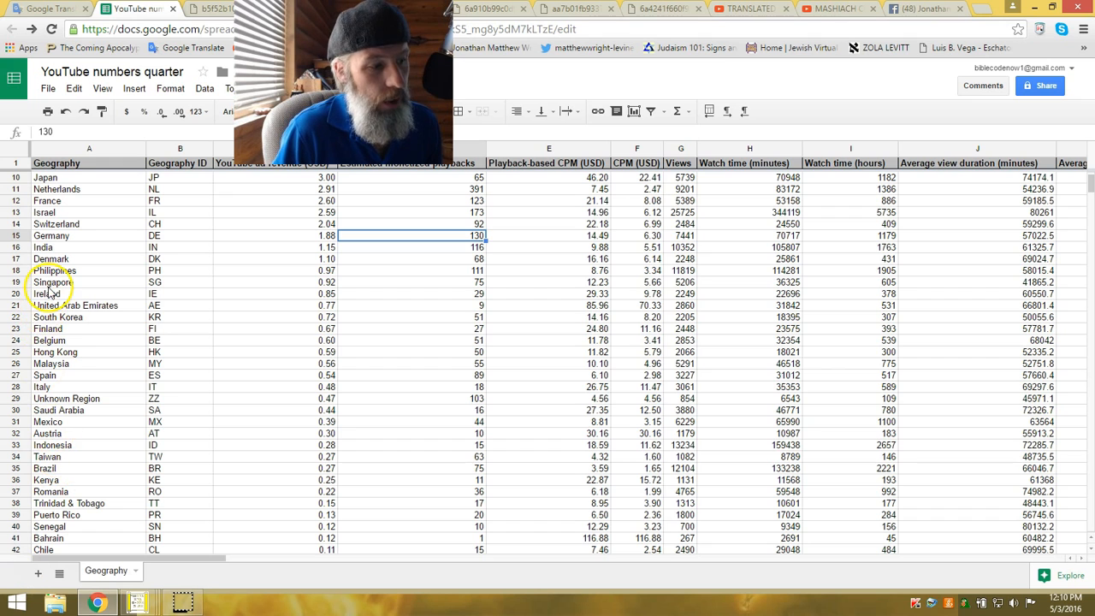
{"action": "scroll", "scroll_direction": "up", "scroll_amount": 3}
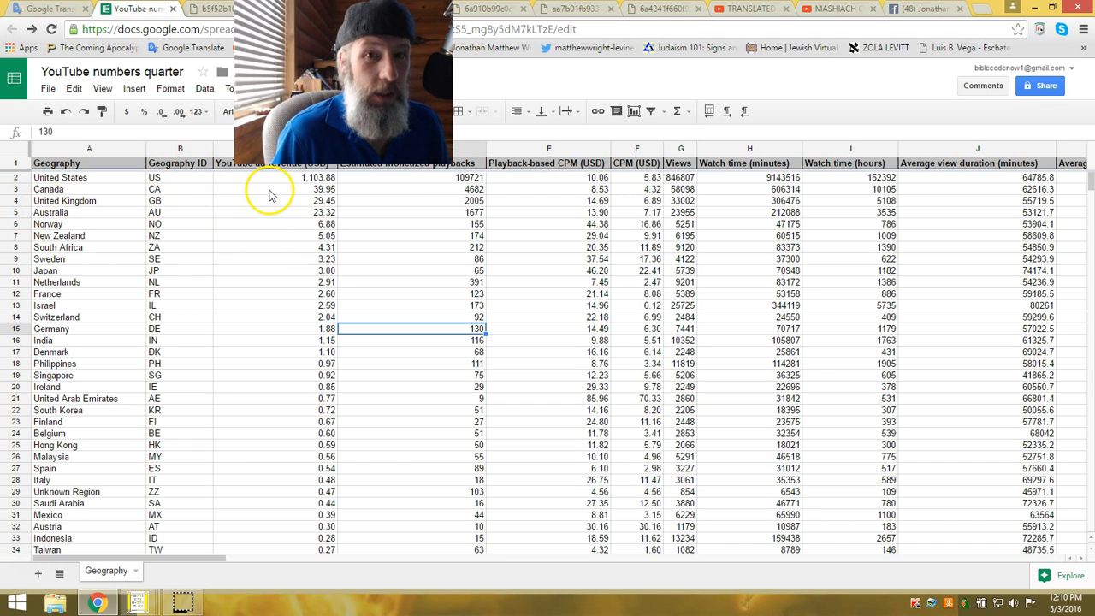
{"action": "mouse_move", "coordinate": [299, 190]}
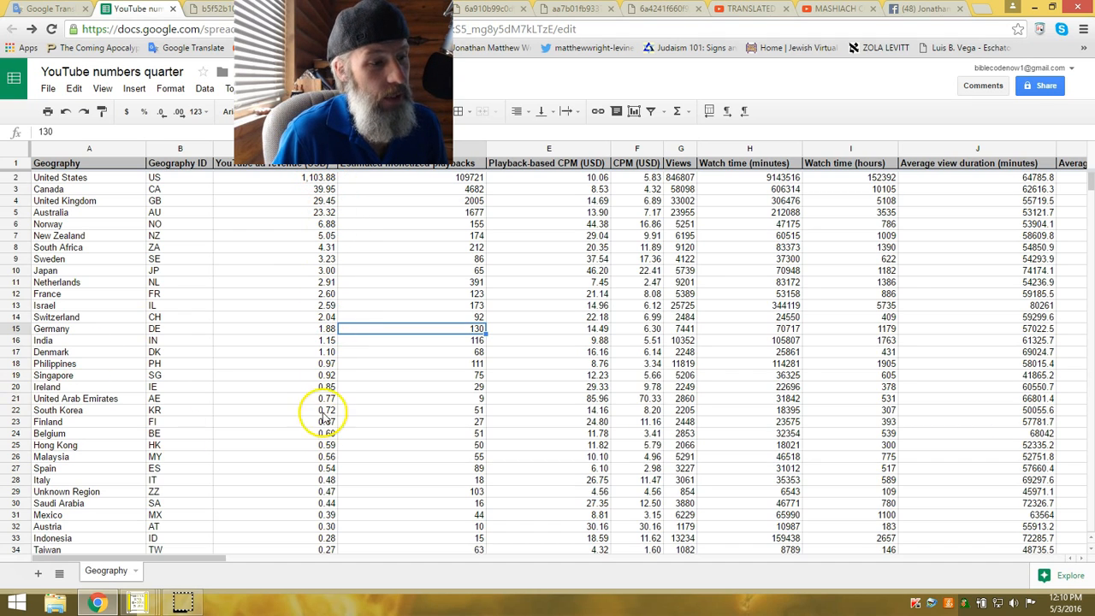
{"action": "mouse_move", "coordinate": [322, 295]}
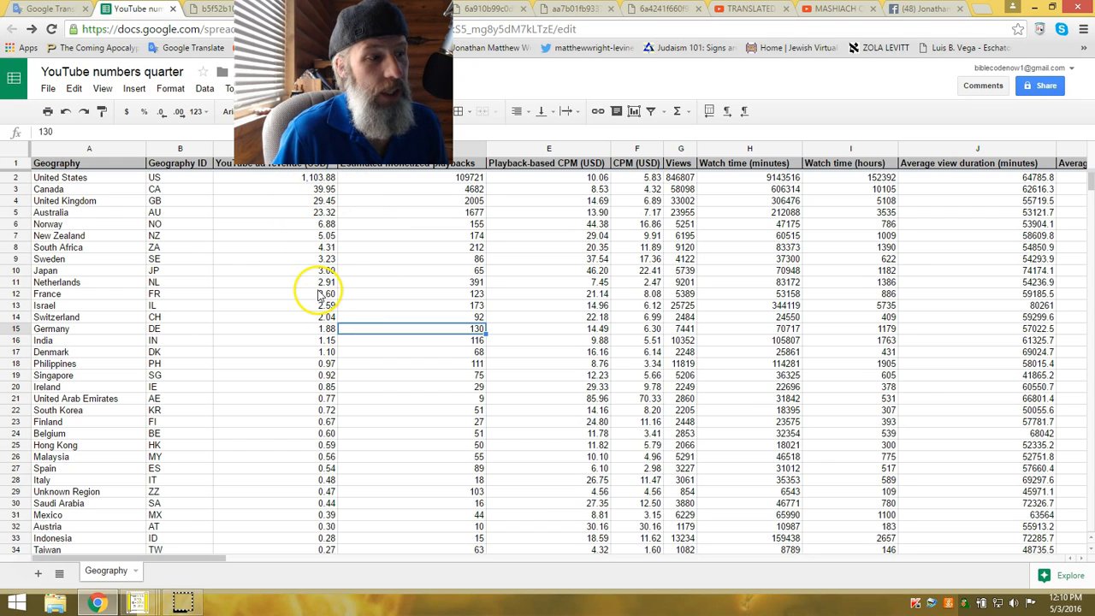
Step: Scroll the Geography sheet down until Bulgaria sits near the top, showing rows to Central African Republic
{"action": "scroll", "scroll_direction": "down", "scroll_amount": 3}
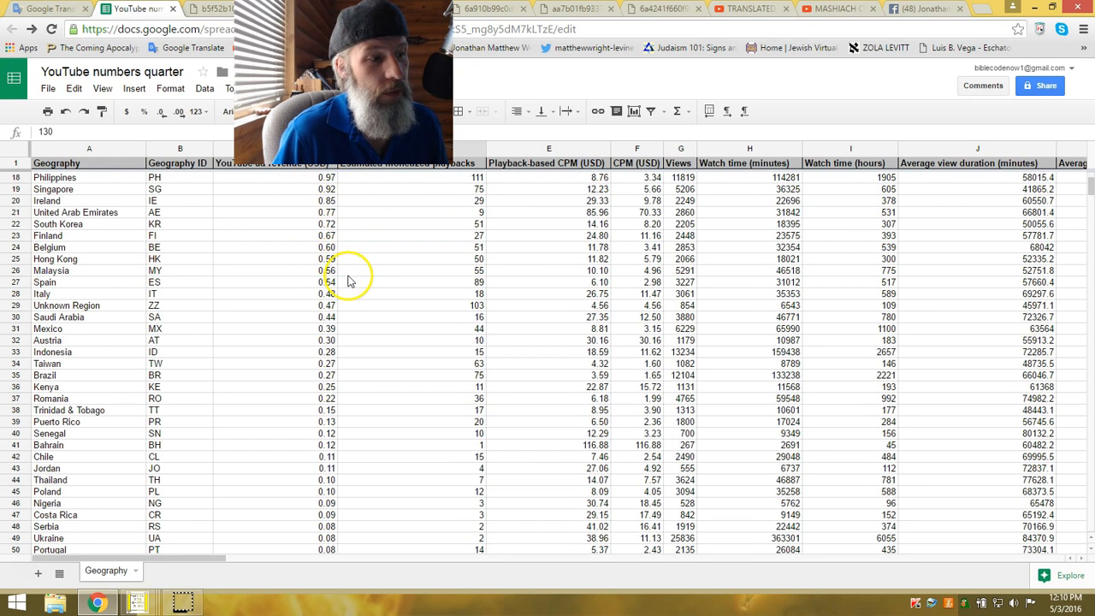
{"action": "mouse_move", "coordinate": [351, 366]}
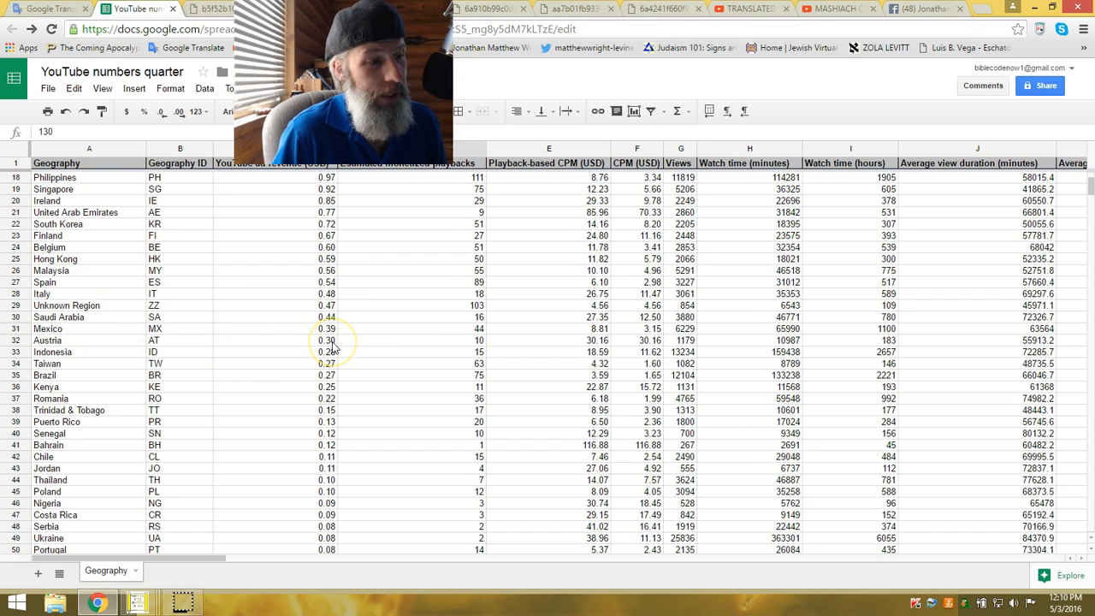
{"action": "scroll", "scroll_direction": "down", "scroll_amount": 3}
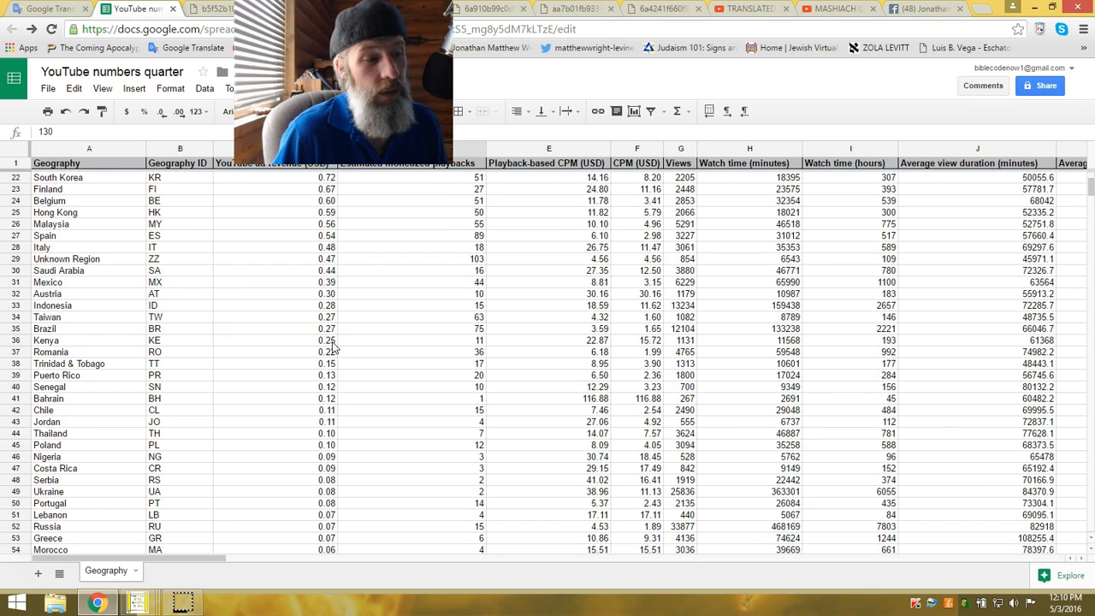
{"action": "scroll", "scroll_direction": "down", "scroll_amount": 3}
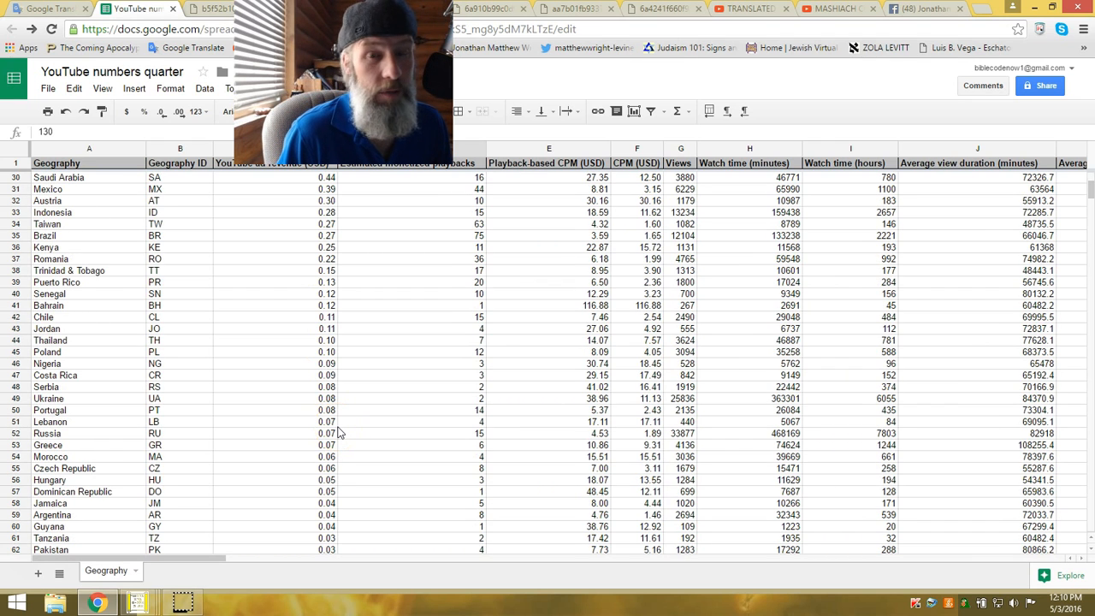
{"action": "mouse_move", "coordinate": [312, 339]}
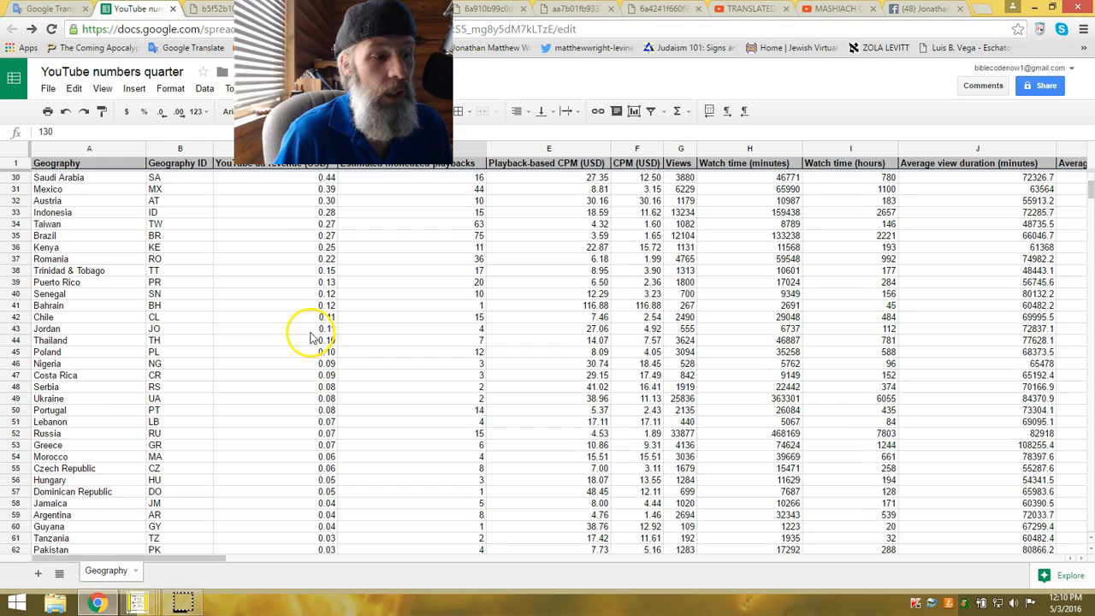
{"action": "scroll", "scroll_direction": "down", "scroll_amount": 3}
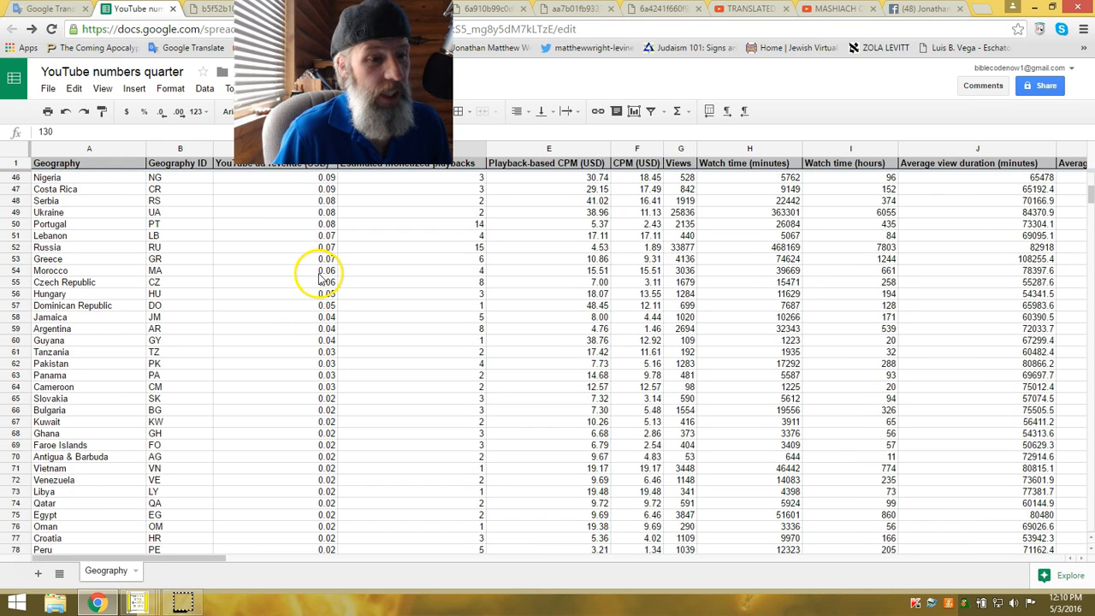
{"action": "scroll", "scroll_direction": "down", "scroll_amount": 3}
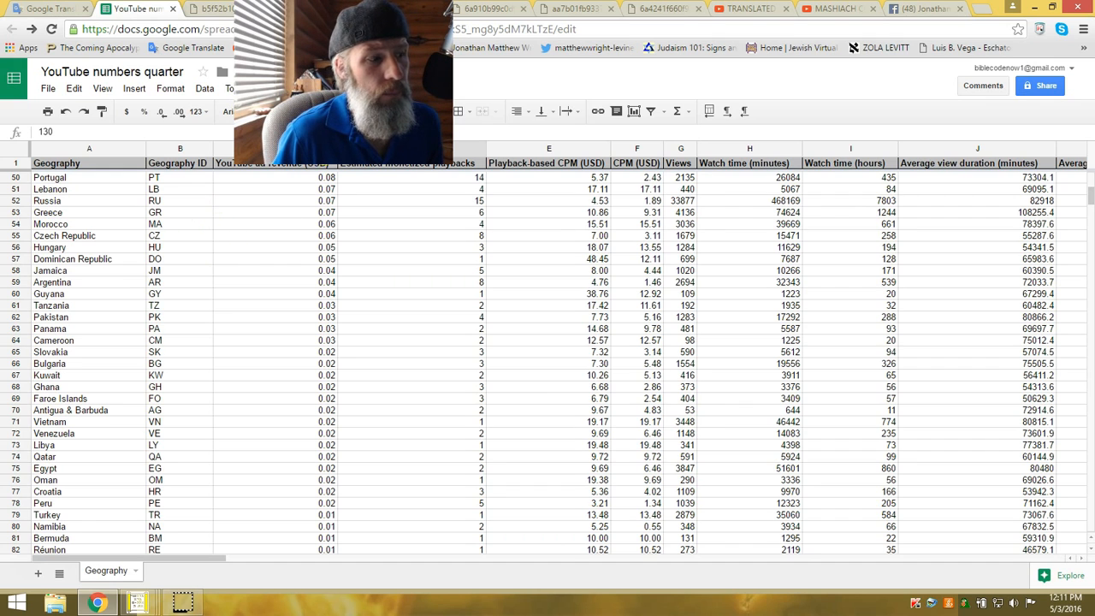
{"action": "scroll", "scroll_direction": "down", "scroll_amount": 3}
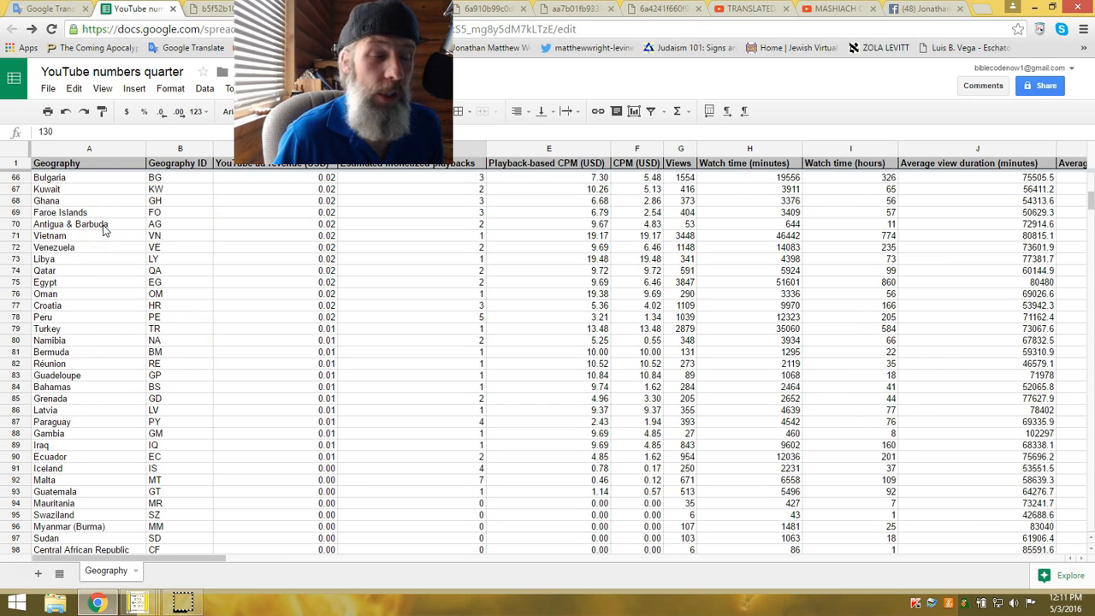
Step: Scroll slightly further so Antigua & Barbuda tops the view, down to Papua New Guinea
{"action": "scroll", "scroll_direction": "down", "scroll_amount": 3}
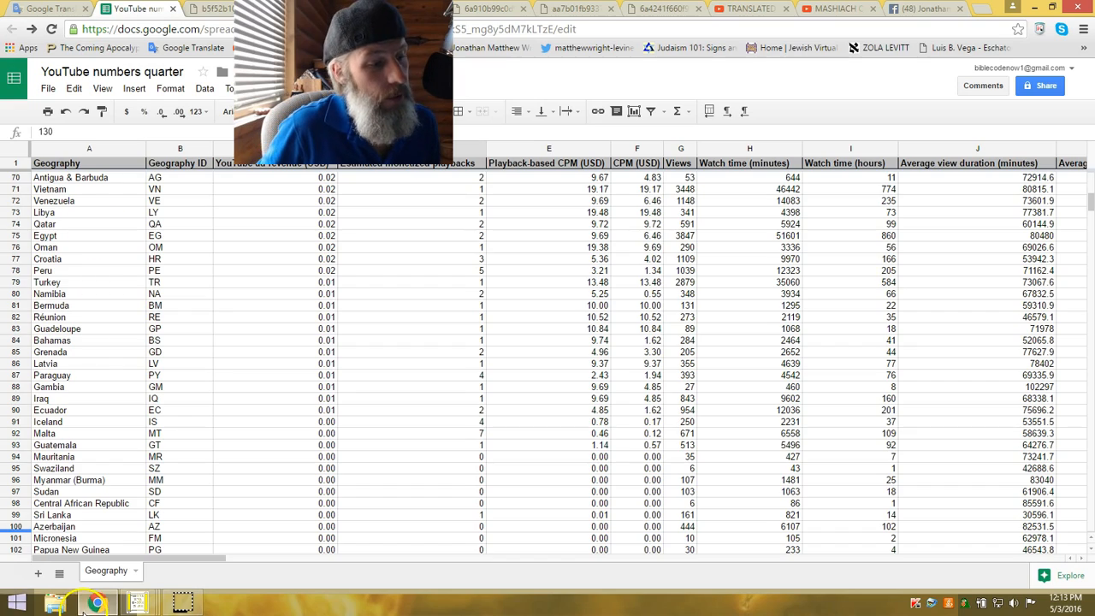
Step: Return to Chrome's YouTube tab and scroll to the top of the Code 14 video's 20 comments
{"action": "left_click", "coordinate": [137, 603]}
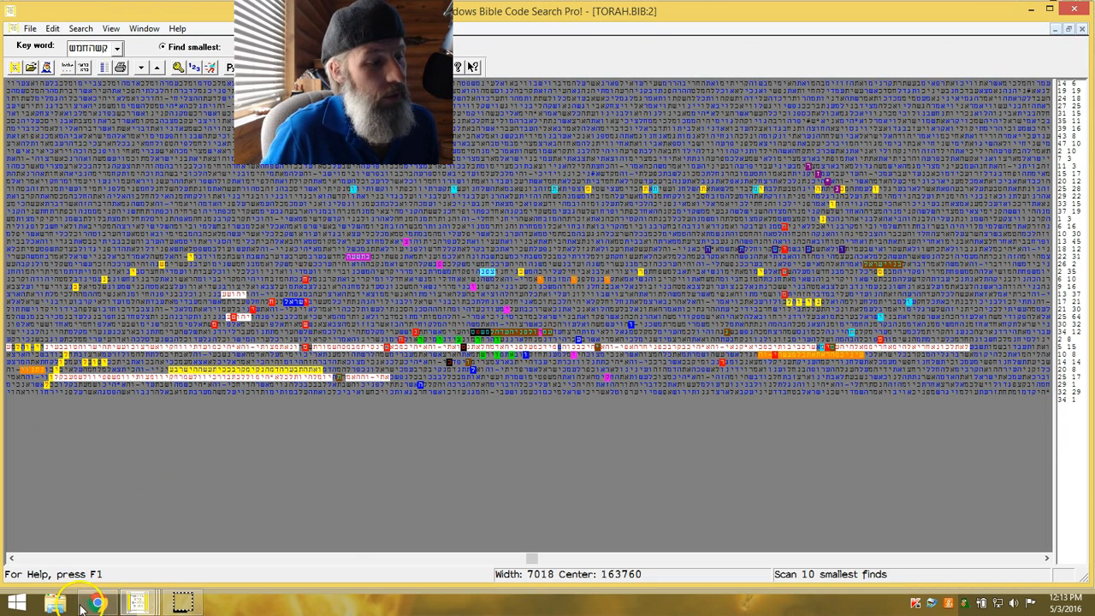
{"action": "left_click", "coordinate": [95, 602]}
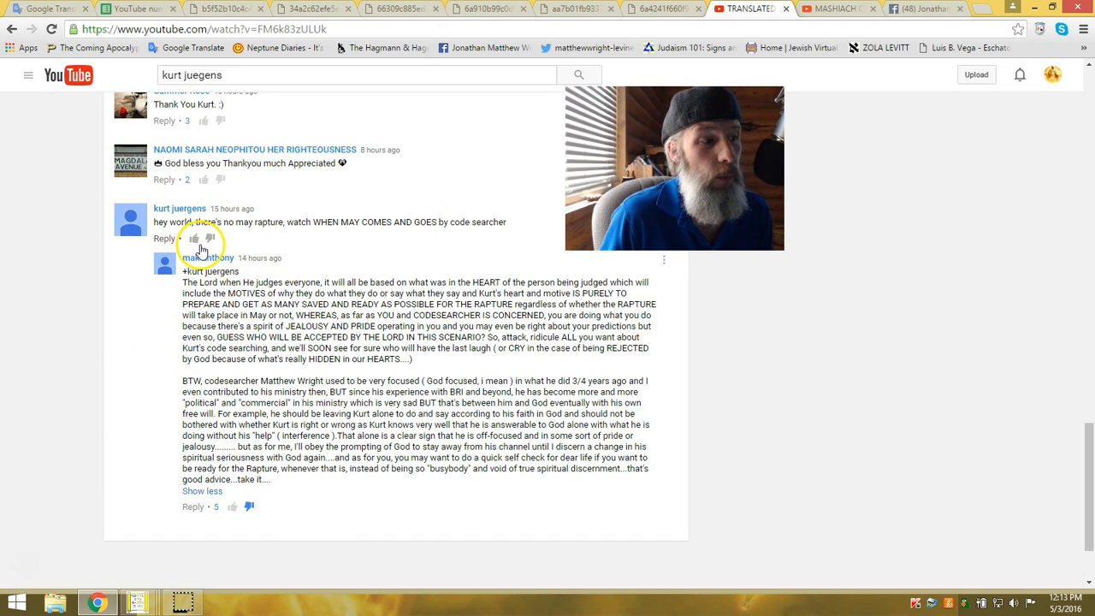
{"action": "mouse_move", "coordinate": [274, 225]}
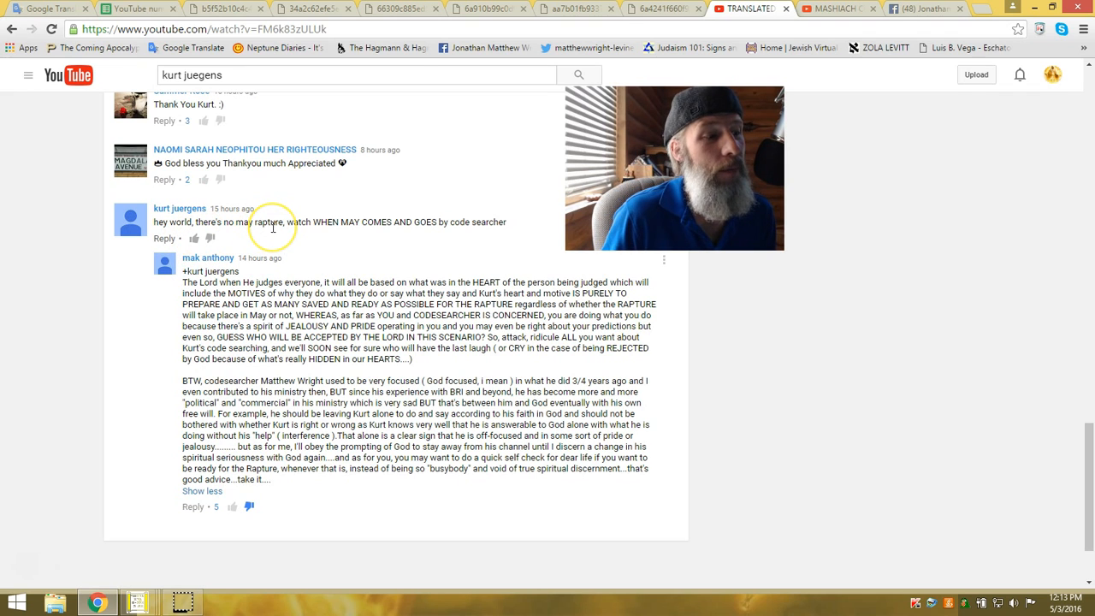
{"action": "mouse_move", "coordinate": [414, 226]}
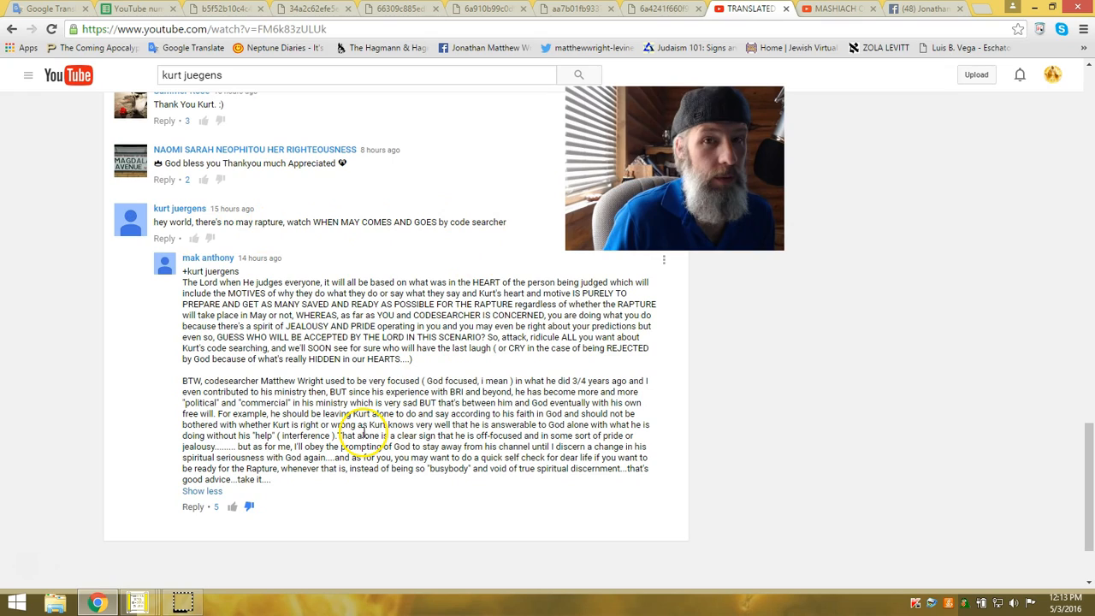
{"action": "mouse_move", "coordinate": [221, 202]}
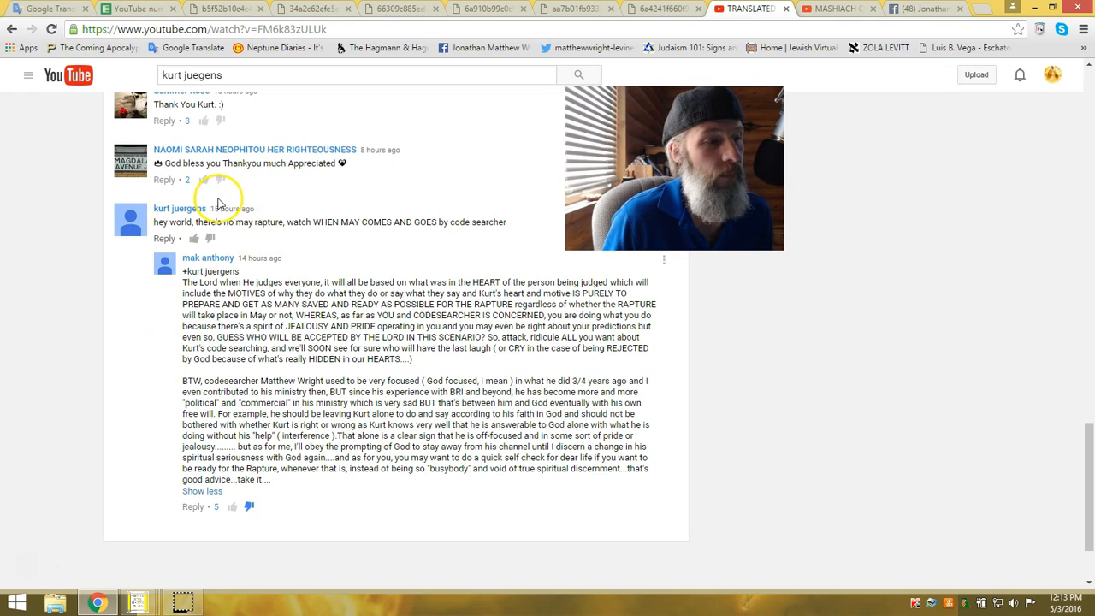
{"action": "scroll", "scroll_direction": "up", "scroll_amount": 3}
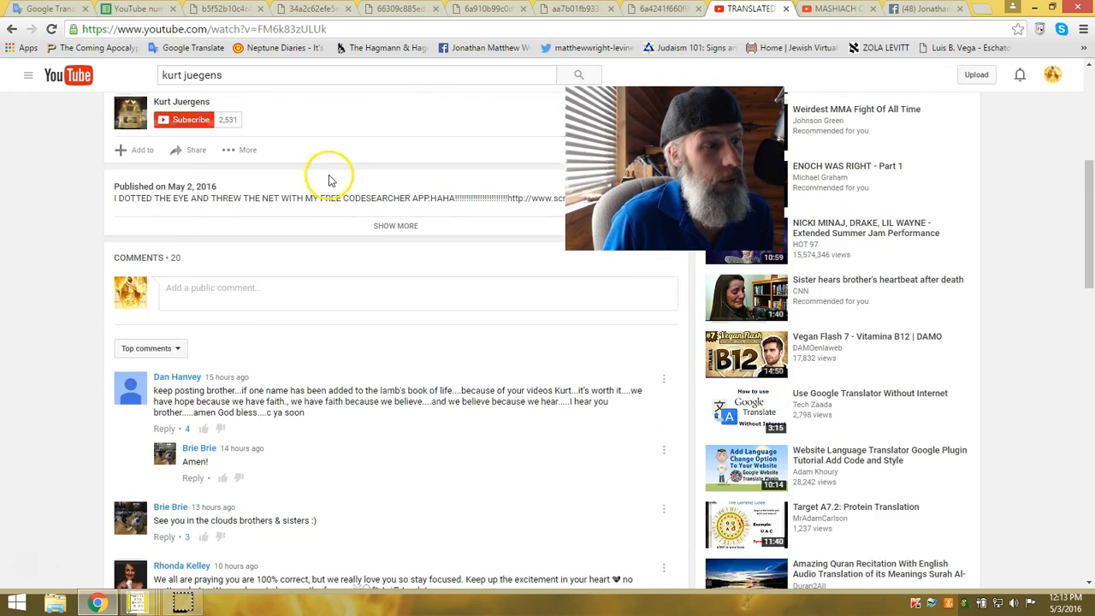
{"action": "scroll", "scroll_direction": "up", "scroll_amount": 3}
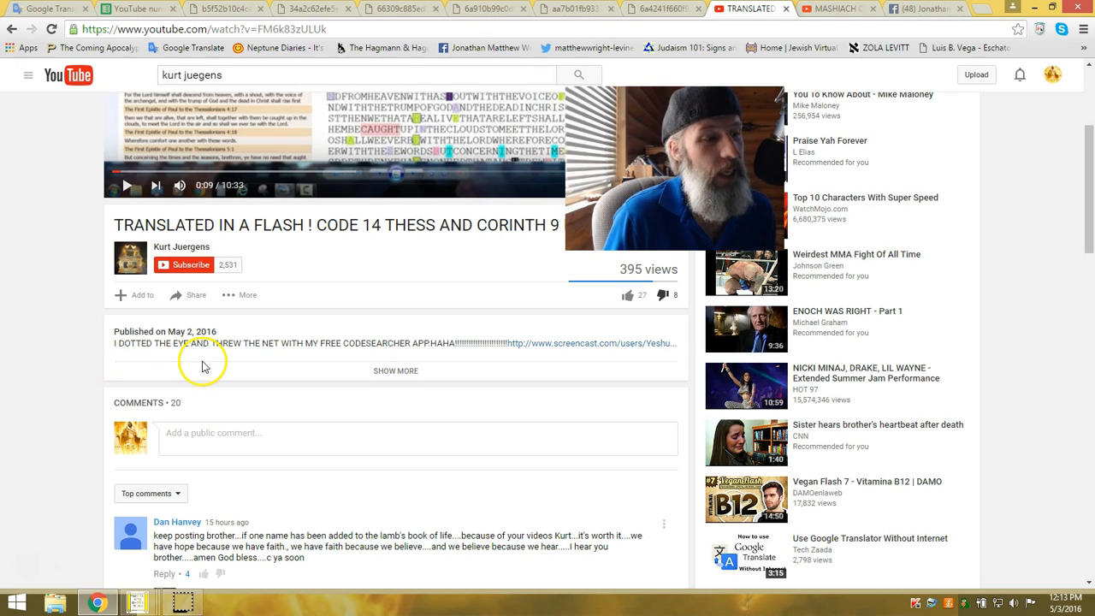
{"action": "mouse_move", "coordinate": [353, 342]}
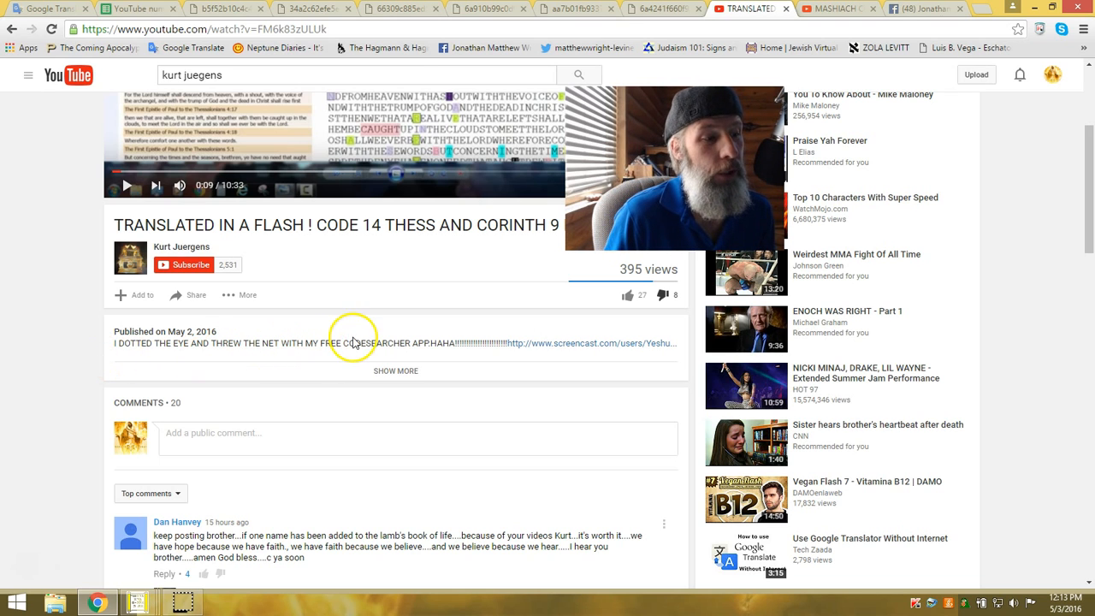
{"action": "mouse_move", "coordinate": [505, 407]}
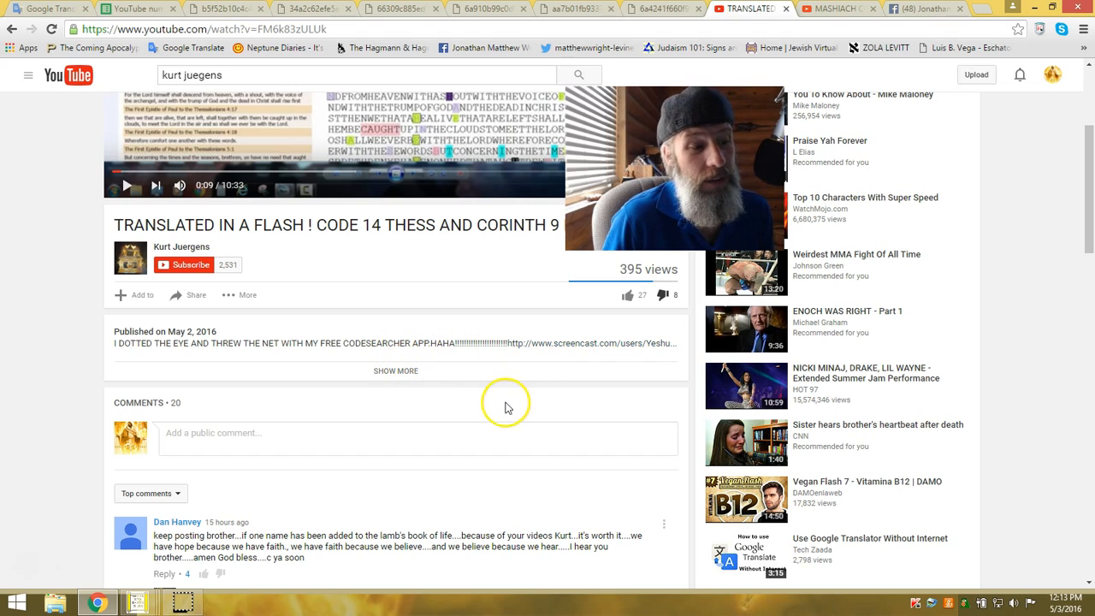
{"action": "scroll", "scroll_direction": "down", "scroll_amount": 3}
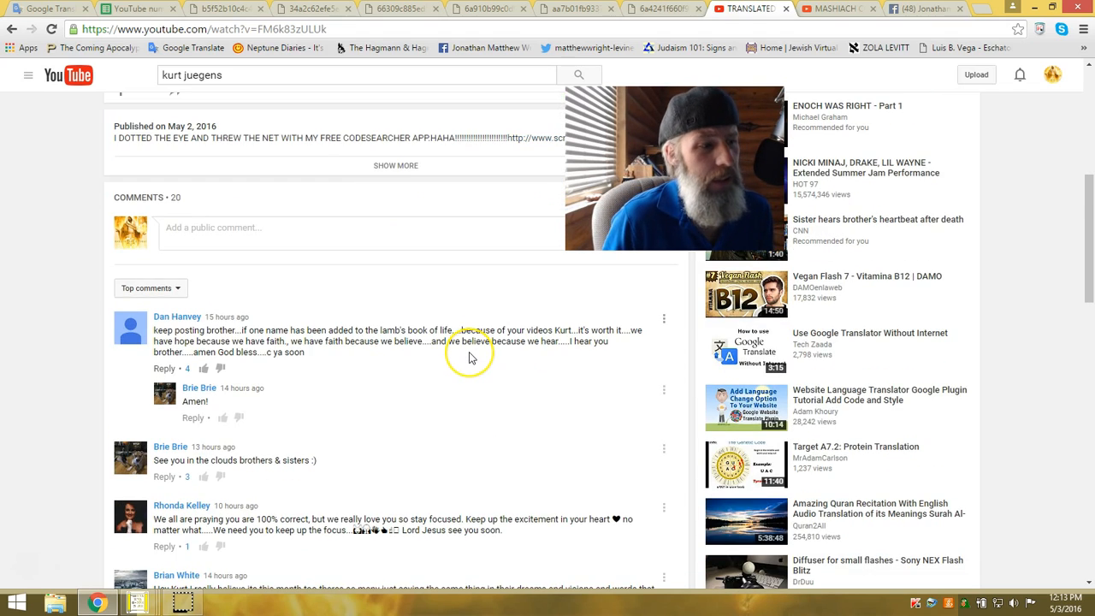
{"action": "scroll", "scroll_direction": "down", "scroll_amount": 3}
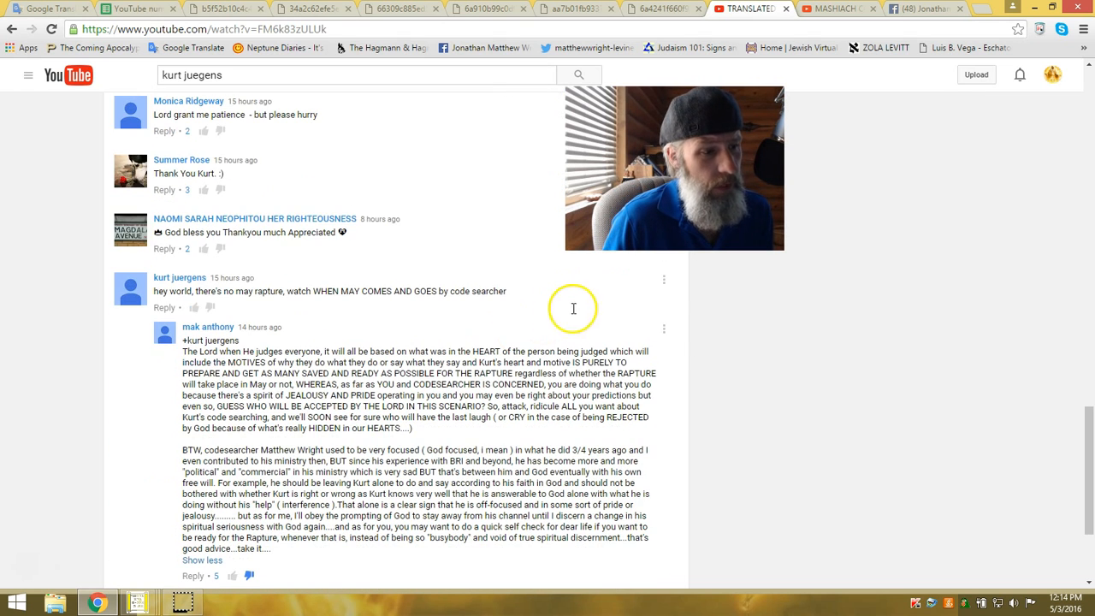
{"action": "mouse_move", "coordinate": [451, 332]}
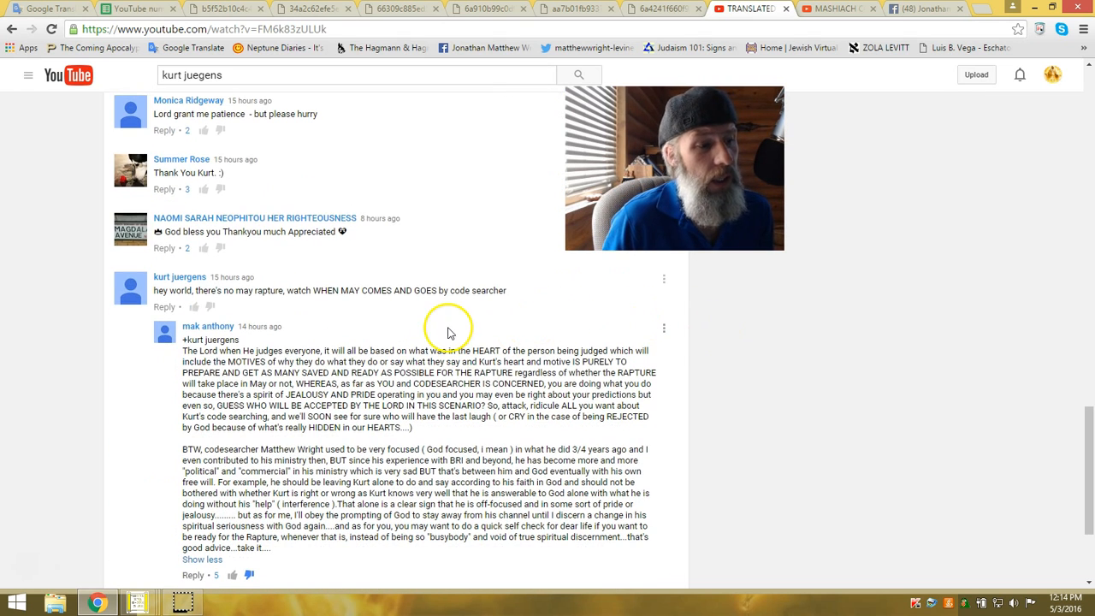
{"action": "mouse_move", "coordinate": [387, 328]}
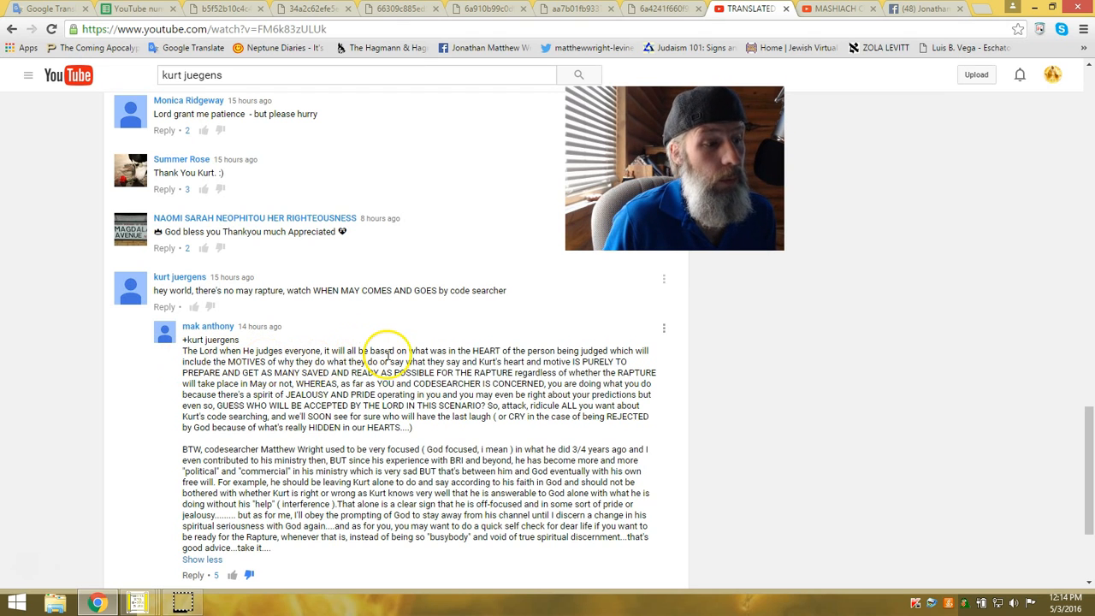
{"action": "mouse_move", "coordinate": [482, 350]}
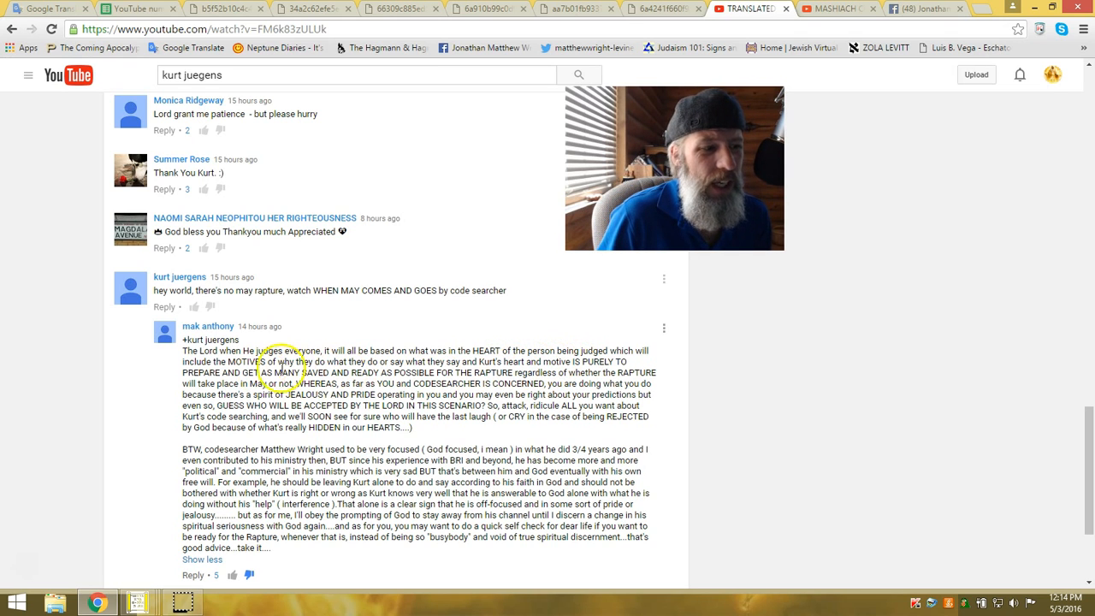
{"action": "left_click", "coordinate": [208, 325]}
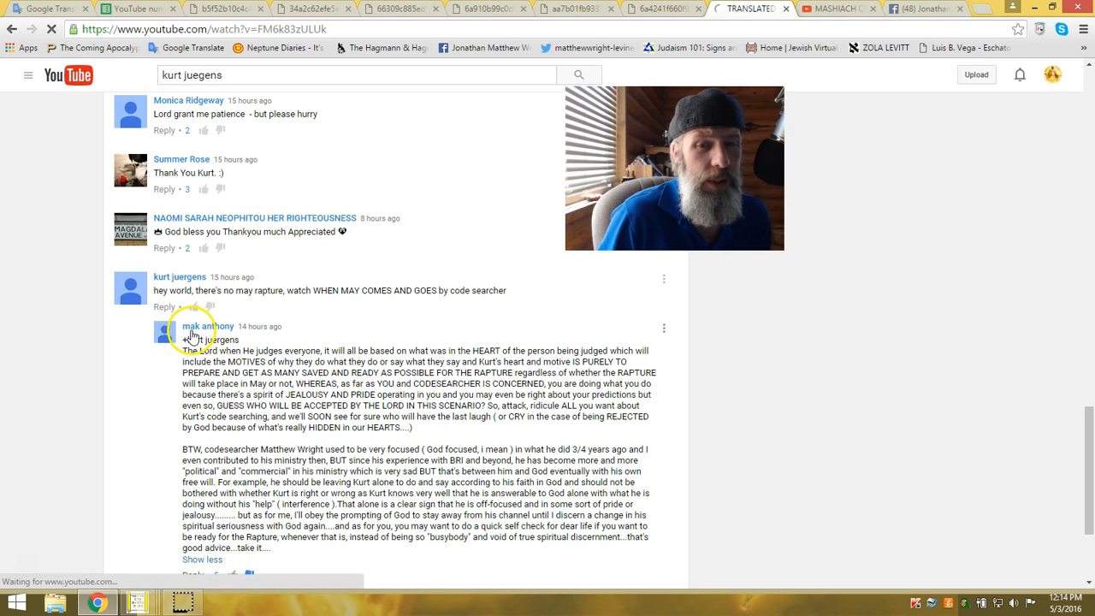
{"action": "mouse_move", "coordinate": [208, 325]}
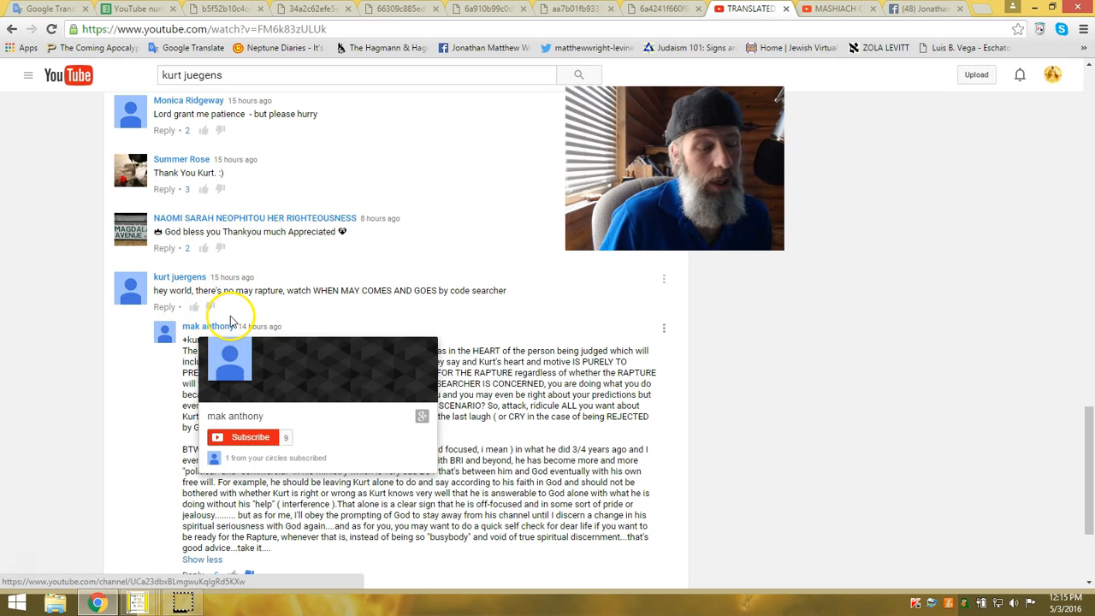
{"action": "mouse_move", "coordinate": [470, 366]}
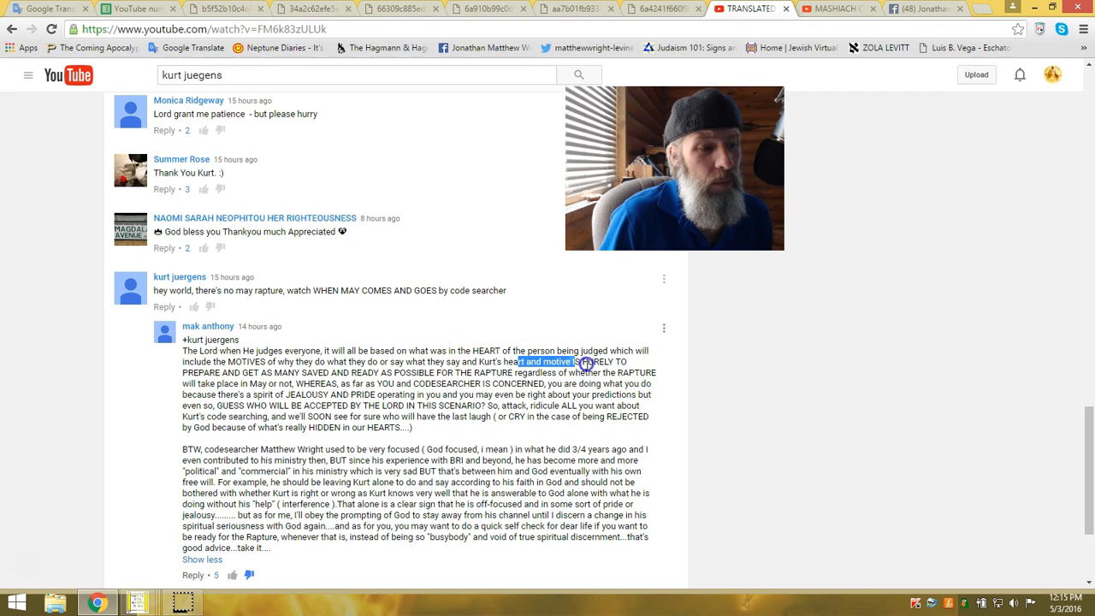
{"action": "left_click_drag", "start_coordinate": [590, 361], "coordinate": [222, 383]}
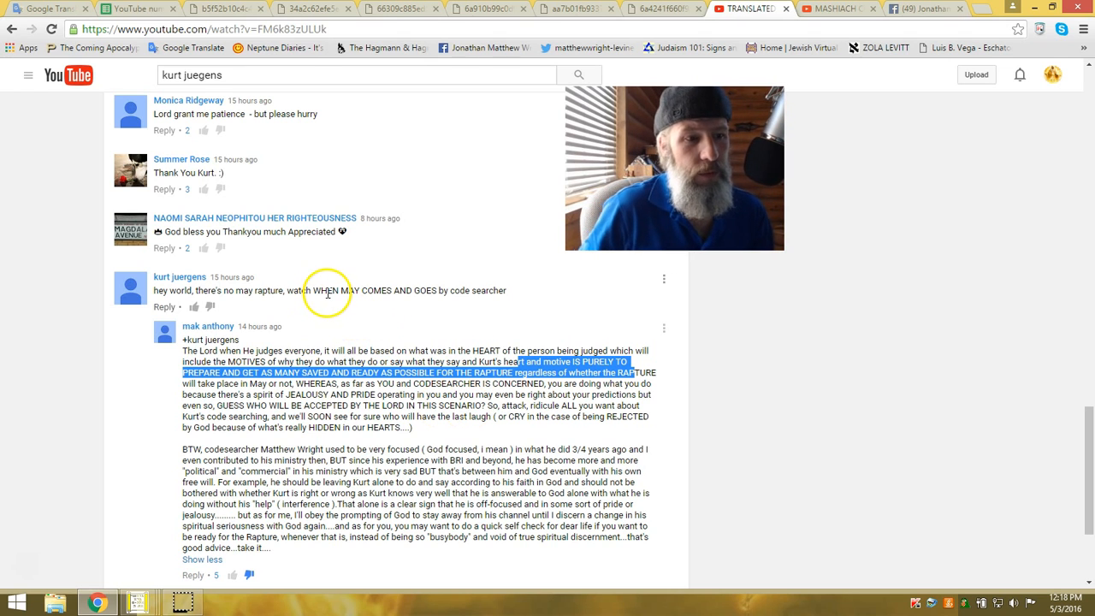
{"action": "mouse_move", "coordinate": [325, 68]}
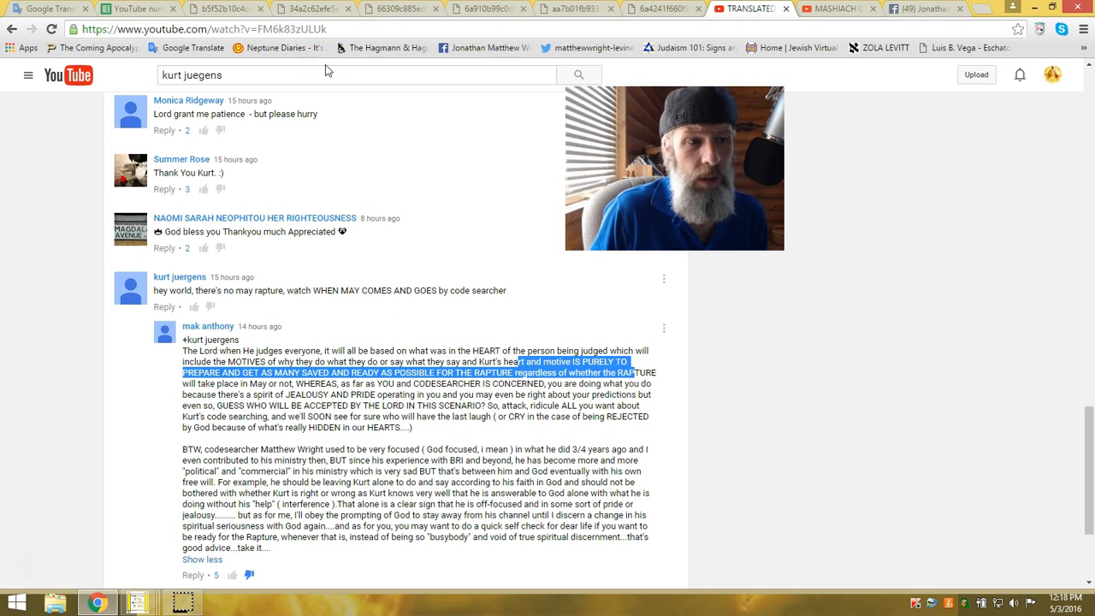
{"action": "mouse_move", "coordinate": [459, 154]}
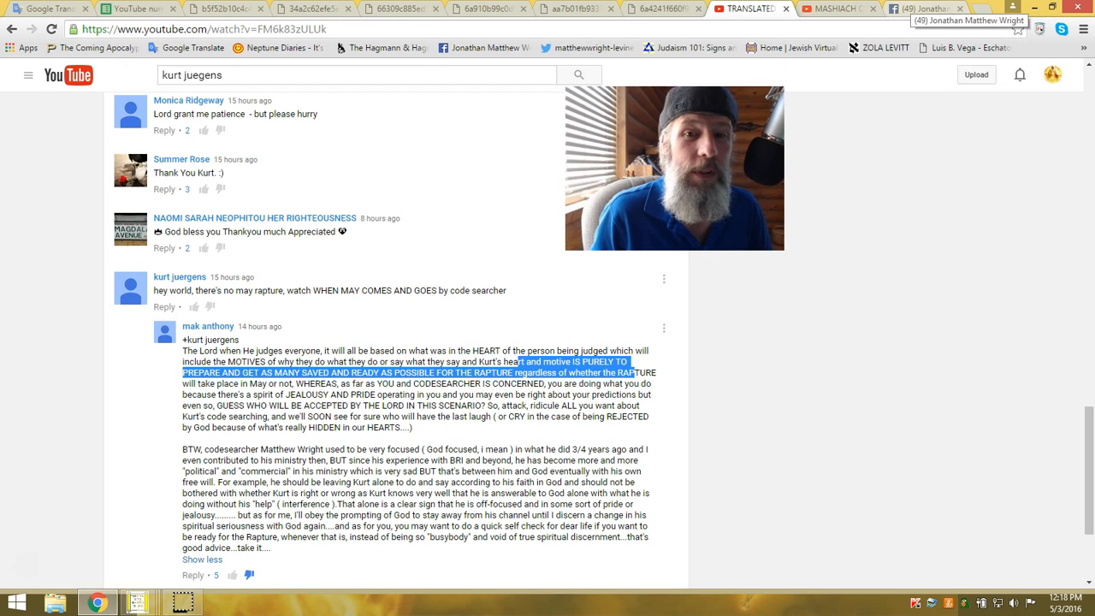
{"action": "mouse_move", "coordinate": [1016, 128]}
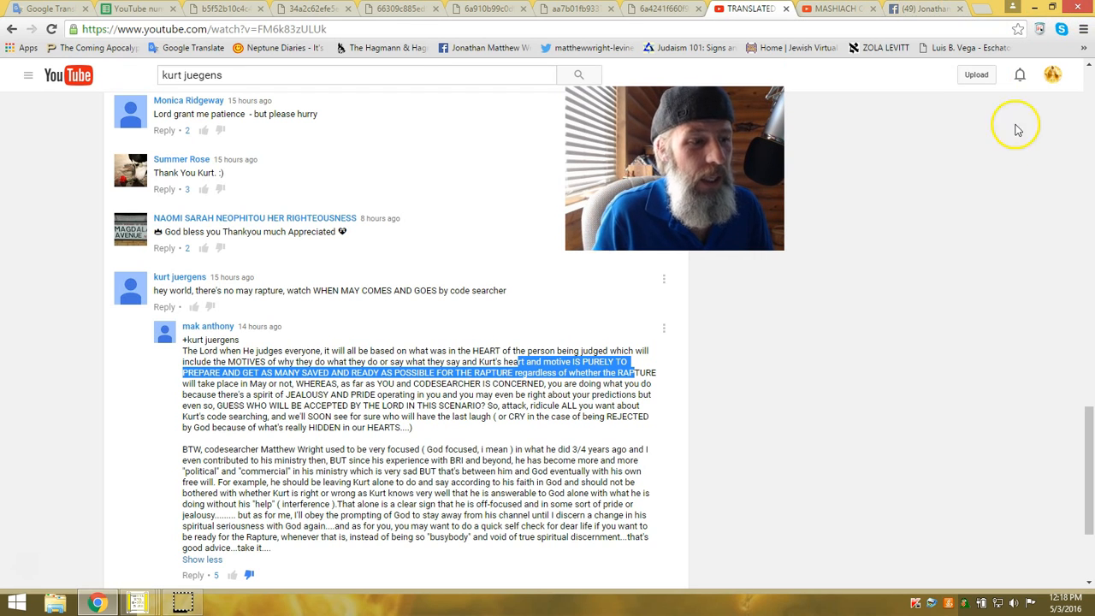
{"action": "mouse_move", "coordinate": [945, 233]}
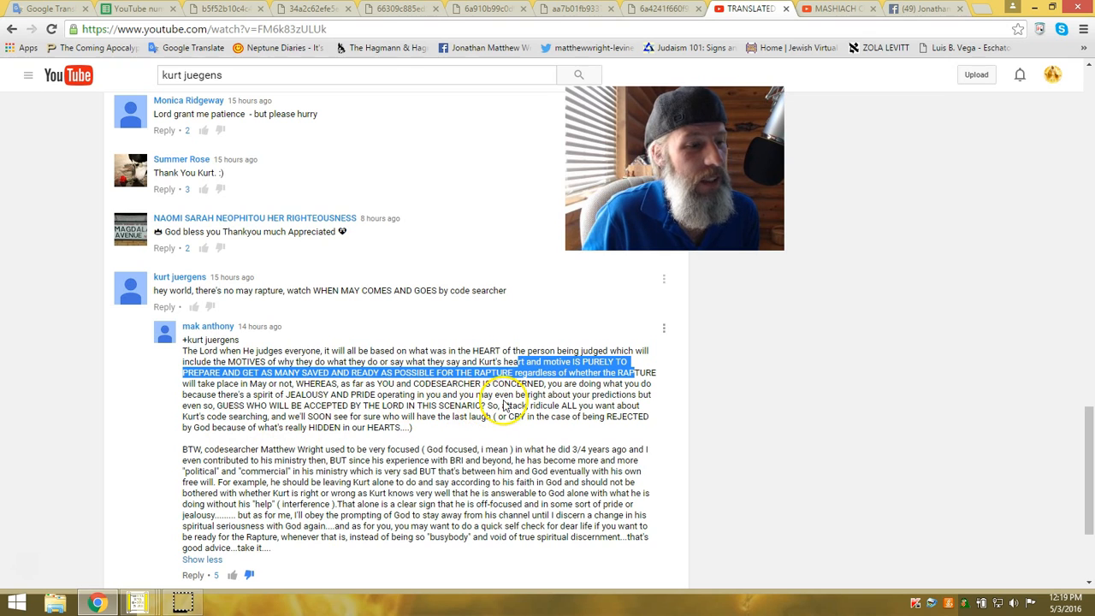
{"action": "mouse_move", "coordinate": [629, 396]}
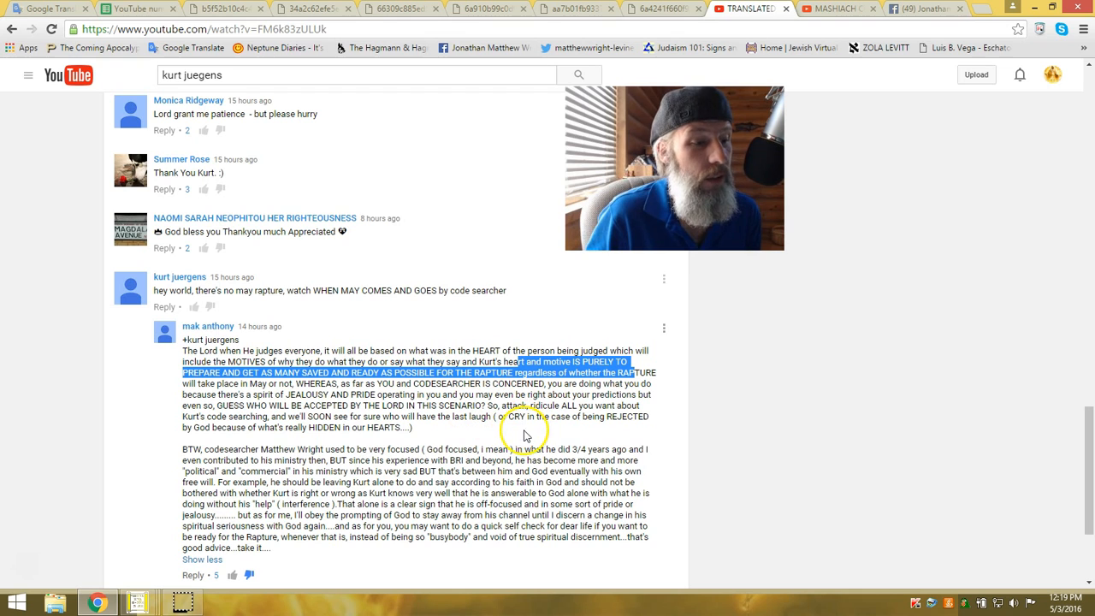
{"action": "mouse_move", "coordinate": [167, 432]}
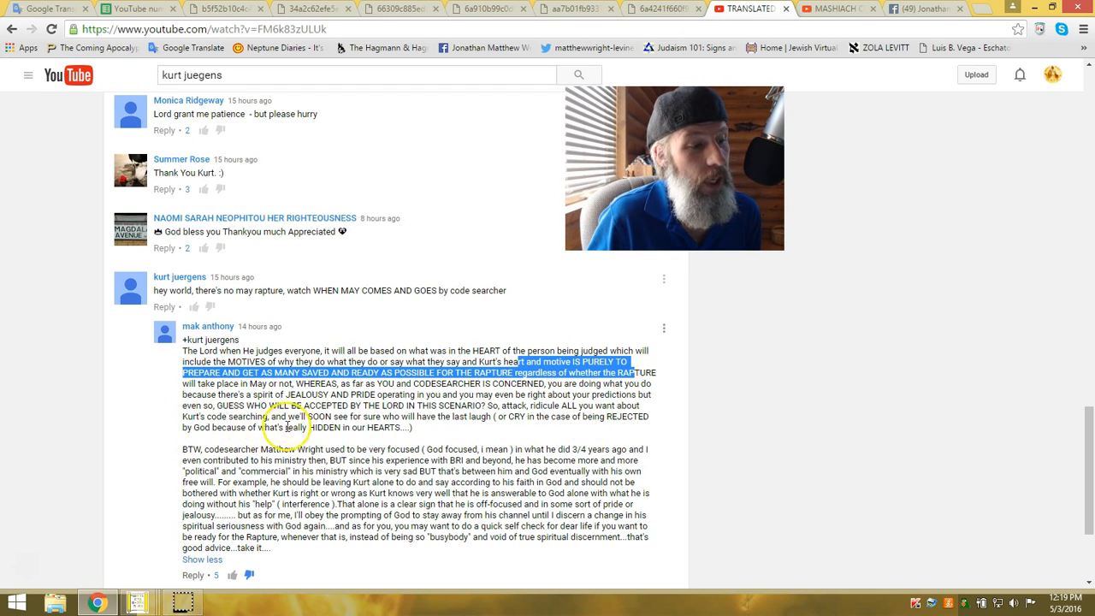
{"action": "mouse_move", "coordinate": [407, 417]}
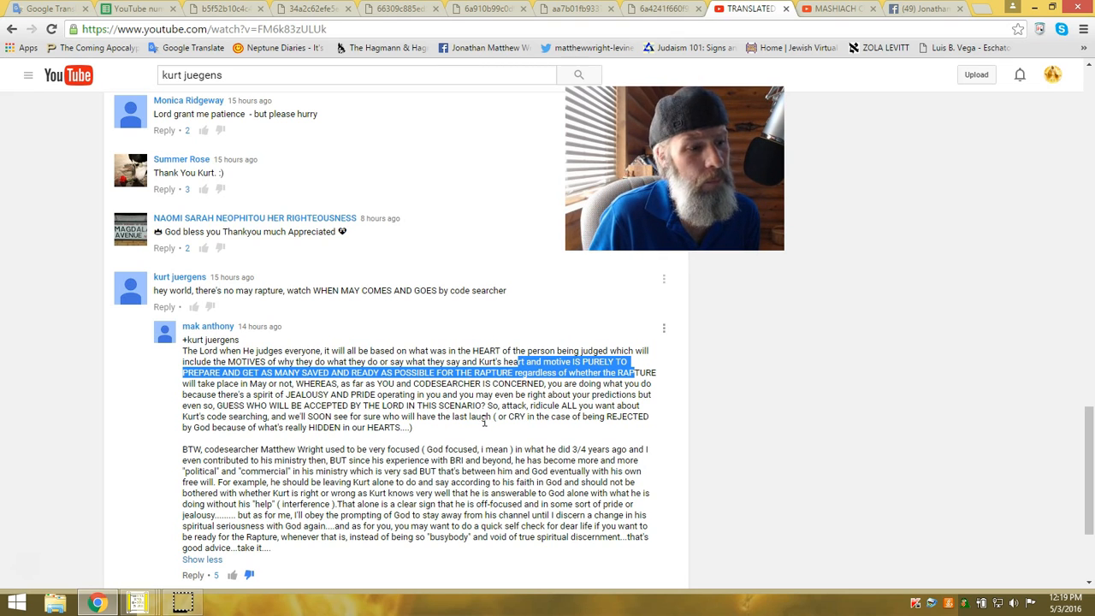
{"action": "mouse_move", "coordinate": [521, 441]}
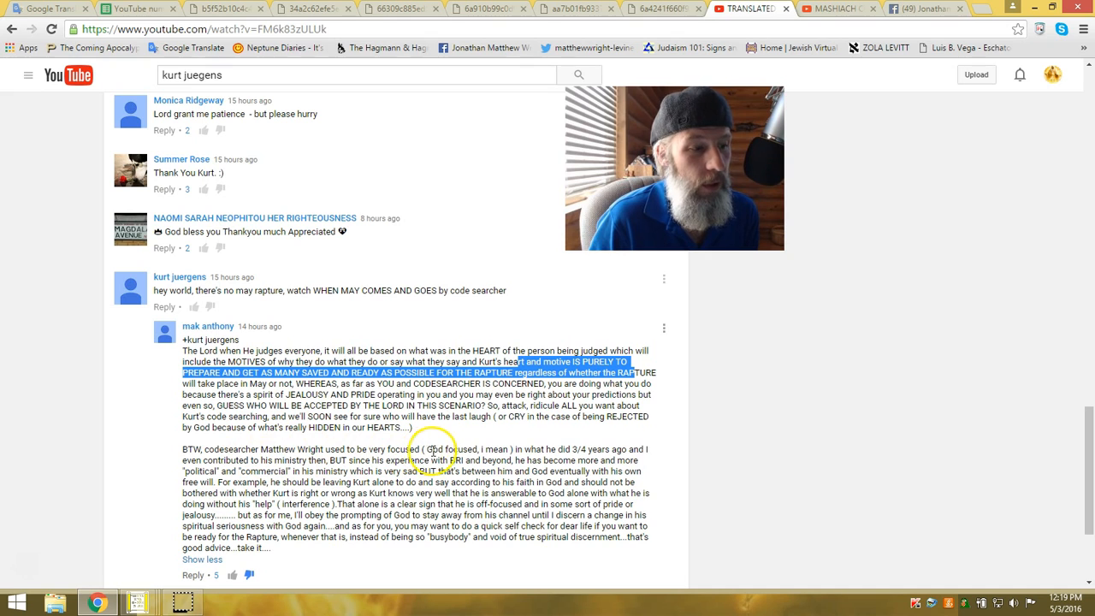
{"action": "mouse_move", "coordinate": [510, 469]}
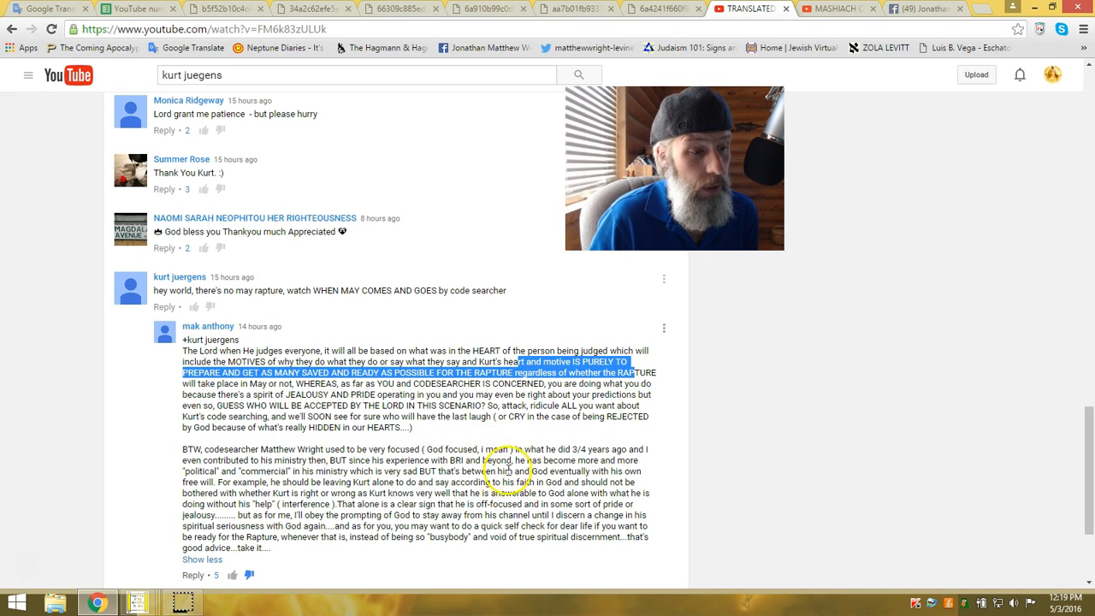
{"action": "mouse_move", "coordinate": [629, 451]}
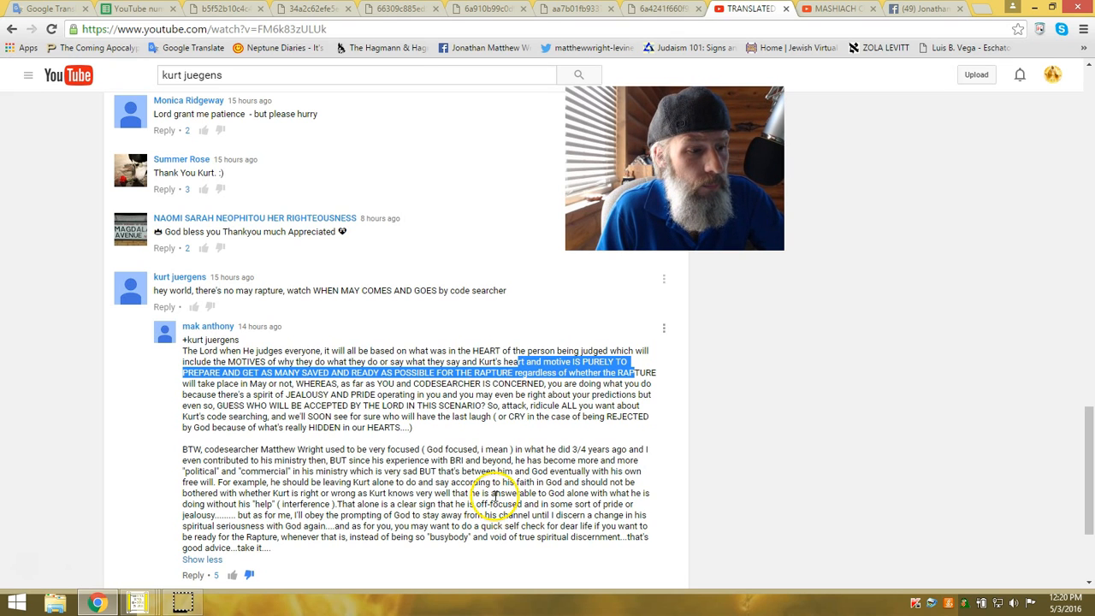
{"action": "mouse_move", "coordinate": [420, 493]}
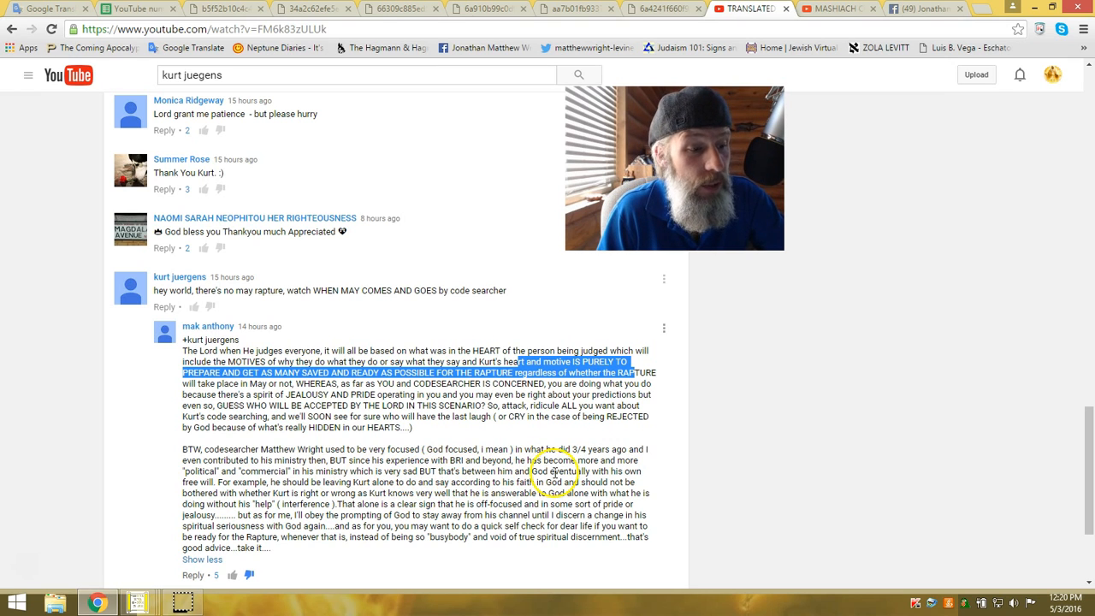
{"action": "mouse_move", "coordinate": [157, 507]}
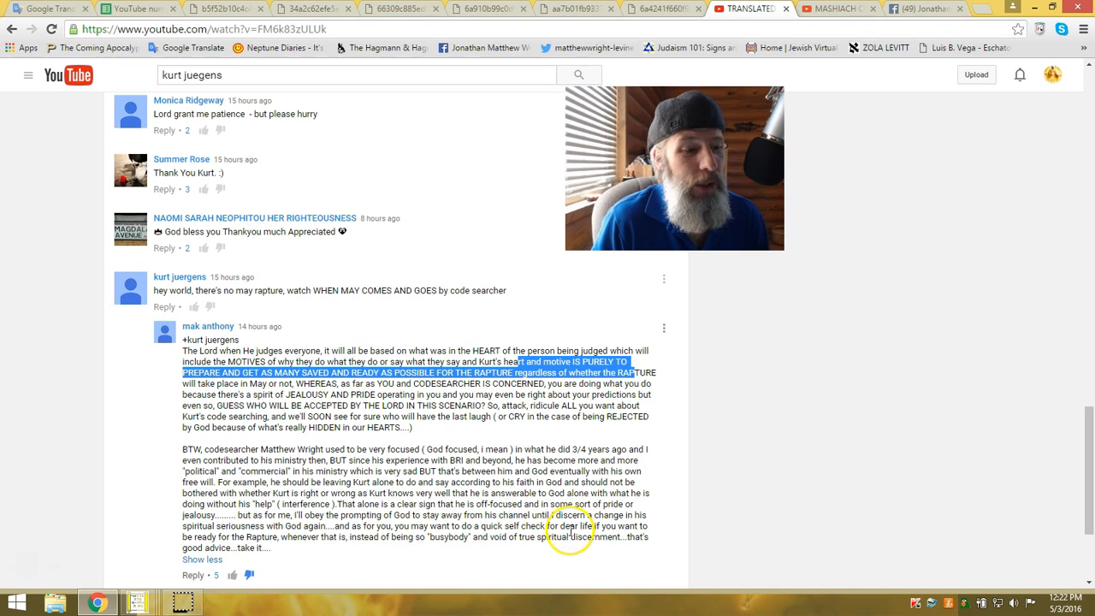
{"action": "mouse_move", "coordinate": [636, 514]}
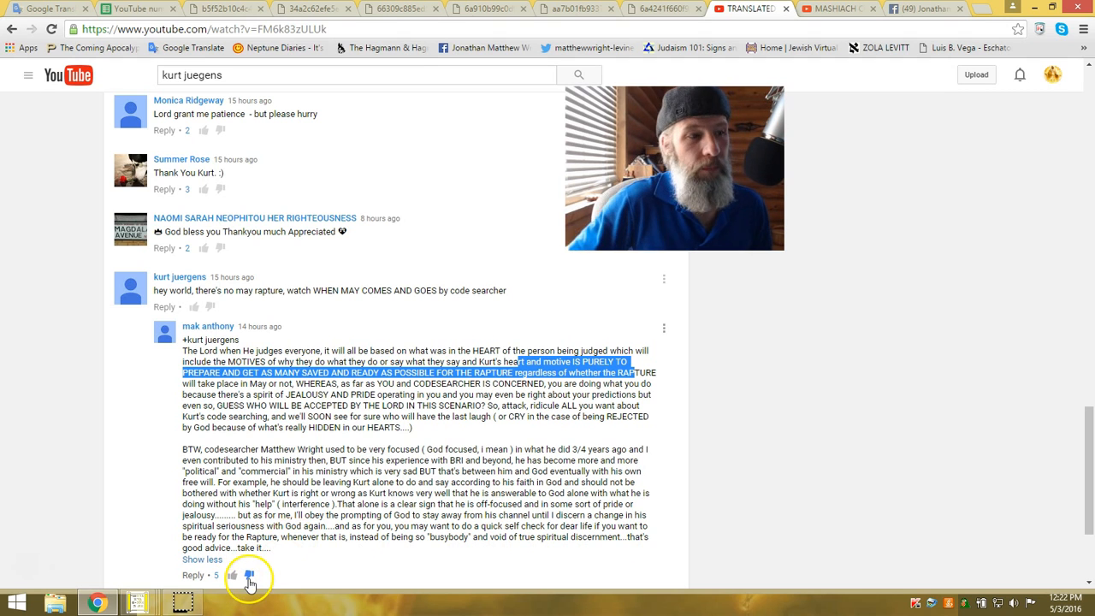
{"action": "mouse_move", "coordinate": [498, 192]}
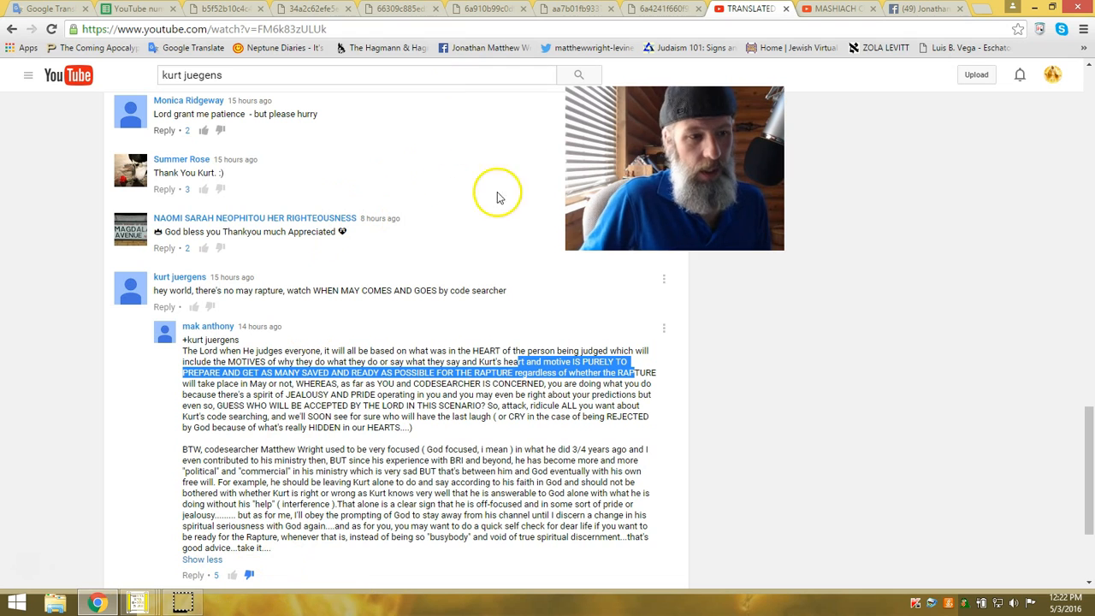
{"action": "mouse_move", "coordinate": [555, 179]}
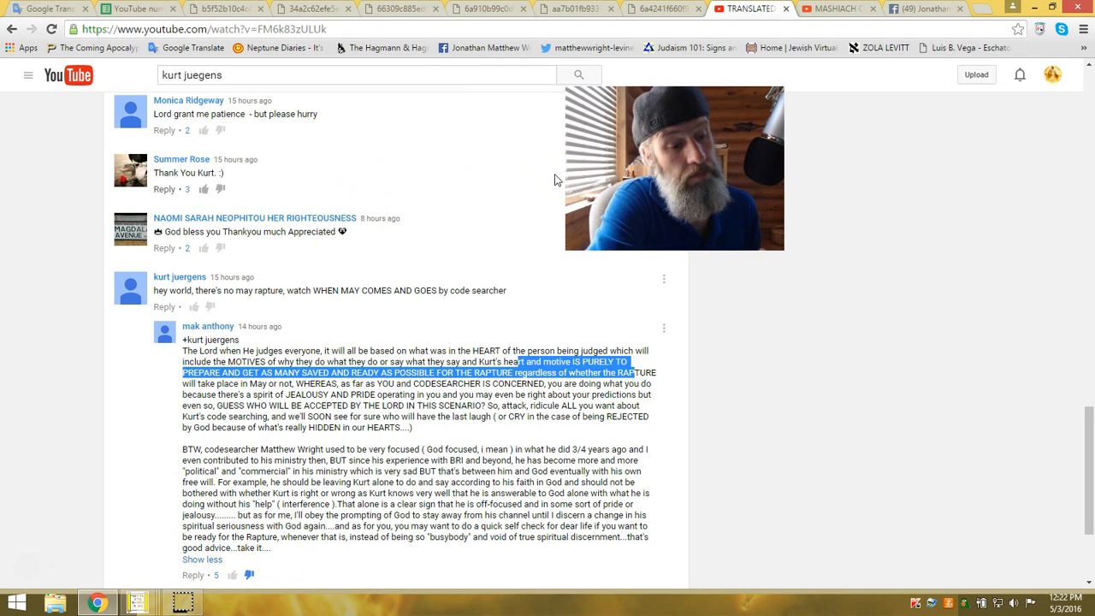
{"action": "mouse_move", "coordinate": [948, 292]}
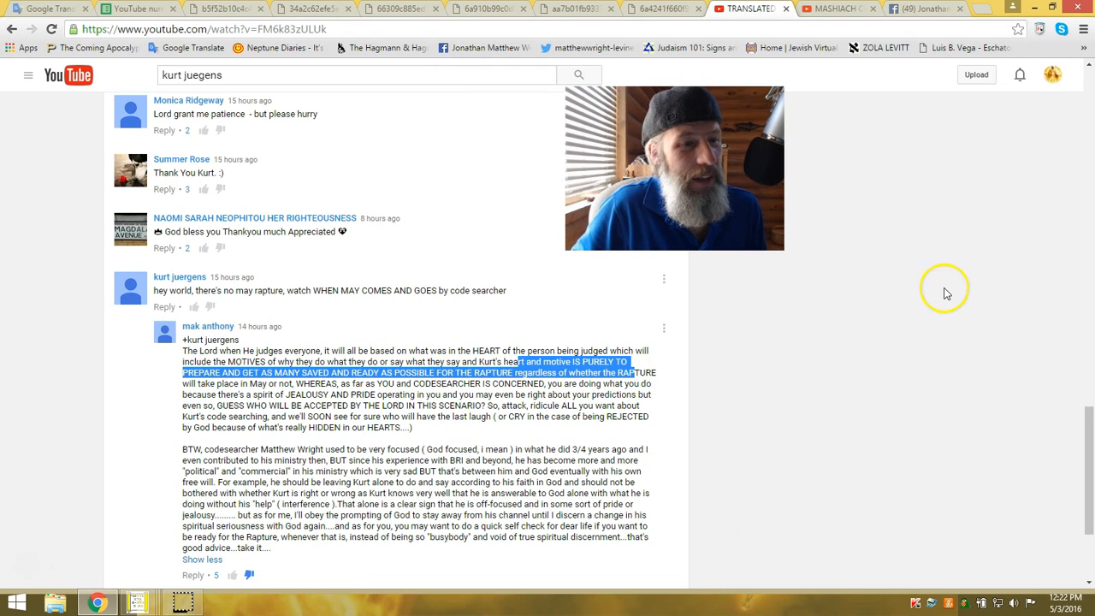
{"action": "scroll", "scroll_direction": "up", "scroll_amount": 3}
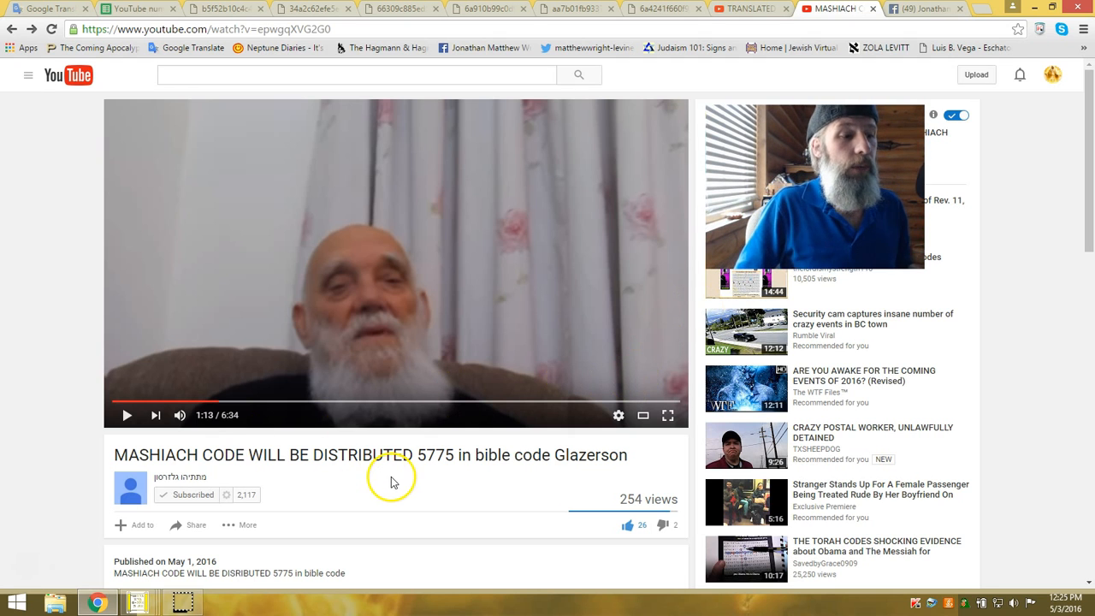
{"action": "mouse_move", "coordinate": [469, 443]}
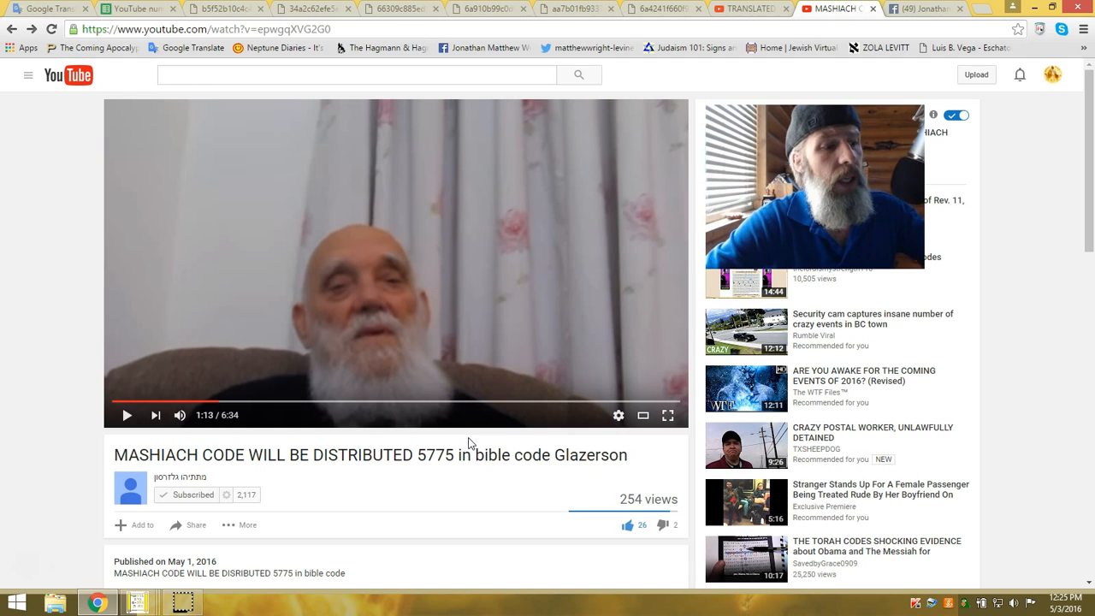
{"action": "mouse_move", "coordinate": [525, 346]}
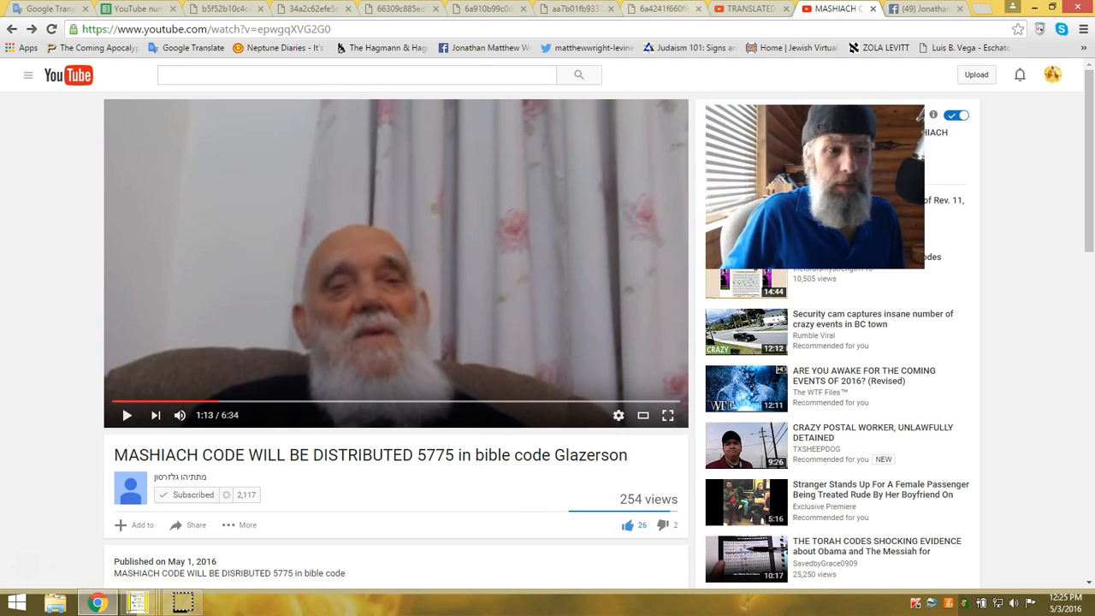
{"action": "mouse_move", "coordinate": [619, 416]}
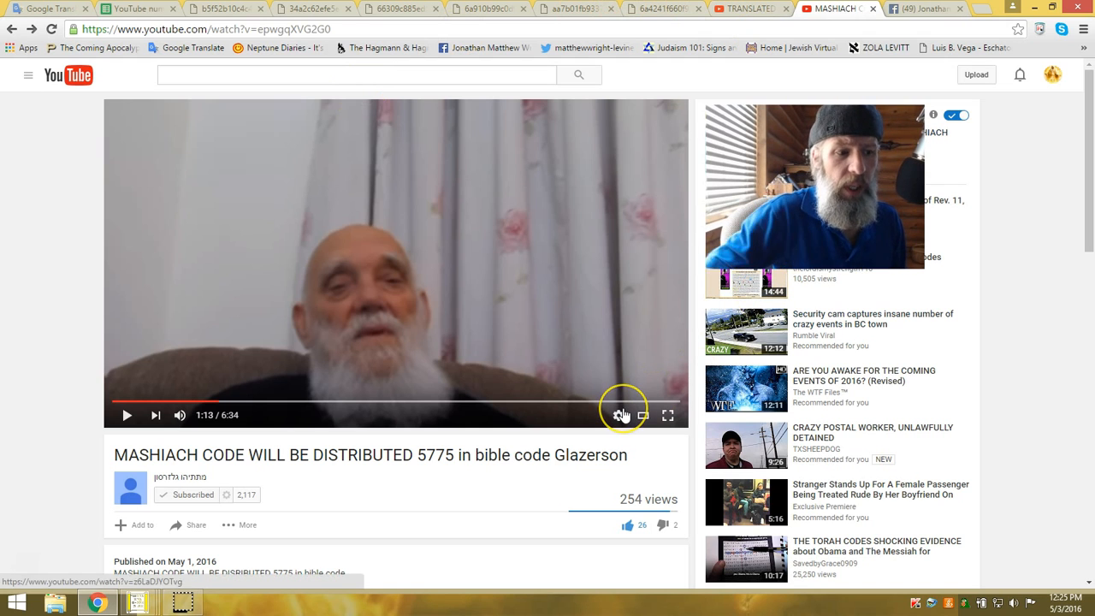
{"action": "mouse_move", "coordinate": [617, 416]}
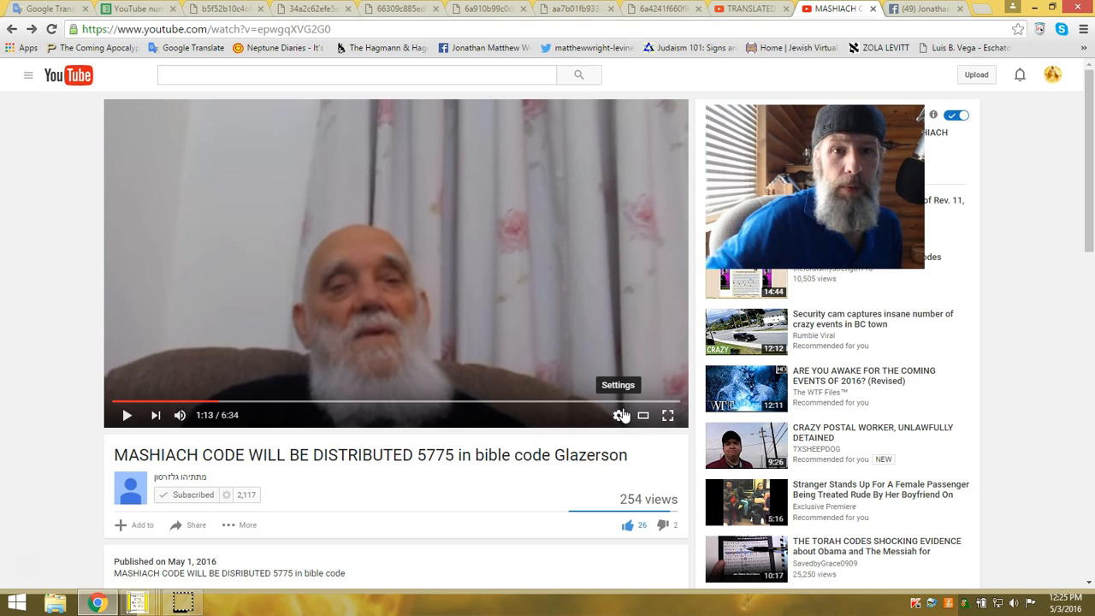
Step: Switch from the paused video to the God's Appointed Times chart PDF tab
{"action": "left_click", "coordinate": [219, 9]}
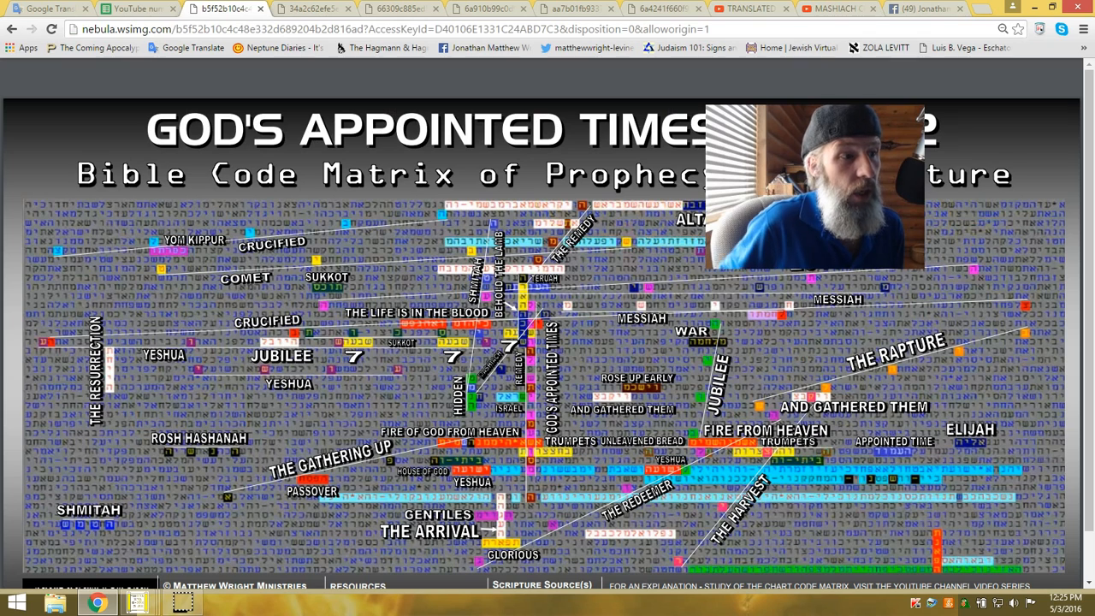
Step: Review the Yeshua chart, then the Resurrection of Jesus chart, scrolling it down
{"action": "left_click", "coordinate": [311, 9]}
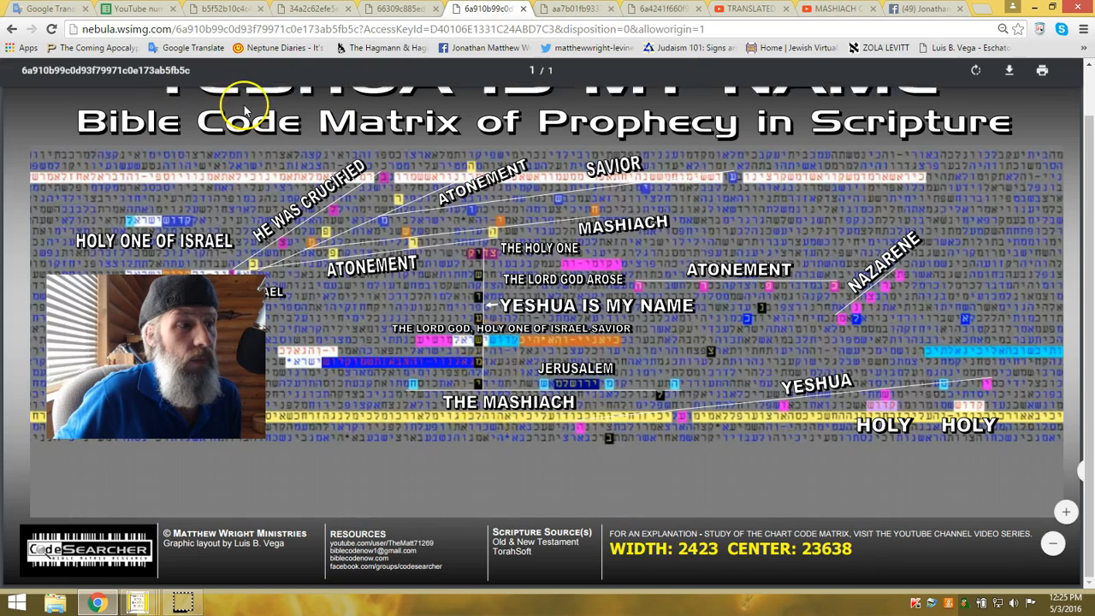
{"action": "left_click", "coordinate": [575, 8]}
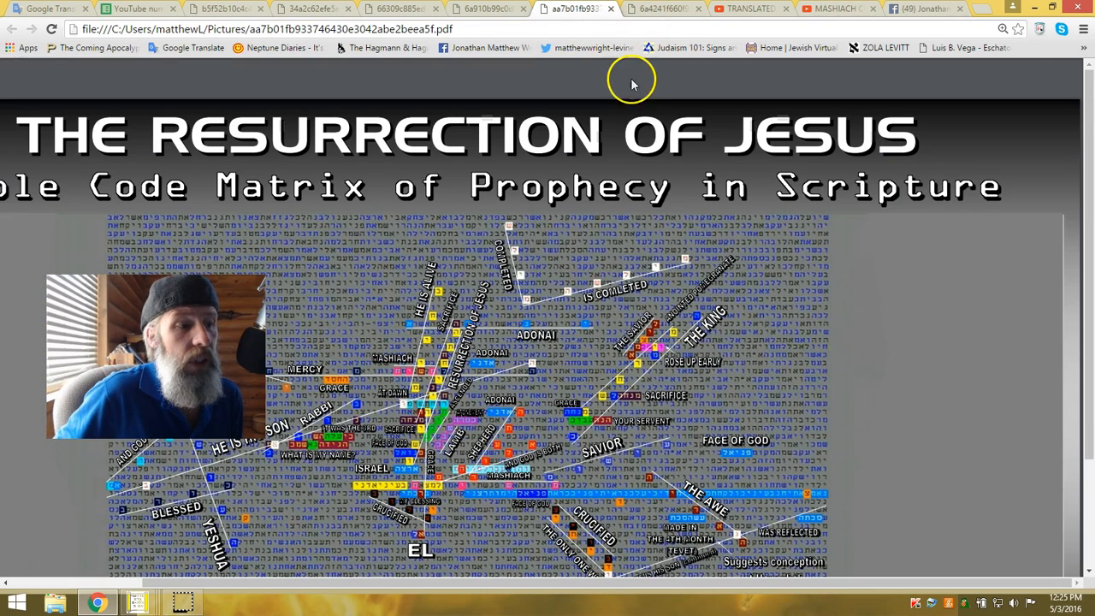
{"action": "mouse_move", "coordinate": [897, 294]}
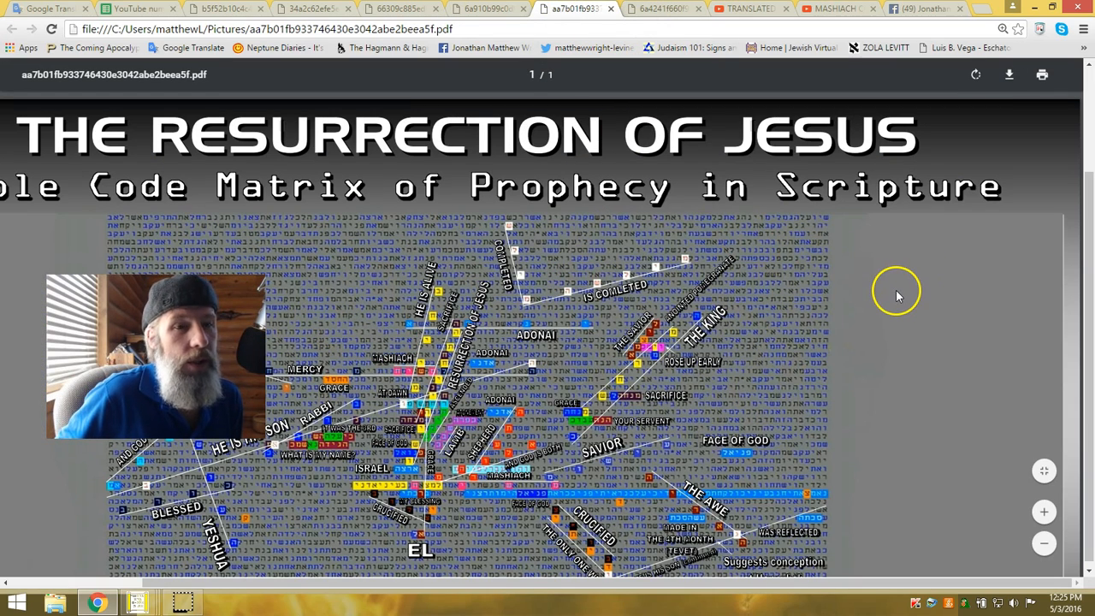
{"action": "scroll", "scroll_direction": "down", "scroll_amount": 3}
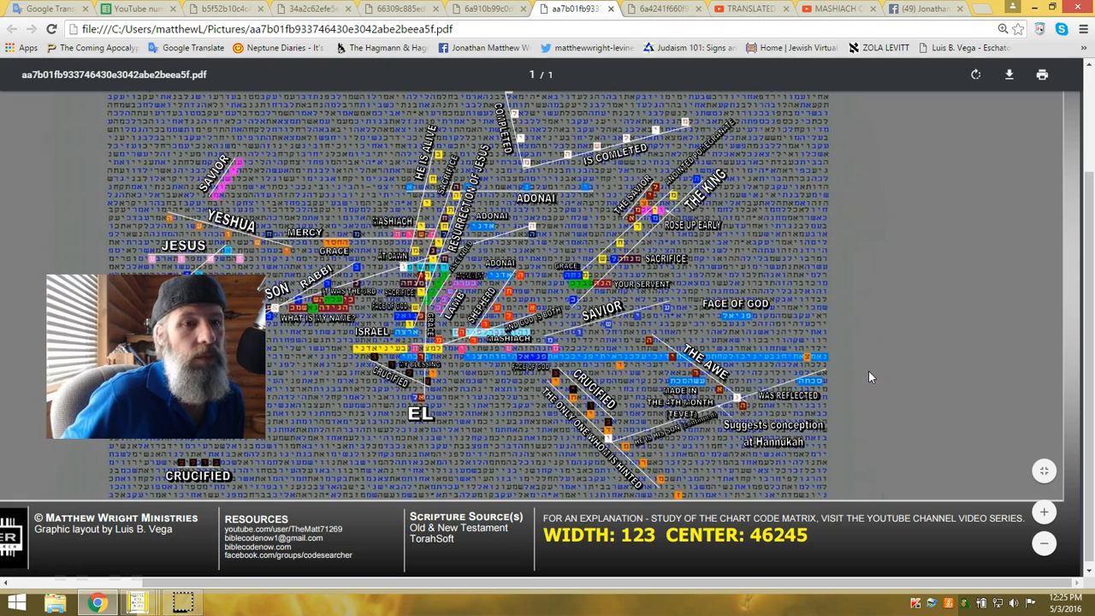
Step: Review The Return of the Messiah matrix PDF, then return to the Glazerson video tab
{"action": "left_click", "coordinate": [664, 8]}
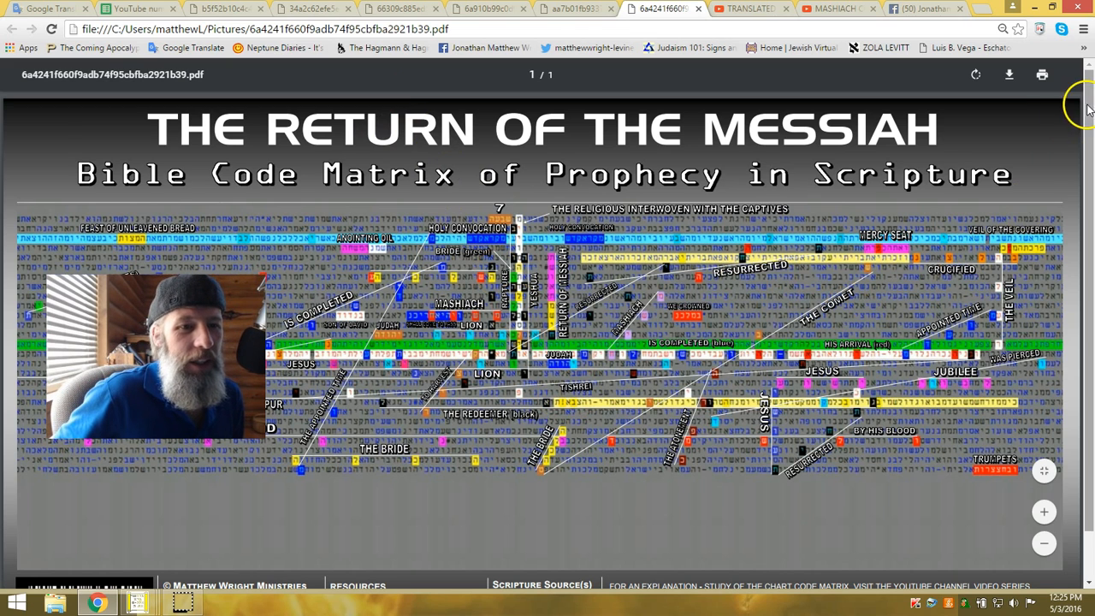
{"action": "scroll", "scroll_direction": "down", "scroll_amount": 3}
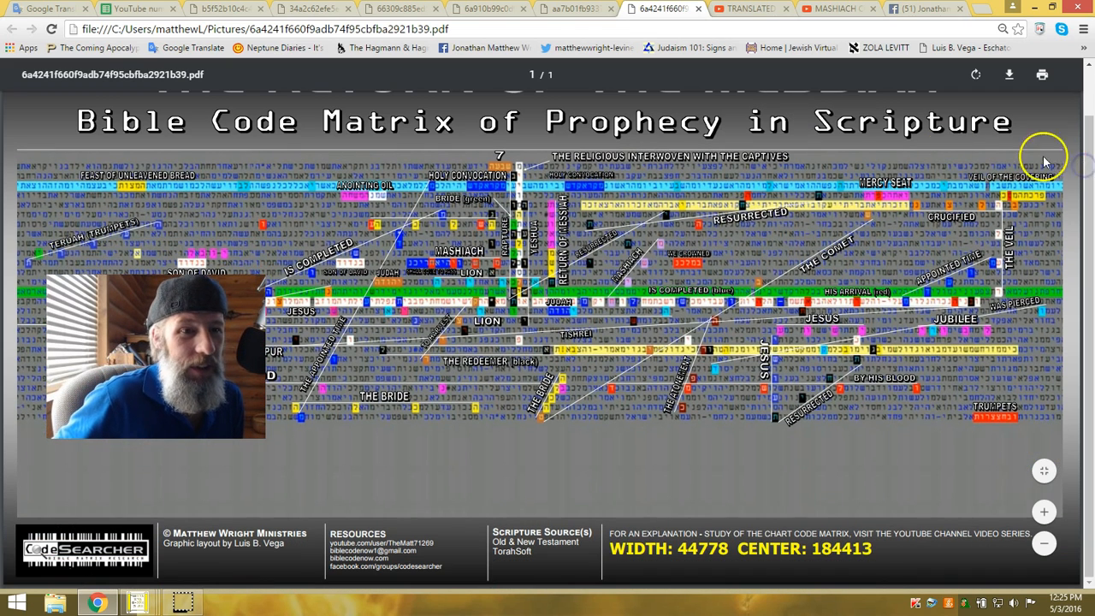
{"action": "scroll", "scroll_direction": "up", "scroll_amount": 3}
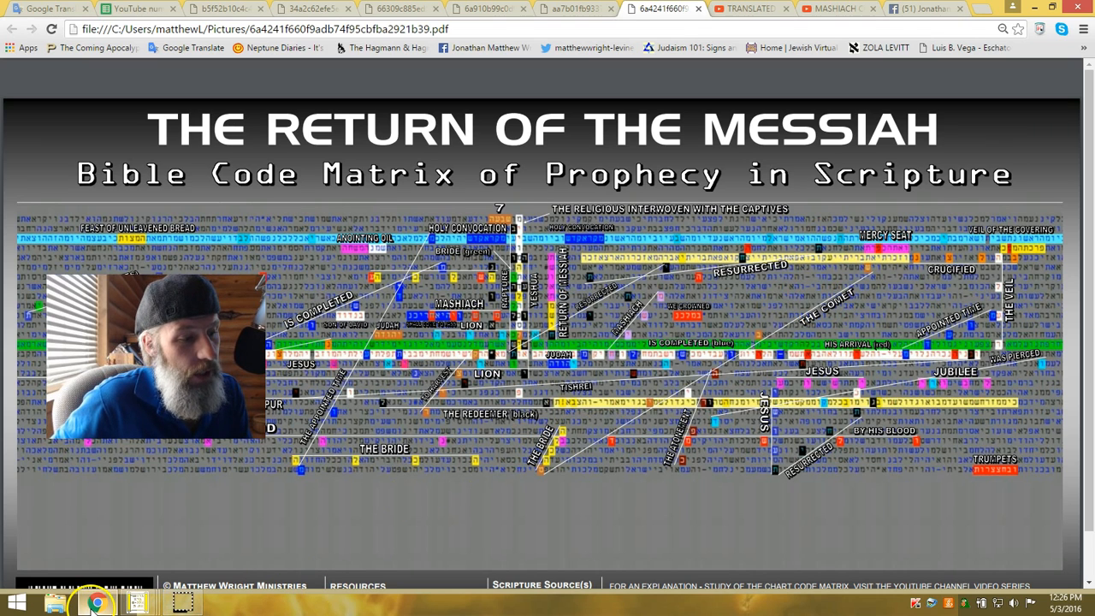
{"action": "mouse_move", "coordinate": [96, 603]}
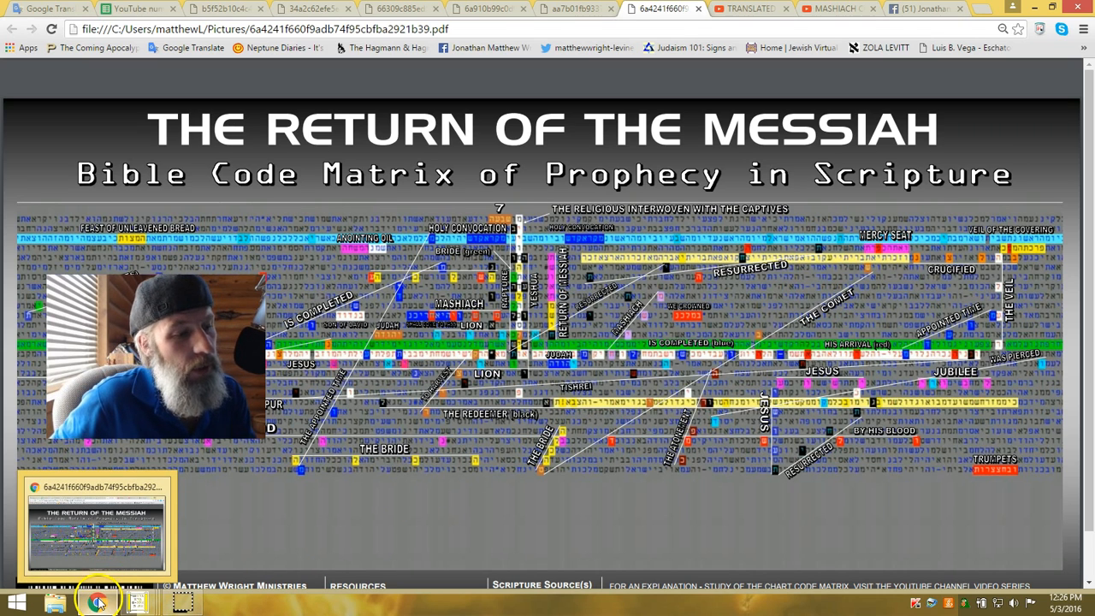
{"action": "left_click", "coordinate": [838, 9]}
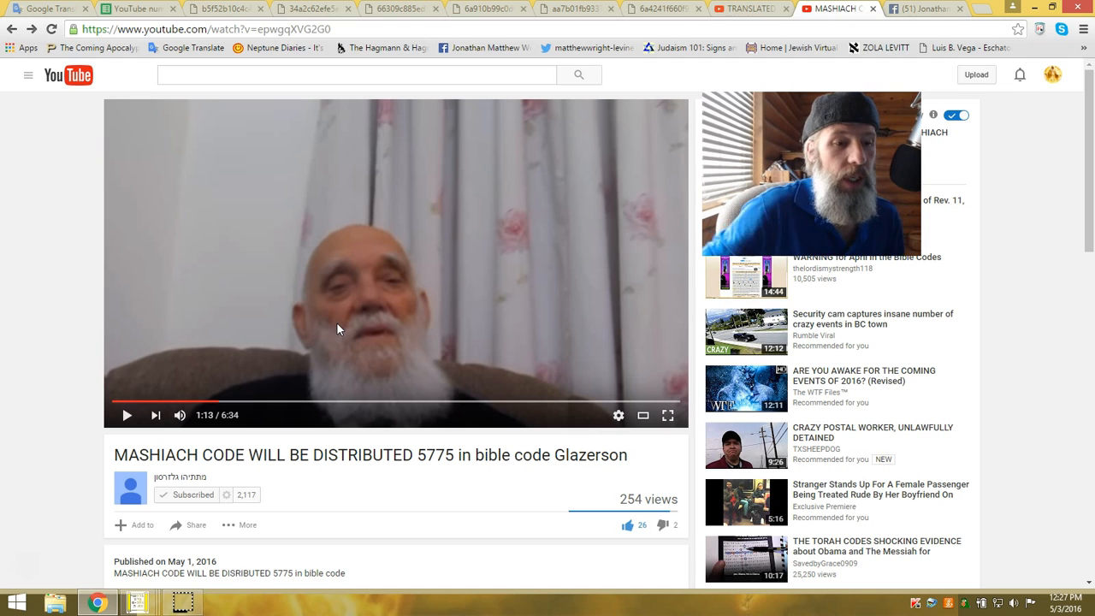
{"action": "mouse_move", "coordinate": [462, 376]}
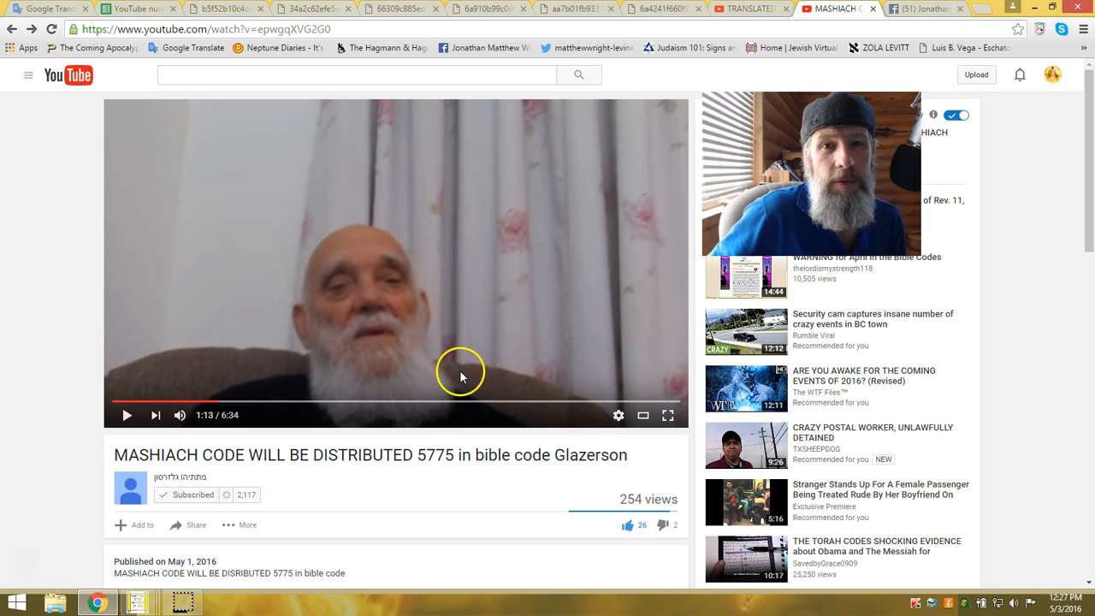
{"action": "mouse_move", "coordinate": [595, 333]}
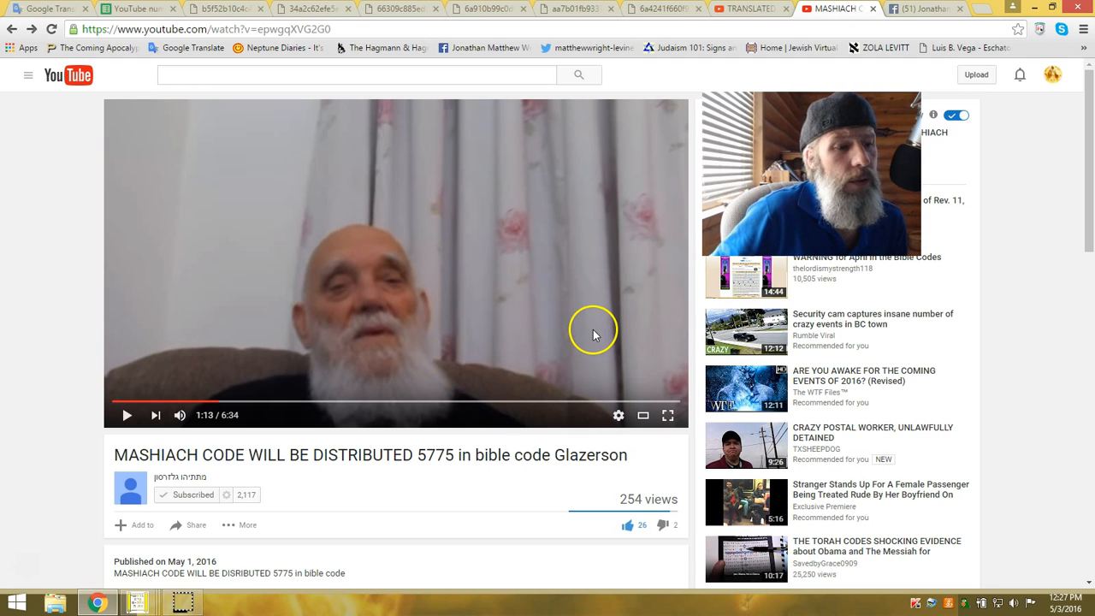
{"action": "mouse_move", "coordinate": [352, 378]}
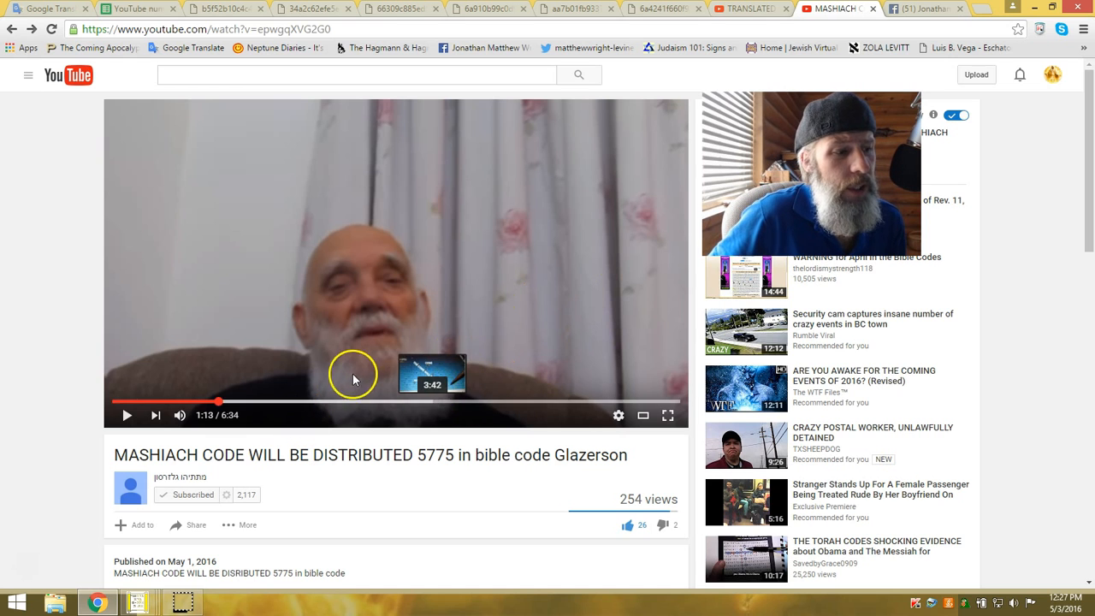
Step: Resume playback of the MASHIACH CODE video from 1:13
{"action": "left_click", "coordinate": [395, 263]}
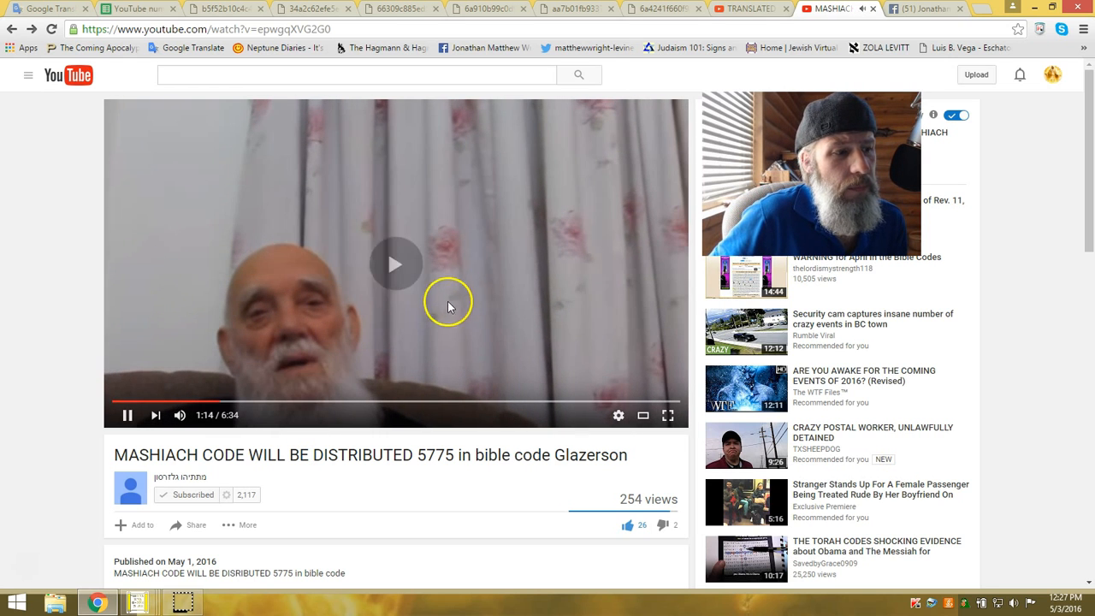
Step: Pause the MASHIACH CODE video and jump ahead to 1:25 on the progress bar
{"action": "left_click", "coordinate": [395, 264]}
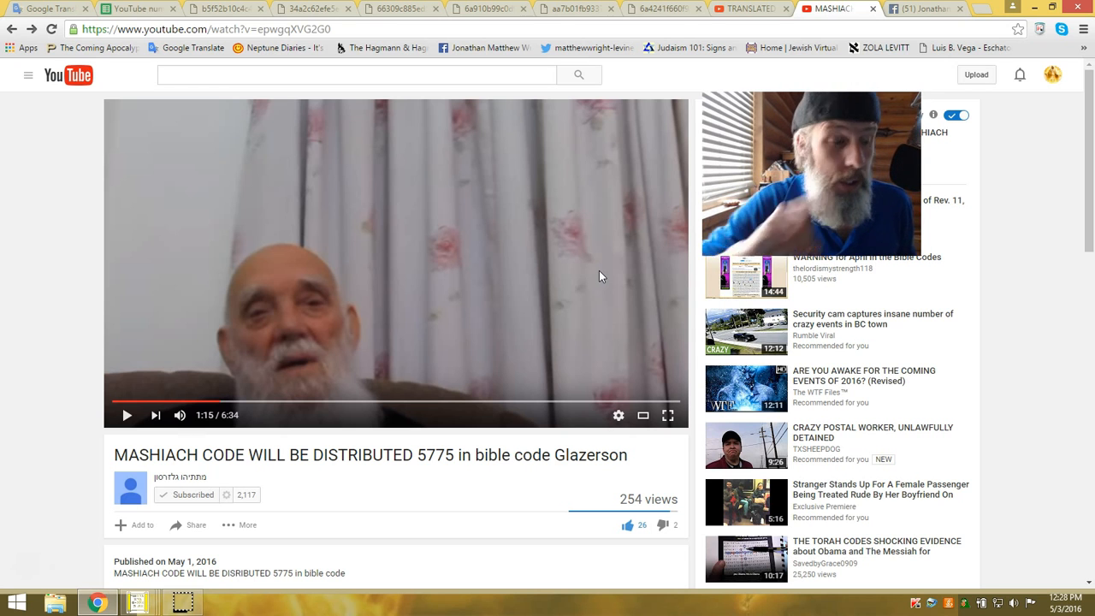
{"action": "mouse_move", "coordinate": [598, 311]}
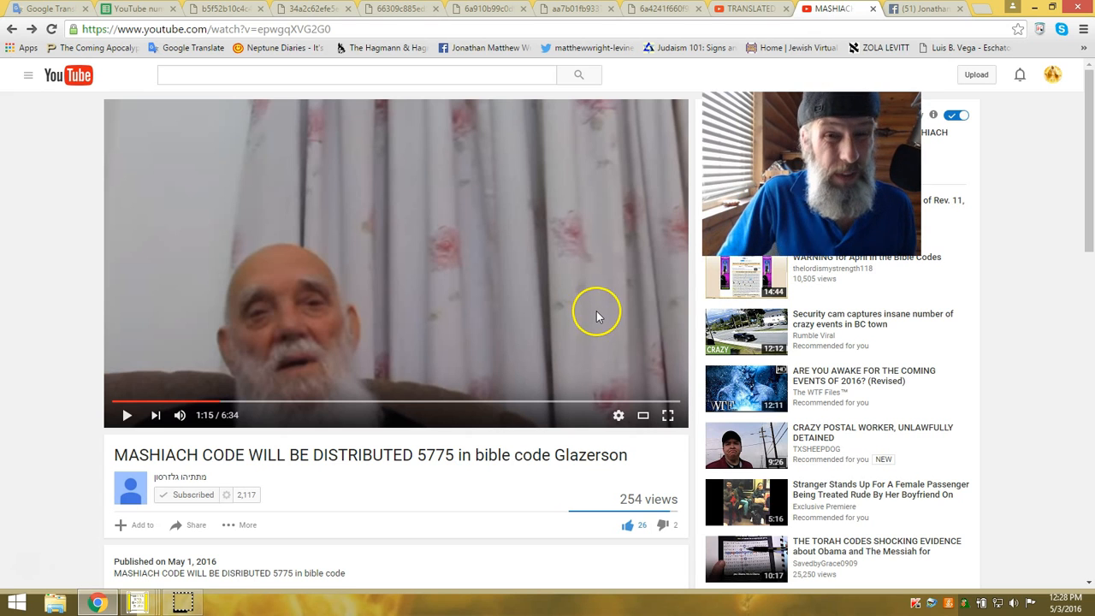
{"action": "mouse_move", "coordinate": [599, 294]}
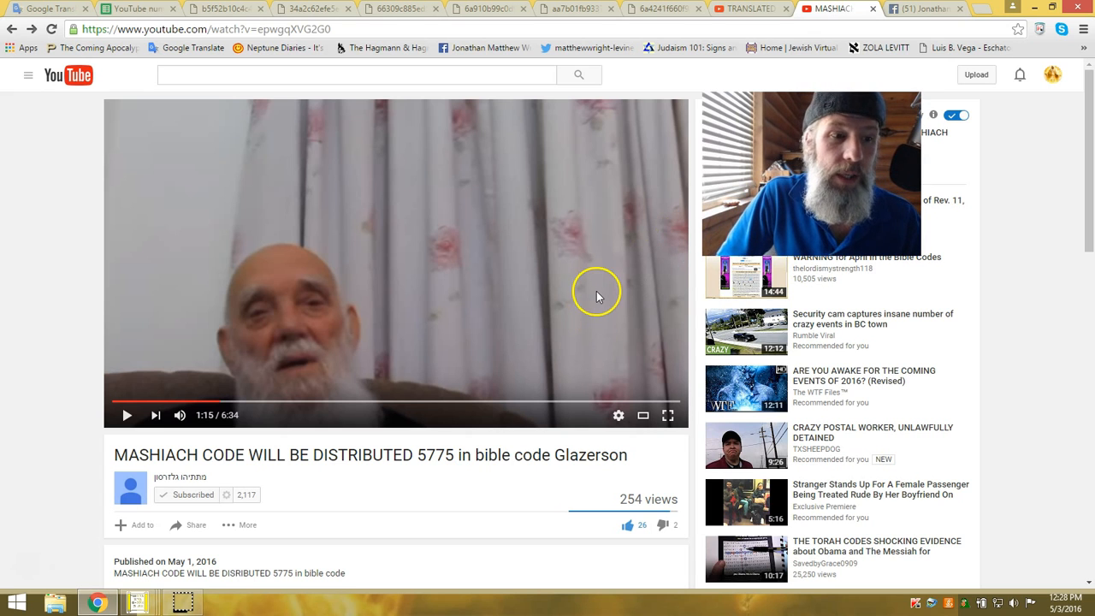
{"action": "mouse_move", "coordinate": [14, 460]}
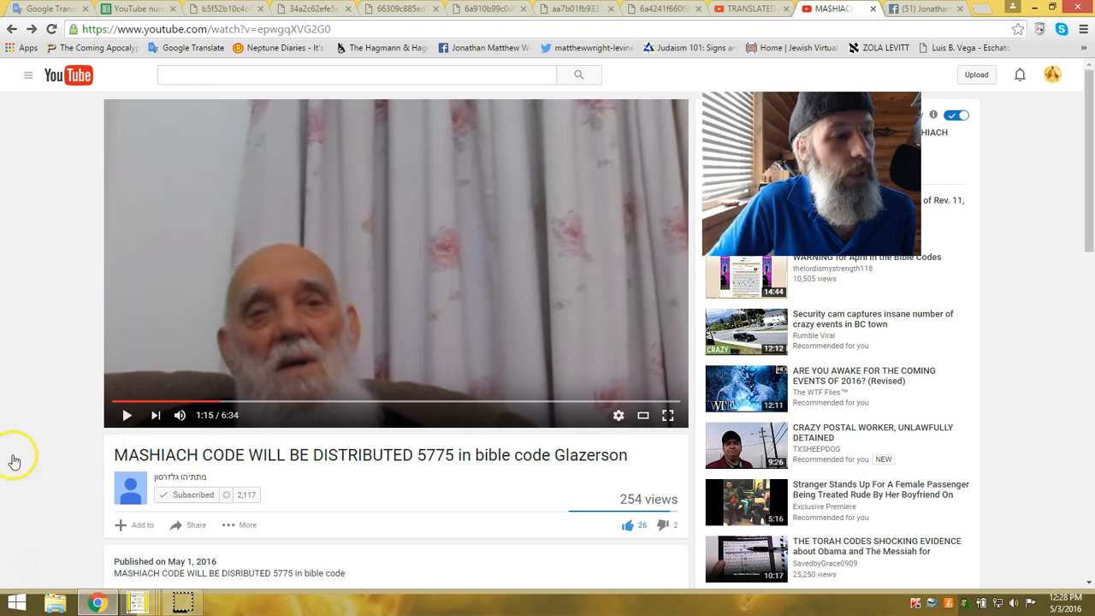
{"action": "left_click", "coordinate": [246, 402]}
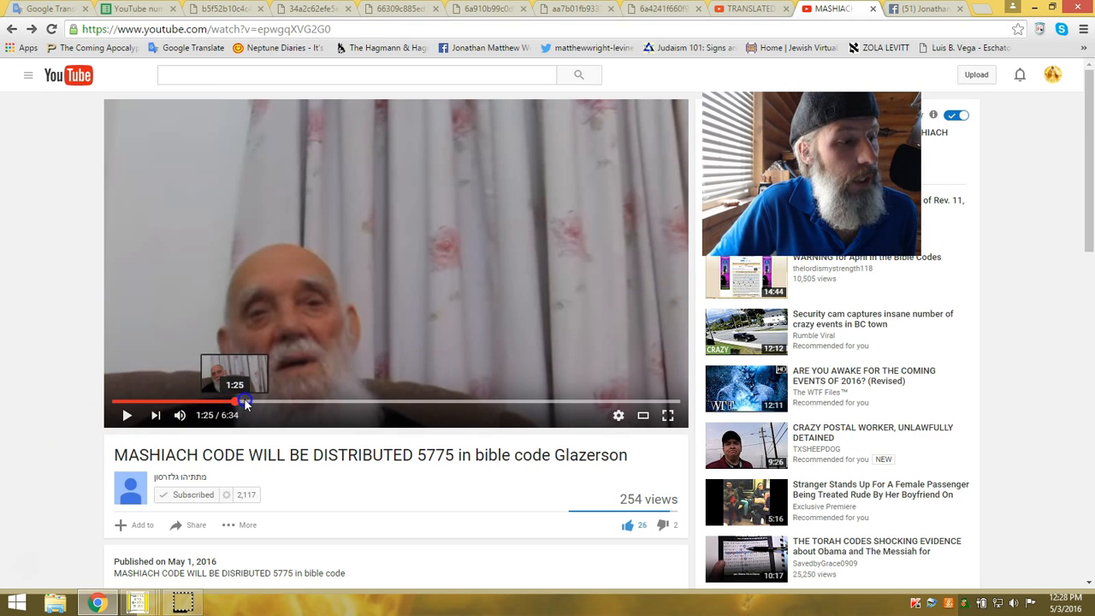
Step: Jump the MASHIACH CODE video to 3:32, resume playback and expand it toward full screen
{"action": "left_click", "coordinate": [309, 401]}
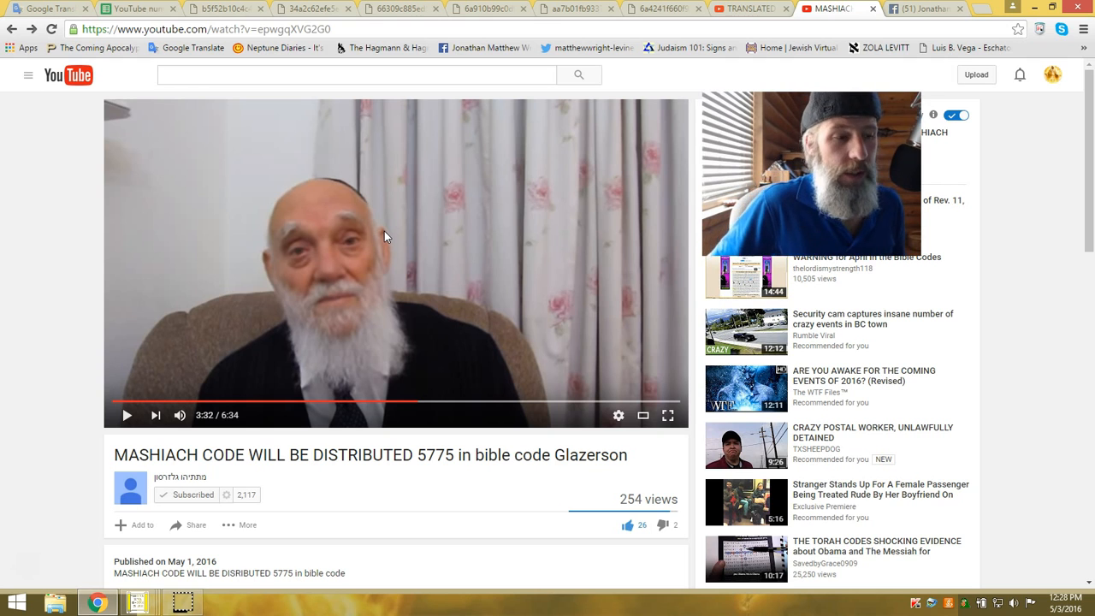
{"action": "mouse_move", "coordinate": [431, 352]}
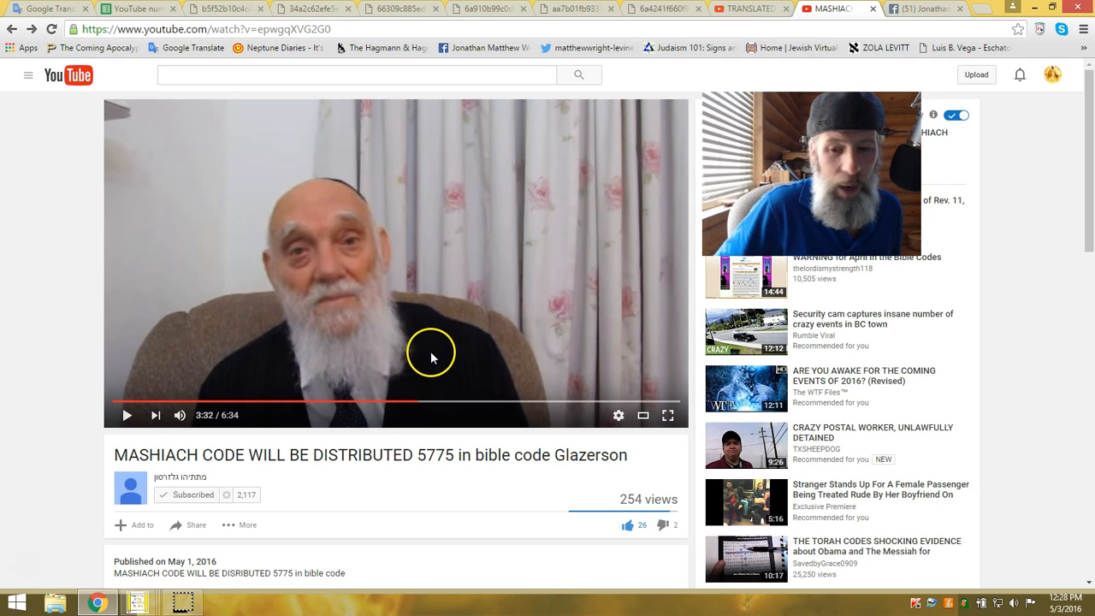
{"action": "mouse_move", "coordinate": [435, 332]}
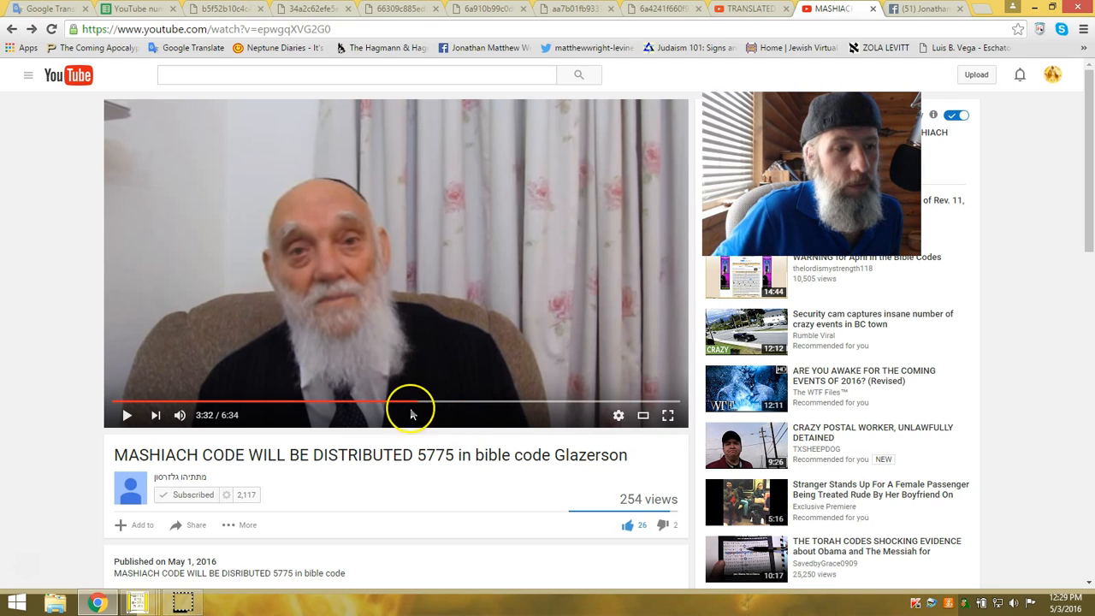
{"action": "mouse_move", "coordinate": [387, 236]}
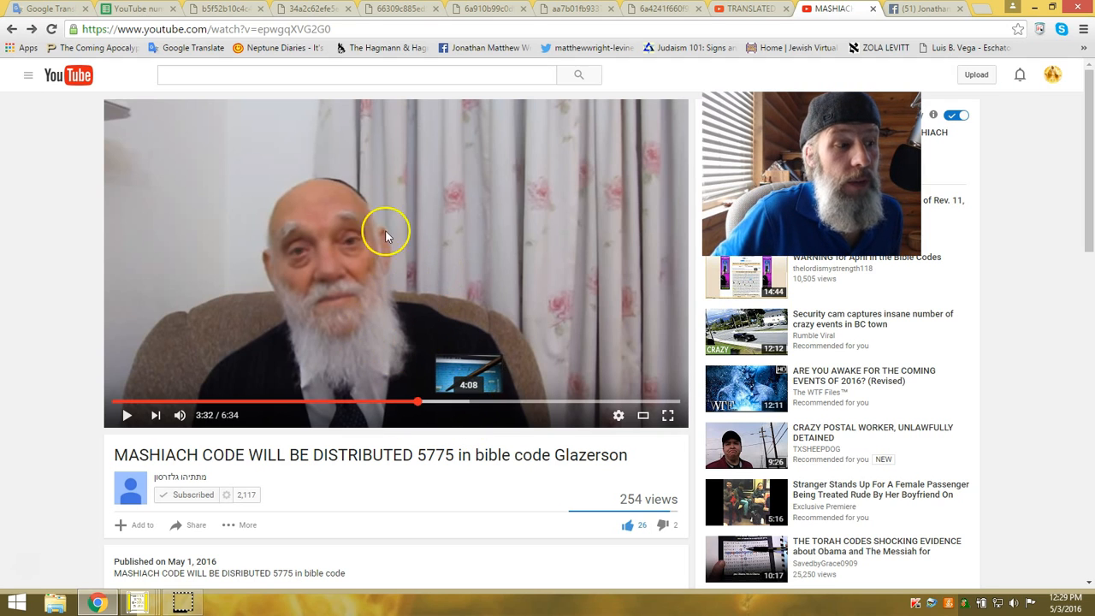
{"action": "mouse_move", "coordinate": [455, 325]}
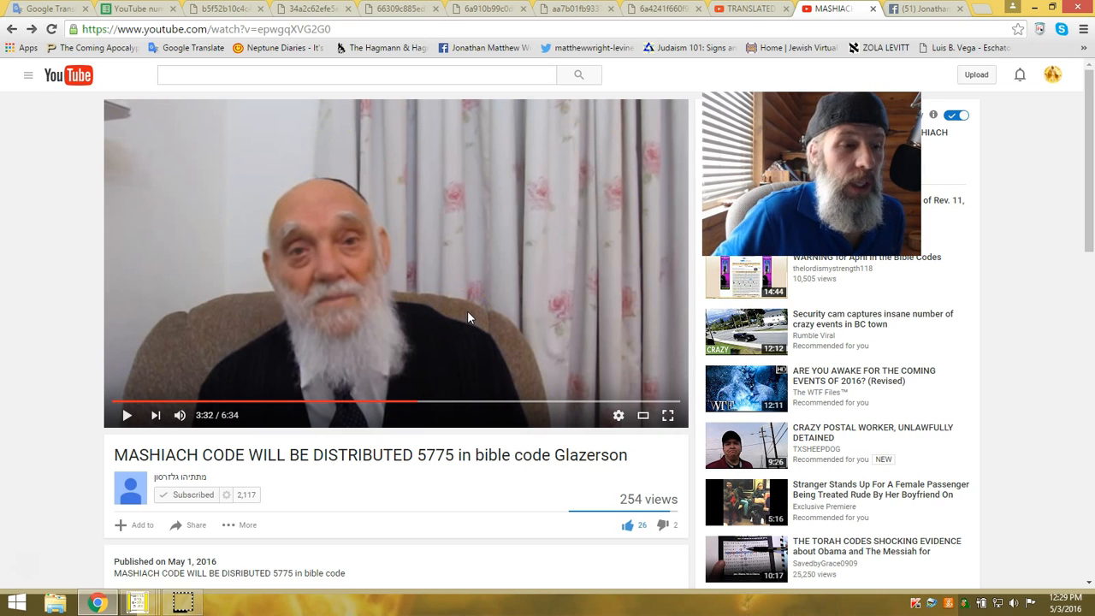
{"action": "left_click", "coordinate": [397, 264]}
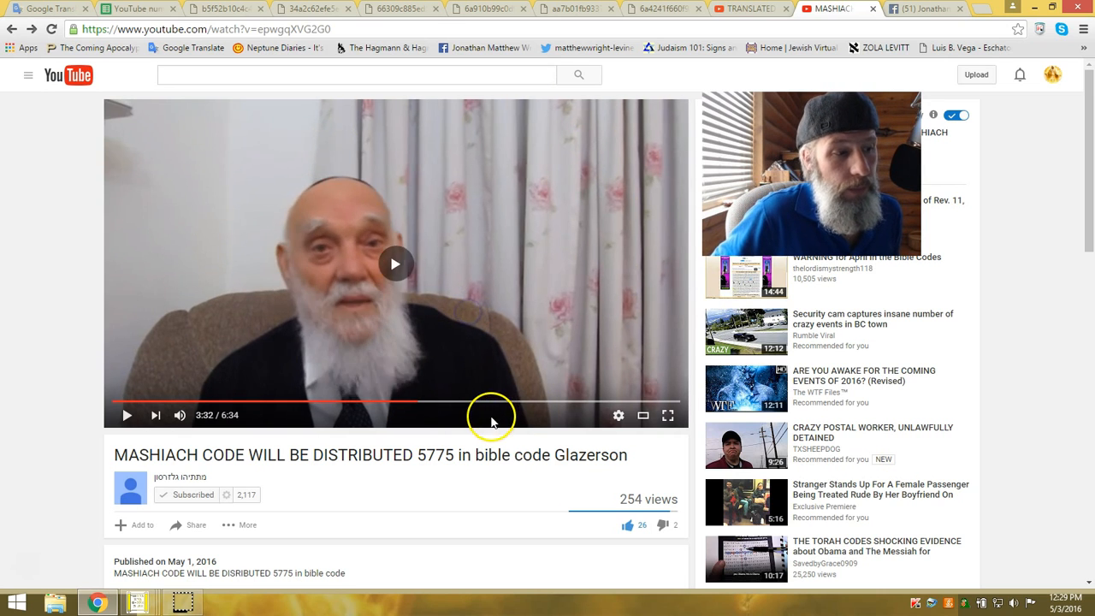
{"action": "left_click", "coordinate": [421, 400]}
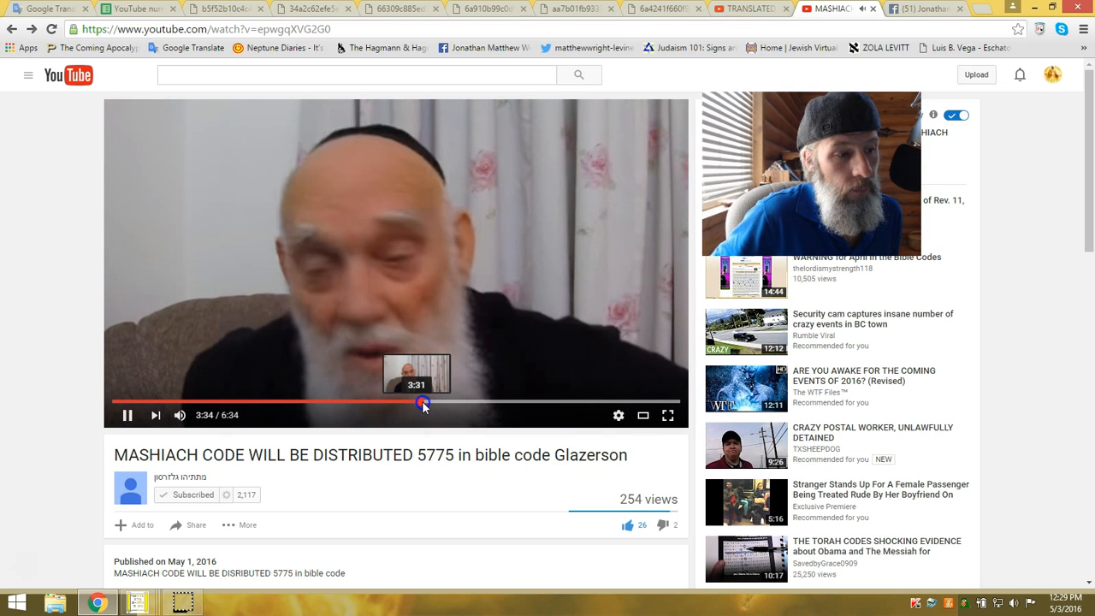
{"action": "left_click", "coordinate": [428, 404]}
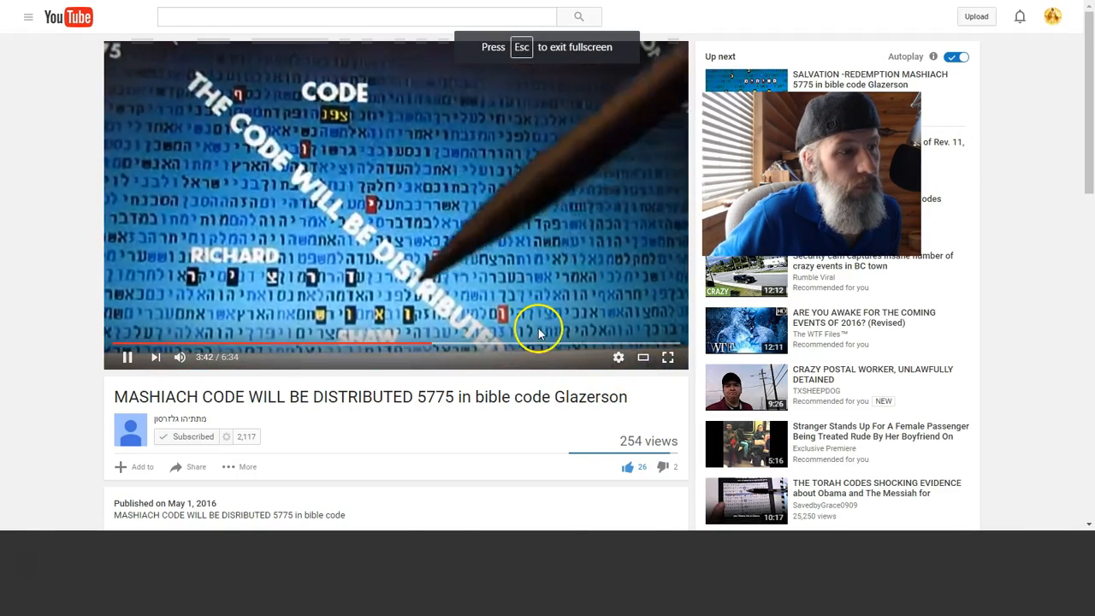
Step: Pause the full-screen video at 3:48 on the Hebrew letter code matrix
{"action": "left_click", "coordinate": [668, 357]}
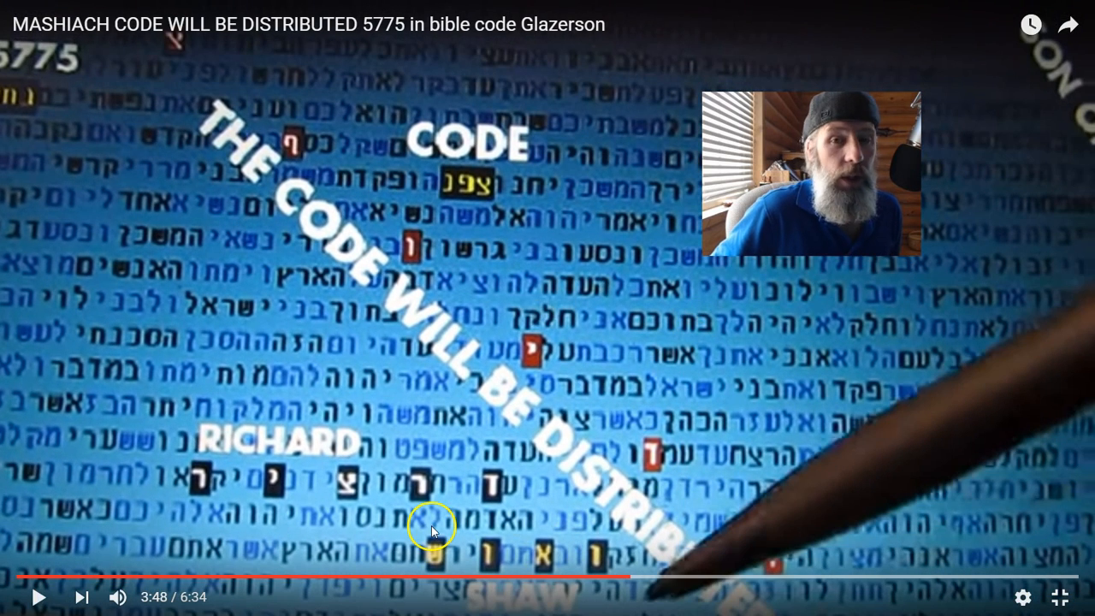
{"action": "mouse_move", "coordinate": [437, 287]}
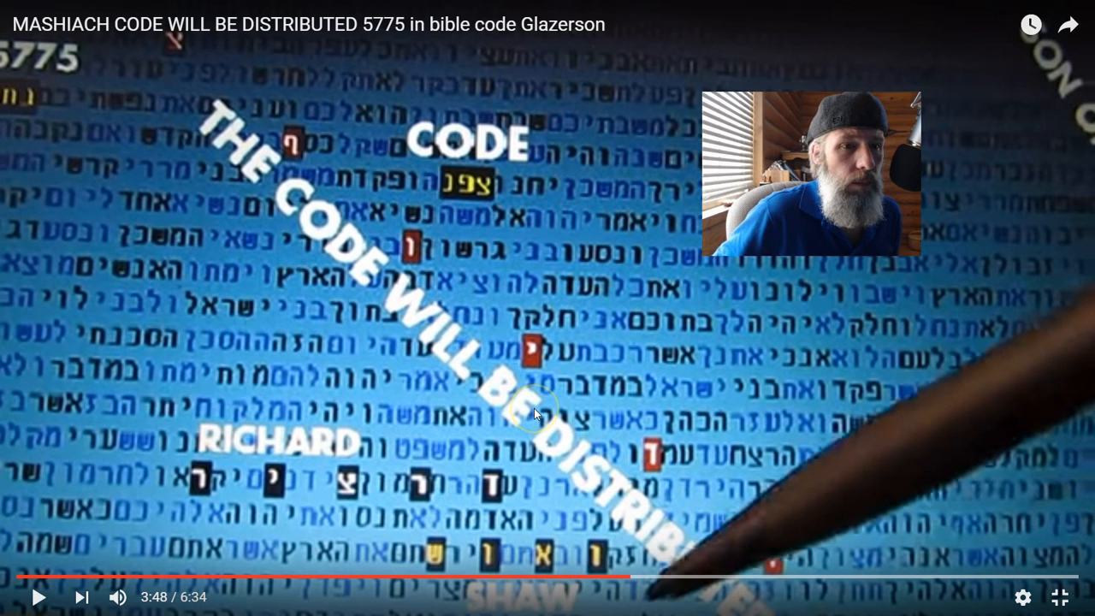
{"action": "mouse_move", "coordinate": [329, 481]}
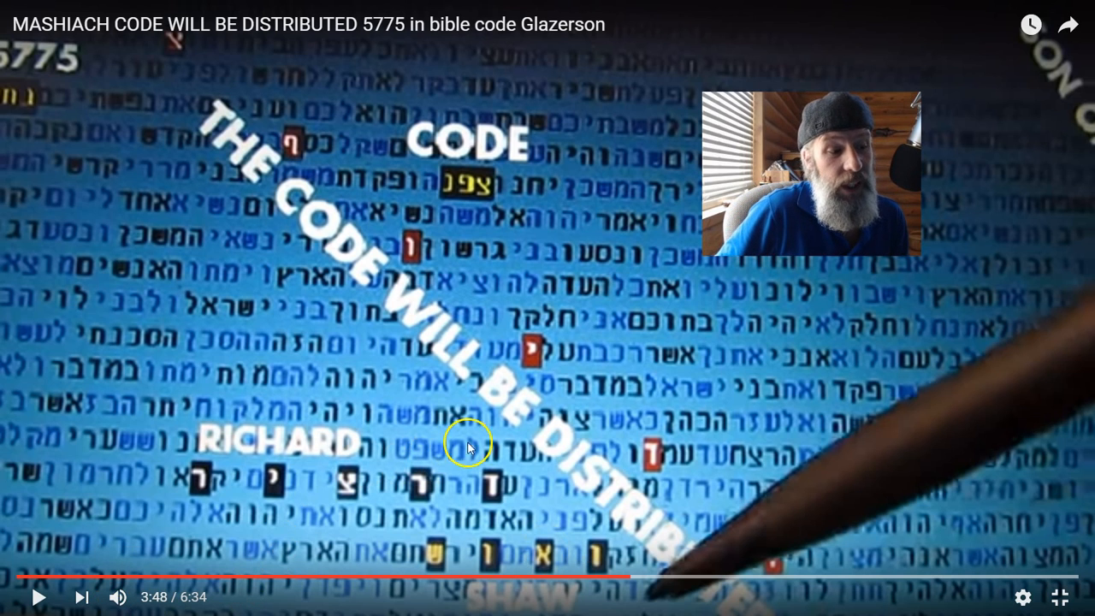
{"action": "mouse_move", "coordinate": [409, 453]}
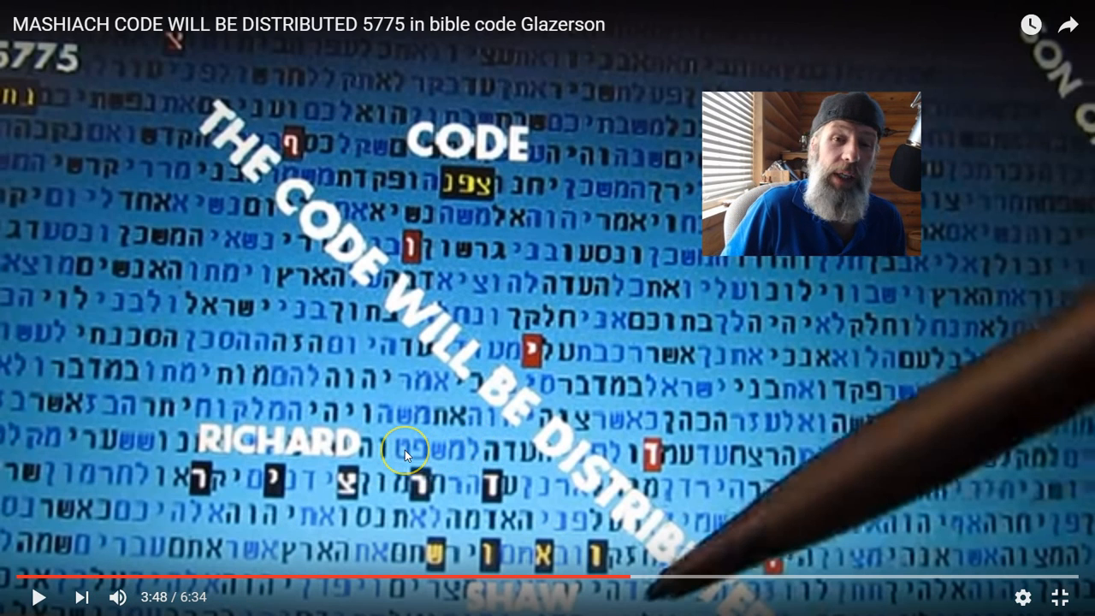
{"action": "mouse_move", "coordinate": [727, 460]}
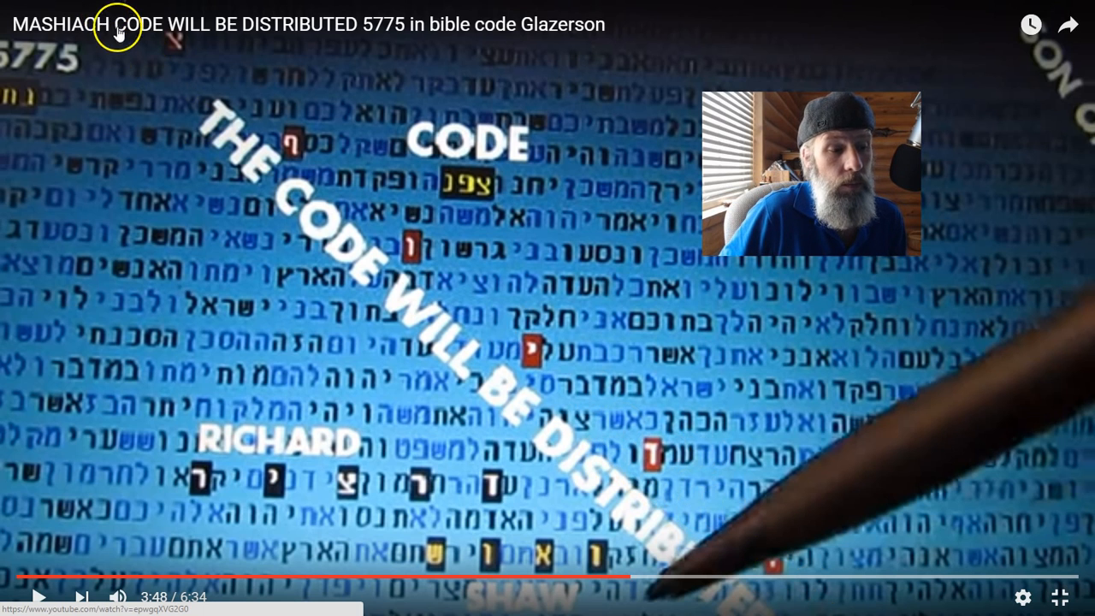
{"action": "mouse_move", "coordinate": [699, 465]}
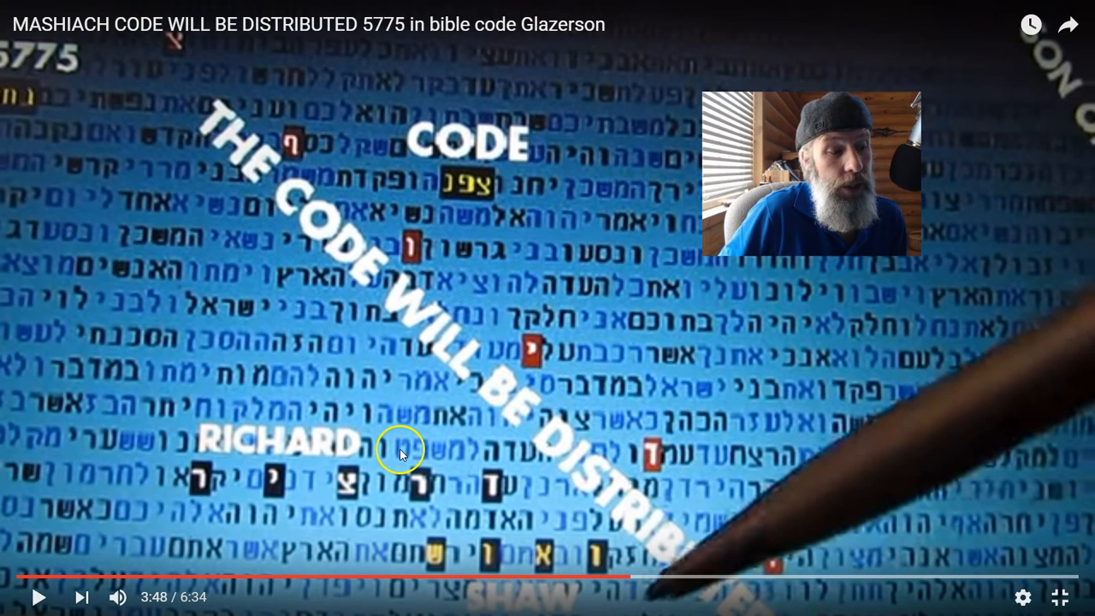
{"action": "mouse_move", "coordinate": [397, 452]}
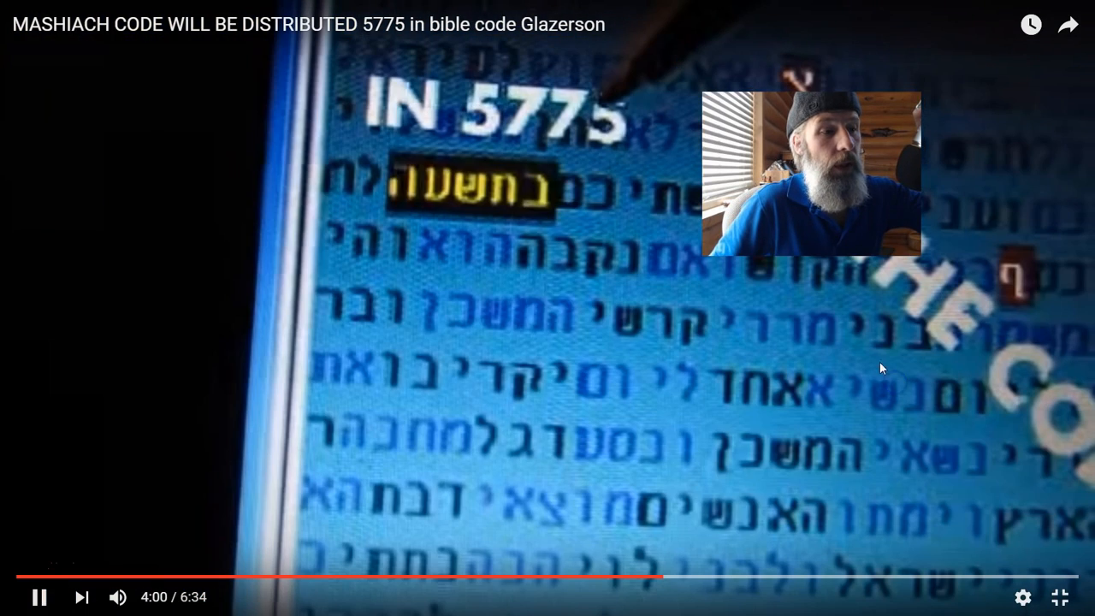
Step: Pause the video on its 'IN 5775' matrix frame around 4:00
{"action": "left_click", "coordinate": [845, 353]}
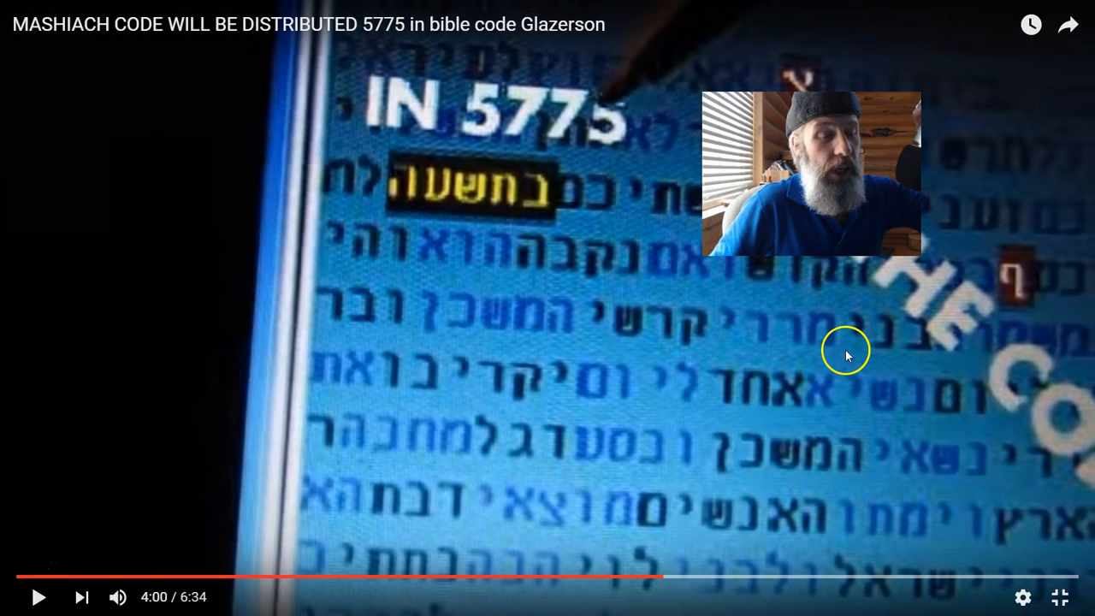
{"action": "mouse_move", "coordinate": [487, 204]}
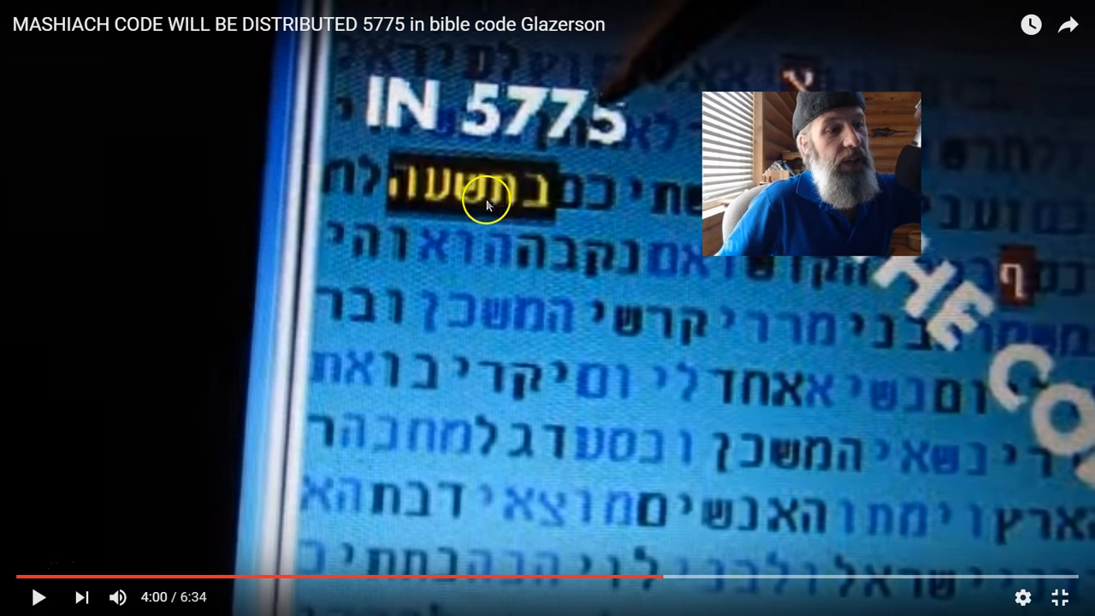
{"action": "mouse_move", "coordinate": [599, 141]}
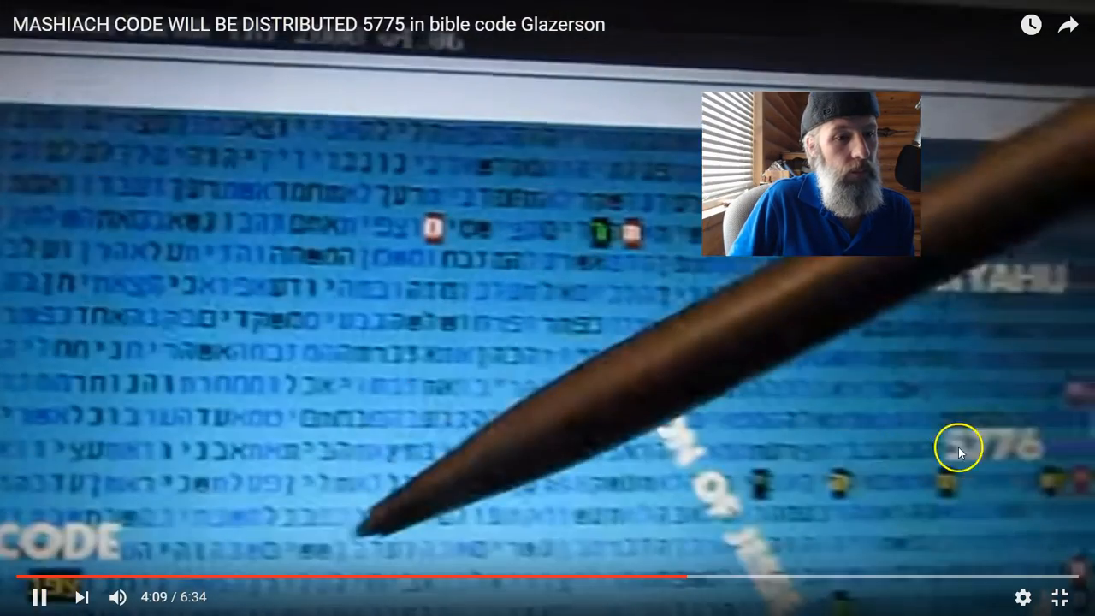
{"action": "mouse_move", "coordinate": [801, 354]}
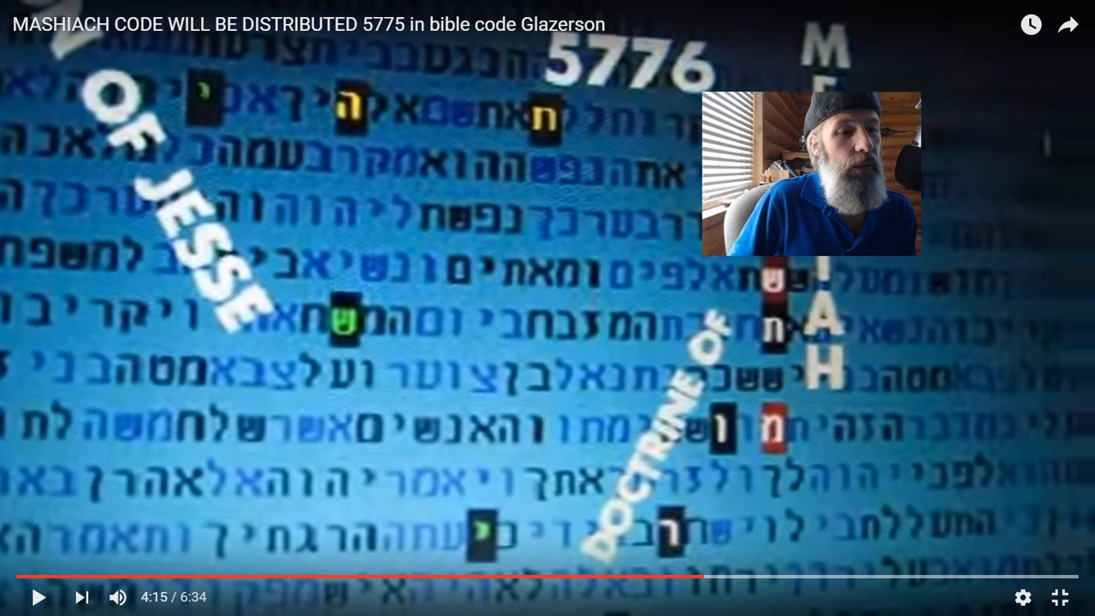
{"action": "mouse_move", "coordinate": [927, 45]}
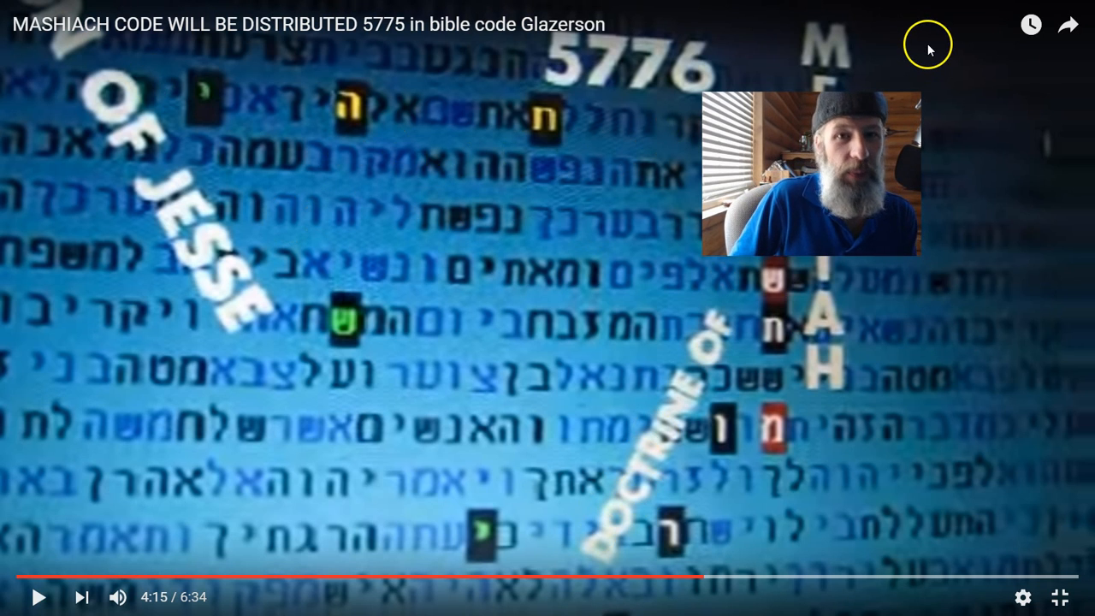
{"action": "mouse_move", "coordinate": [924, 266]}
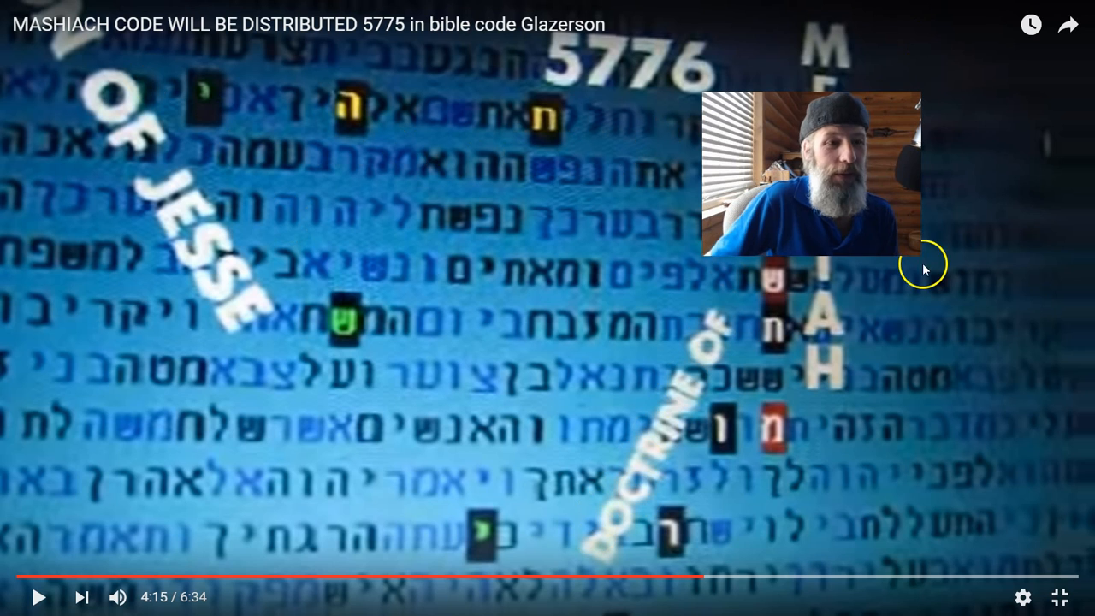
{"action": "mouse_move", "coordinate": [734, 575]}
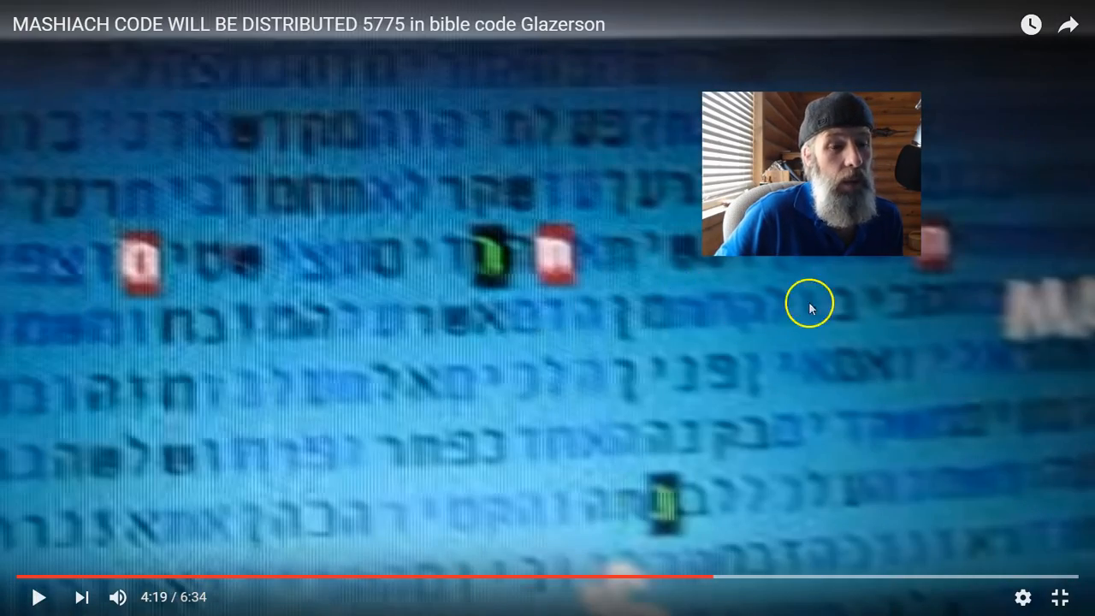
{"action": "mouse_move", "coordinate": [812, 436]}
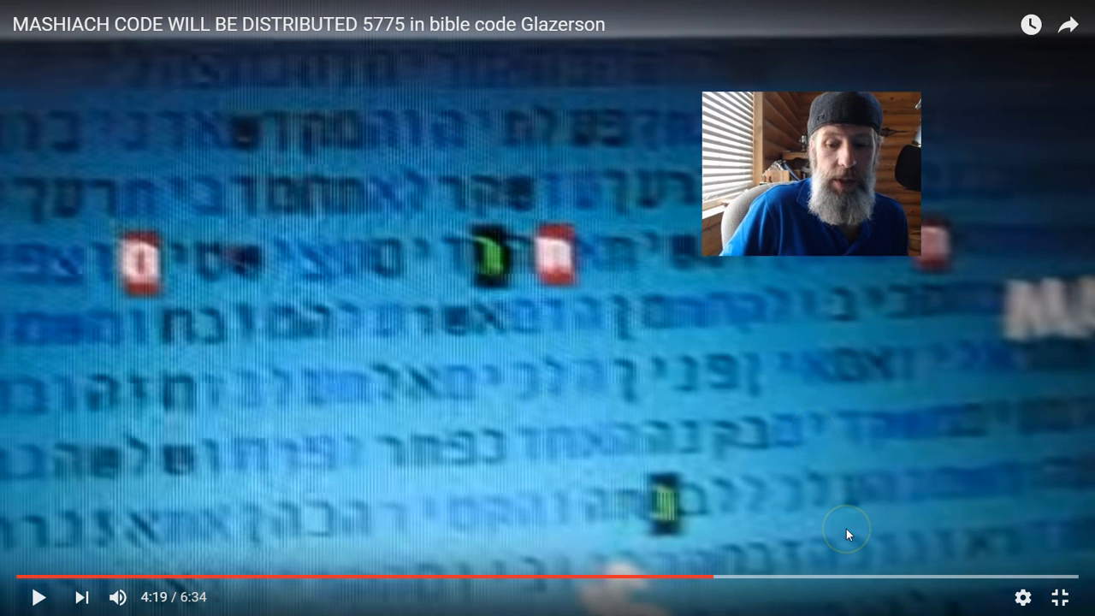
{"action": "mouse_move", "coordinate": [823, 402]}
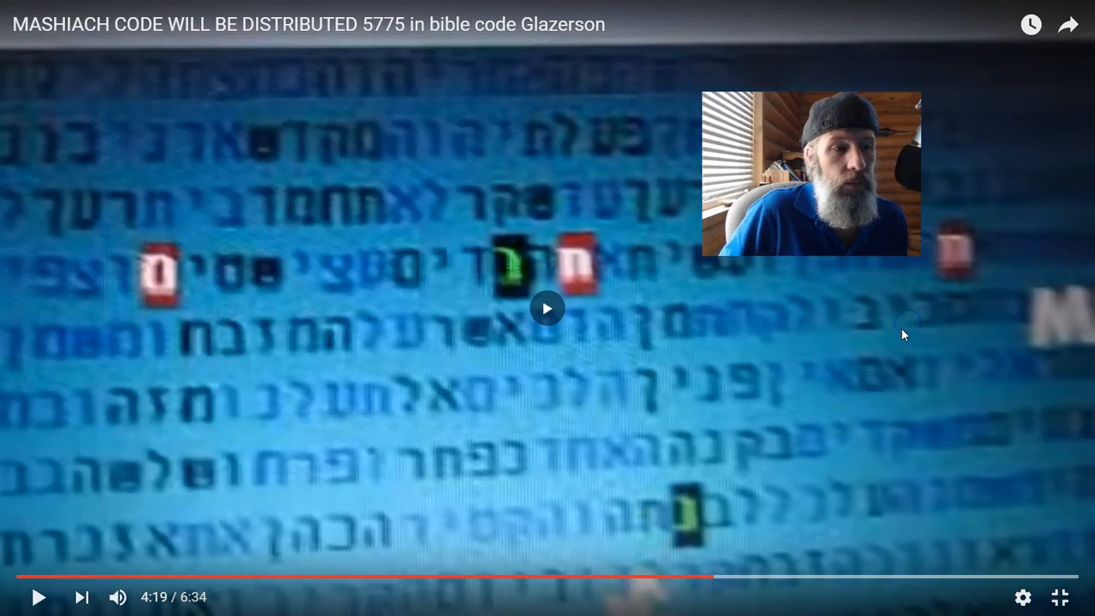
Step: Resume playback through the 5776 Messiah matrix, then jump to about 4:50 at the Deeds of God verse
{"action": "left_click", "coordinate": [548, 308]}
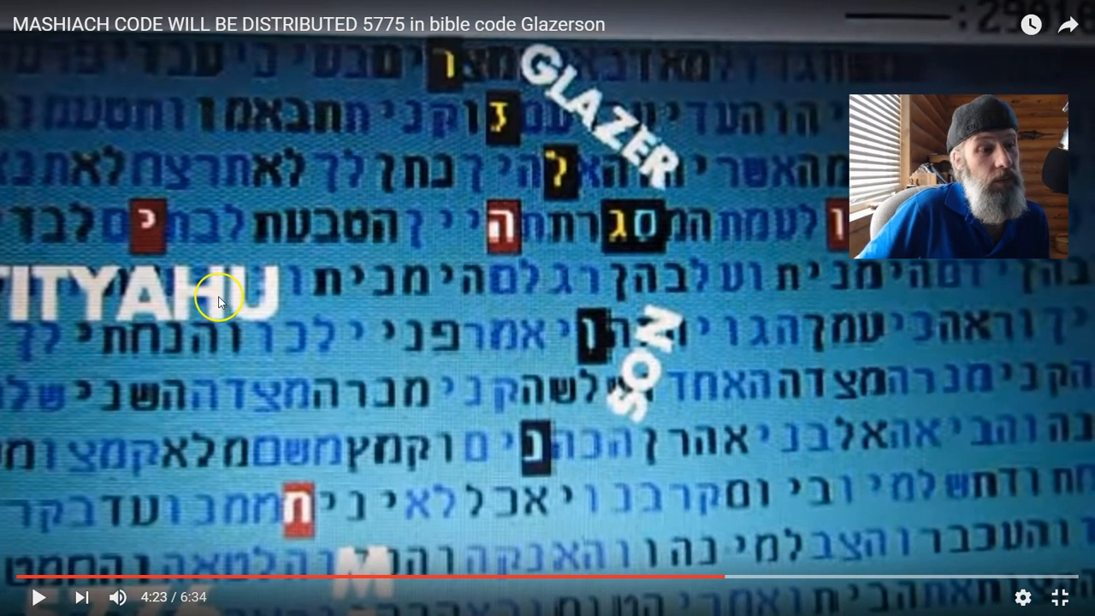
{"action": "mouse_move", "coordinate": [496, 118]}
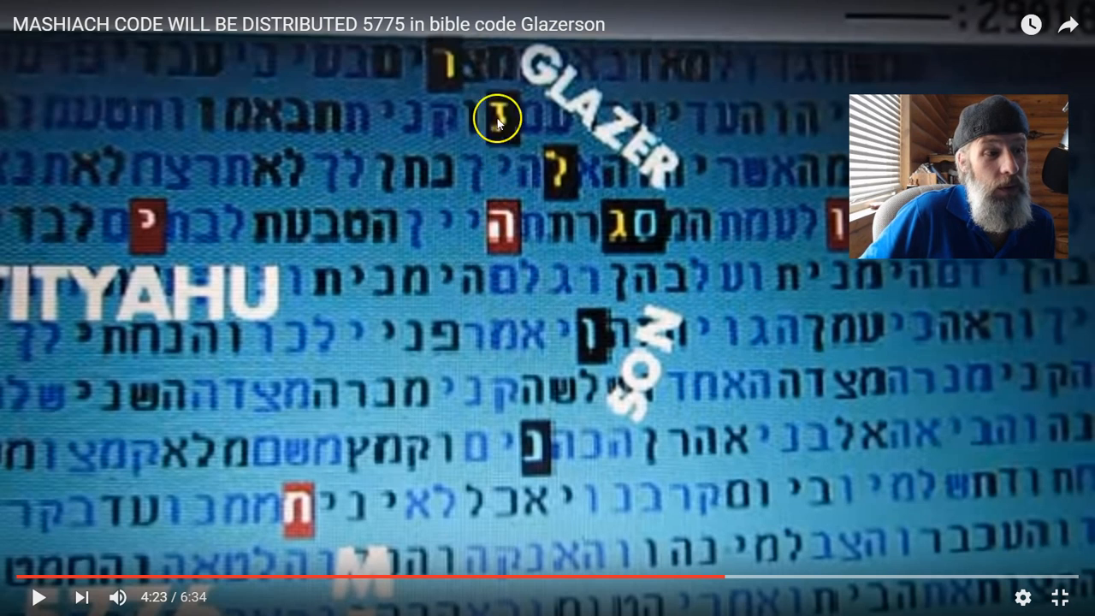
{"action": "mouse_move", "coordinate": [465, 62]}
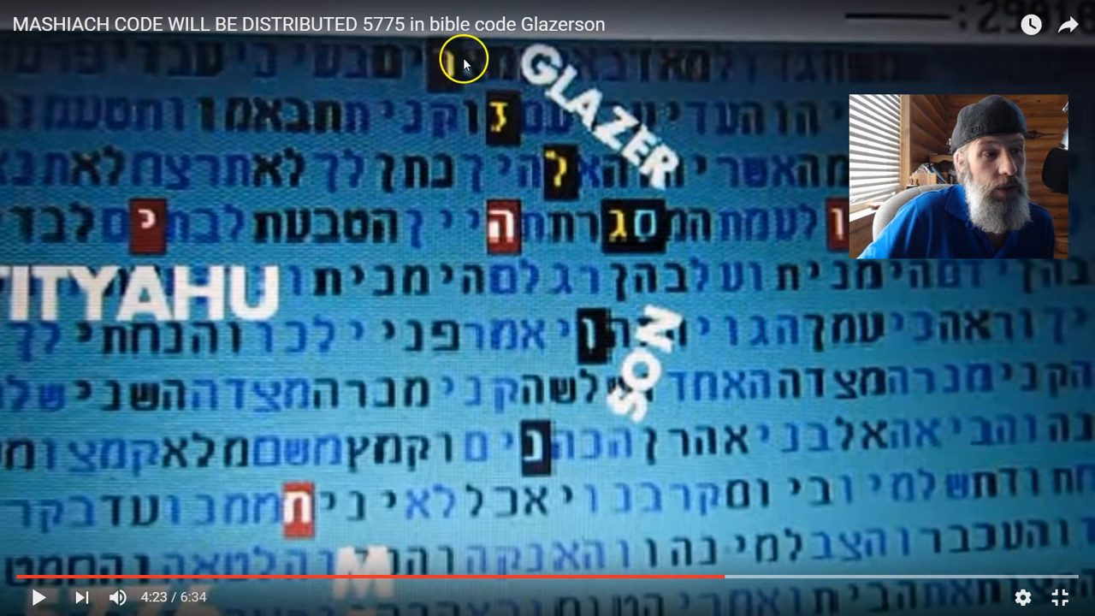
{"action": "mouse_move", "coordinate": [529, 477]}
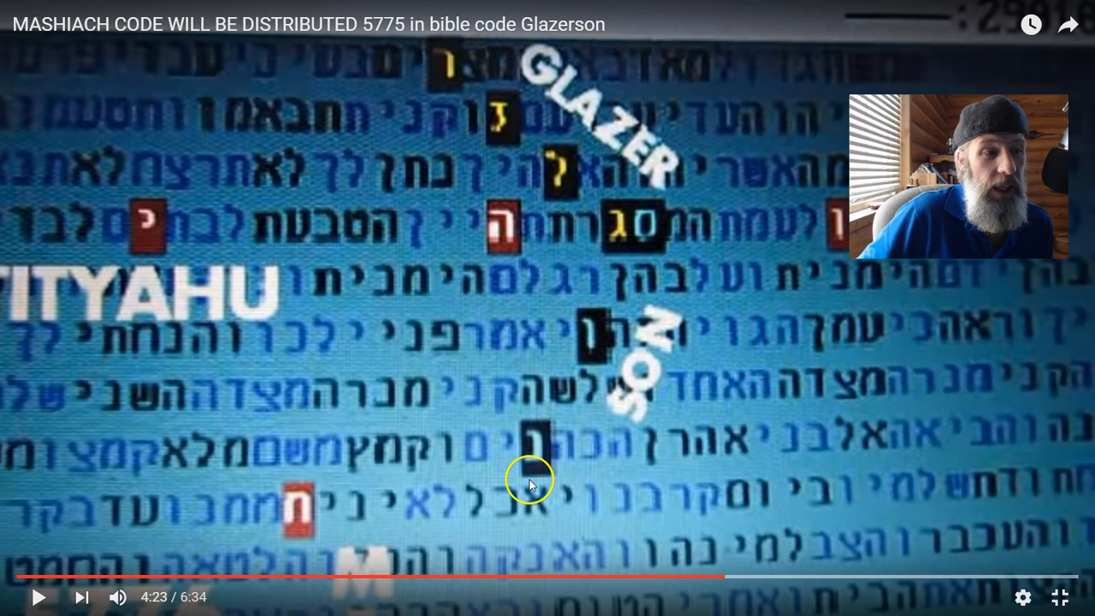
{"action": "mouse_move", "coordinate": [650, 248]}
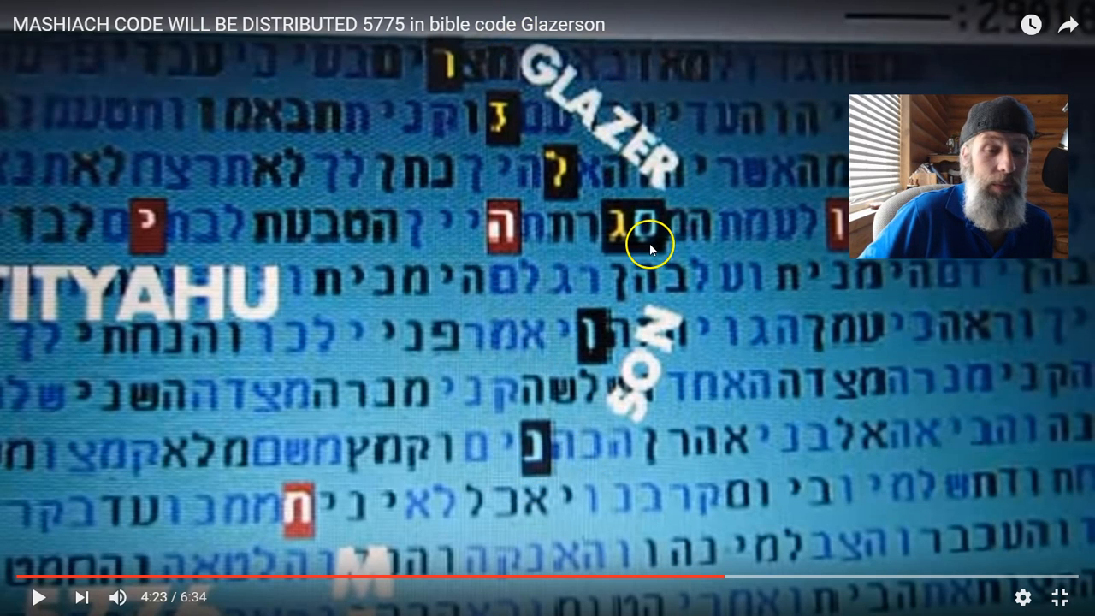
{"action": "mouse_move", "coordinate": [732, 185]}
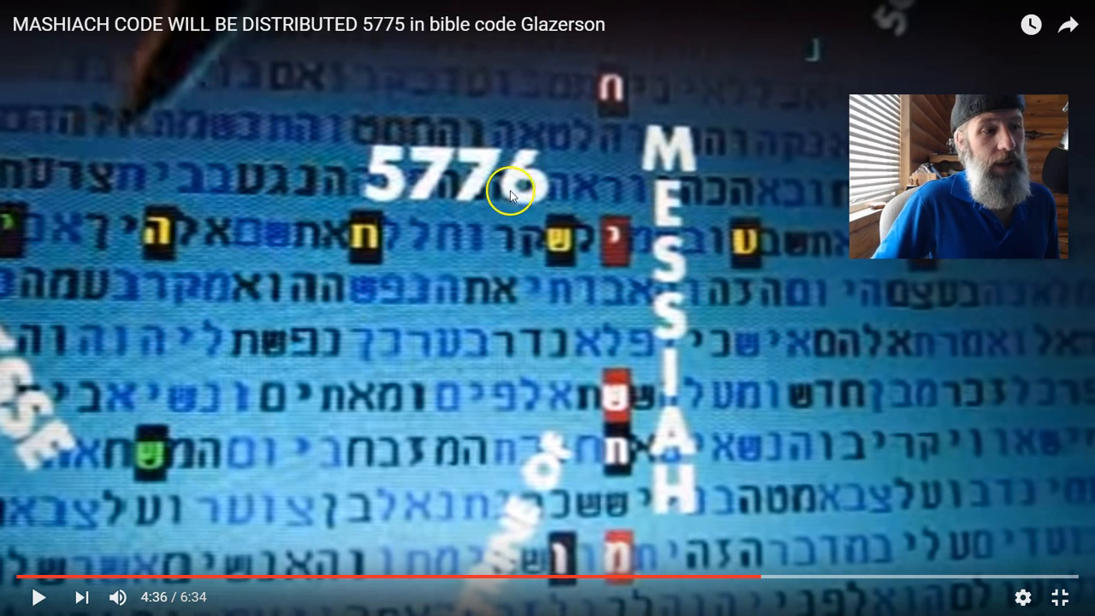
{"action": "mouse_move", "coordinate": [1030, 452]}
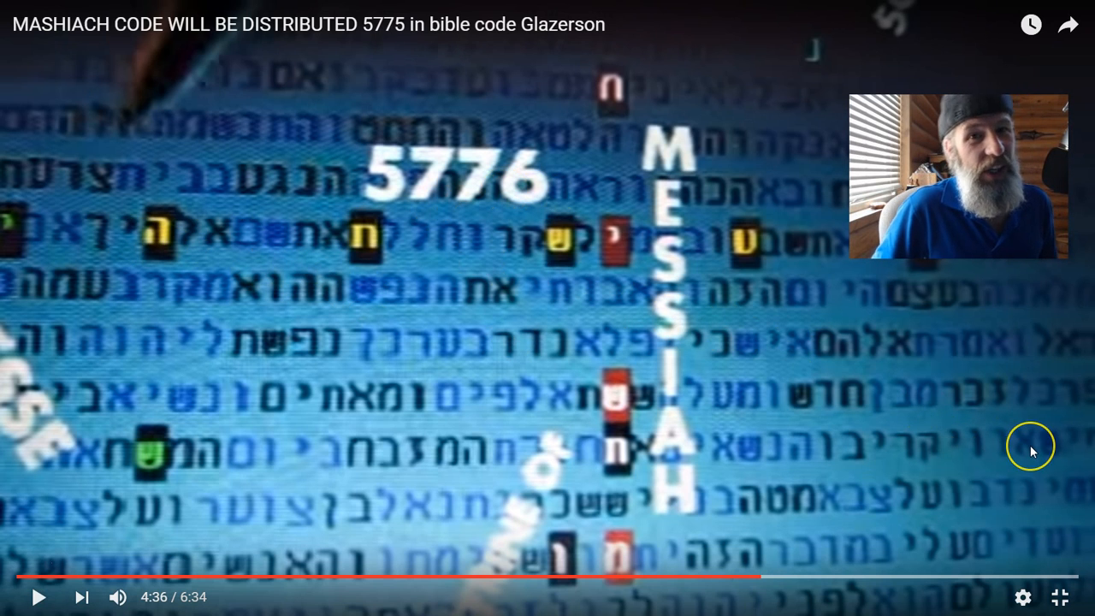
{"action": "mouse_move", "coordinate": [1030, 452]}
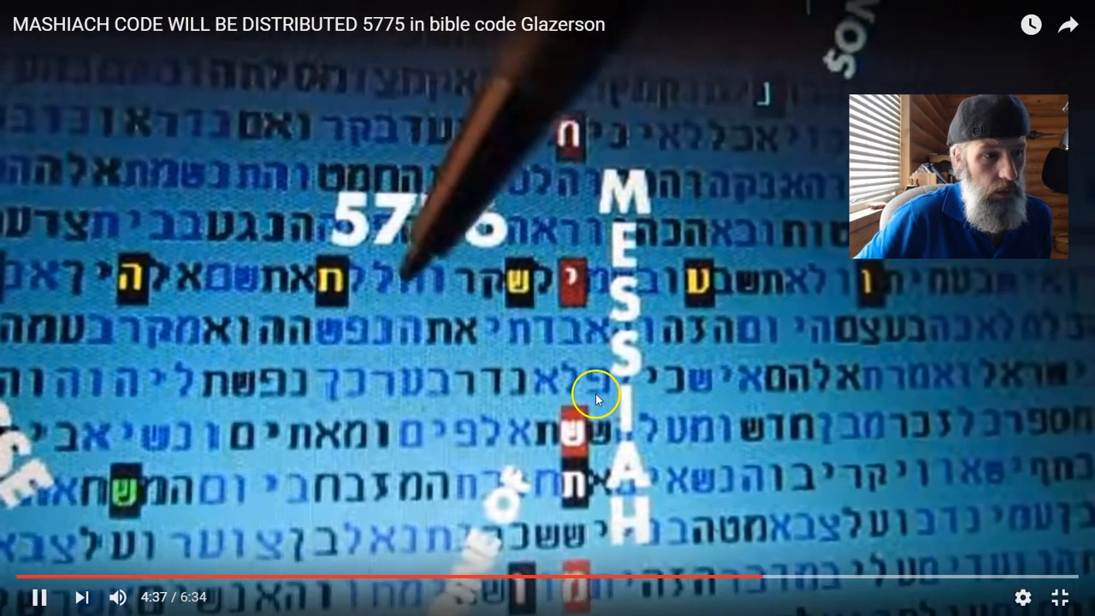
{"action": "mouse_move", "coordinate": [784, 469]}
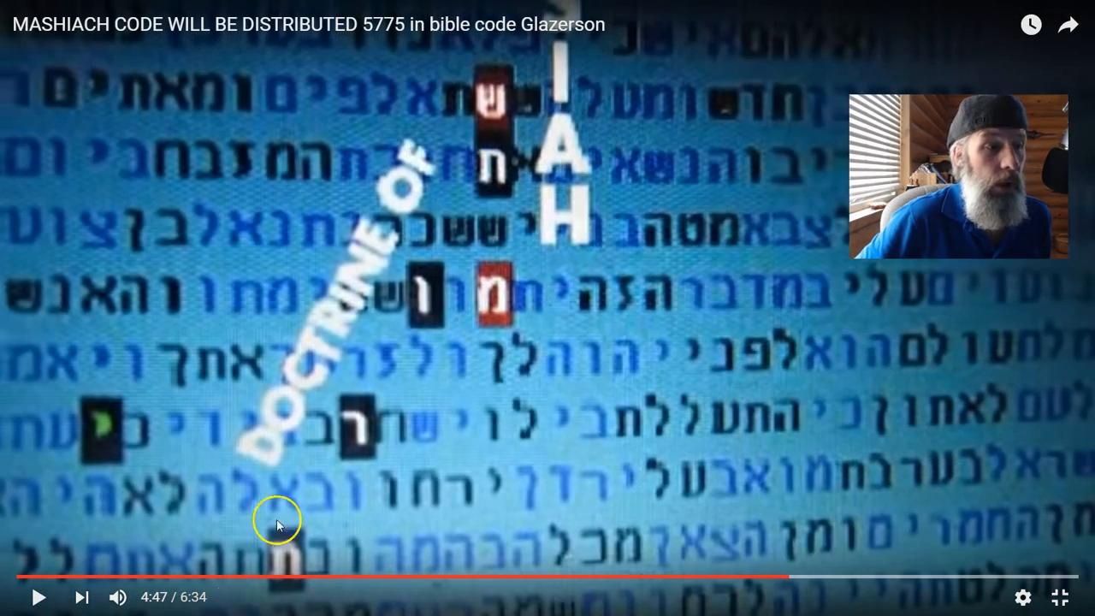
{"action": "mouse_move", "coordinate": [512, 134]}
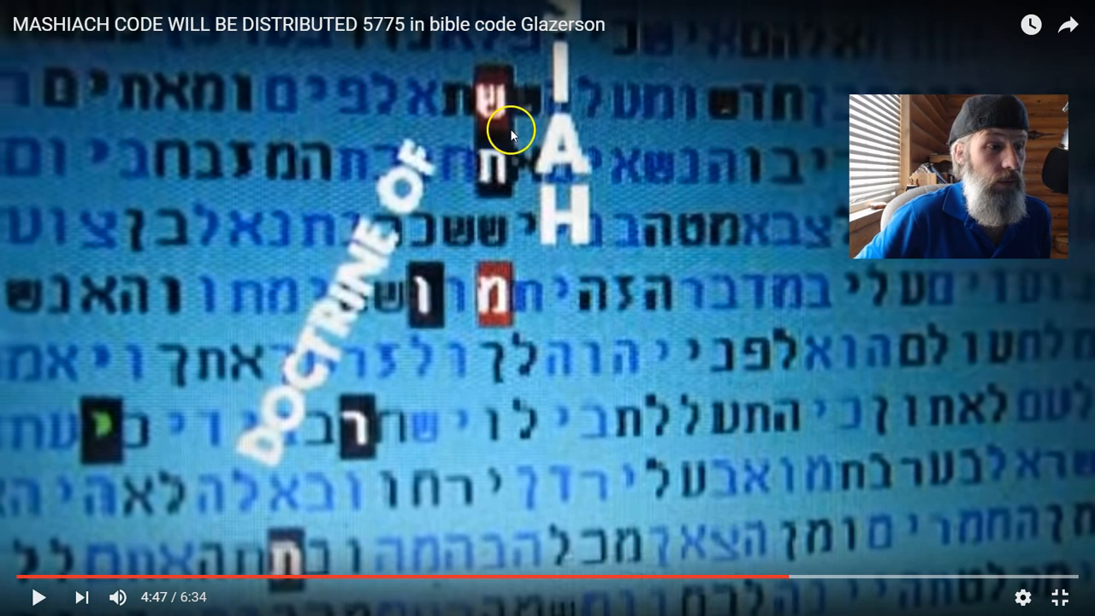
{"action": "mouse_move", "coordinate": [171, 609]}
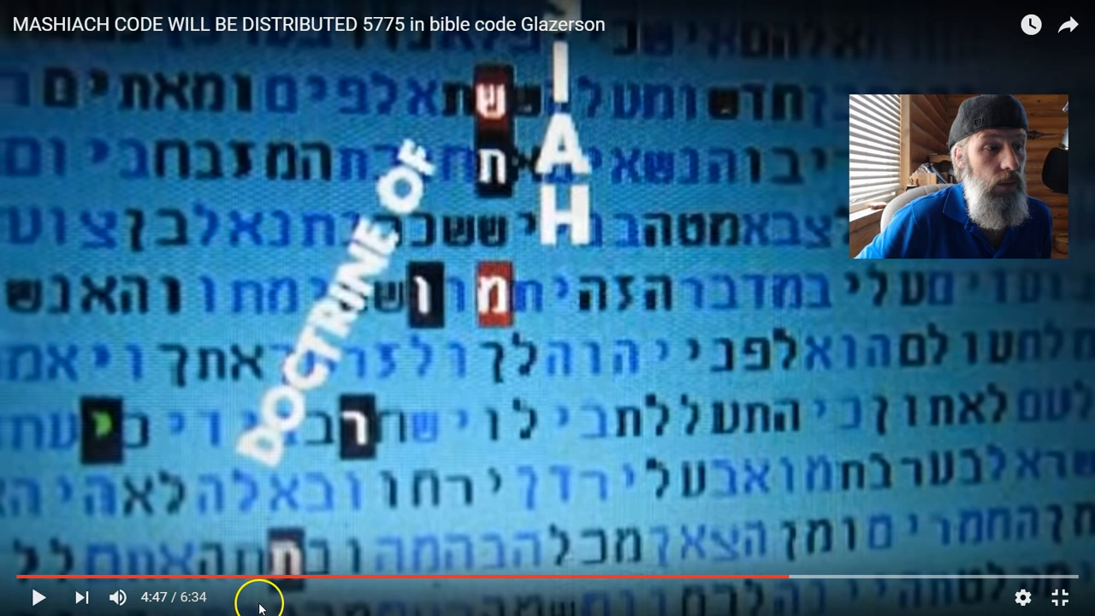
{"action": "mouse_move", "coordinate": [600, 31]}
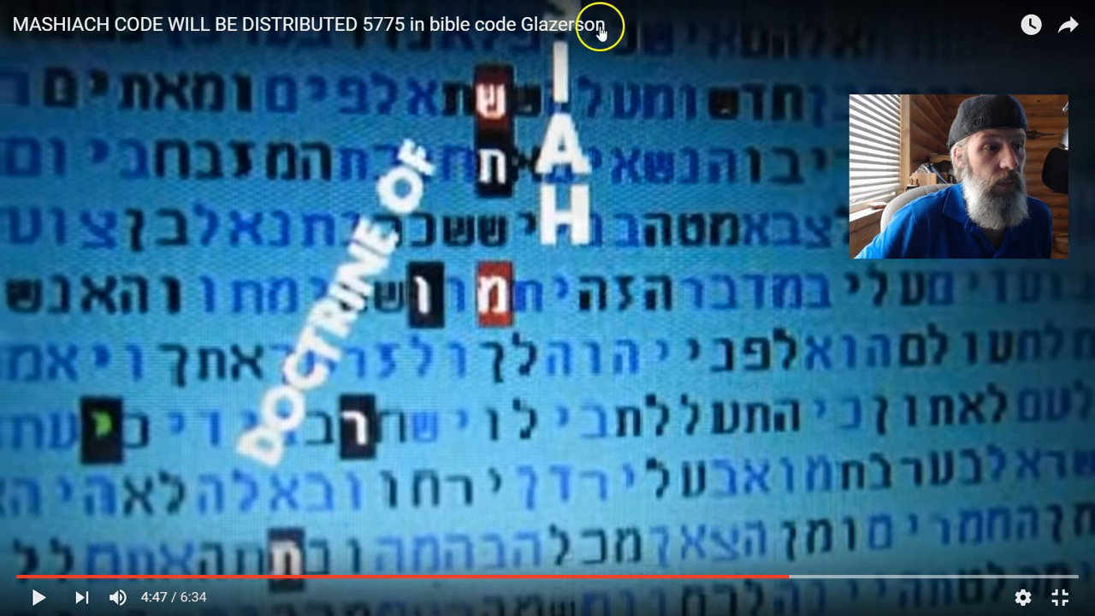
{"action": "mouse_move", "coordinate": [718, 305]}
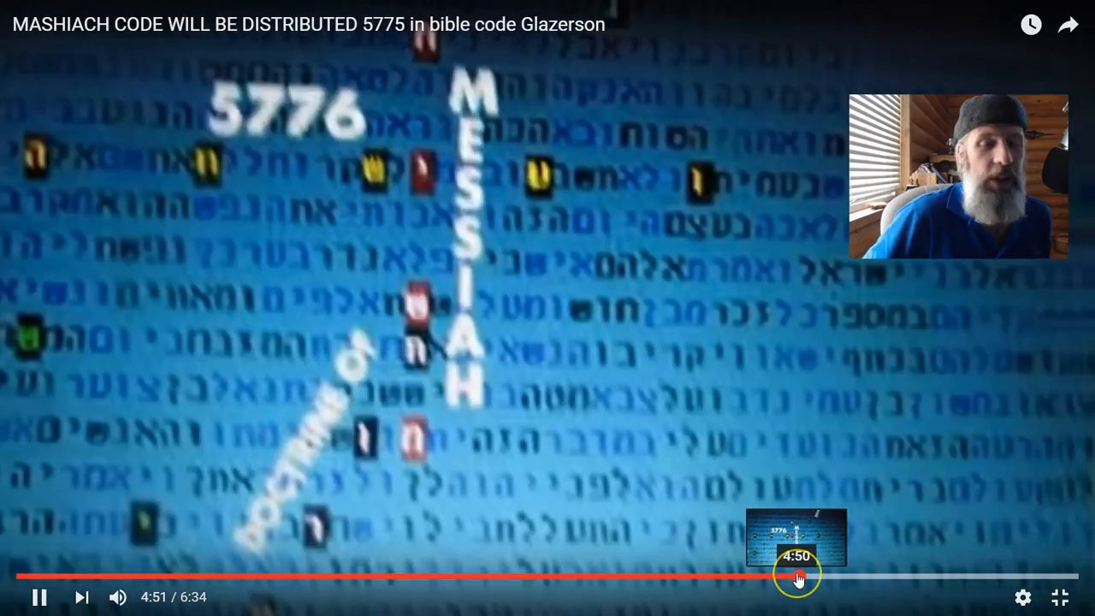
{"action": "left_click", "coordinate": [796, 578]}
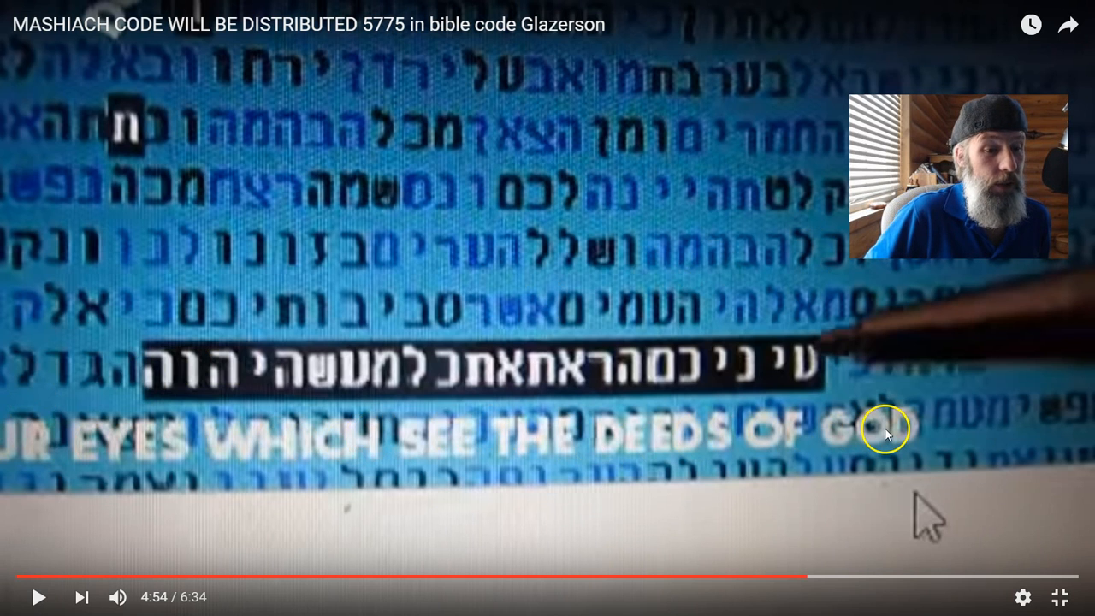
{"action": "mouse_move", "coordinate": [329, 373]}
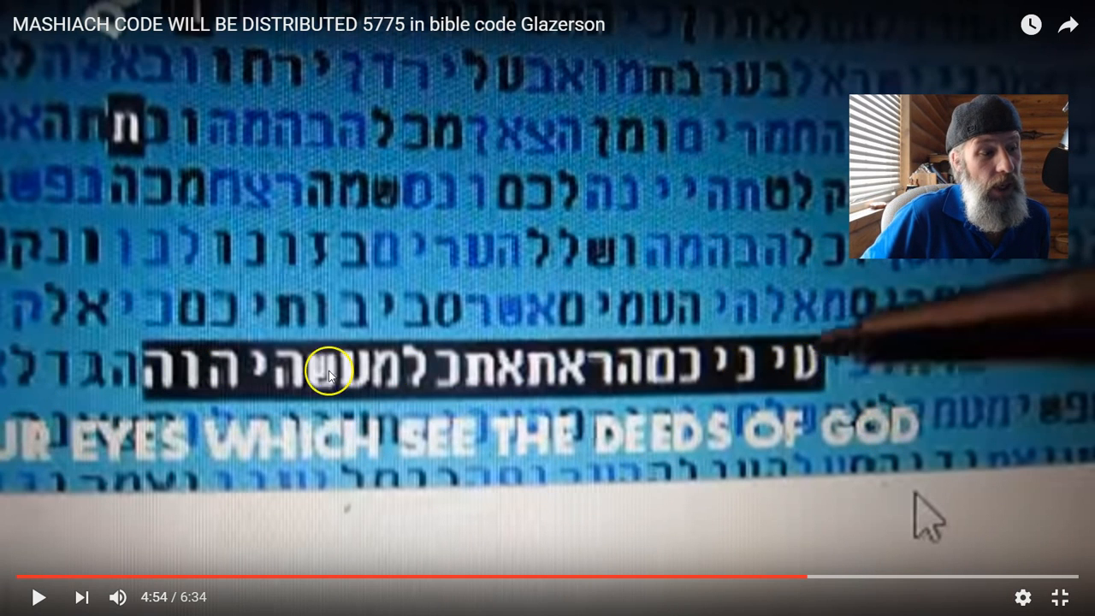
{"action": "mouse_move", "coordinate": [475, 355]}
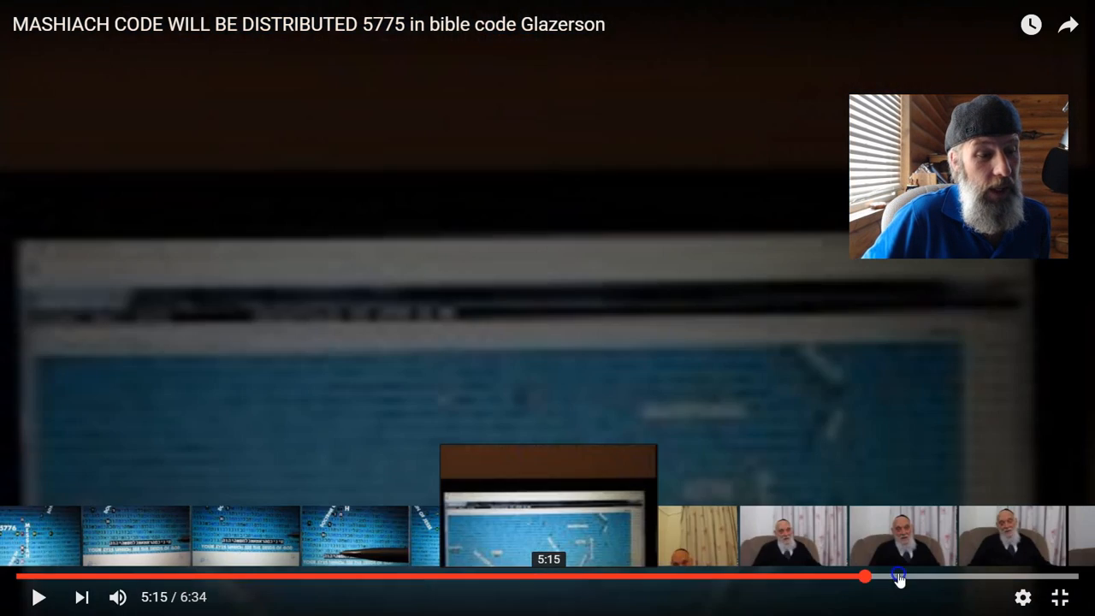
Step: Skip to the rabbi's closing interview near 6:17 and play it, pausing at 6:31 just before the end
{"action": "left_click_drag", "start_coordinate": [864, 575], "coordinate": [1035, 575]}
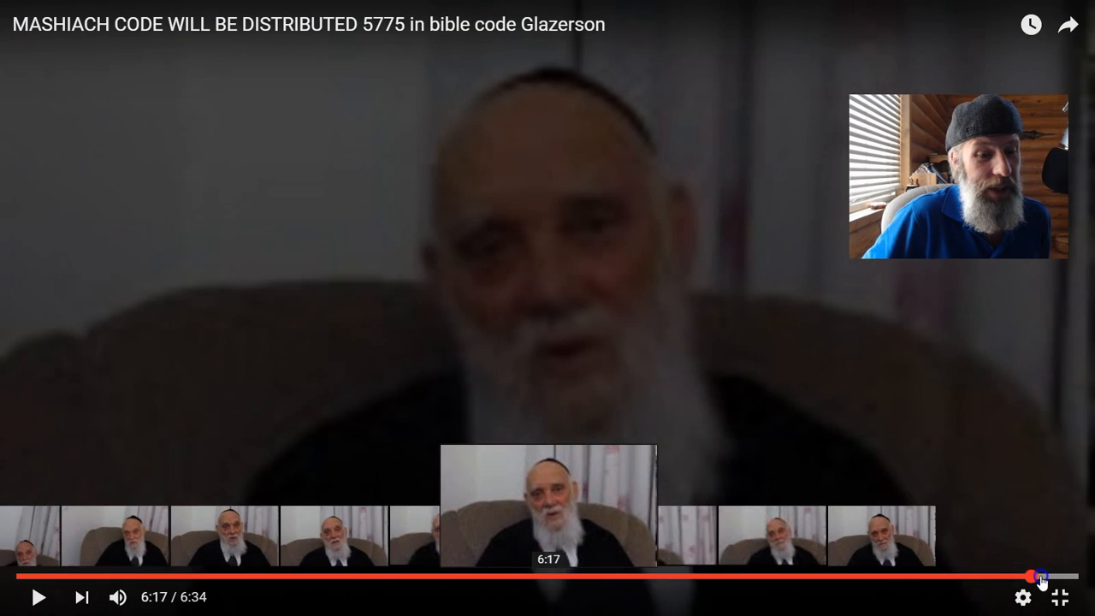
{"action": "left_click", "coordinate": [1042, 575]}
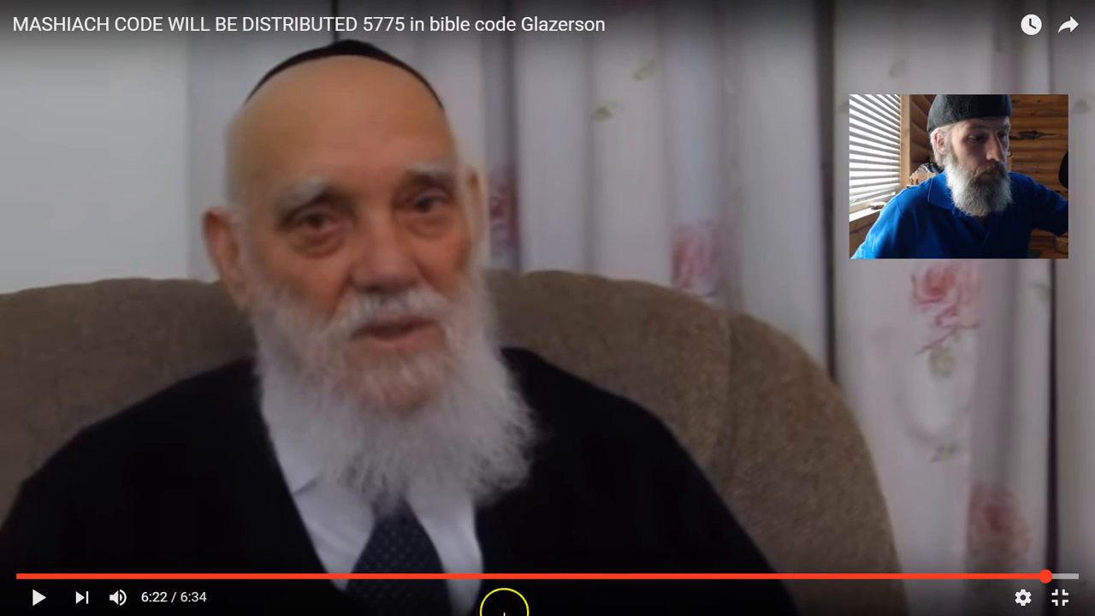
{"action": "left_click", "coordinate": [37, 597]}
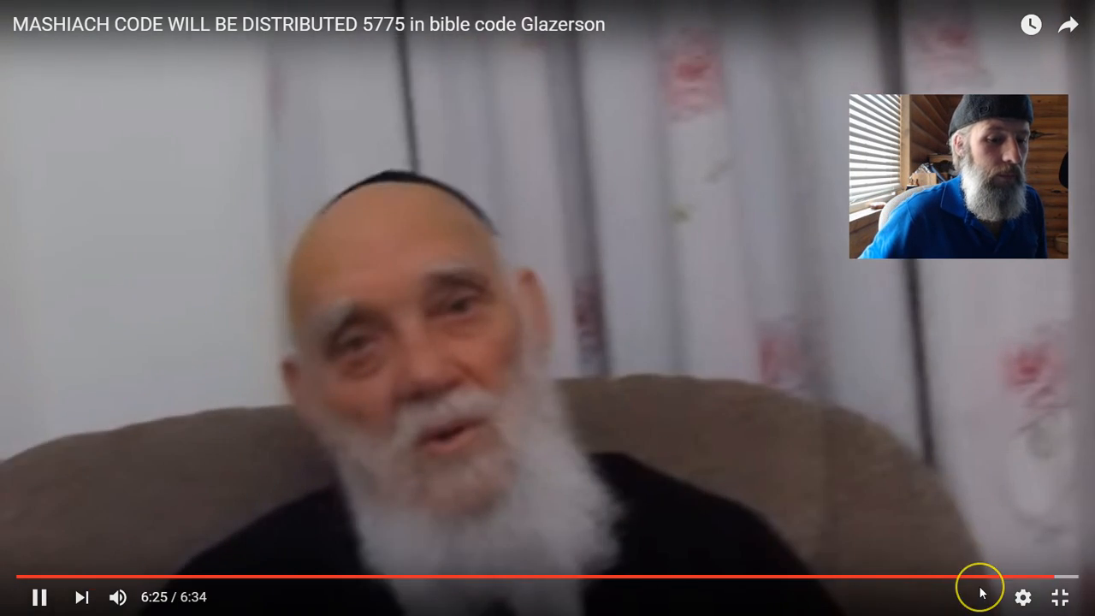
{"action": "left_click", "coordinate": [38, 597]}
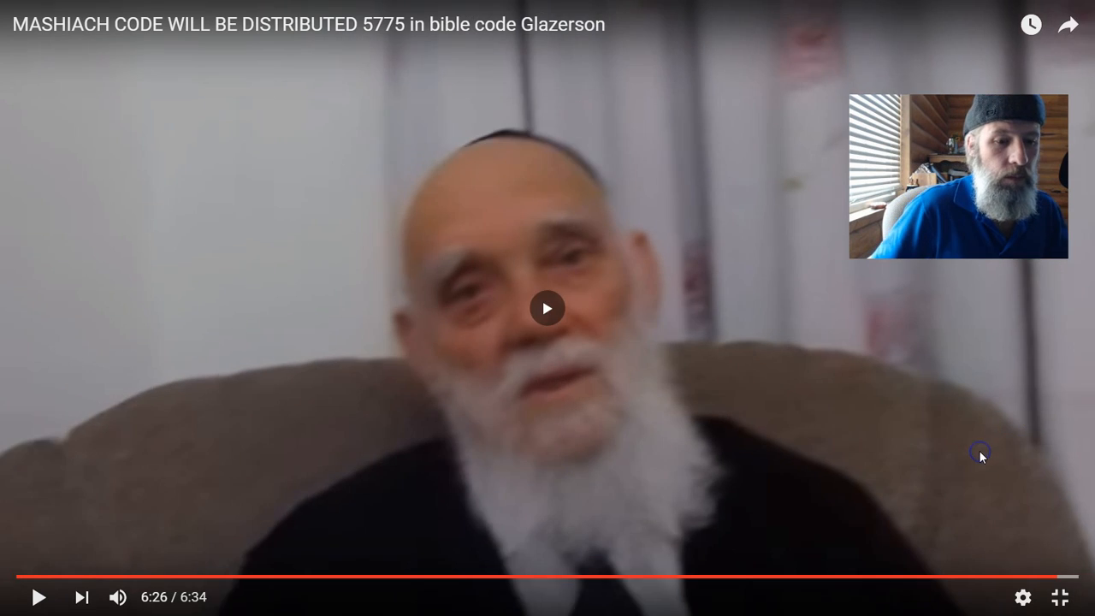
{"action": "left_click", "coordinate": [547, 308]}
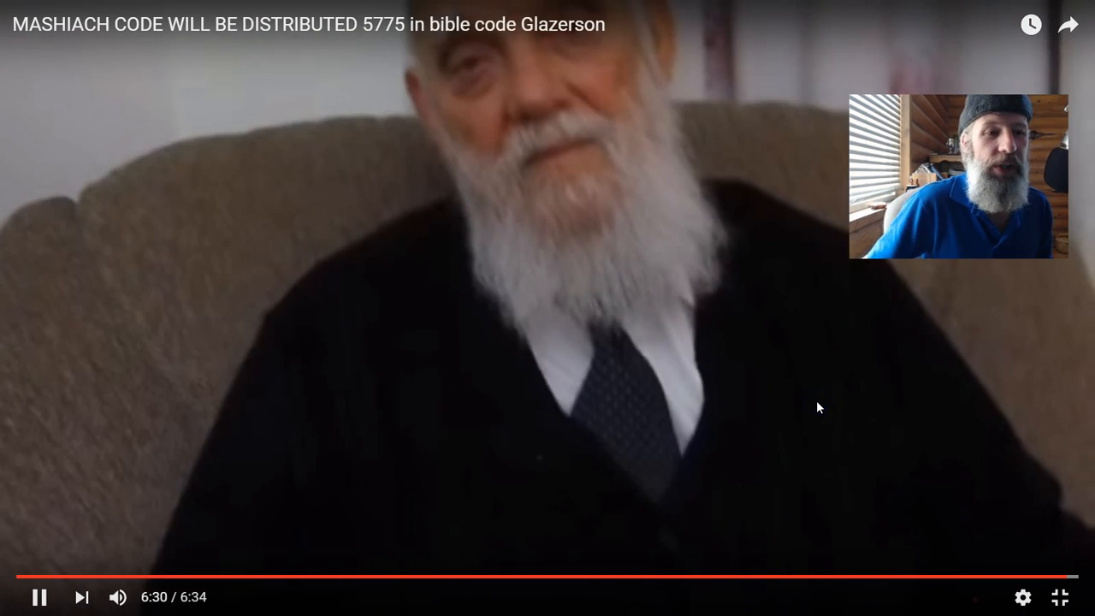
{"action": "left_click", "coordinate": [37, 597]}
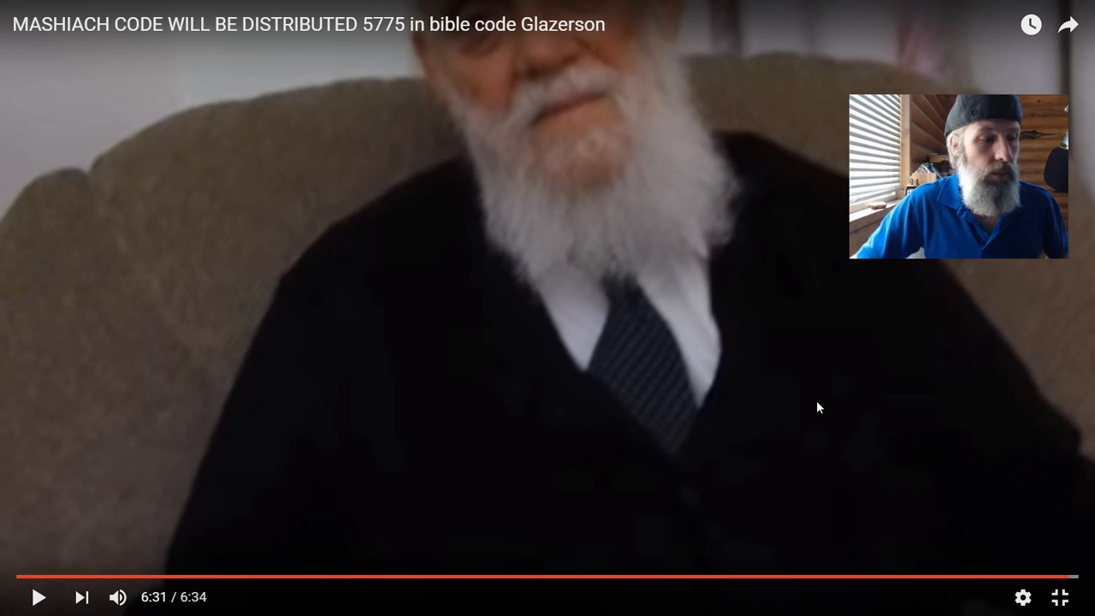
Step: Leave full-screen video viewing
{"action": "left_click", "coordinate": [1059, 598]}
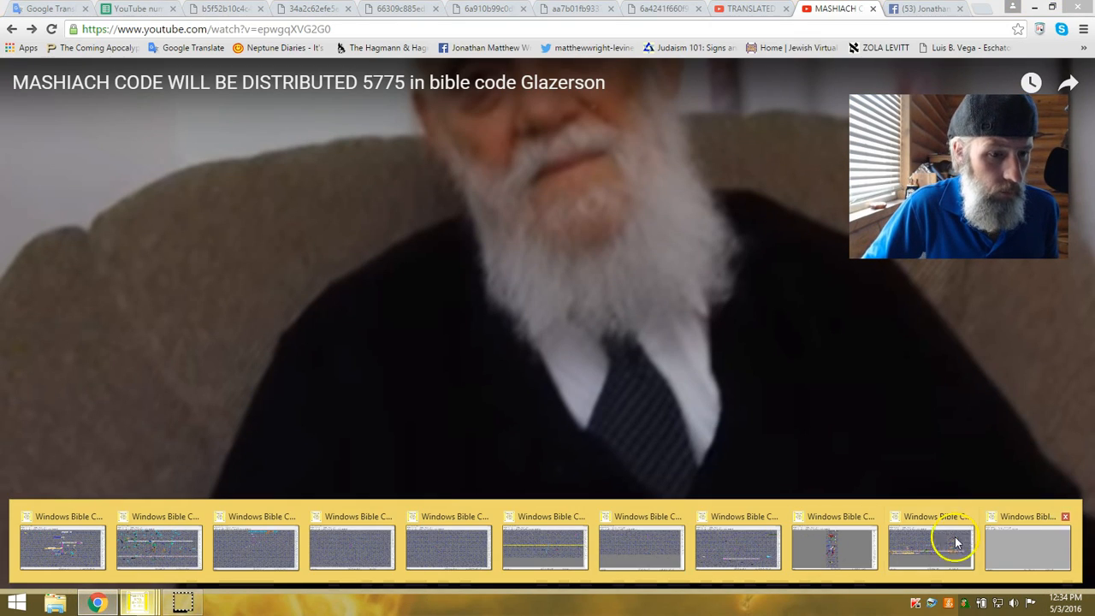
Step: Switch back to the TORAH.BIB:2 matrix window with its ten-smallest-finds results
{"action": "left_click", "coordinate": [931, 548]}
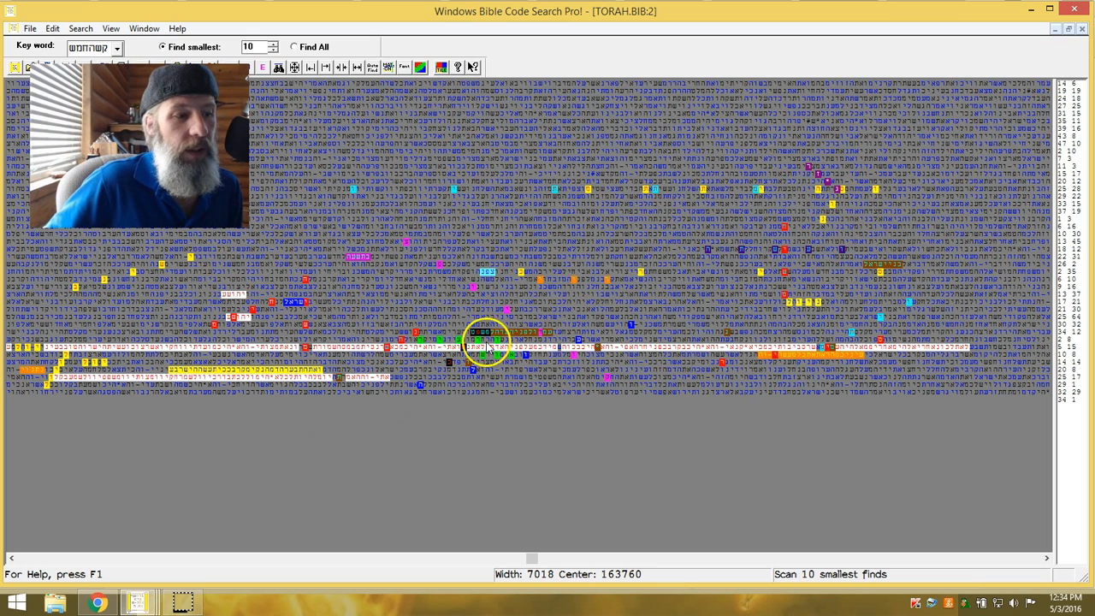
{"action": "mouse_move", "coordinate": [548, 333]}
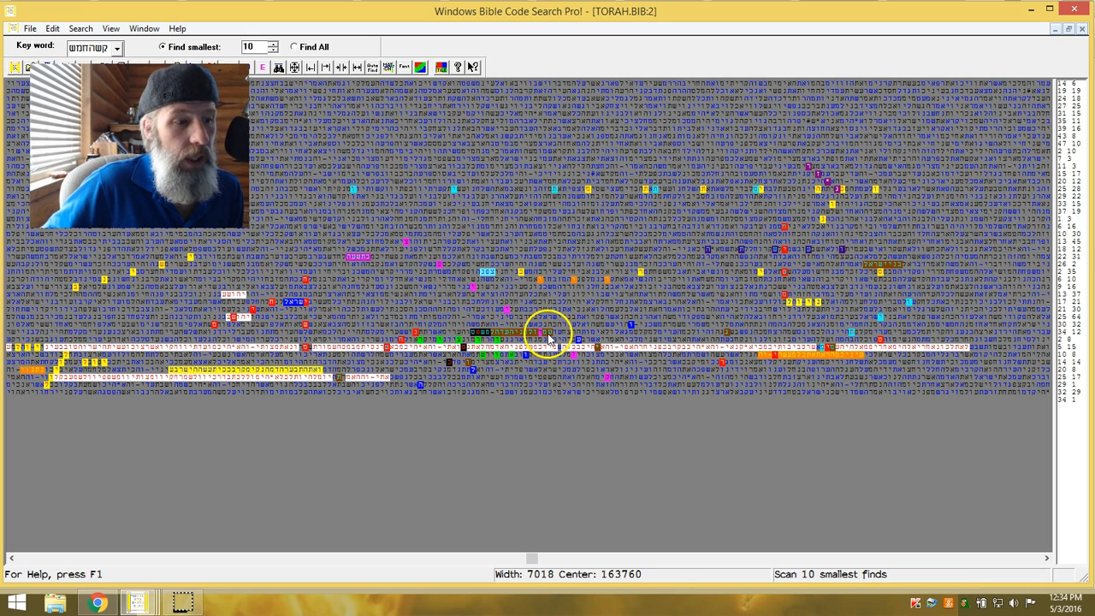
{"action": "mouse_move", "coordinate": [534, 335]}
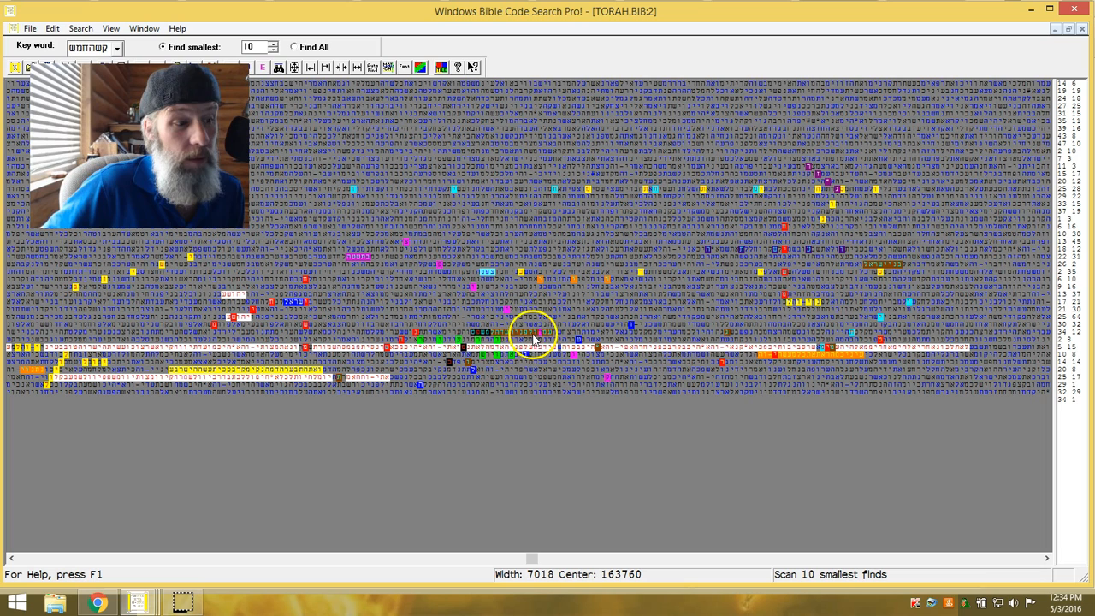
{"action": "mouse_move", "coordinate": [479, 339]}
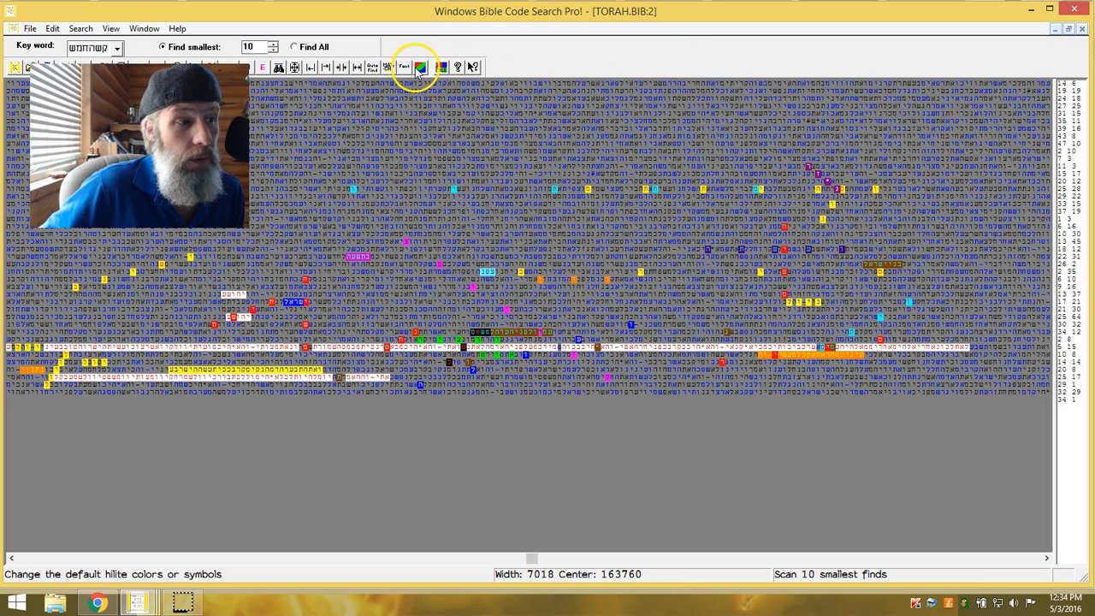
Step: Choose a larger font size so the matrix's Hebrew letters and coloured finds are readable
{"action": "left_click", "coordinate": [420, 68]}
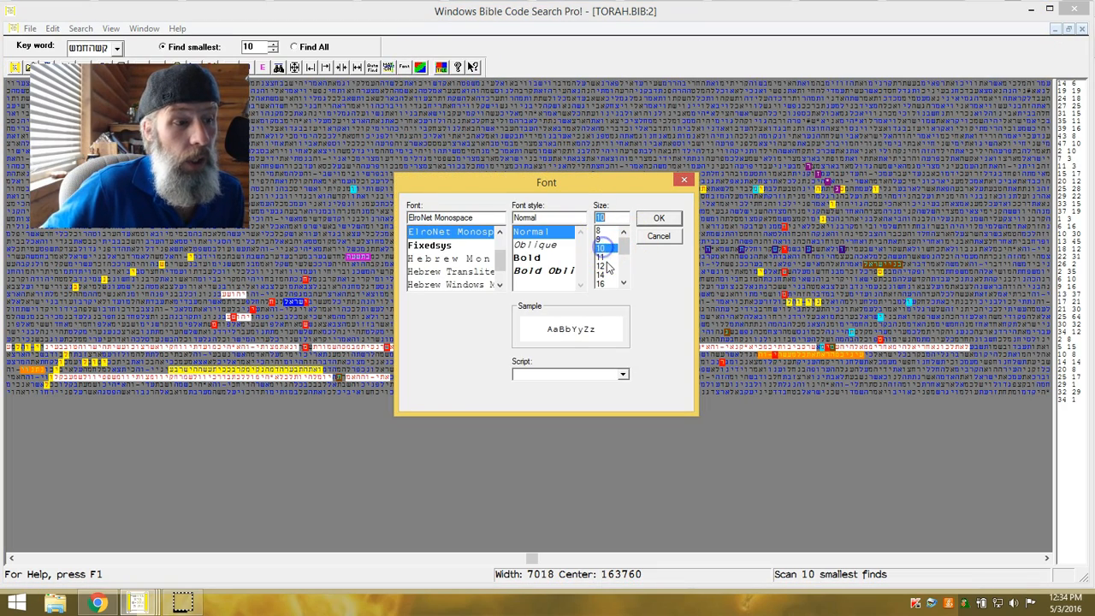
{"action": "left_click", "coordinate": [657, 218]}
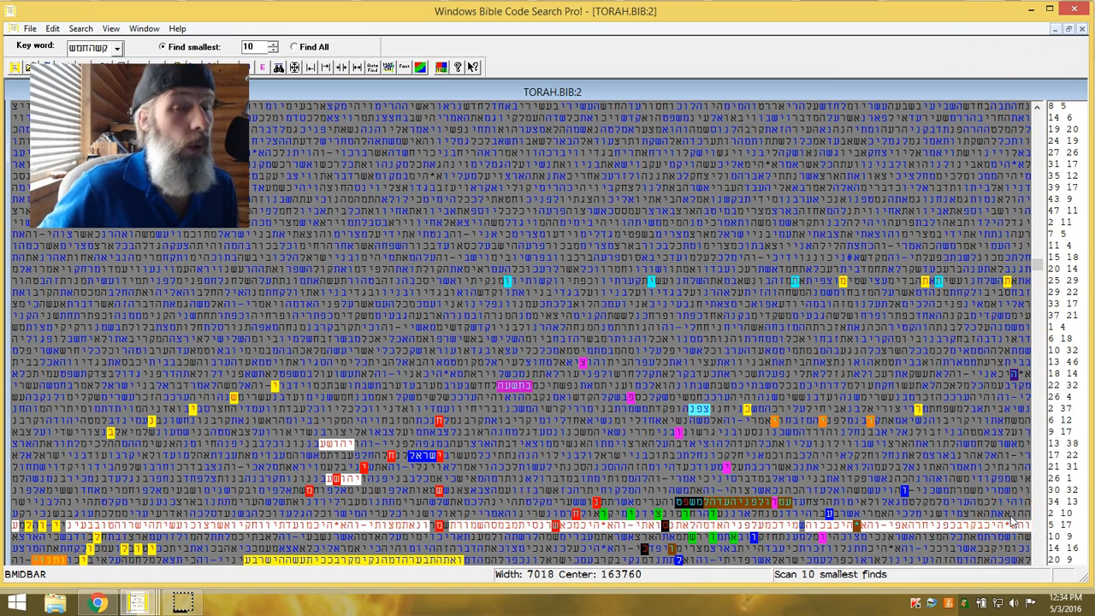
{"action": "mouse_move", "coordinate": [830, 192]}
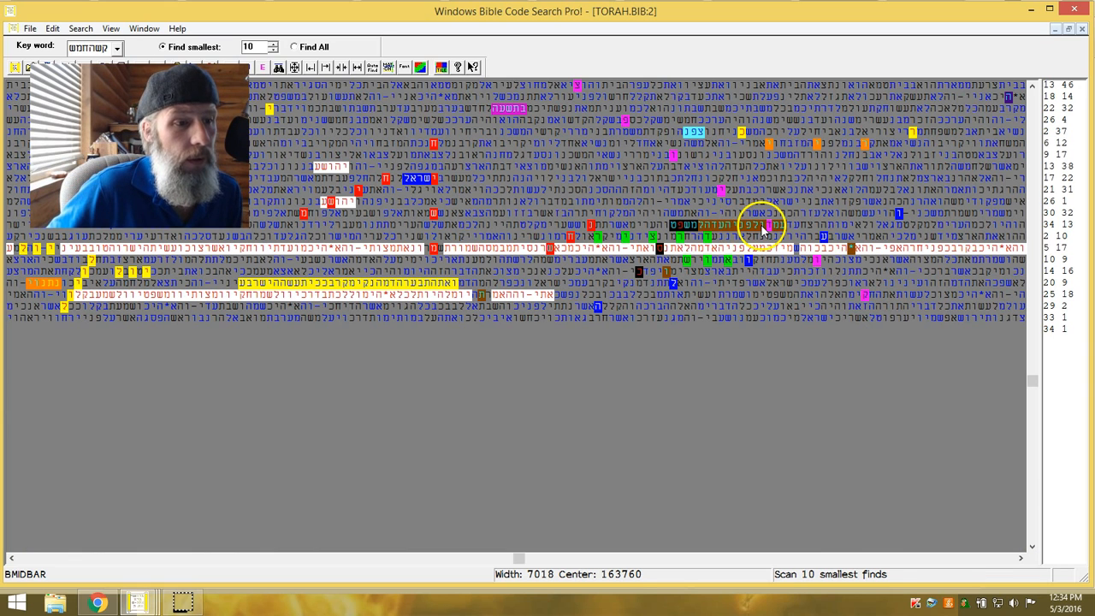
Step: Show the chapter 35 verse text at the matrix spot and tile the TORAH.jps and TORAH.BIB:1 windows
{"action": "right_click", "coordinate": [761, 226]}
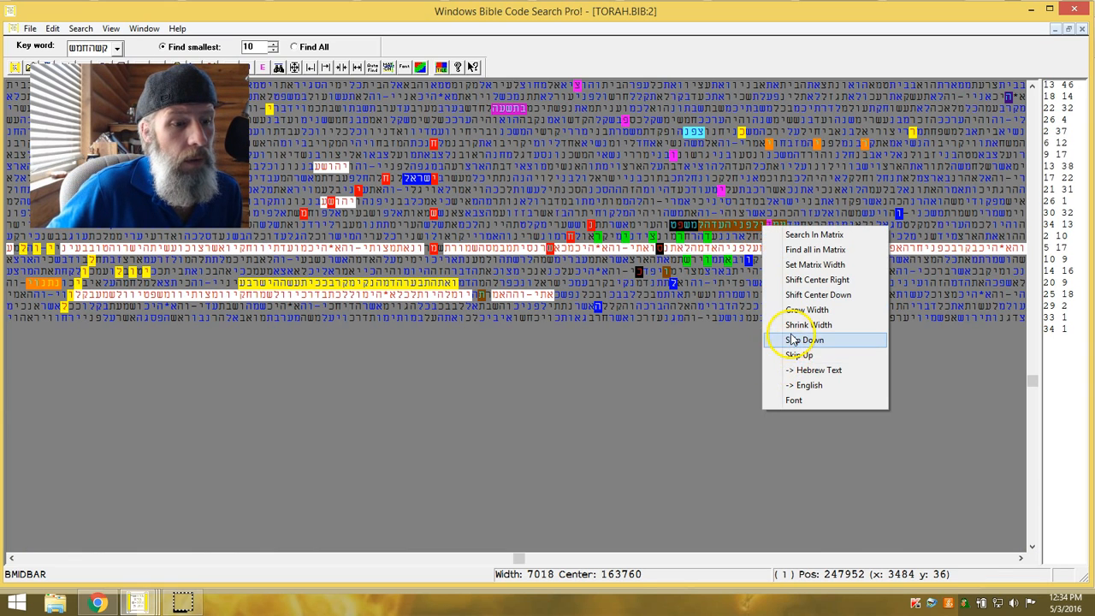
{"action": "left_click", "coordinate": [818, 370]}
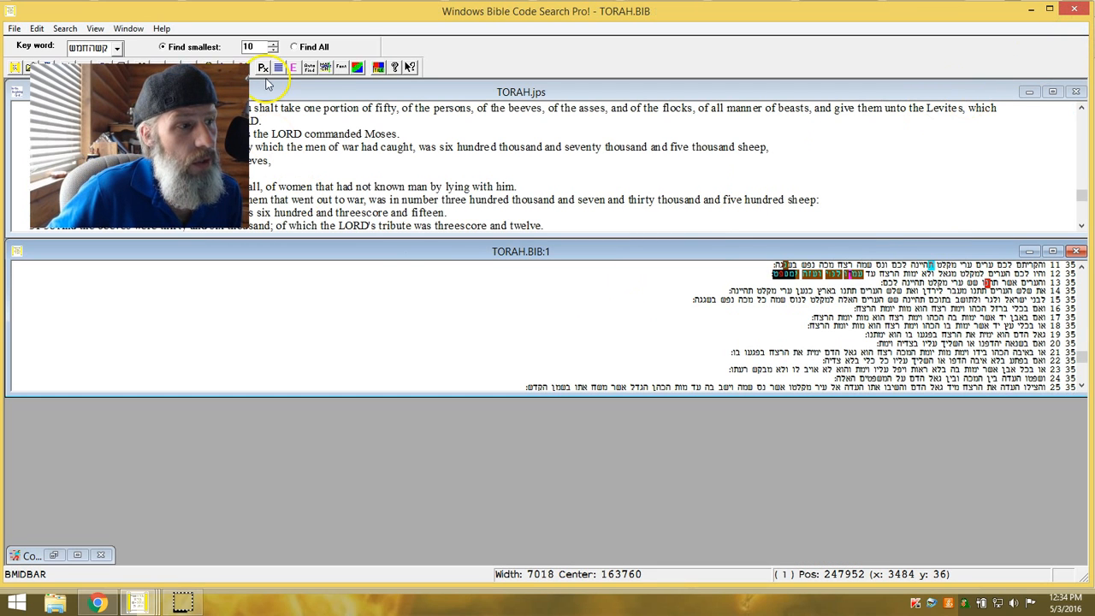
{"action": "left_click", "coordinate": [279, 66]}
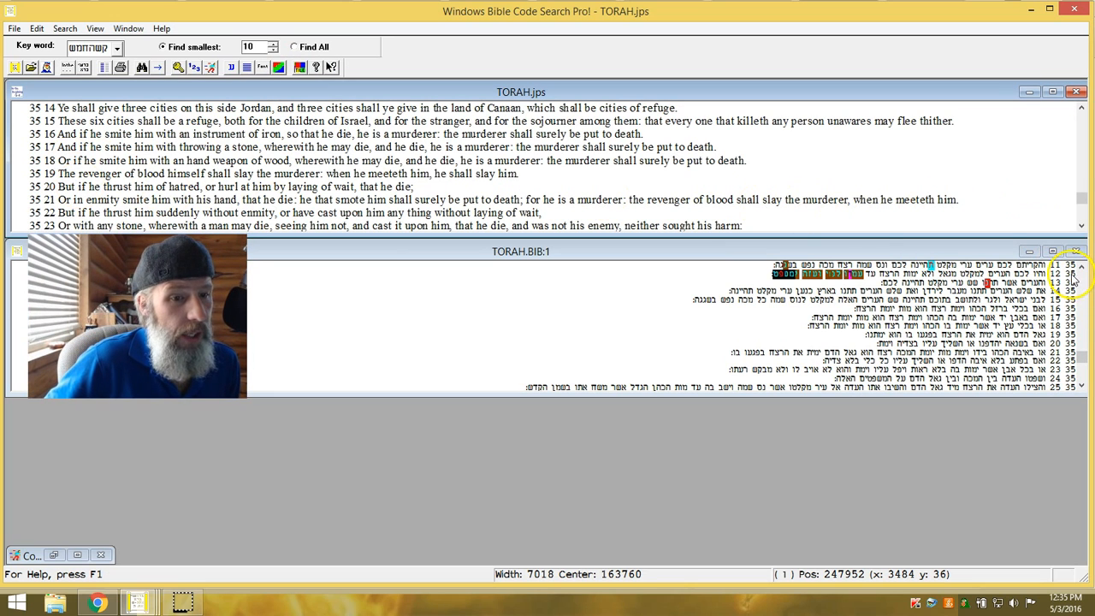
{"action": "mouse_move", "coordinate": [950, 270]}
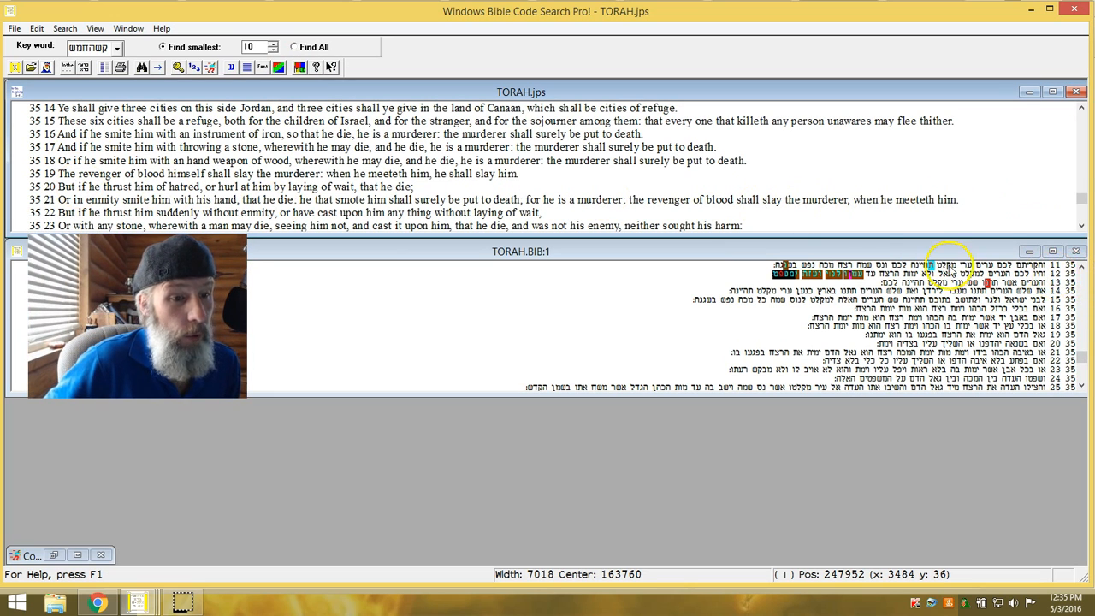
{"action": "mouse_move", "coordinate": [642, 119]}
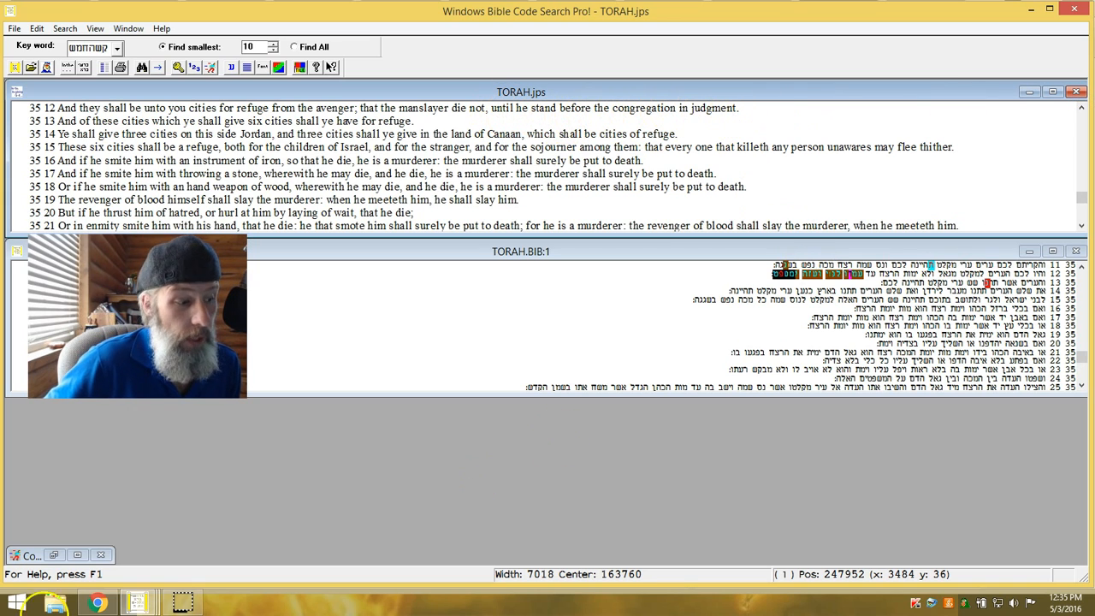
{"action": "mouse_move", "coordinate": [1030, 228]}
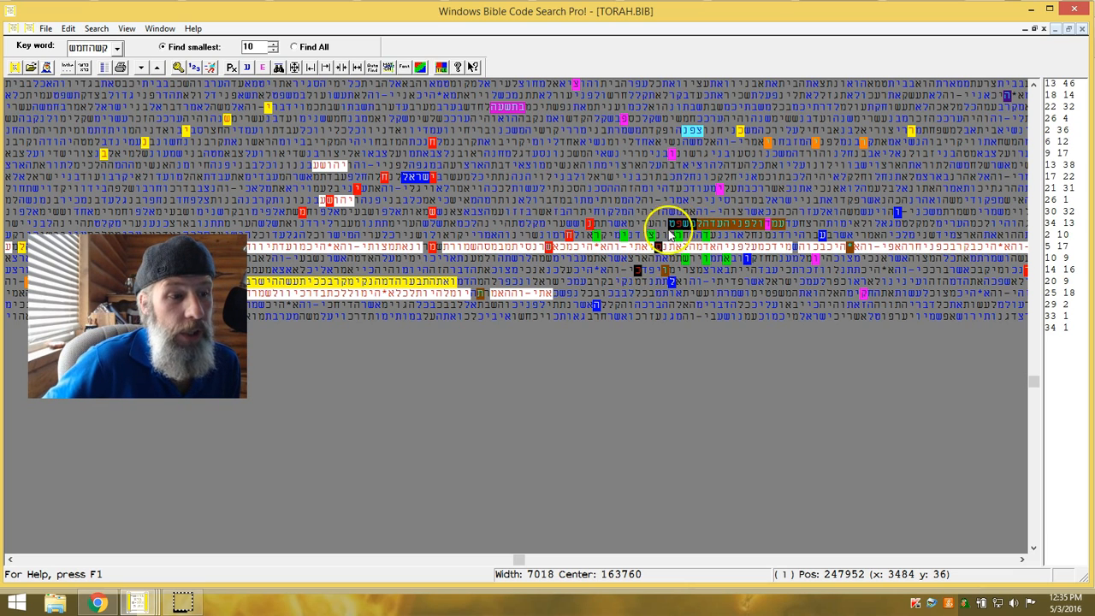
{"action": "mouse_move", "coordinate": [636, 283]}
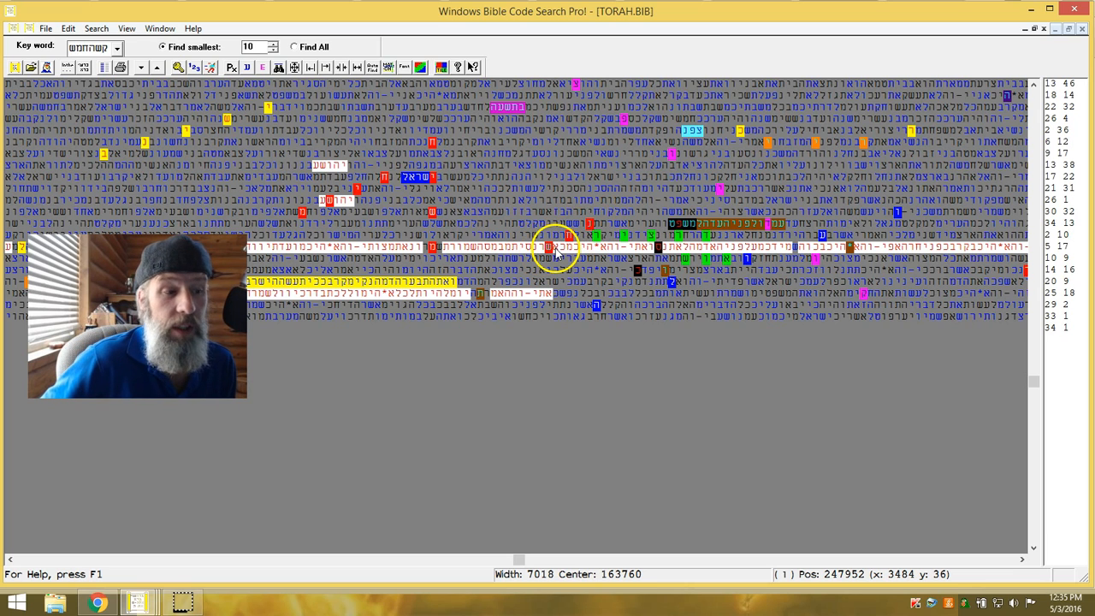
{"action": "mouse_move", "coordinate": [790, 243]}
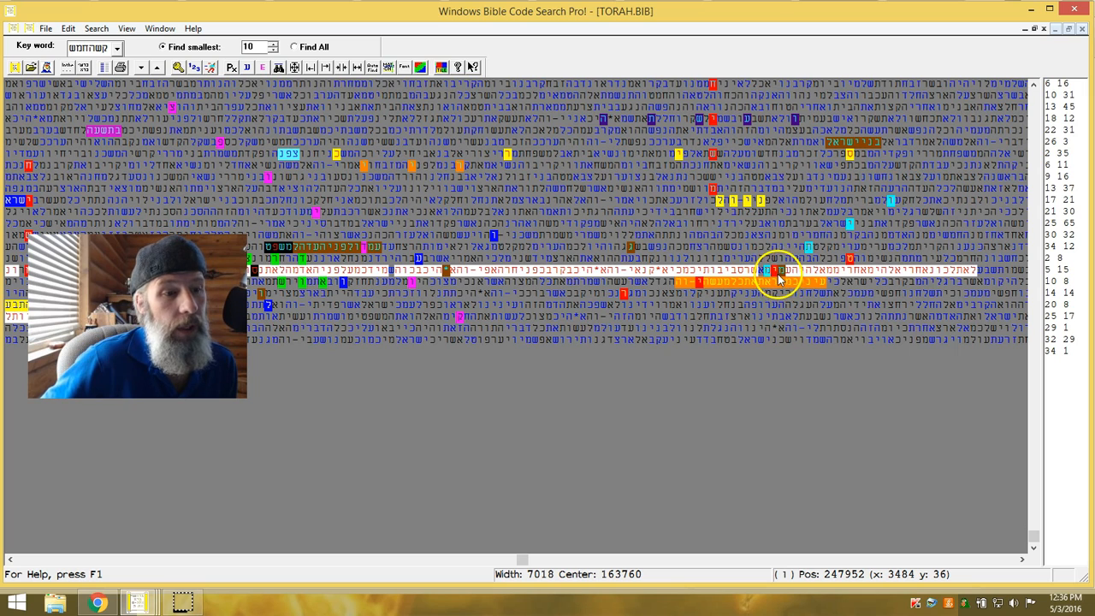
{"action": "mouse_move", "coordinate": [882, 246]}
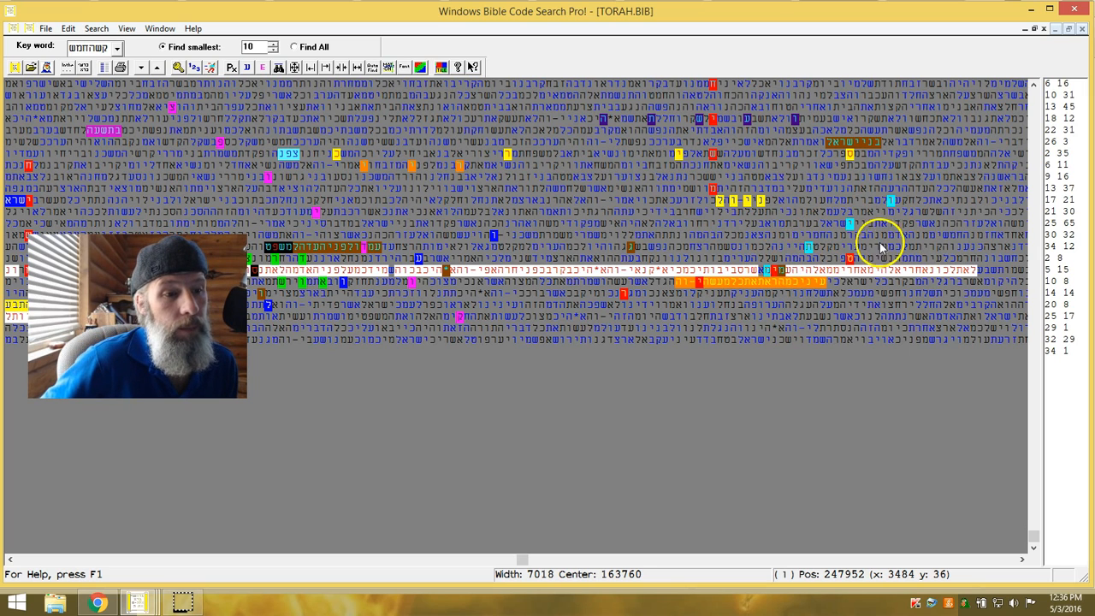
{"action": "mouse_move", "coordinate": [727, 277]}
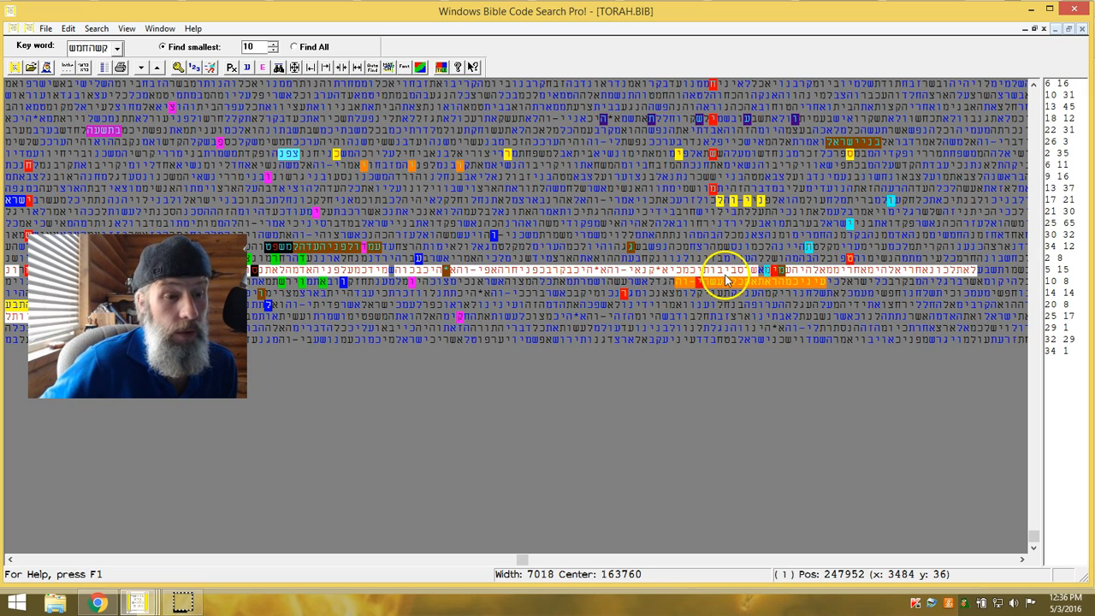
{"action": "mouse_move", "coordinate": [773, 275]}
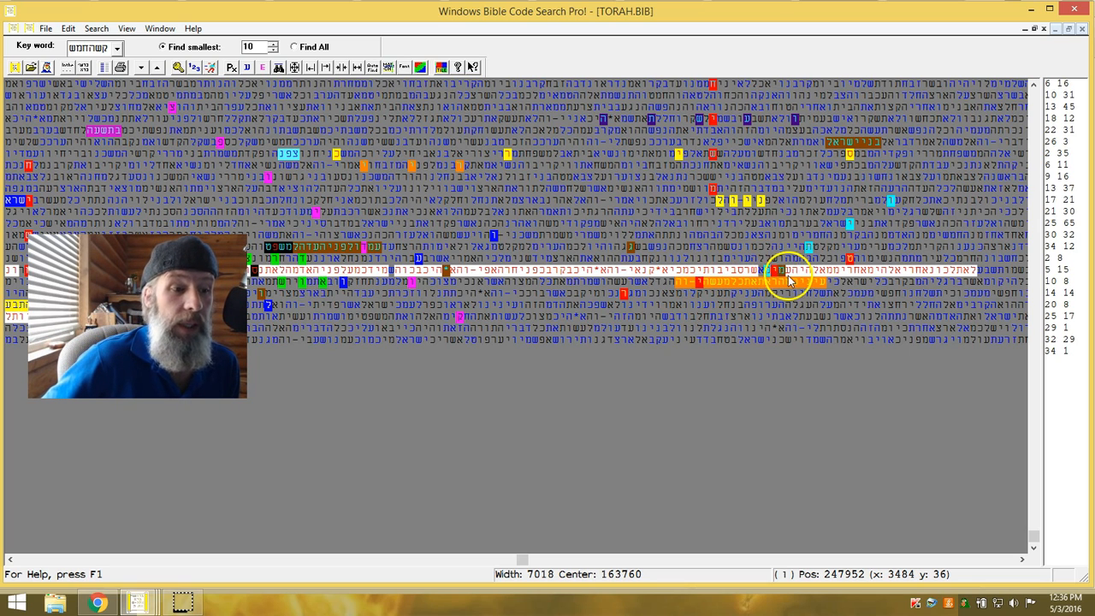
{"action": "mouse_move", "coordinate": [738, 275]}
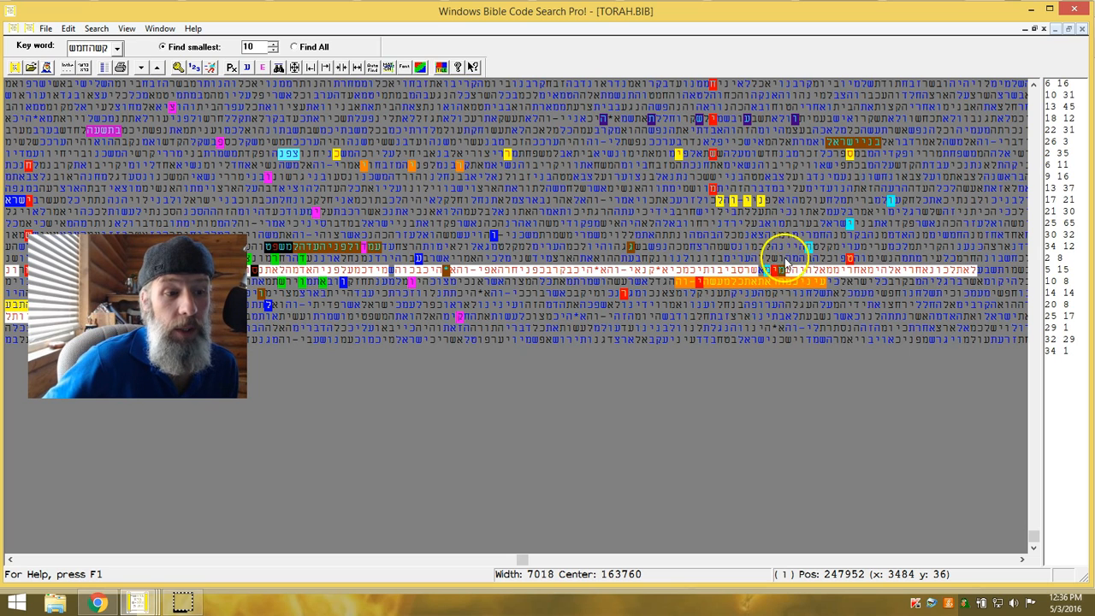
{"action": "mouse_move", "coordinate": [766, 254]}
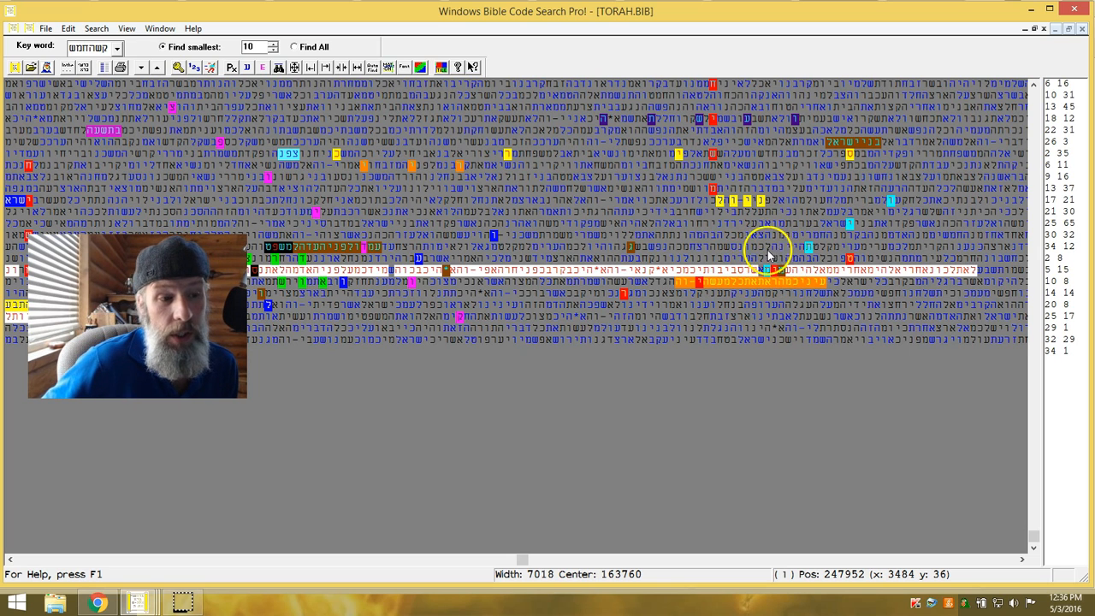
{"action": "mouse_move", "coordinate": [784, 288]}
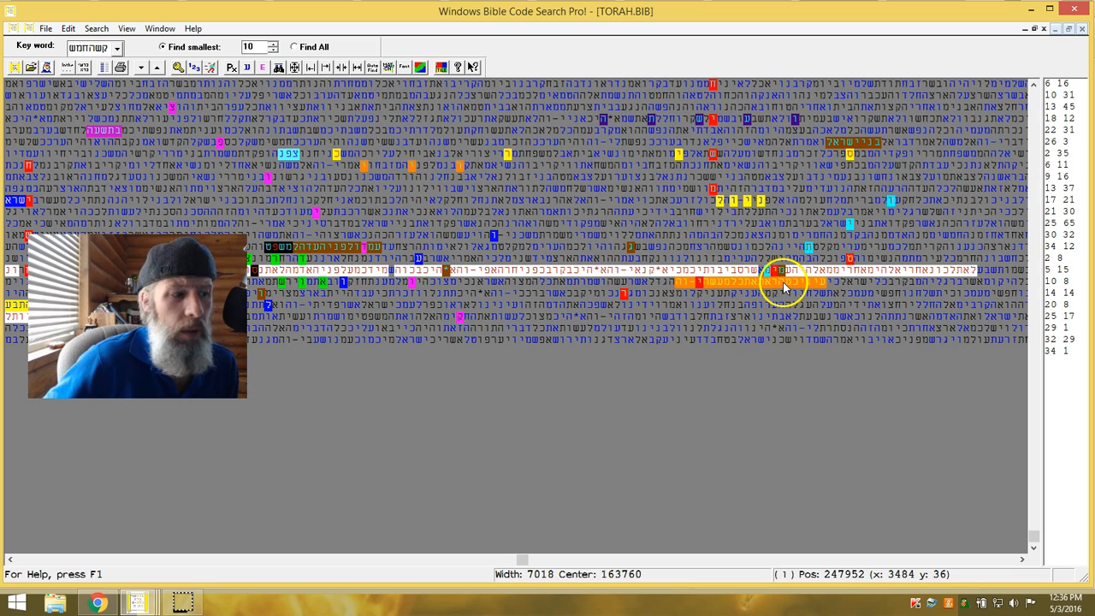
Step: From the matrix context menu, open the Devarim Hebrew verse text beside the TORAH.BIB:1 matrix
{"action": "right_click", "coordinate": [783, 283]}
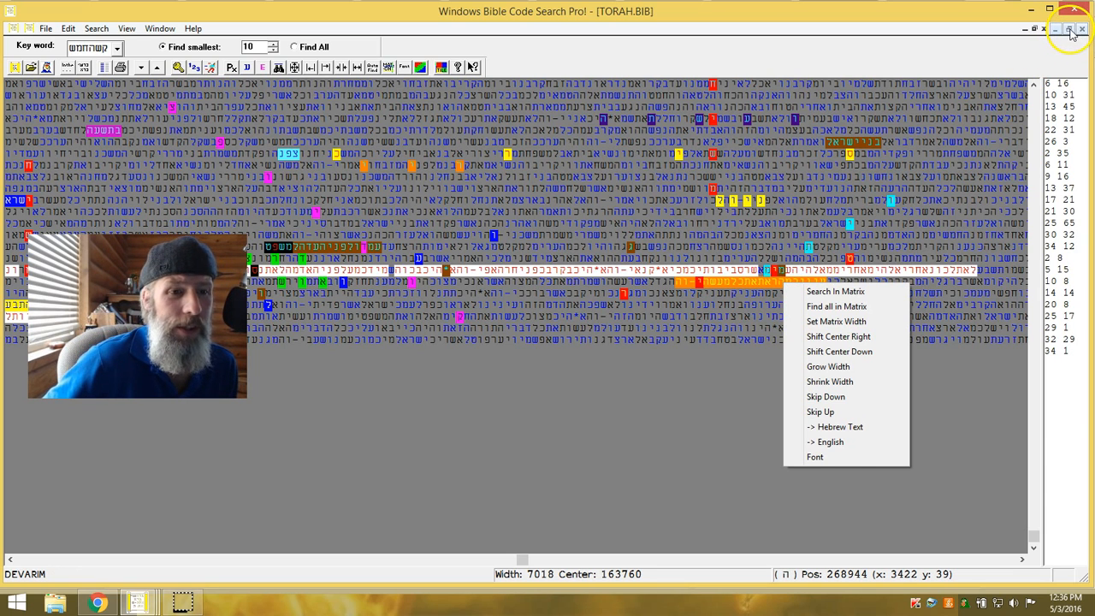
{"action": "left_click", "coordinate": [1069, 27]}
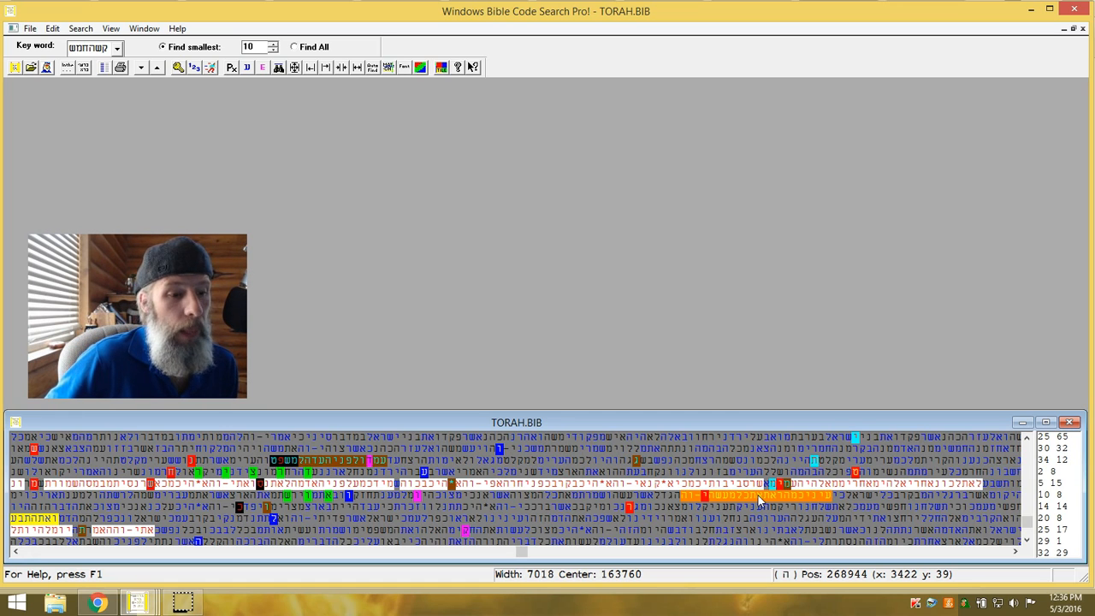
{"action": "right_click", "coordinate": [759, 496]}
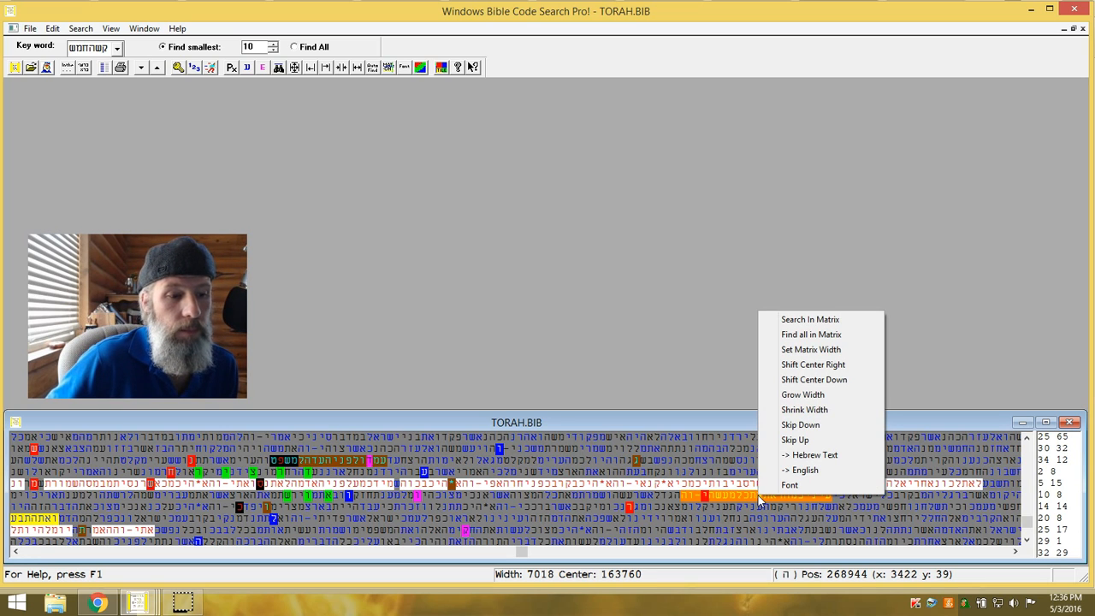
{"action": "mouse_move", "coordinate": [808, 455]}
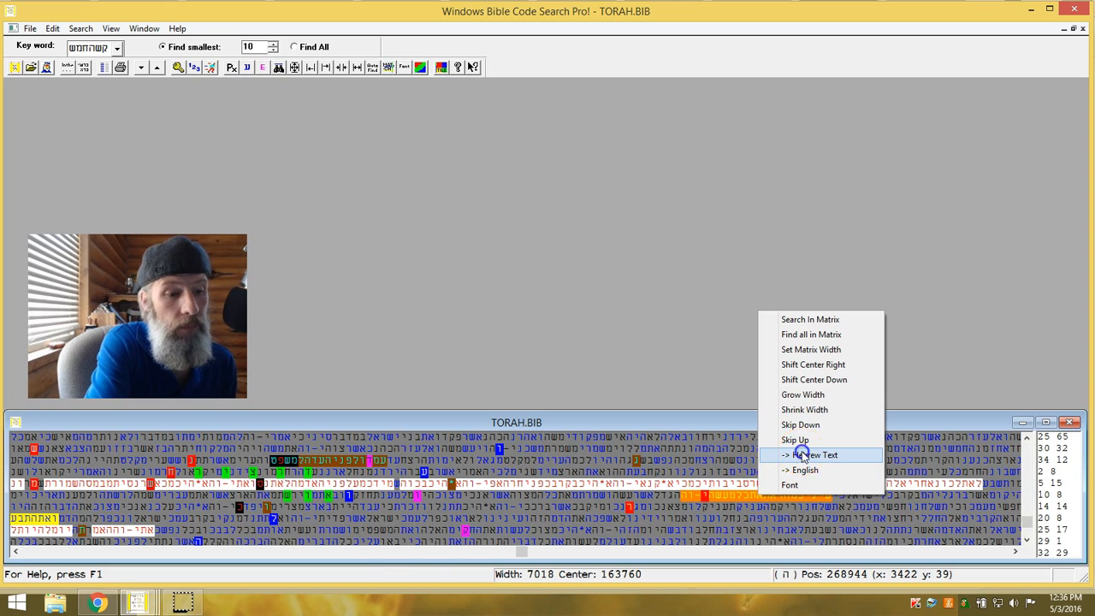
{"action": "left_click", "coordinate": [808, 455]}
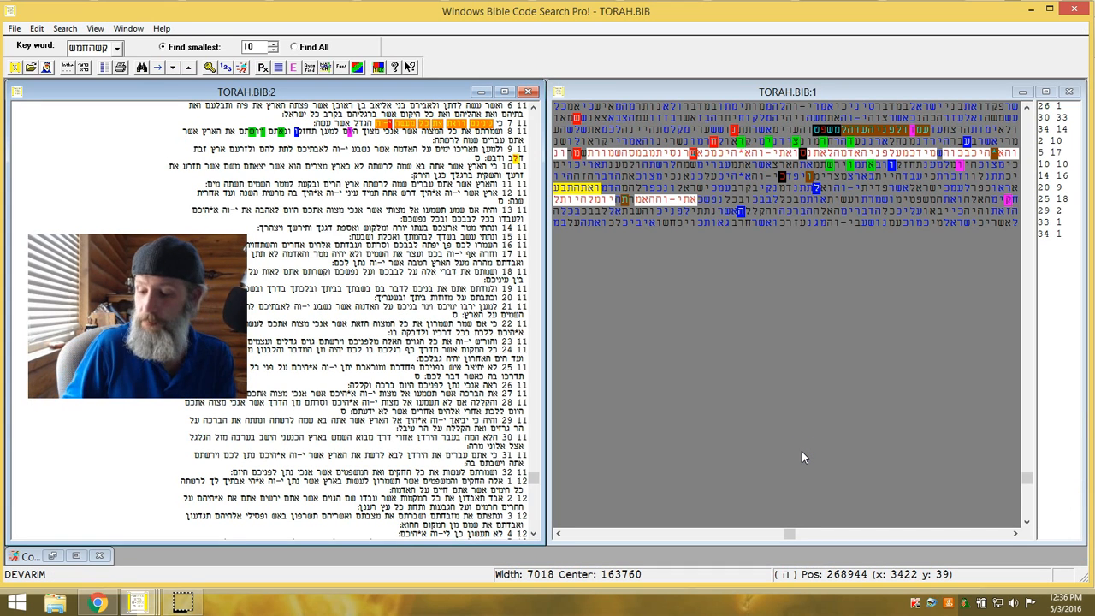
{"action": "mouse_move", "coordinate": [678, 332]}
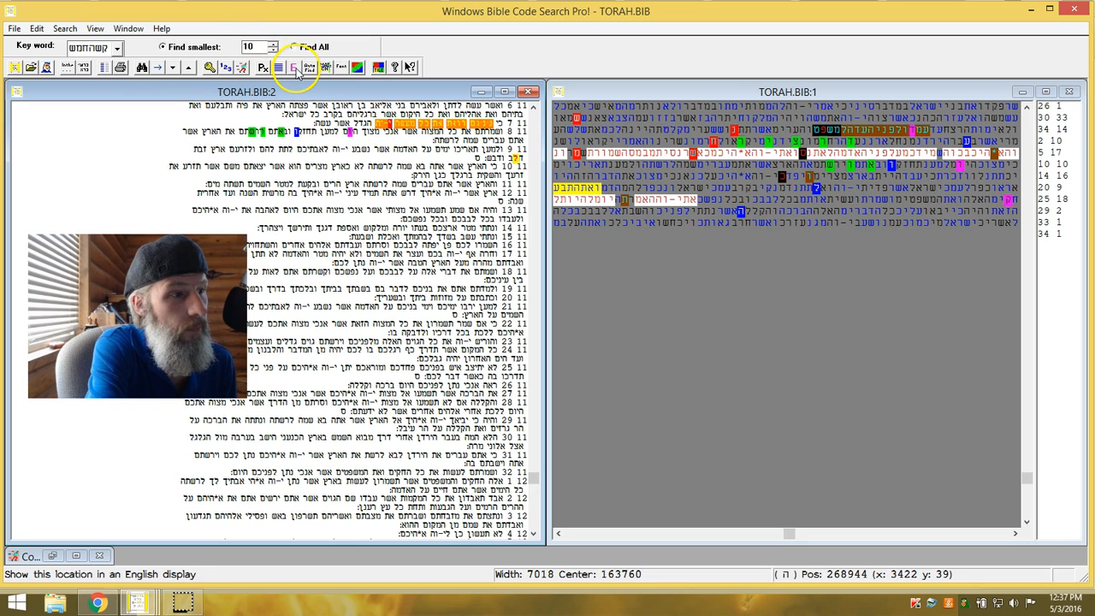
Step: Attempt the English display for this location and dismiss the translation-file-not-found error
{"action": "left_click", "coordinate": [294, 67]}
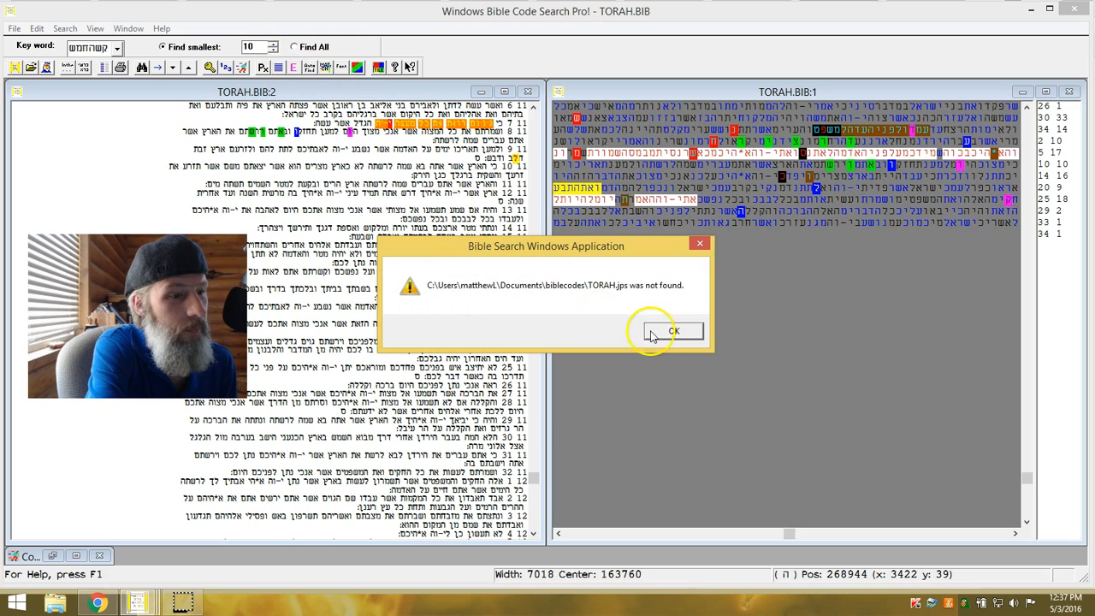
{"action": "left_click", "coordinate": [672, 332]}
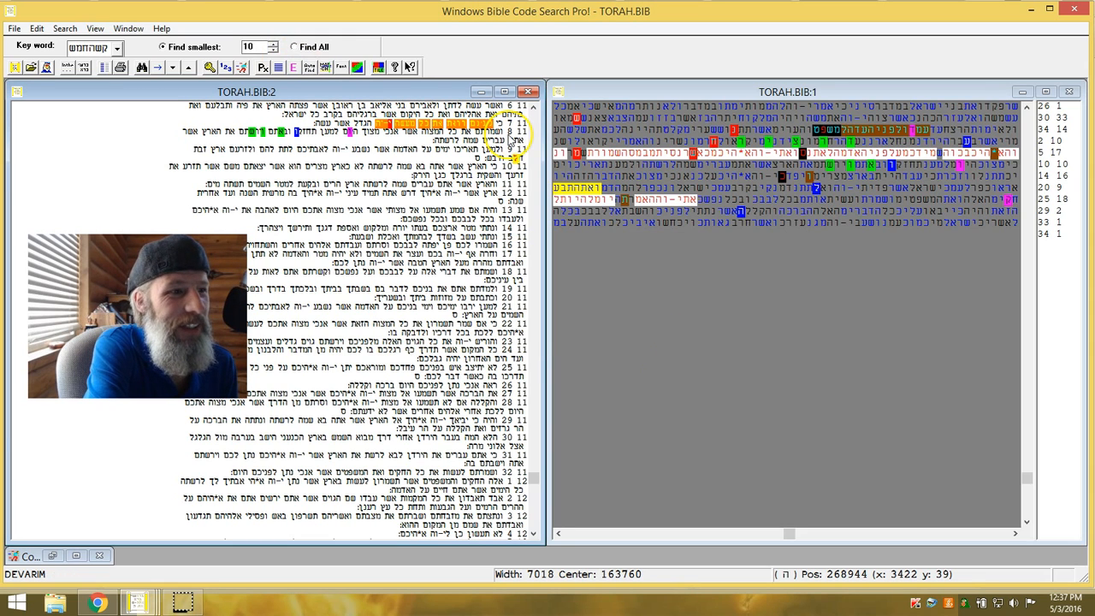
{"action": "mouse_move", "coordinate": [886, 41]}
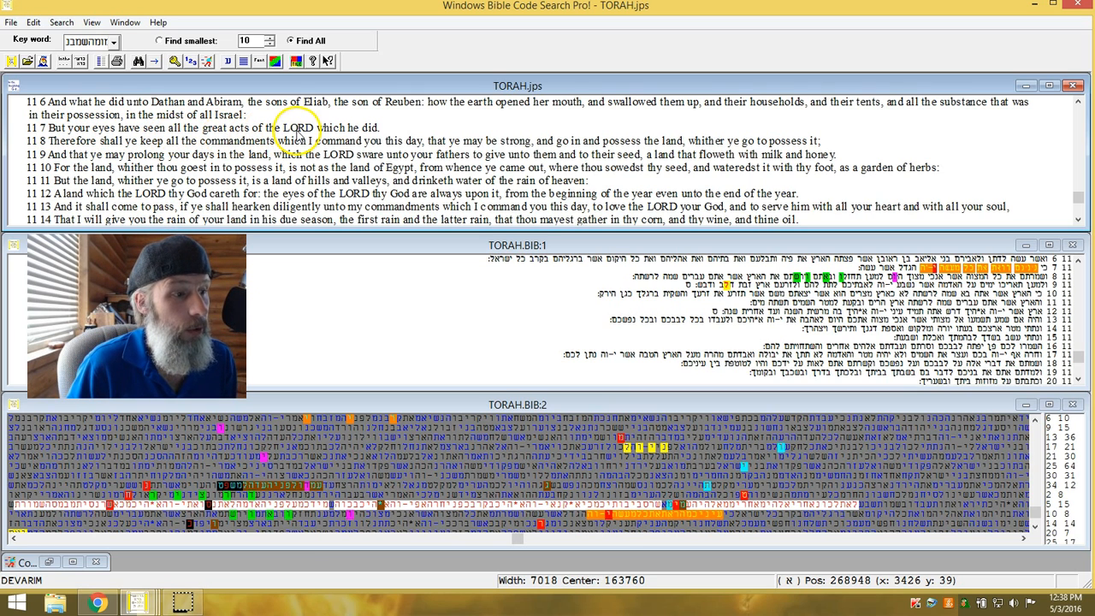
{"action": "mouse_move", "coordinate": [702, 505]}
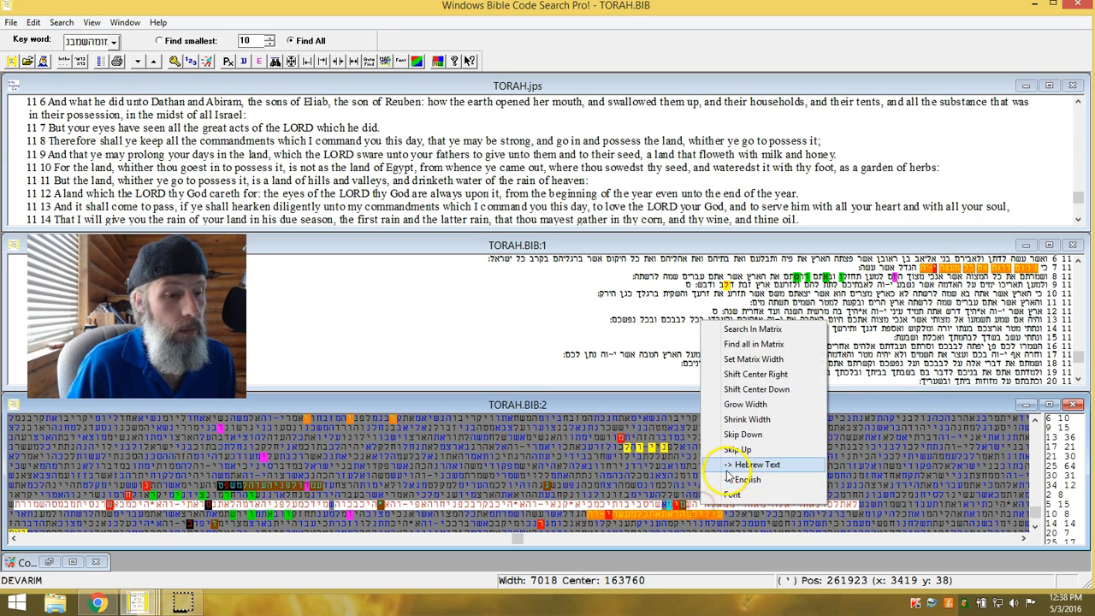
Step: Resync the Hebrew and English text to a new matrix spot around verses 6:15–6:25
{"action": "left_click", "coordinate": [757, 464]}
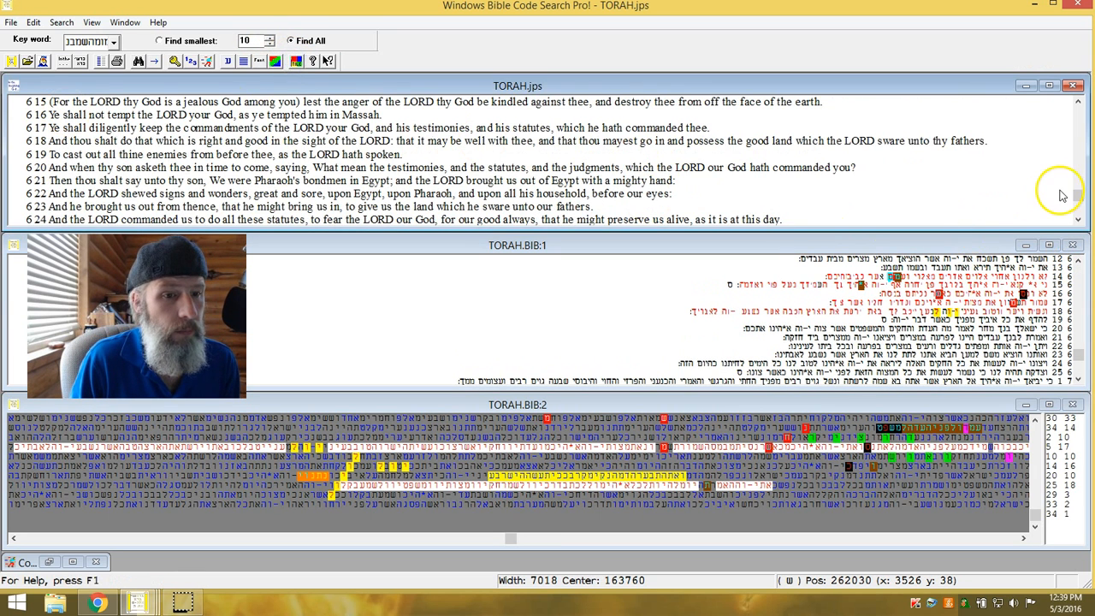
Step: Scroll the English text up so it starts at verse 6:13, 'Thou shalt fear the LORD thy God'
{"action": "scroll", "scroll_direction": "up", "scroll_amount": 3}
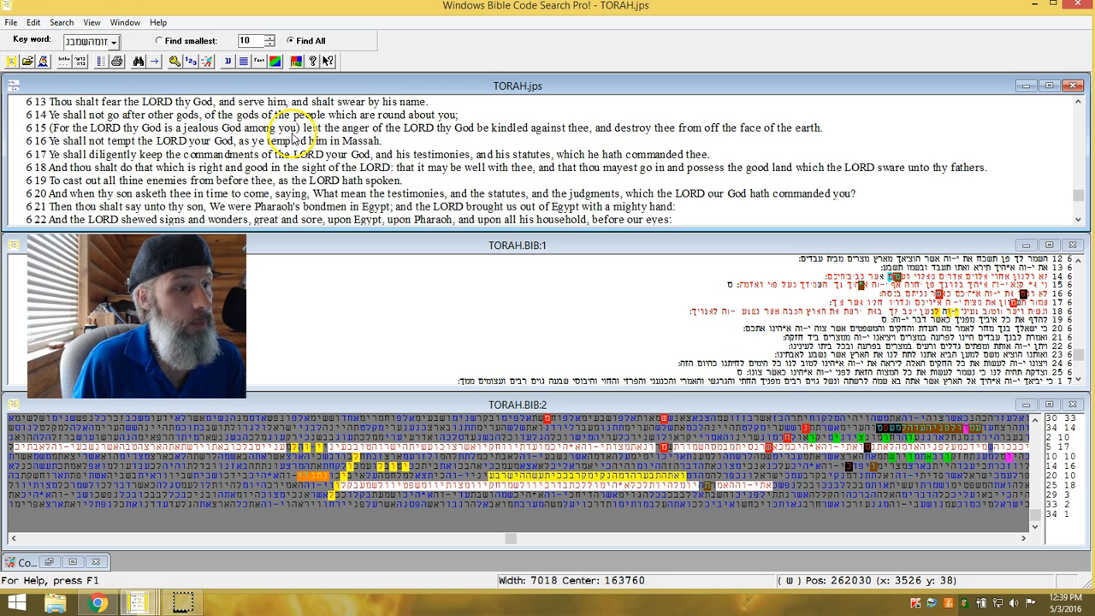
{"action": "mouse_move", "coordinate": [437, 137]}
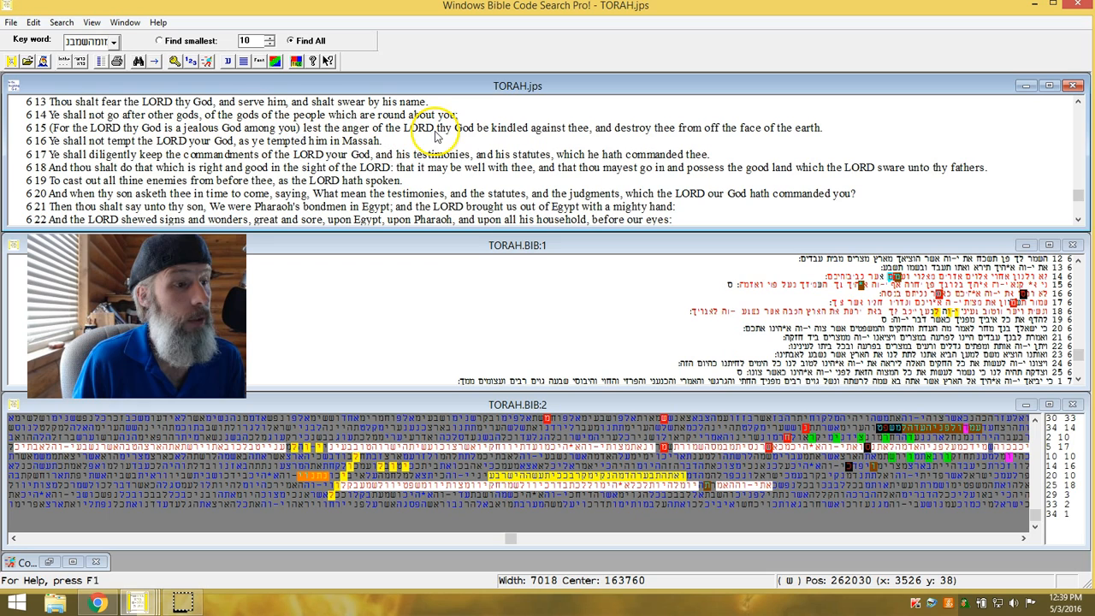
{"action": "mouse_move", "coordinate": [603, 128]}
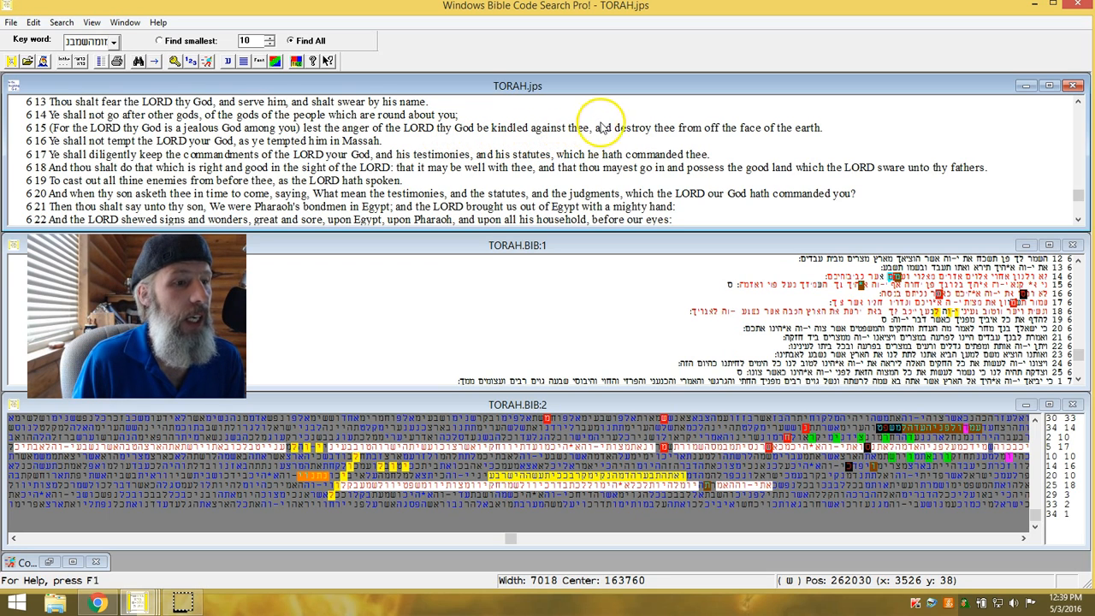
{"action": "mouse_move", "coordinate": [821, 135]}
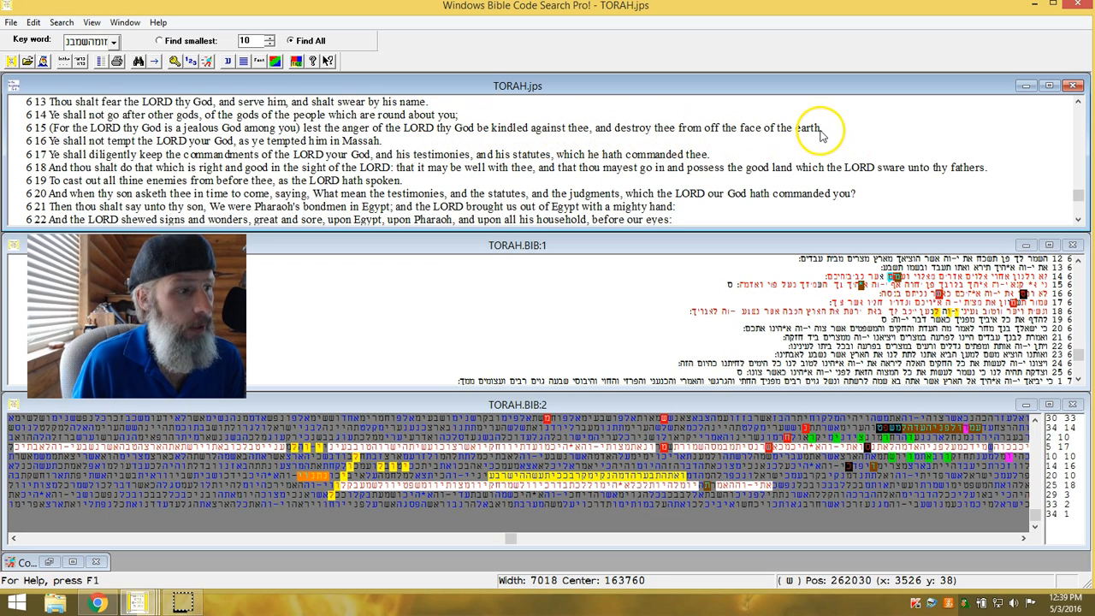
{"action": "mouse_move", "coordinate": [188, 152]}
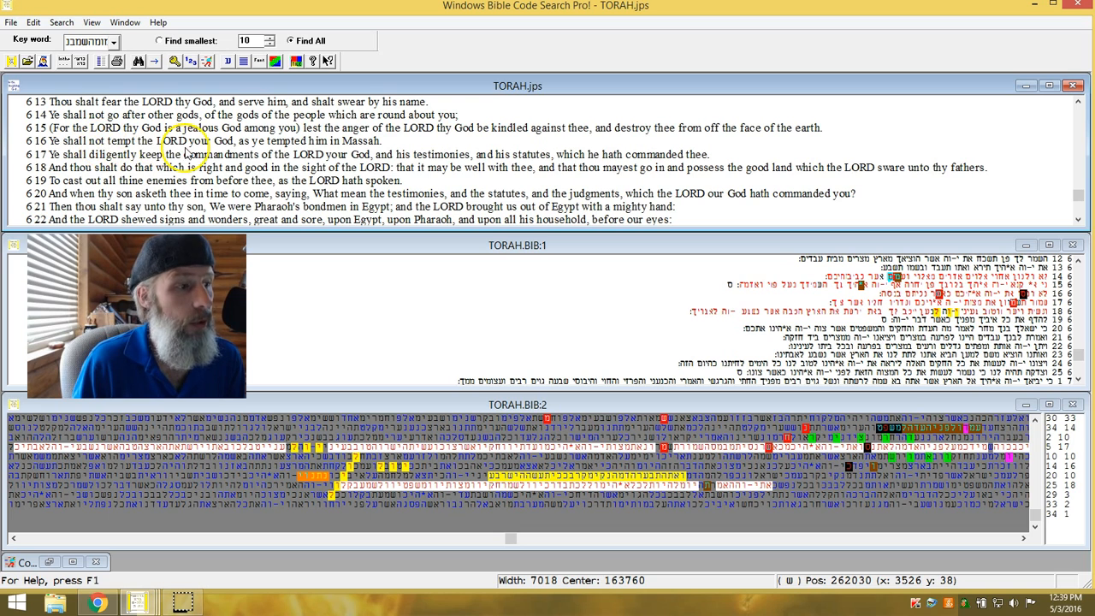
{"action": "mouse_move", "coordinate": [318, 152]}
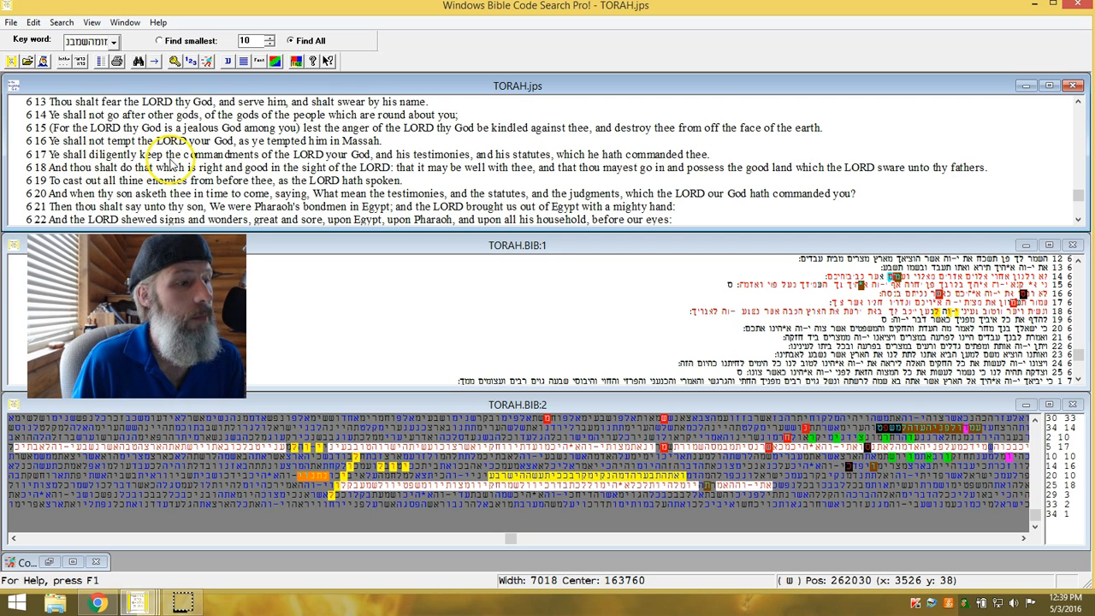
{"action": "mouse_move", "coordinate": [338, 160]}
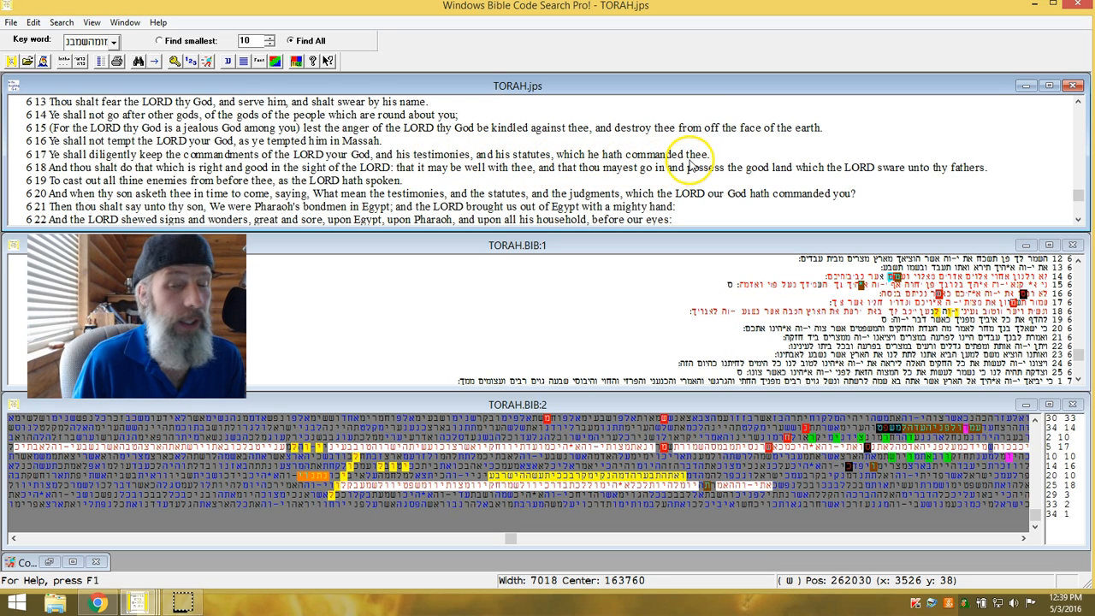
{"action": "mouse_move", "coordinate": [617, 289]}
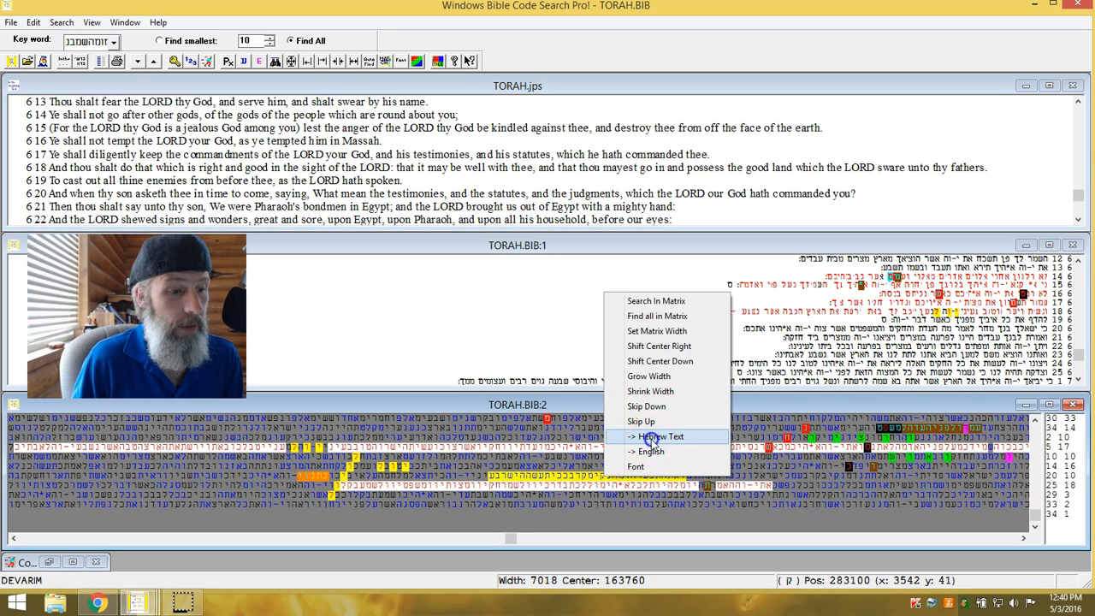
Step: Follow matrix hits near verse 21:9 and then another spot showing verses 26:17–27:6
{"action": "left_click", "coordinate": [657, 436]}
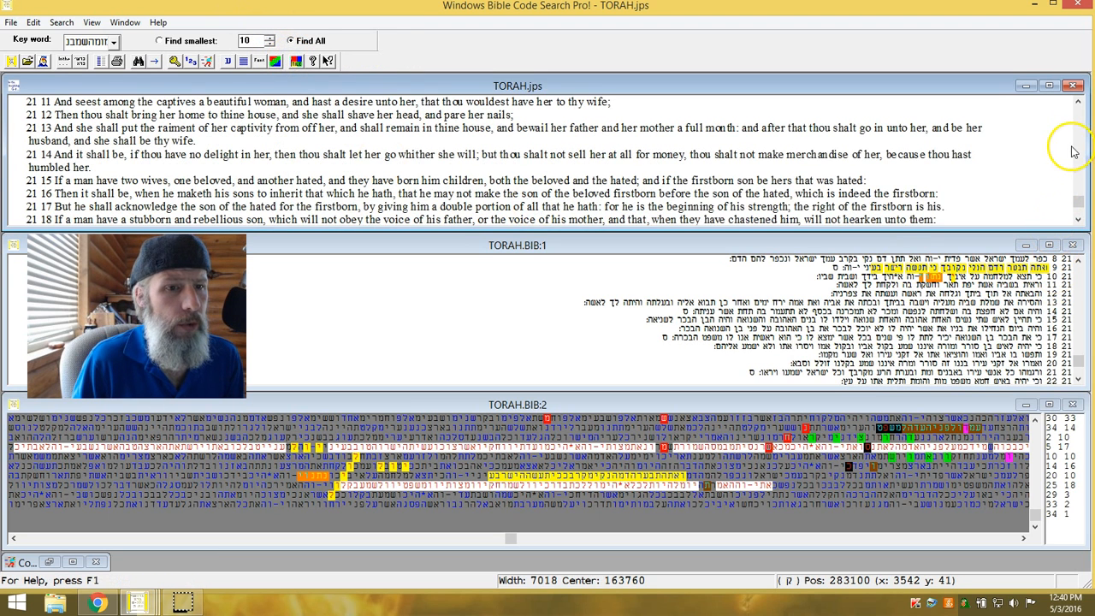
{"action": "scroll", "scroll_direction": "up", "scroll_amount": 3}
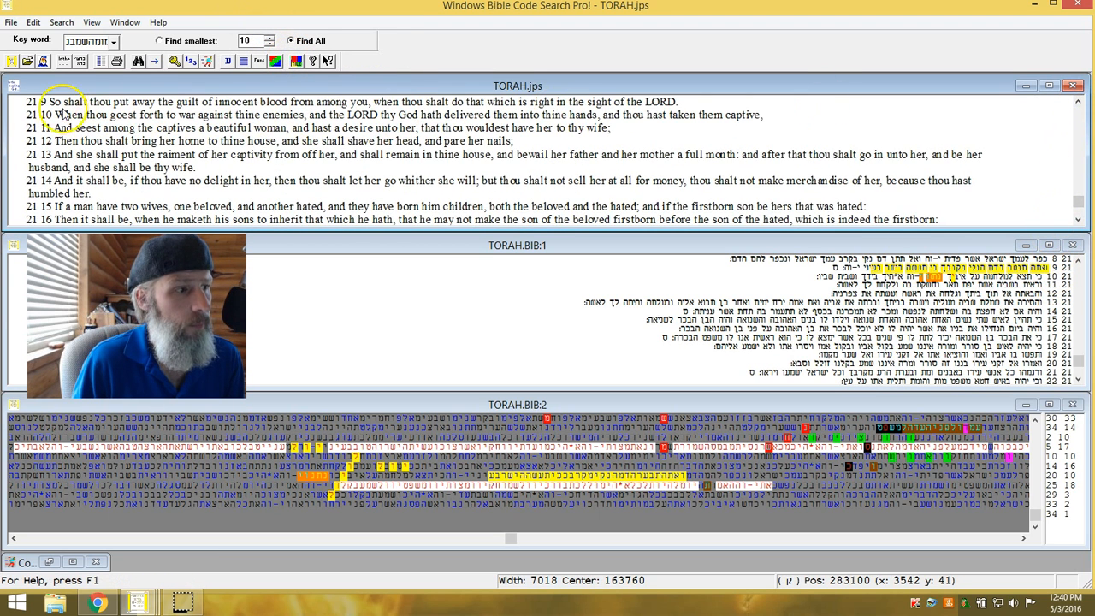
{"action": "mouse_move", "coordinate": [442, 111]}
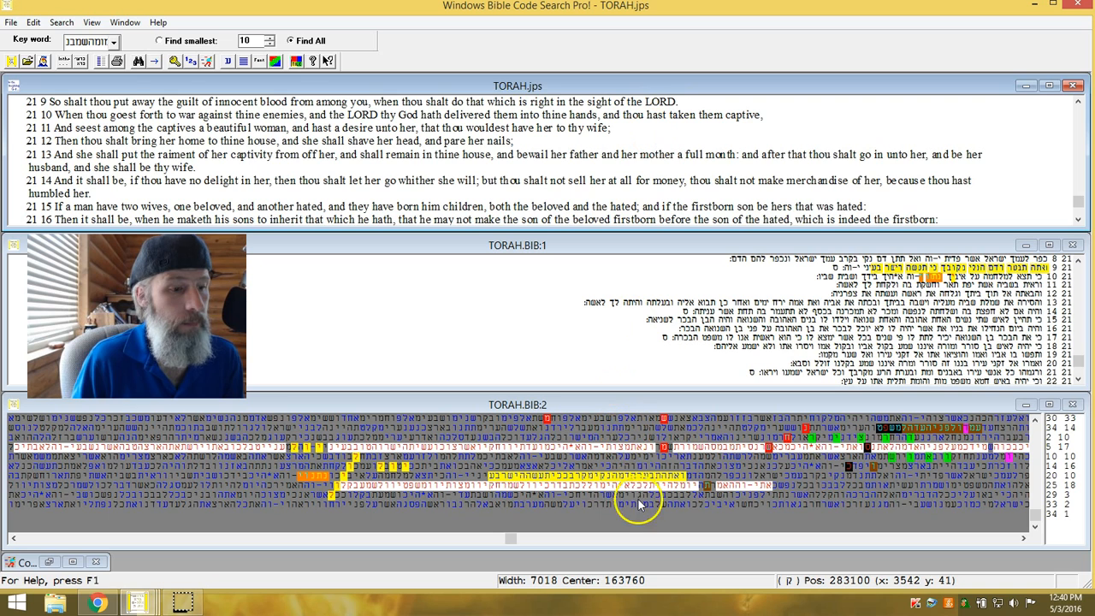
{"action": "left_click", "coordinate": [637, 492]}
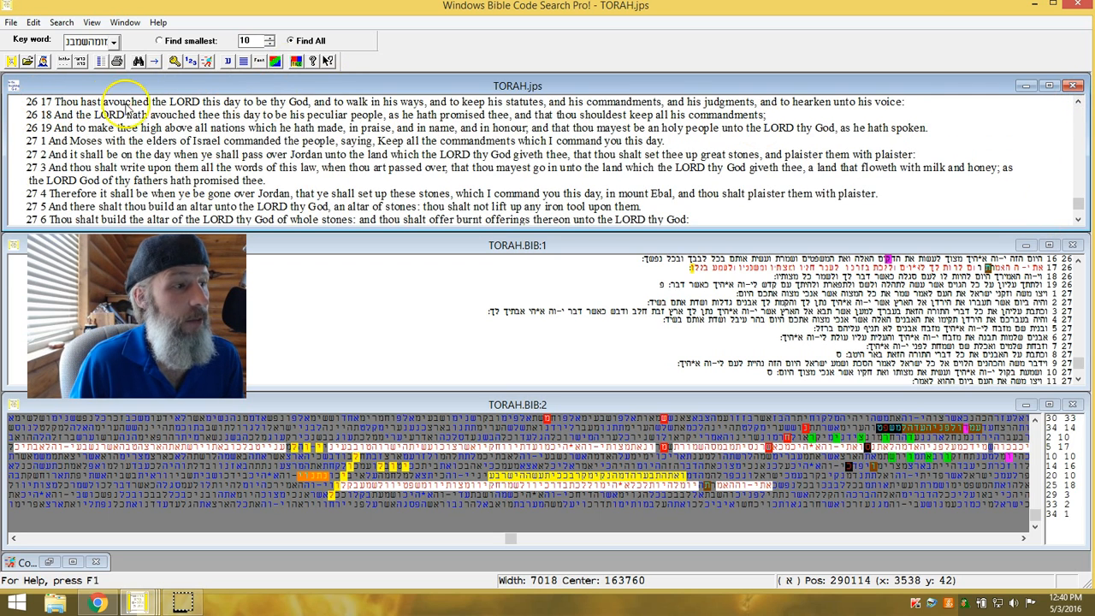
{"action": "mouse_move", "coordinate": [231, 106]}
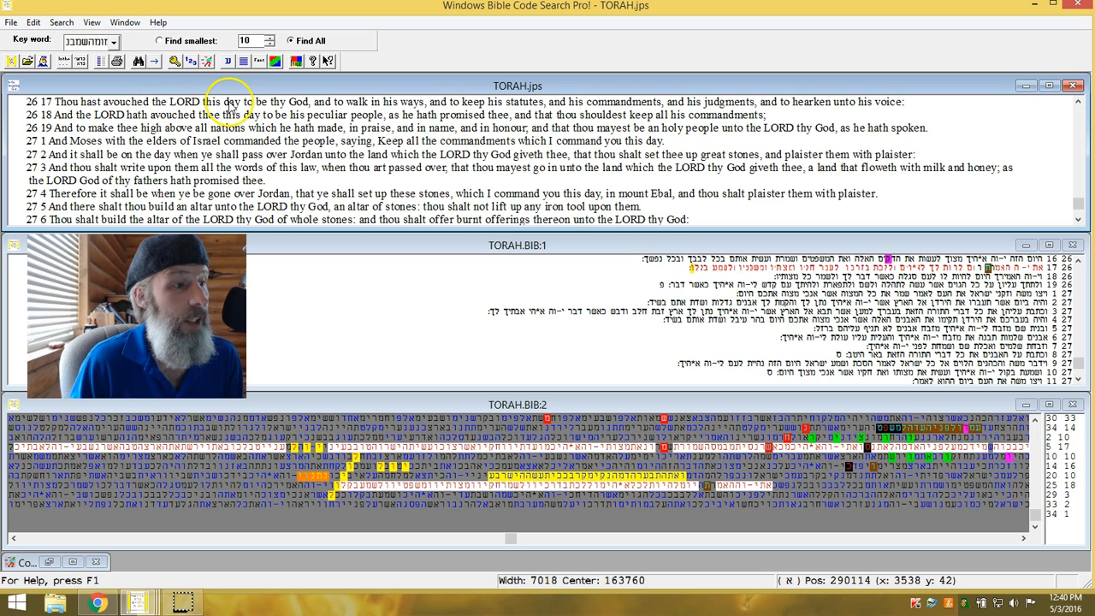
{"action": "mouse_move", "coordinate": [311, 106]}
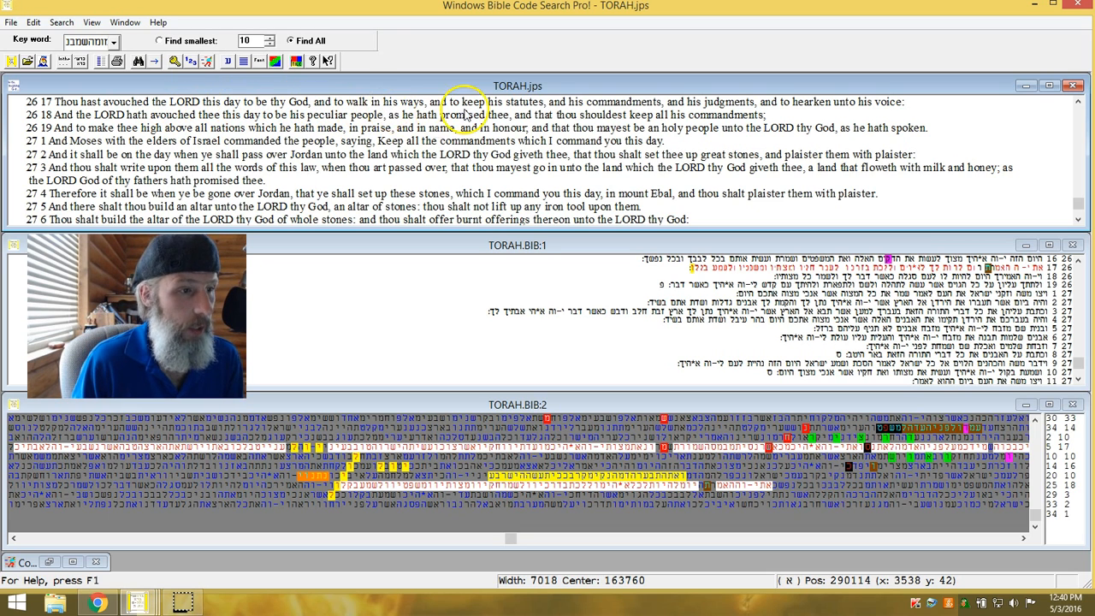
{"action": "mouse_move", "coordinate": [766, 113]}
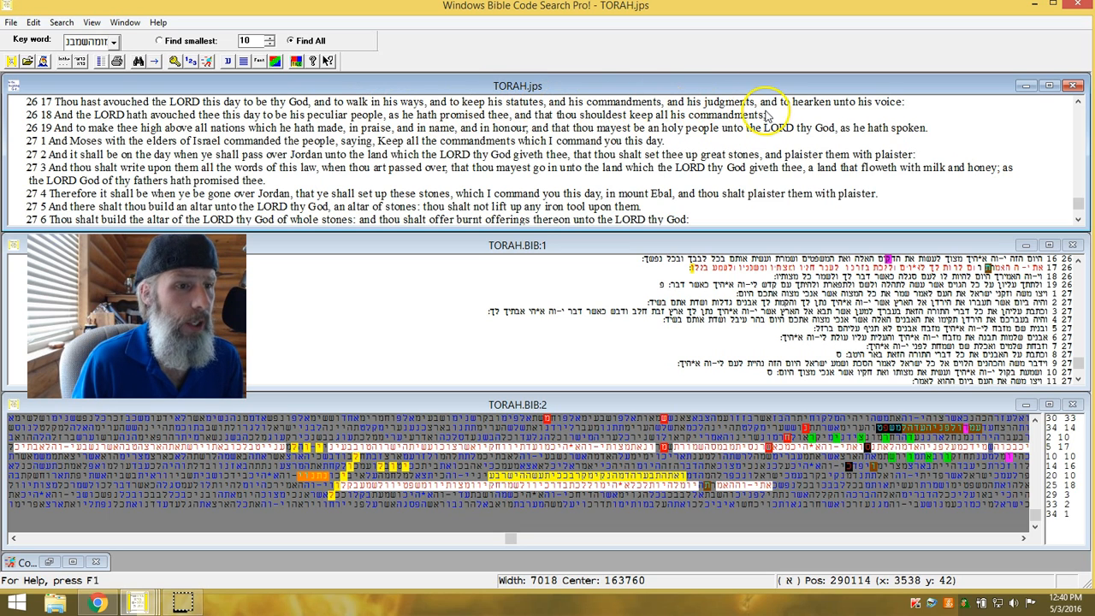
{"action": "mouse_move", "coordinate": [893, 109]}
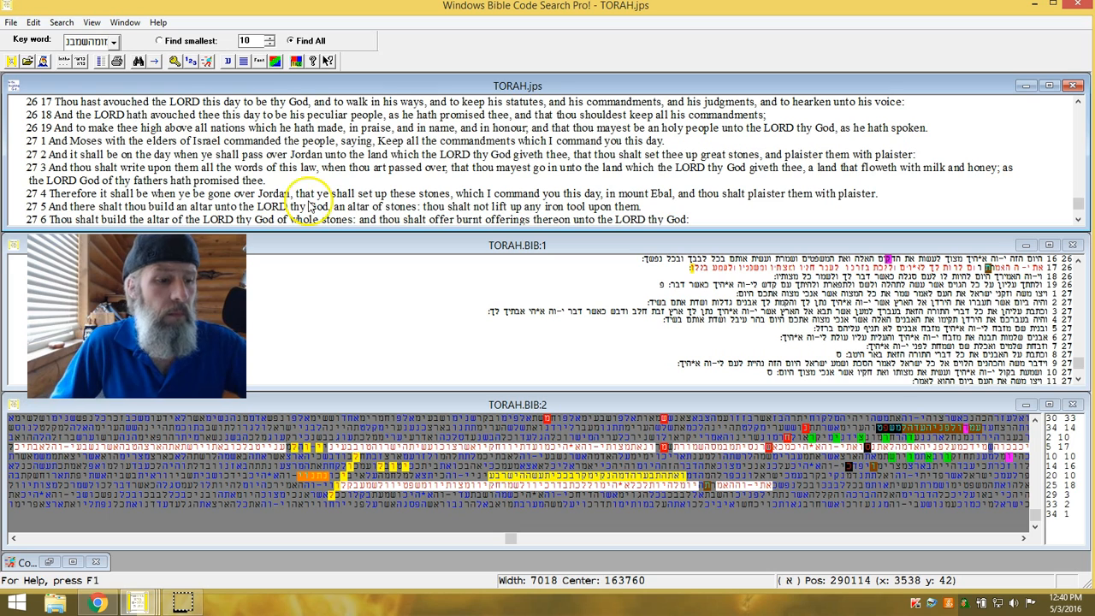
{"action": "mouse_move", "coordinate": [349, 202]}
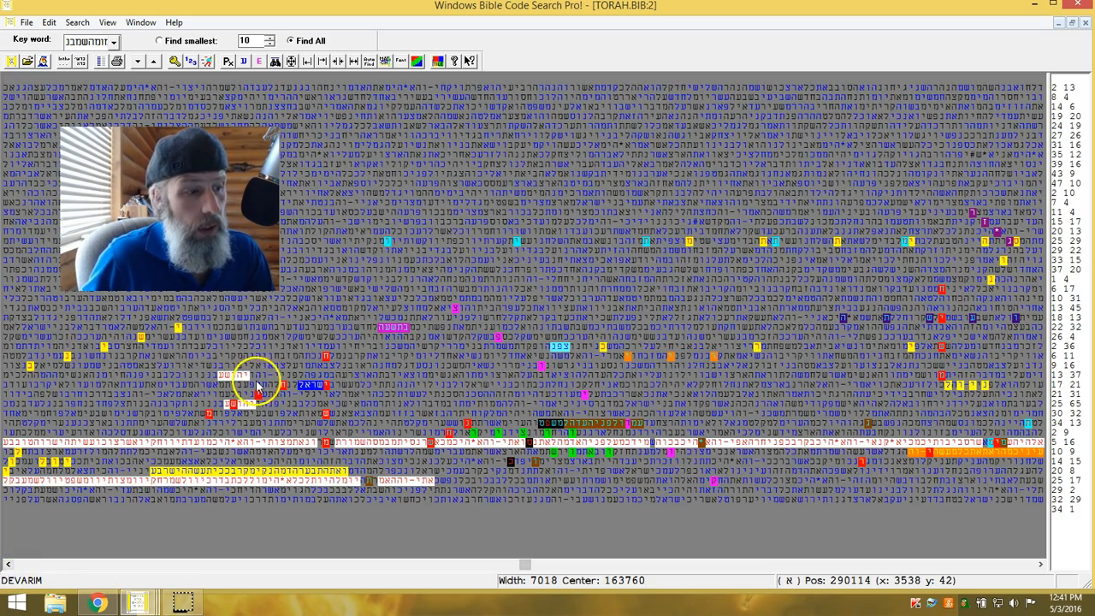
{"action": "mouse_move", "coordinate": [312, 431]}
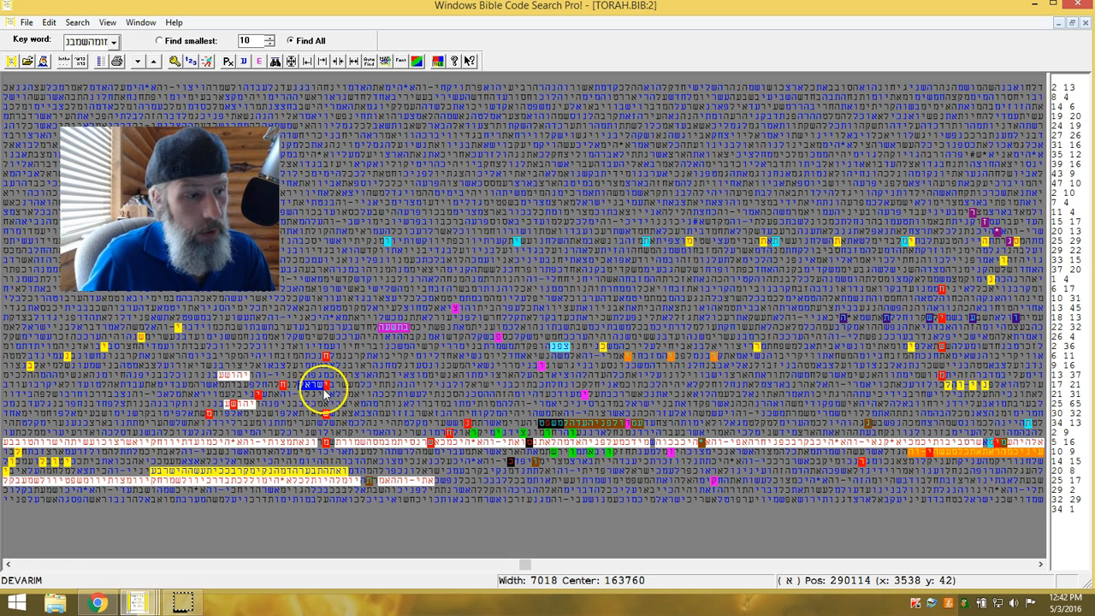
{"action": "mouse_move", "coordinate": [338, 339]}
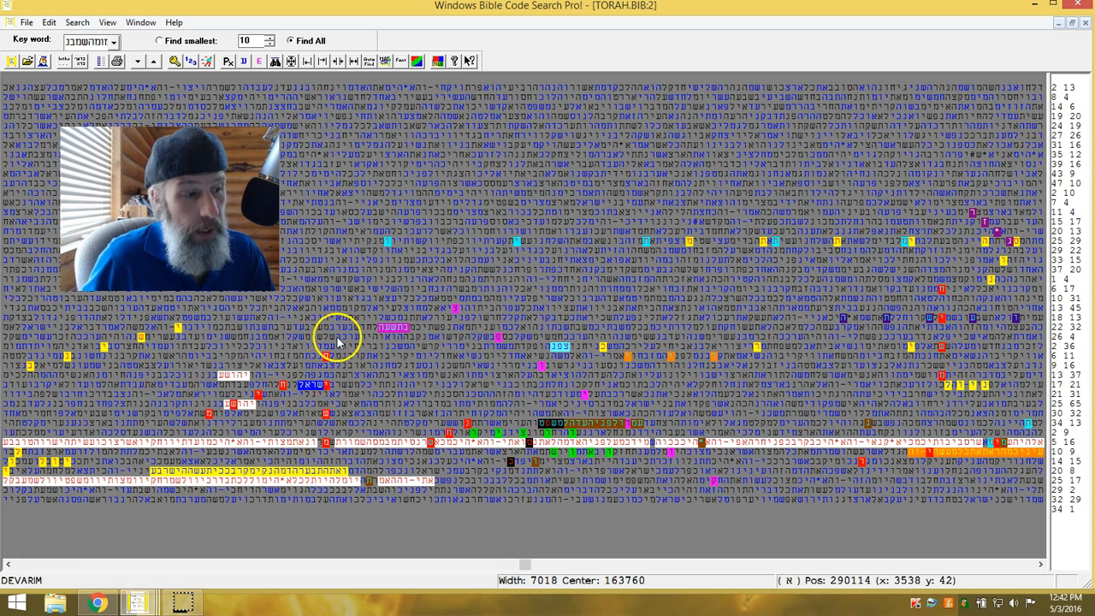
{"action": "mouse_move", "coordinate": [257, 411]}
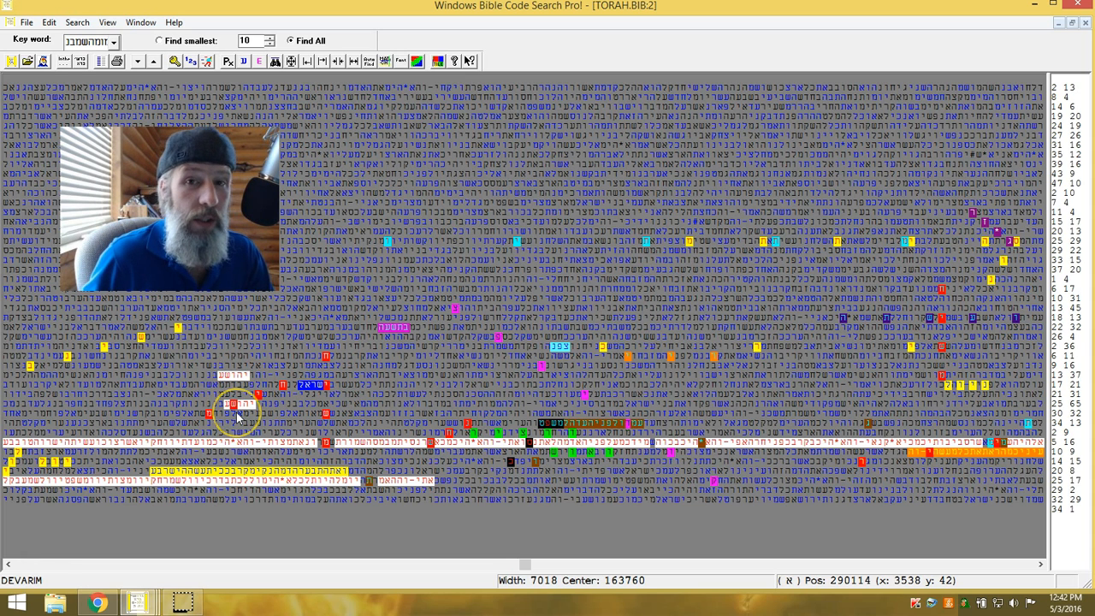
{"action": "mouse_move", "coordinate": [267, 342]}
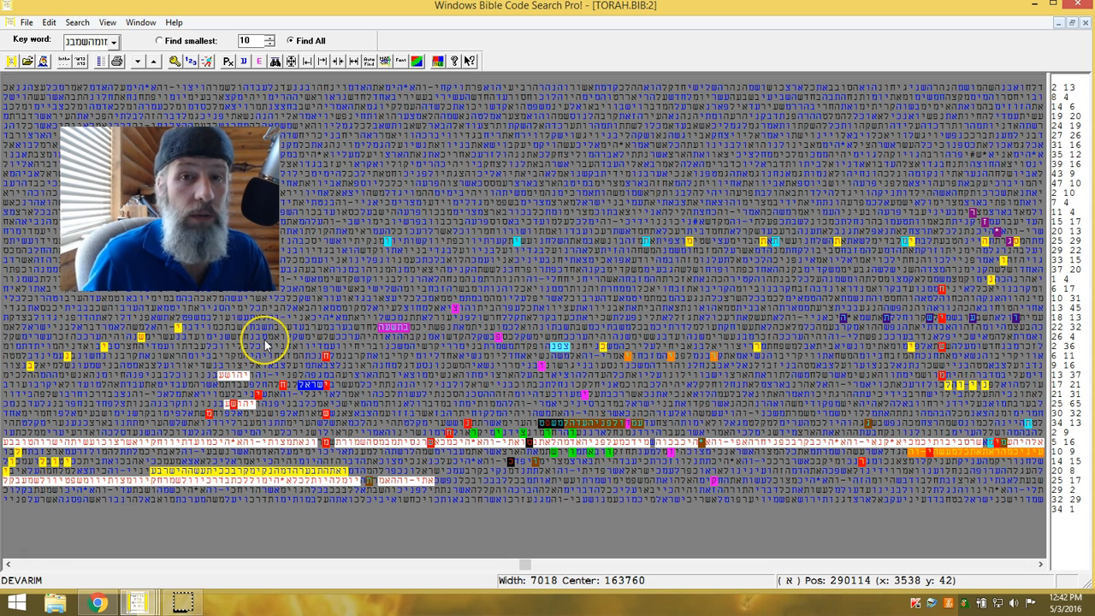
{"action": "mouse_move", "coordinate": [316, 386]}
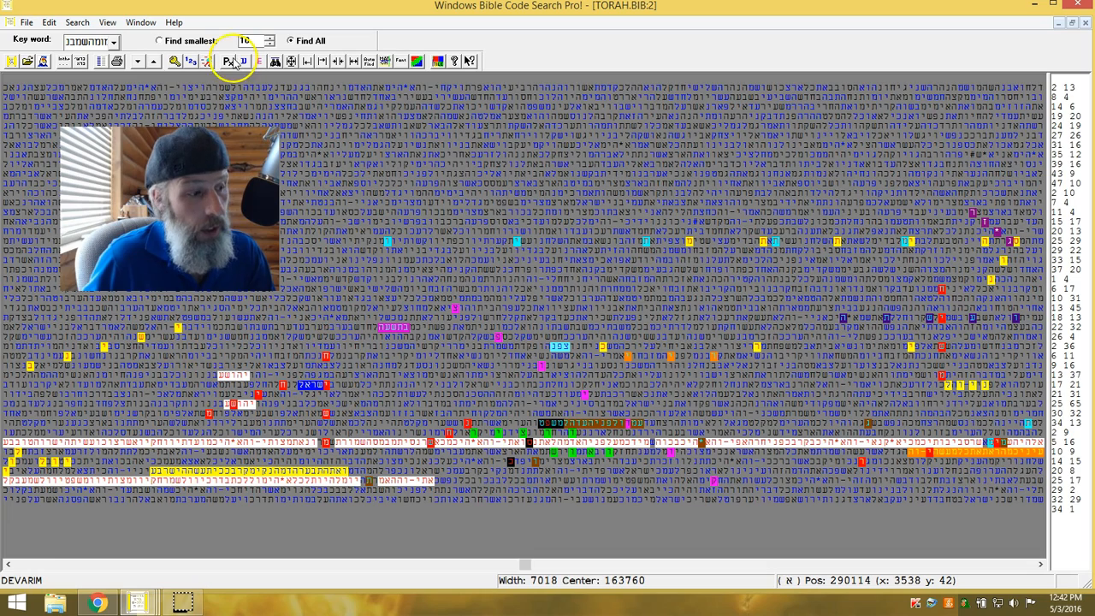
{"action": "mouse_move", "coordinate": [137, 603]}
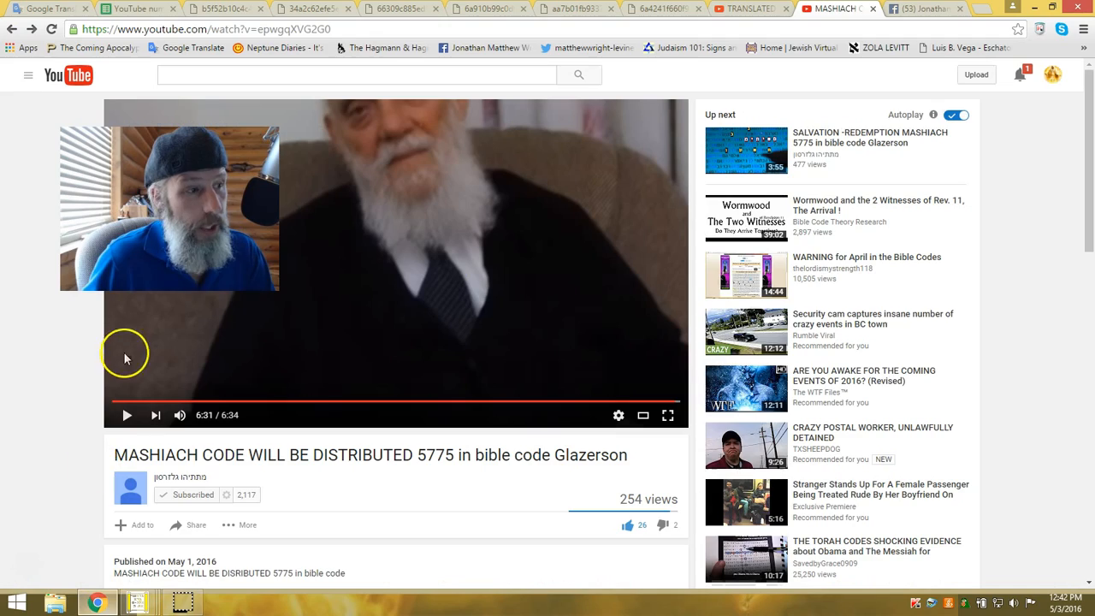
Step: Review the God's Appointed Times, Jesus of Nazareth II and Yeshua charts, ending on the EL-centred chart
{"action": "left_click", "coordinate": [224, 9]}
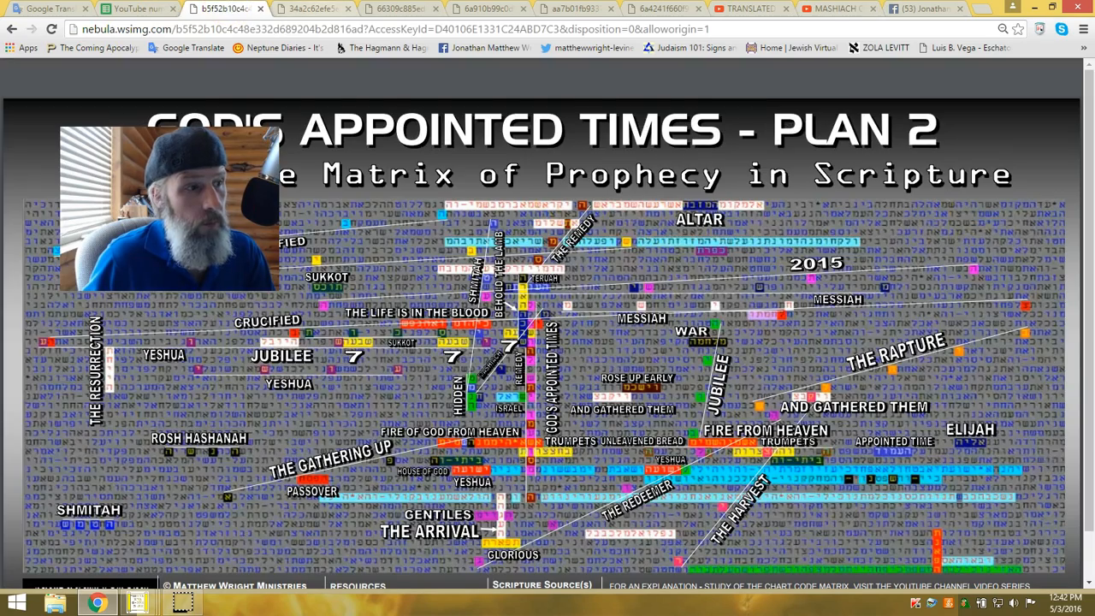
{"action": "left_click", "coordinate": [400, 8]}
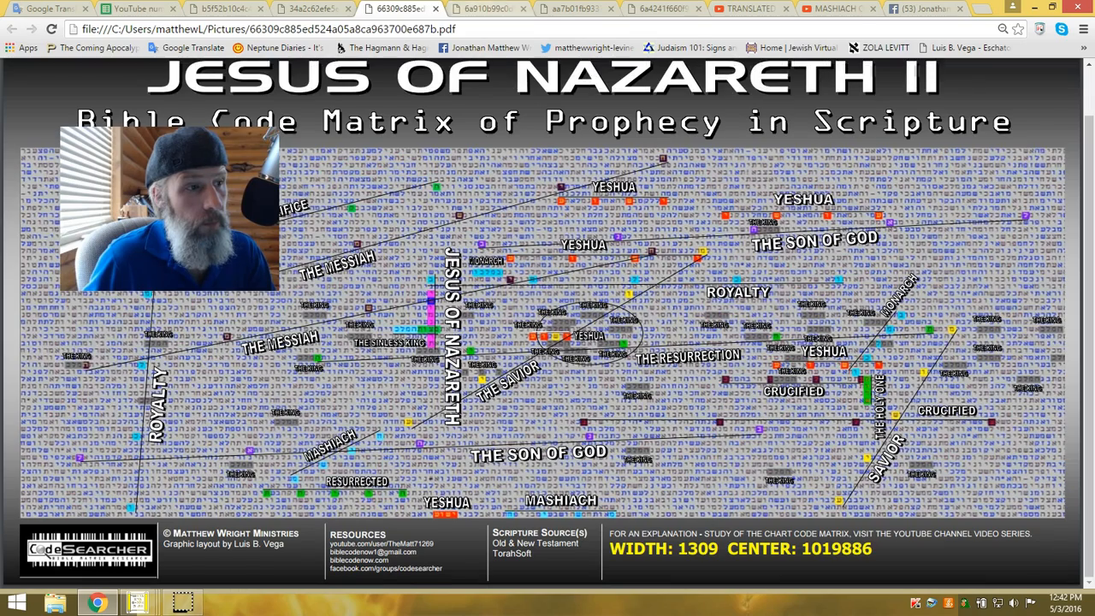
{"action": "left_click", "coordinate": [486, 9]}
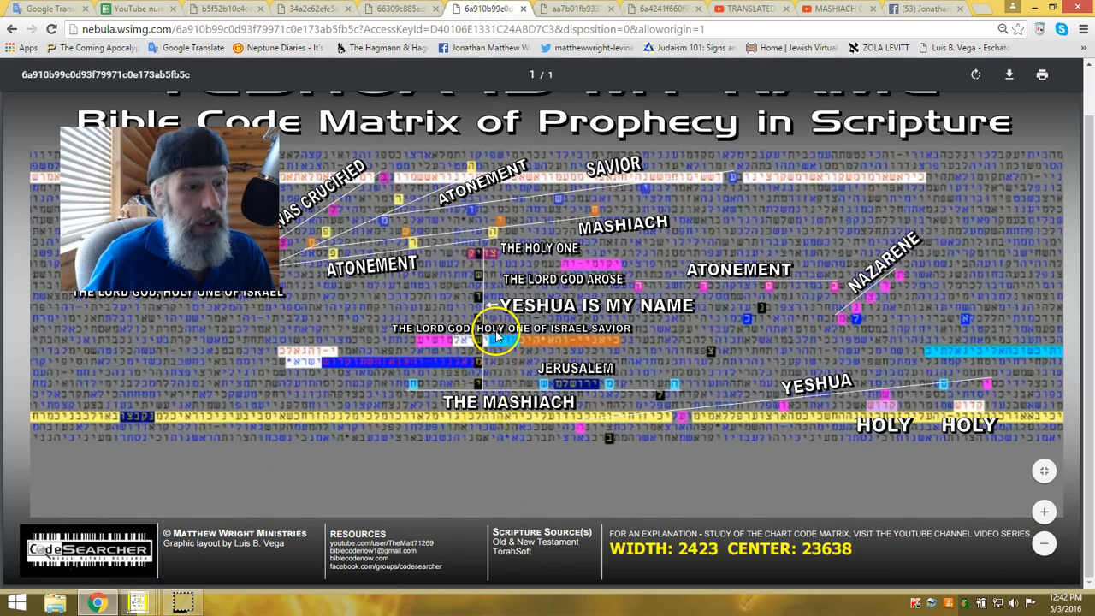
{"action": "mouse_move", "coordinate": [465, 197]}
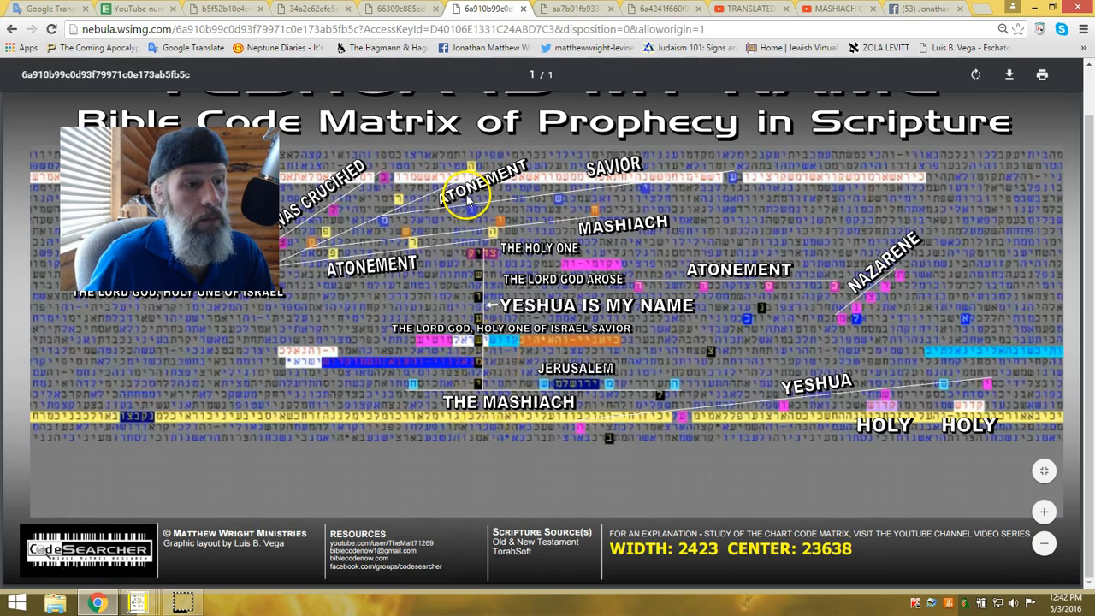
{"action": "left_click", "coordinate": [573, 10]}
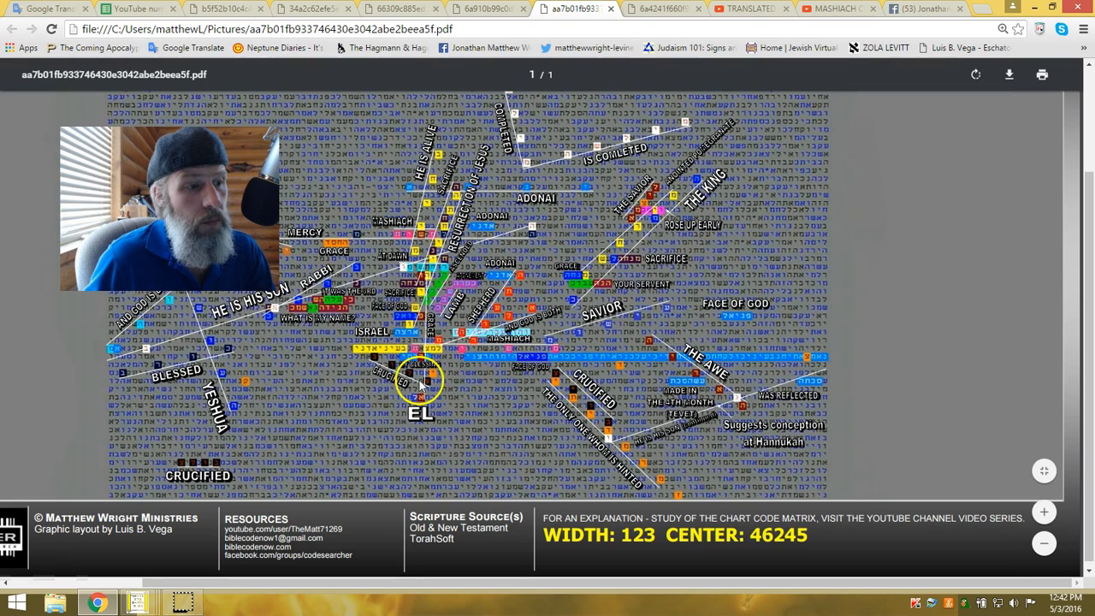
{"action": "mouse_move", "coordinate": [603, 424]}
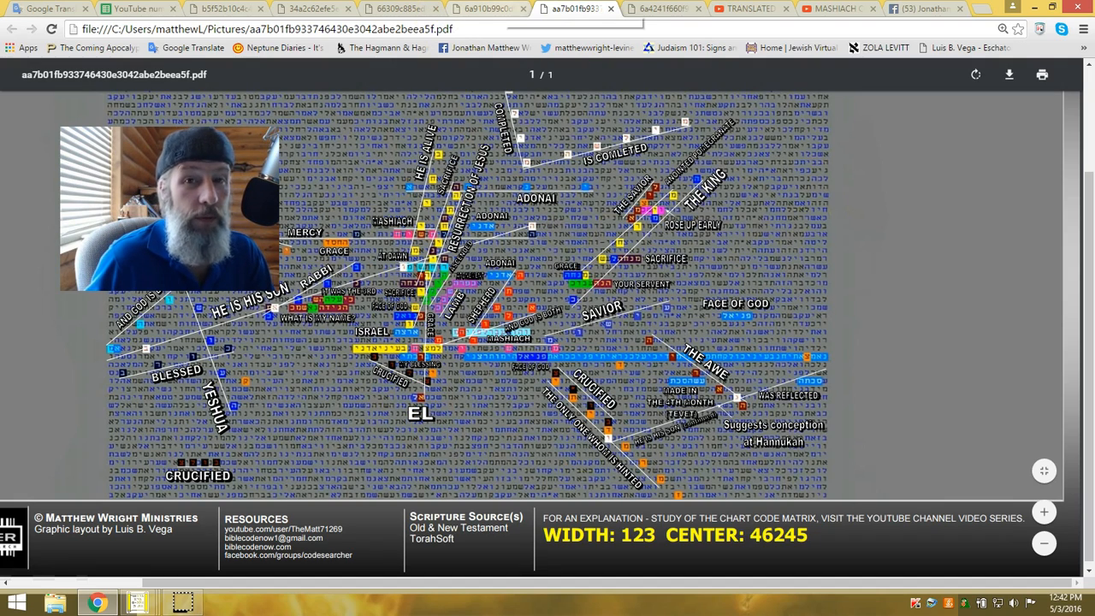
{"action": "left_click", "coordinate": [479, 8]}
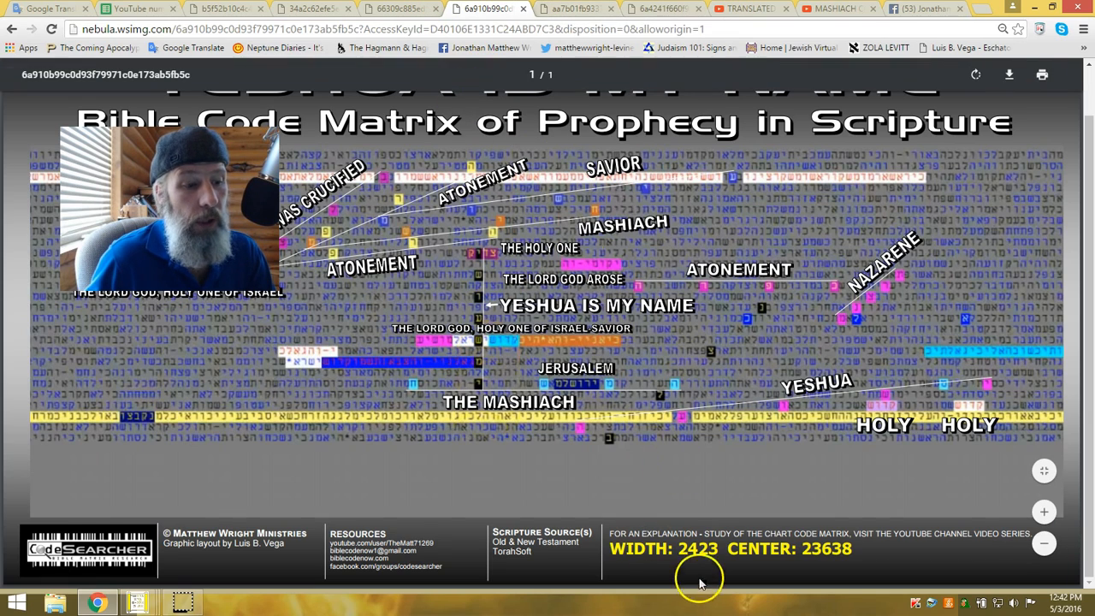
{"action": "left_click", "coordinate": [568, 9]}
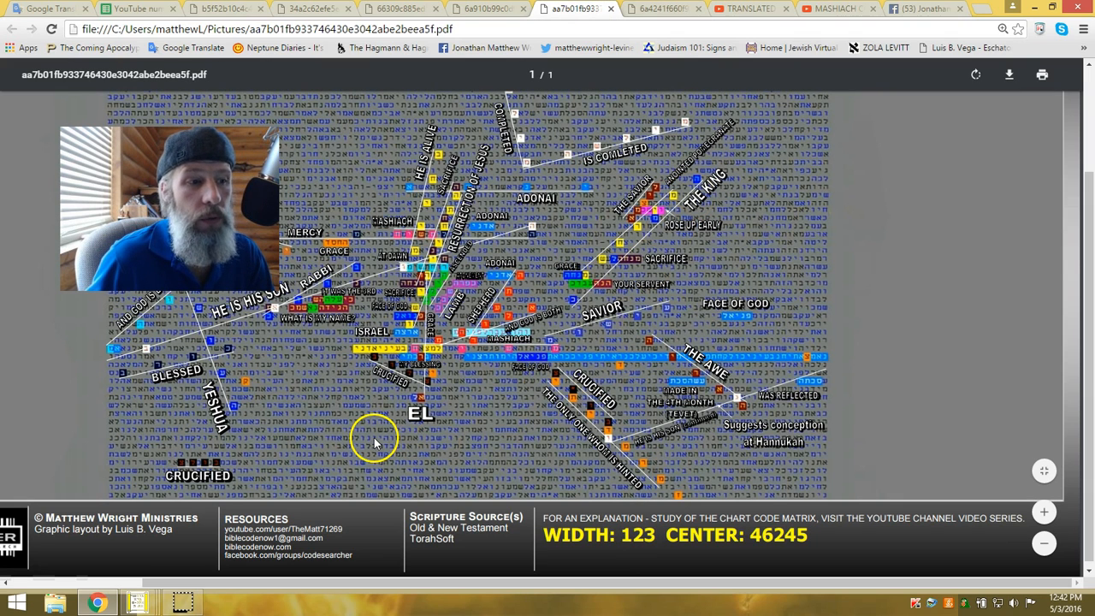
{"action": "mouse_move", "coordinate": [445, 299]}
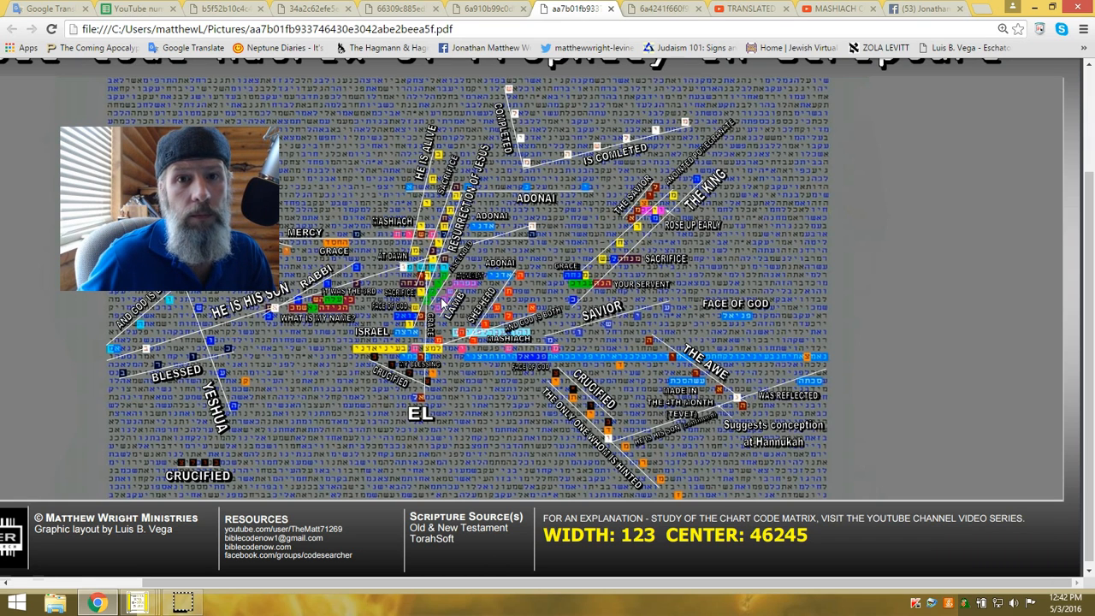
{"action": "mouse_move", "coordinate": [522, 460]}
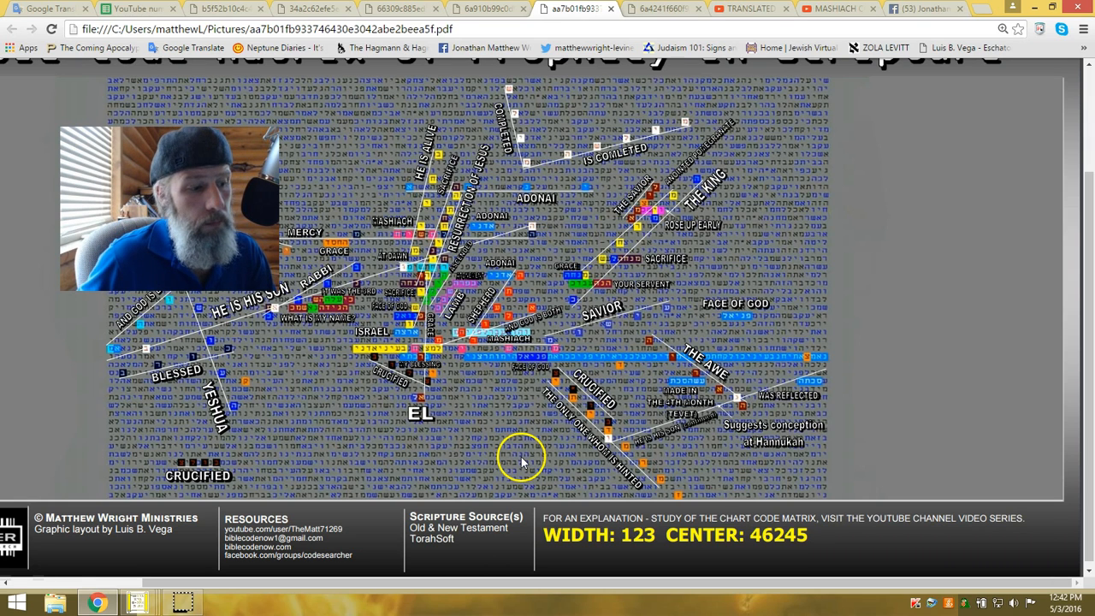
{"action": "mouse_move", "coordinate": [795, 307]}
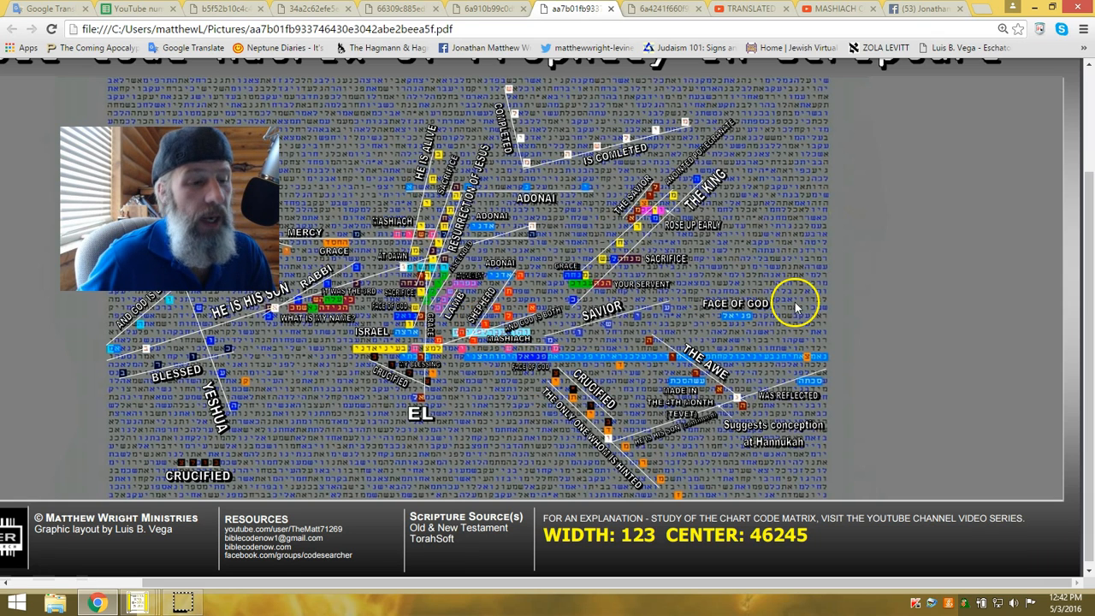
{"action": "mouse_move", "coordinate": [893, 159]}
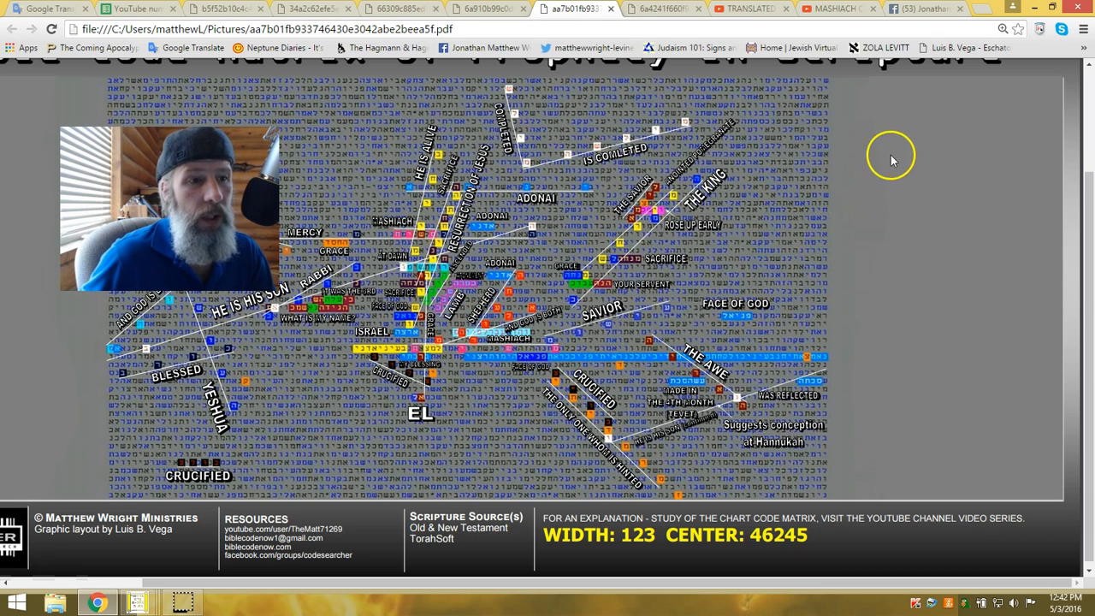
{"action": "mouse_move", "coordinate": [882, 246]}
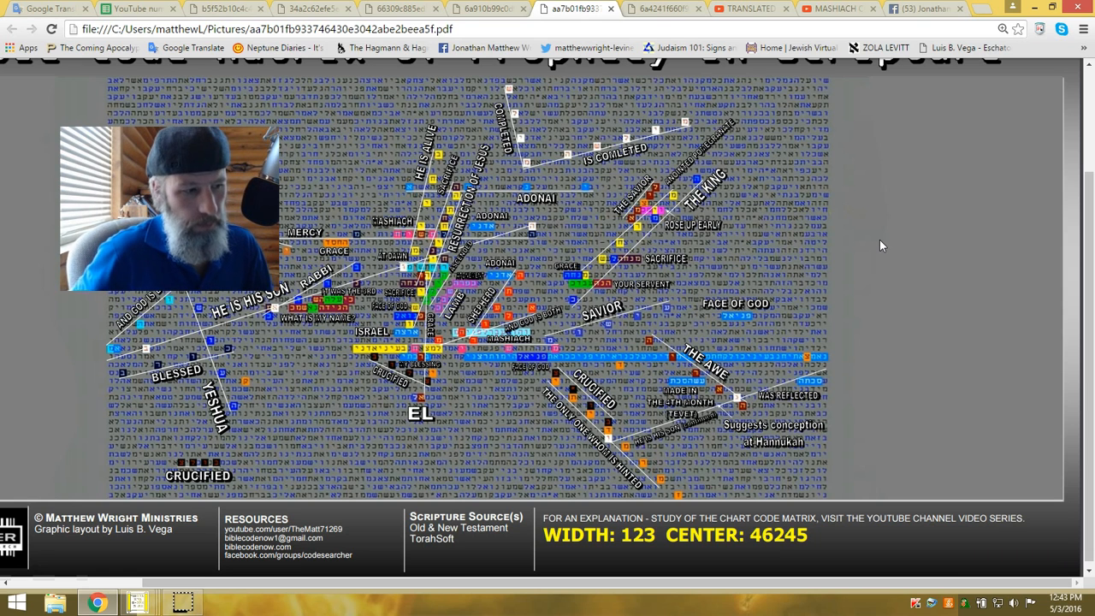
{"action": "mouse_move", "coordinate": [910, 307]}
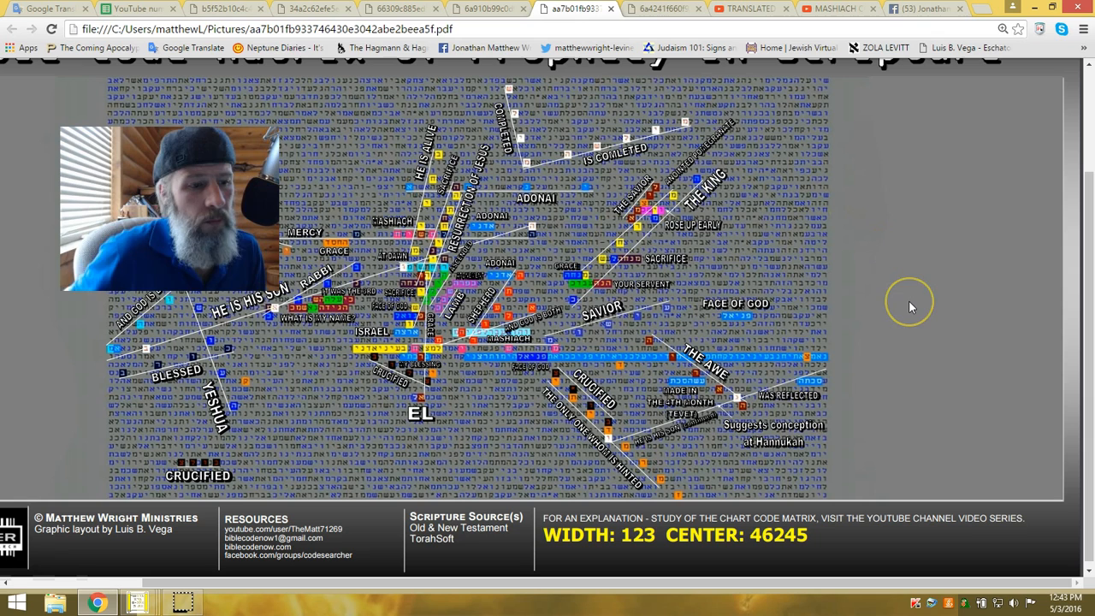
{"action": "mouse_move", "coordinate": [910, 308]}
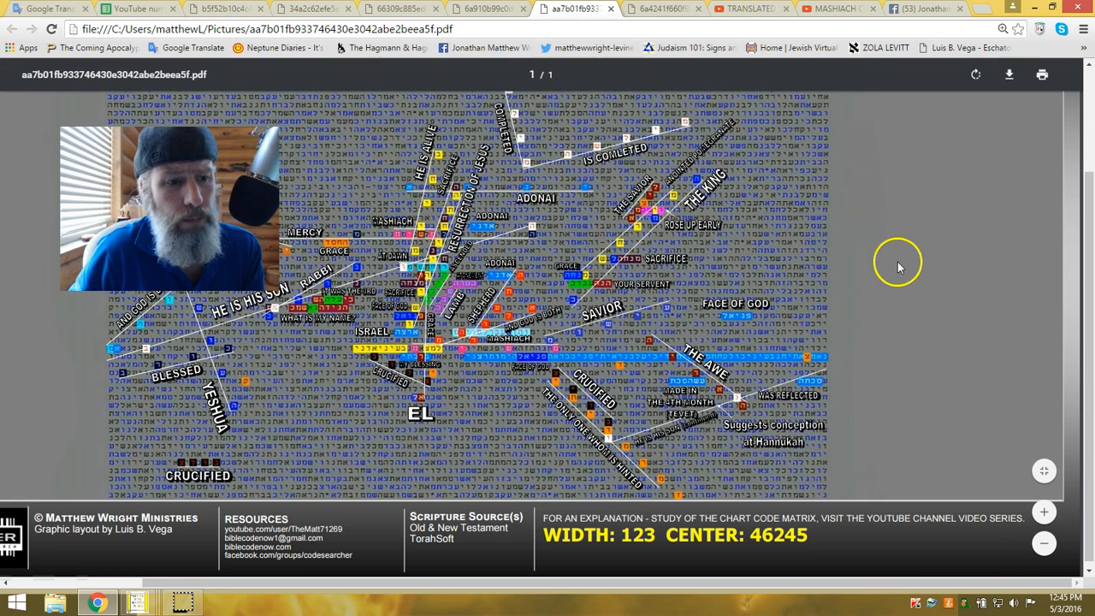
{"action": "mouse_move", "coordinate": [938, 174]}
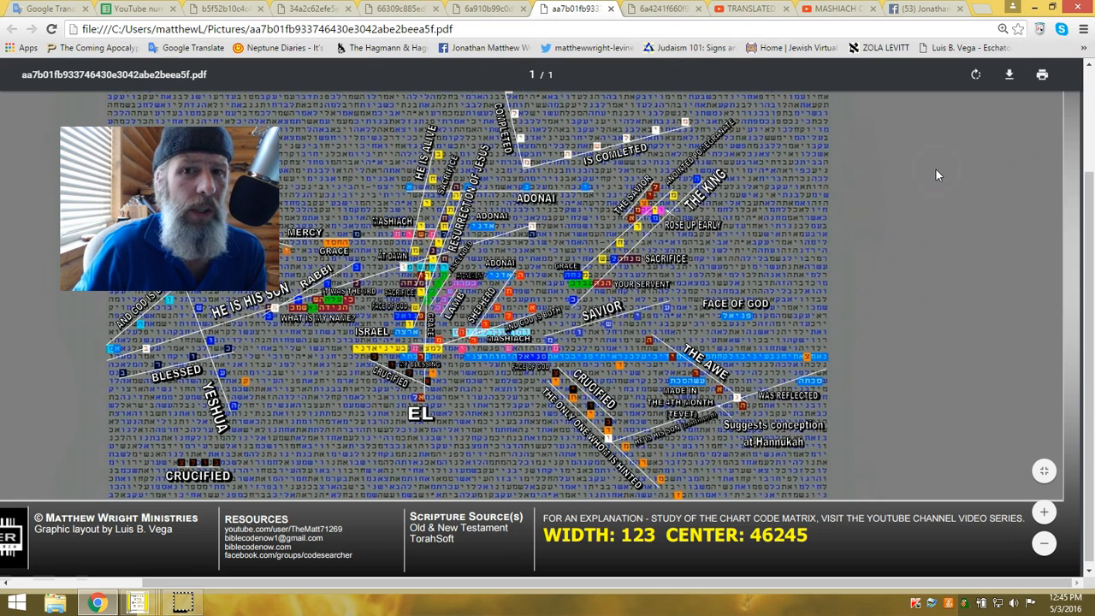
{"action": "mouse_move", "coordinate": [948, 332]}
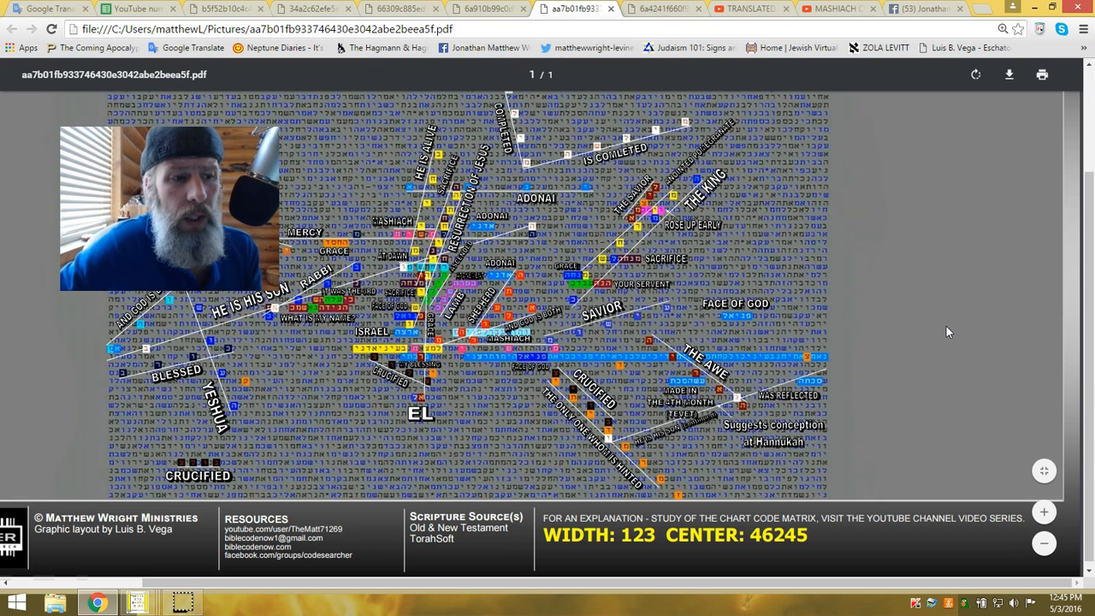
{"action": "scroll", "scroll_direction": "up", "scroll_amount": 3}
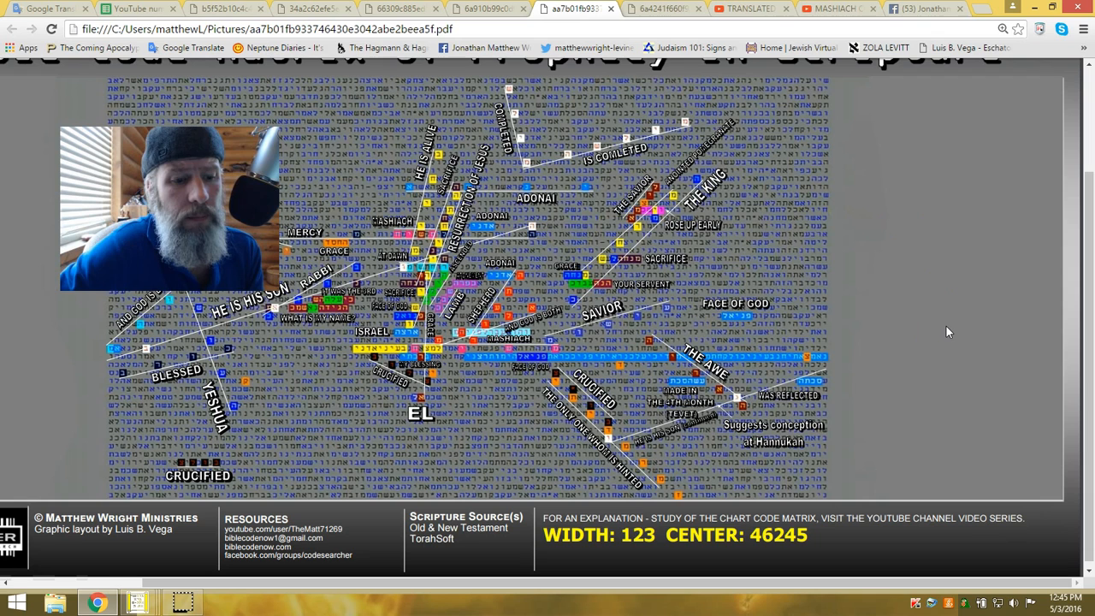